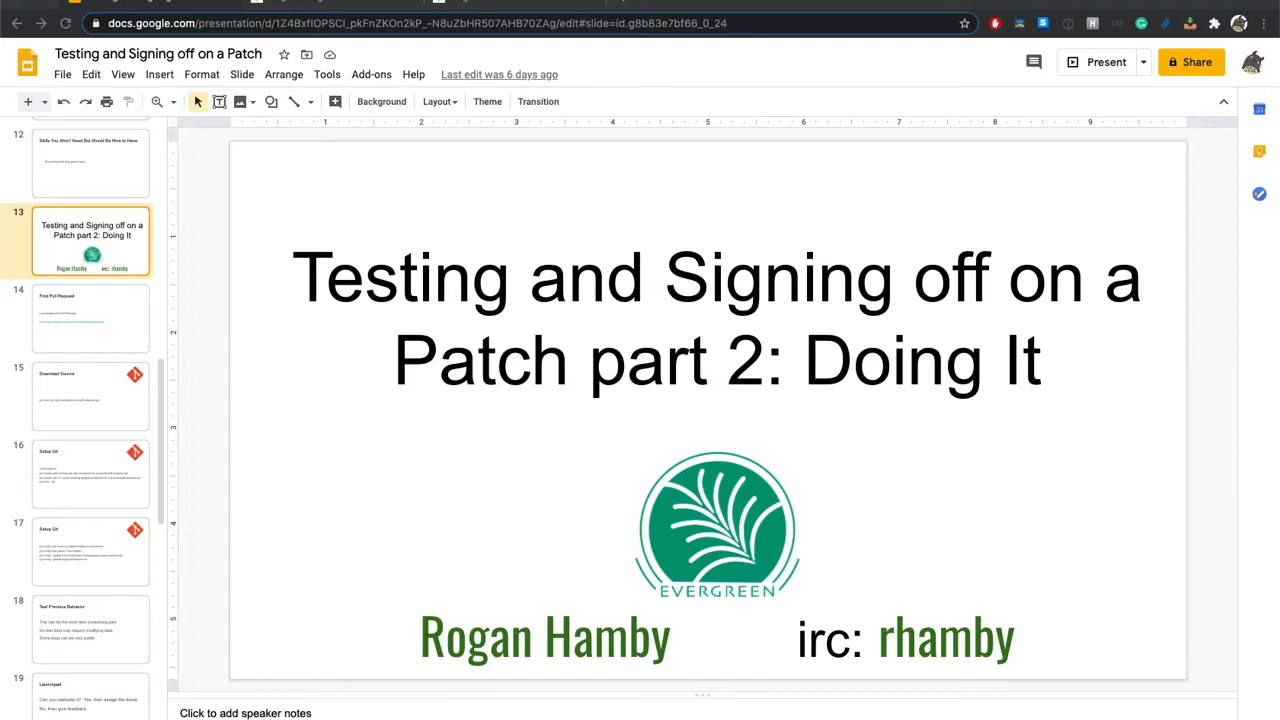
# - Advance the deck to the Find Pull Request slide with the Launchpad link
pyautogui.click(128, 332)
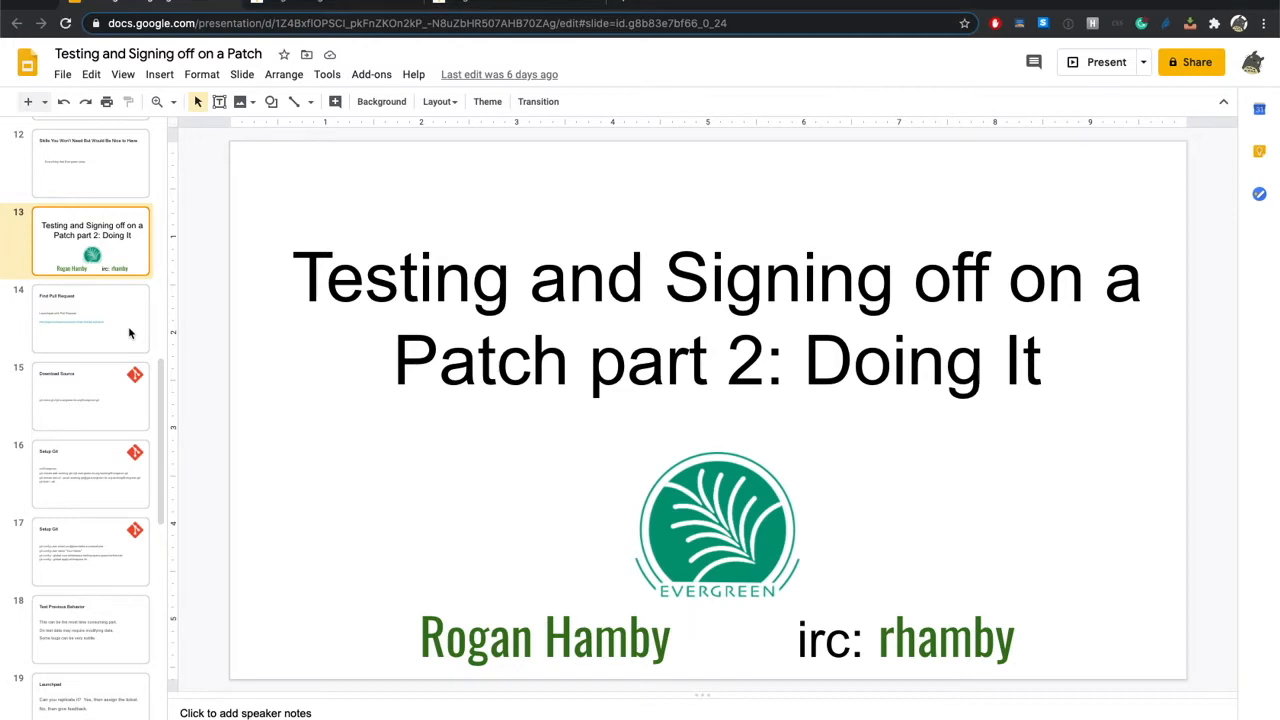
pyautogui.click(90, 318)
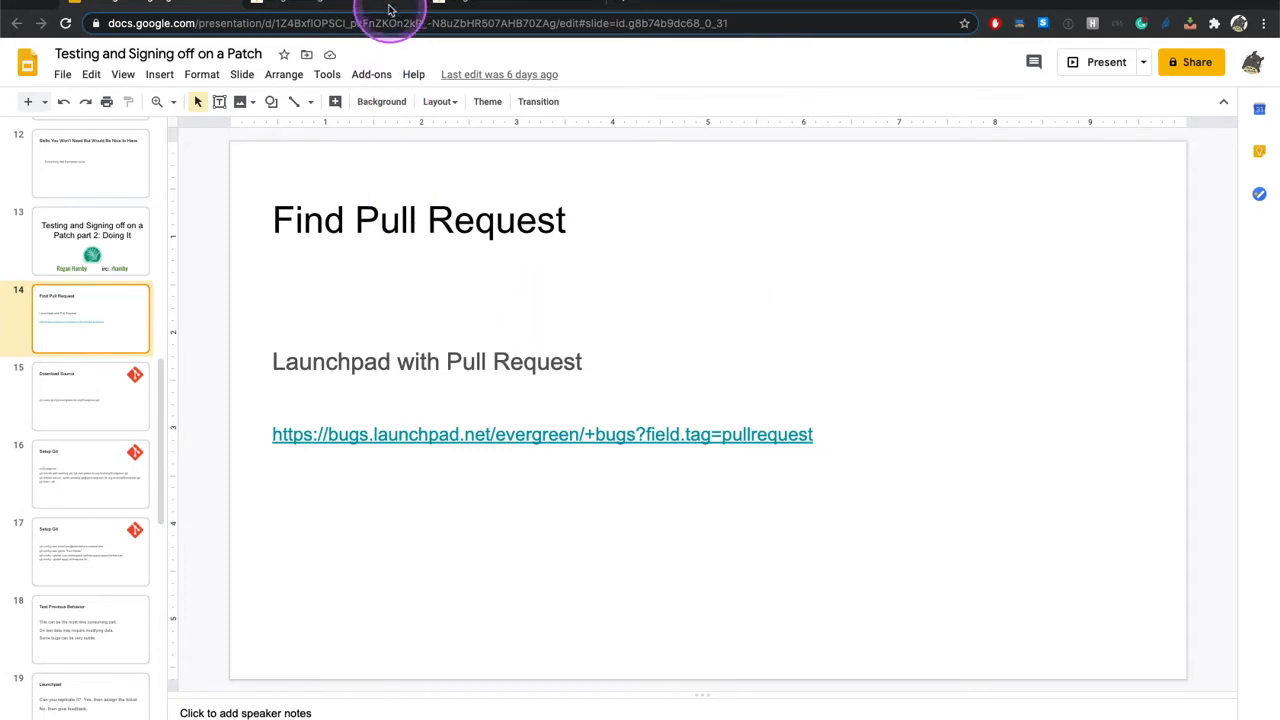
# - Follow the slide's link to Launchpad's Evergreen bugs tagged pullrequest and browse the results
pyautogui.click(542, 434)
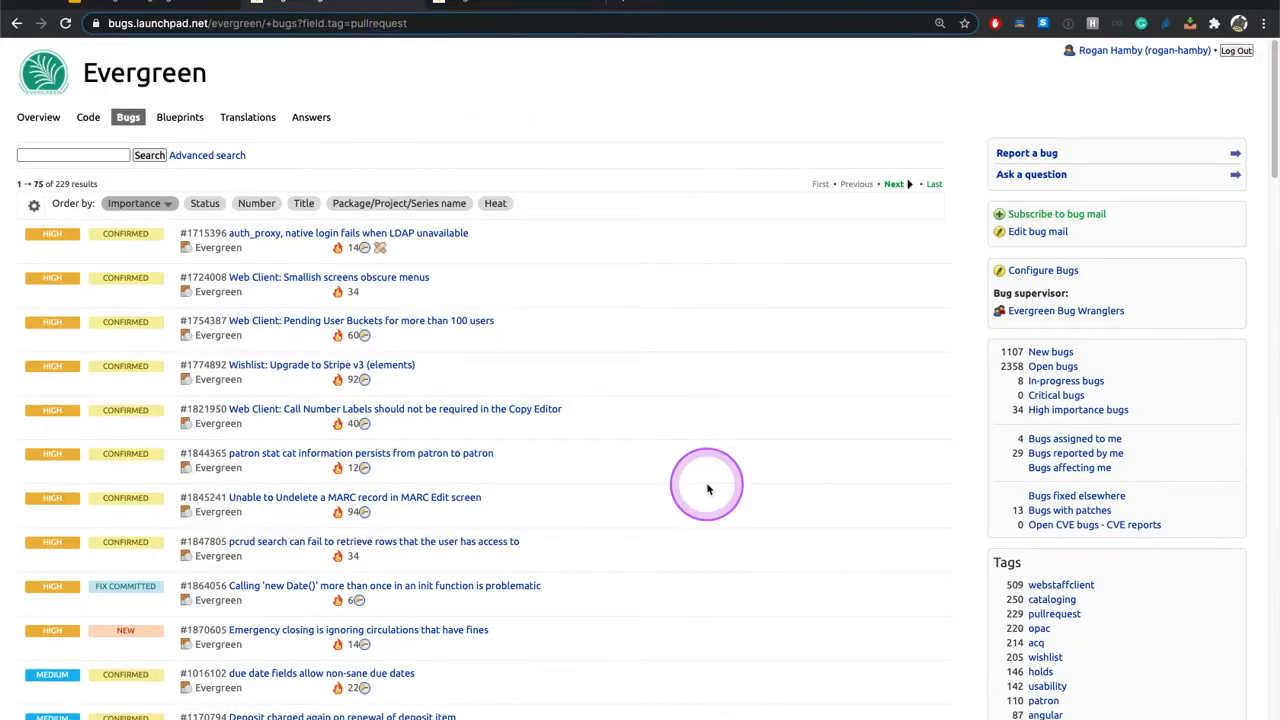
pyautogui.scroll(-3)
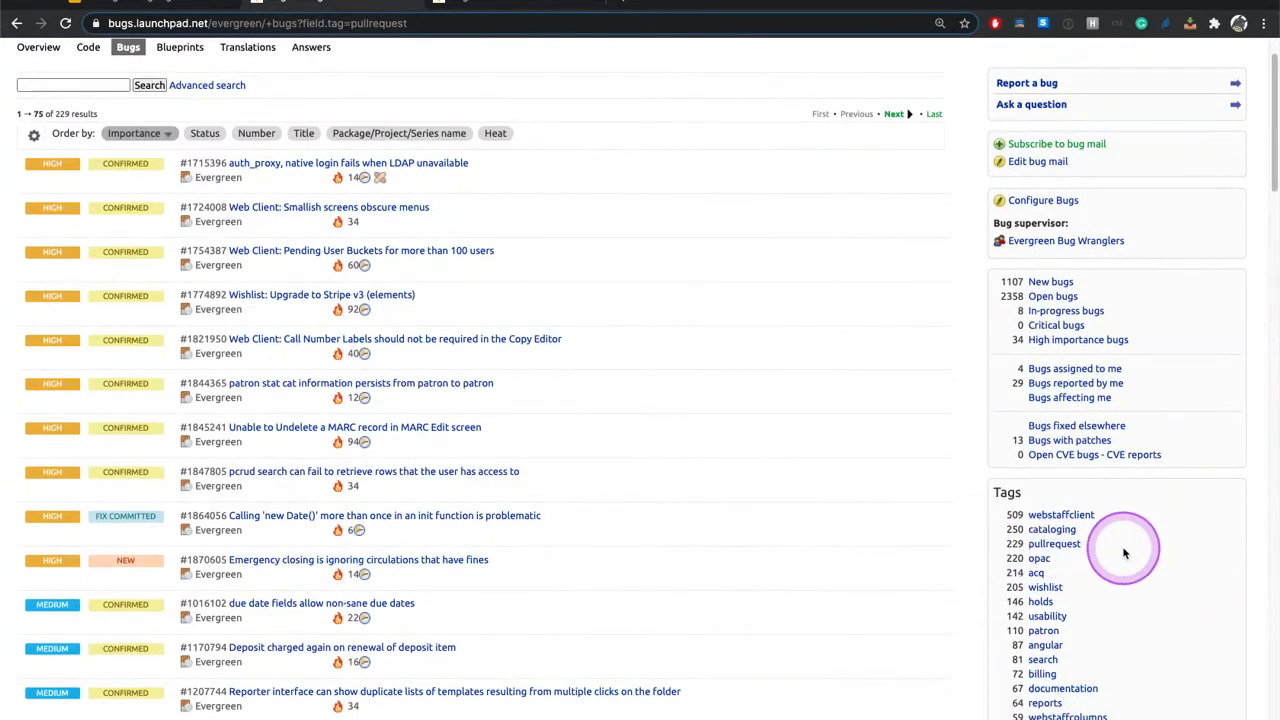
pyautogui.scroll(-3)
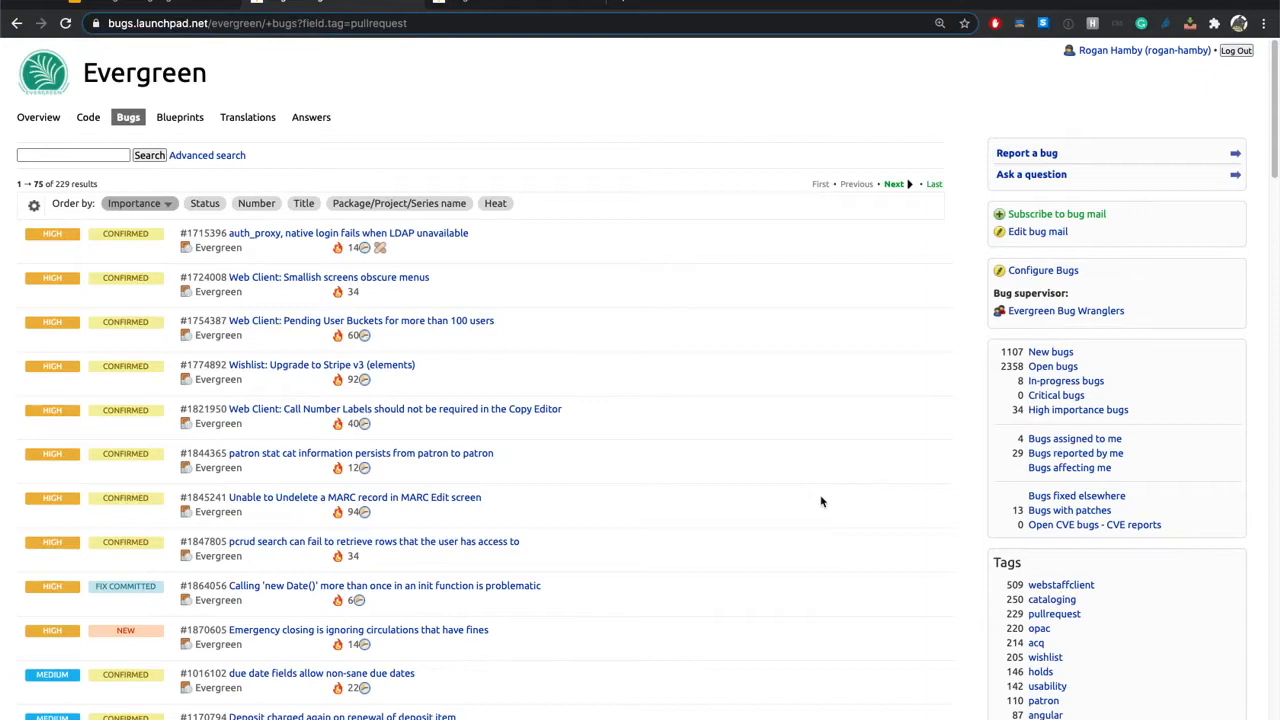
pyautogui.click(816, 502)
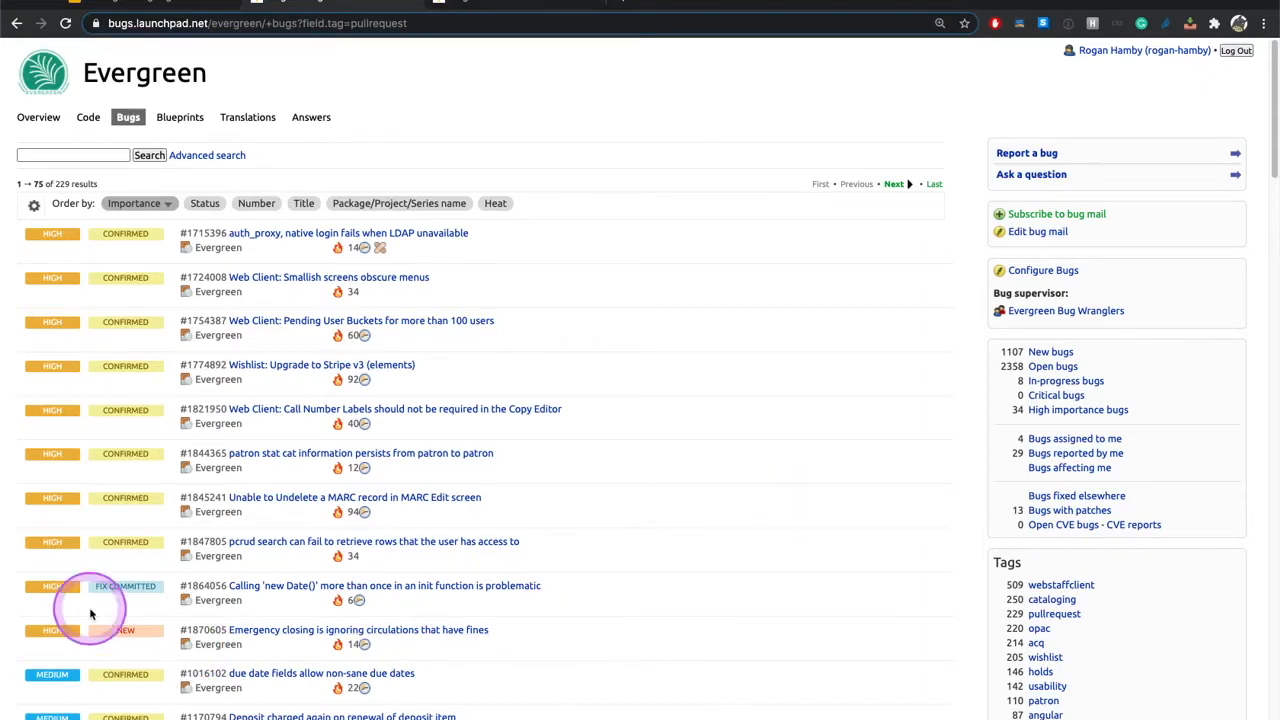
pyautogui.moveTo(144, 588)
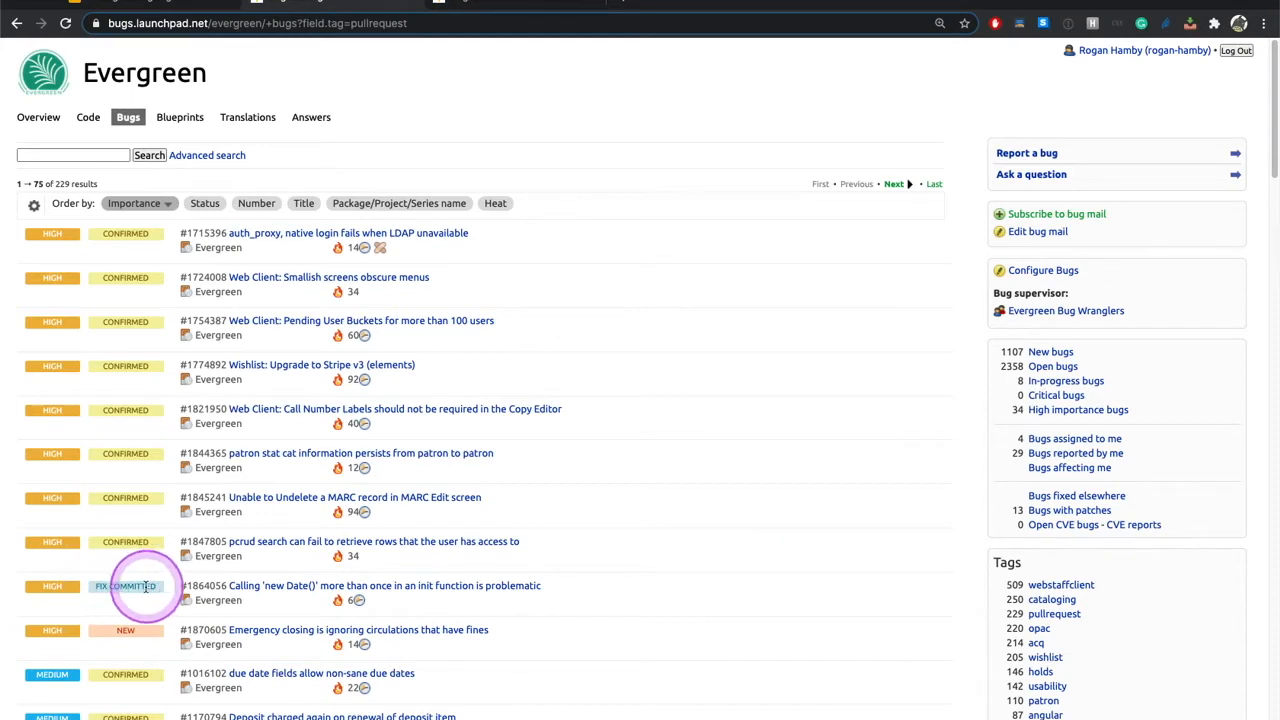
pyautogui.scroll(-3)
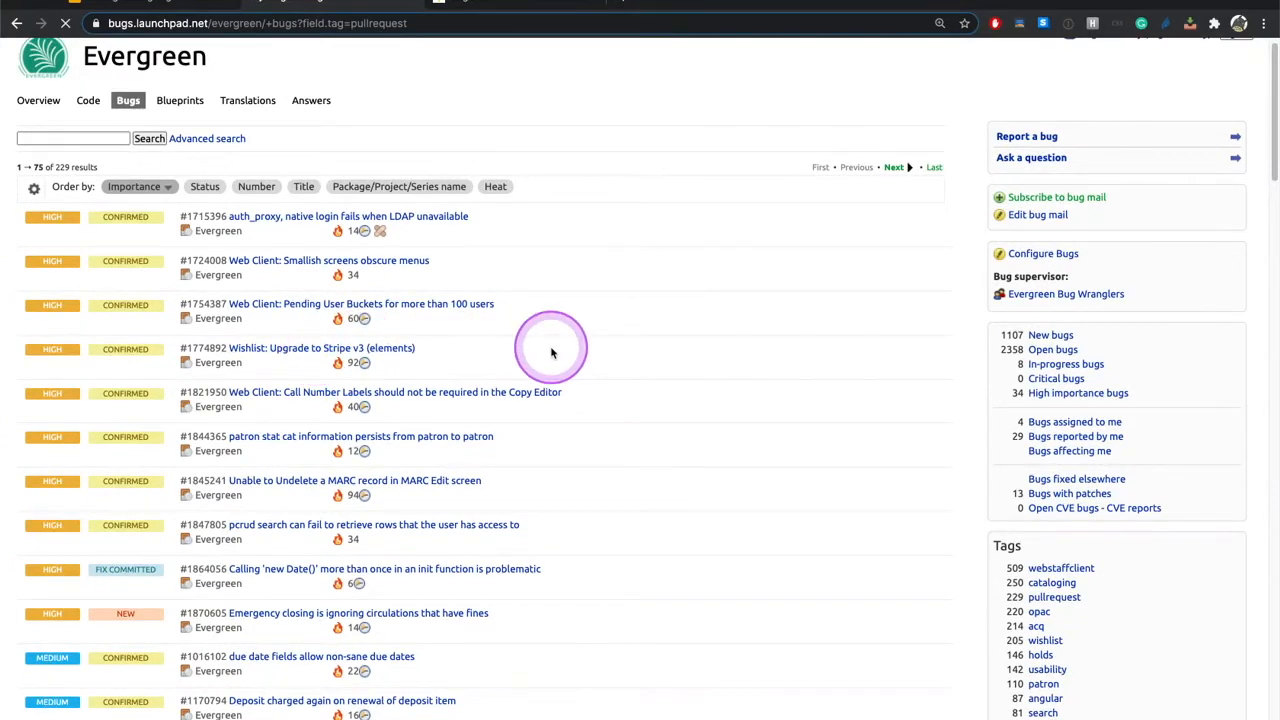
# - Bring up Evergreen bug 1774892, the Stripe v3 upgrade wishlist, and read down its description
pyautogui.click(320, 348)
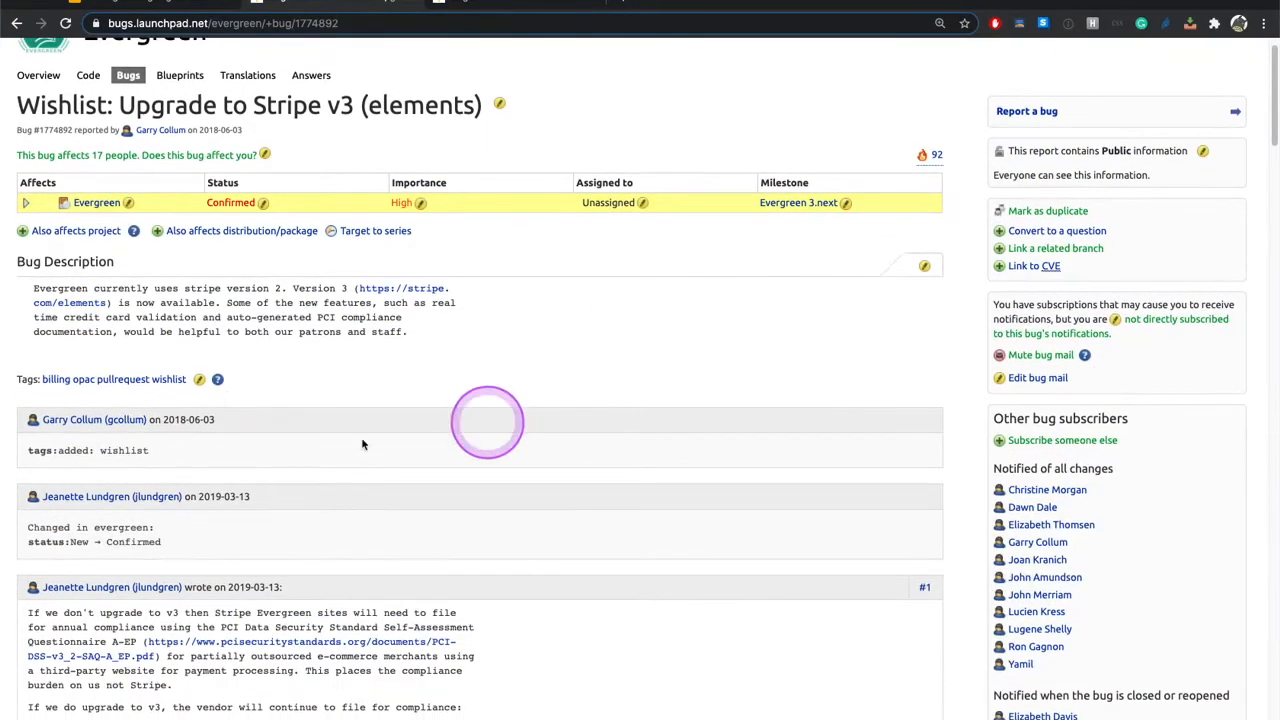
pyautogui.moveTo(124, 380)
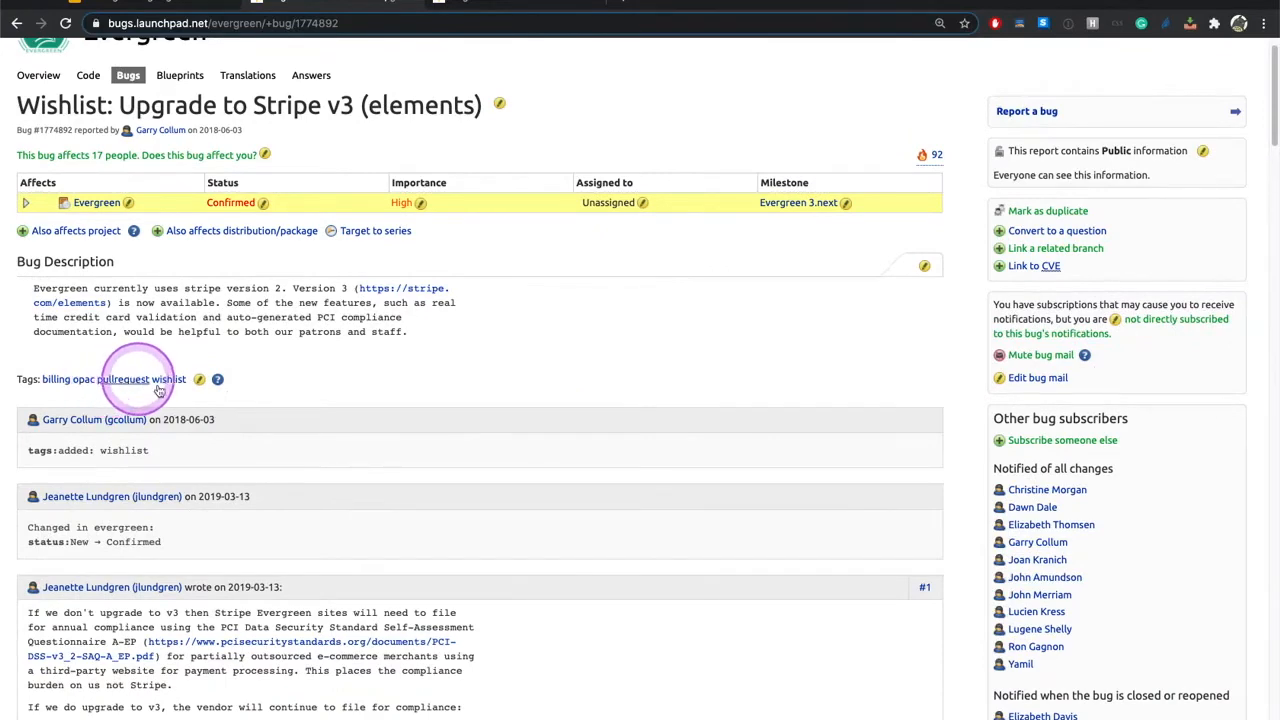
pyautogui.scroll(-3)
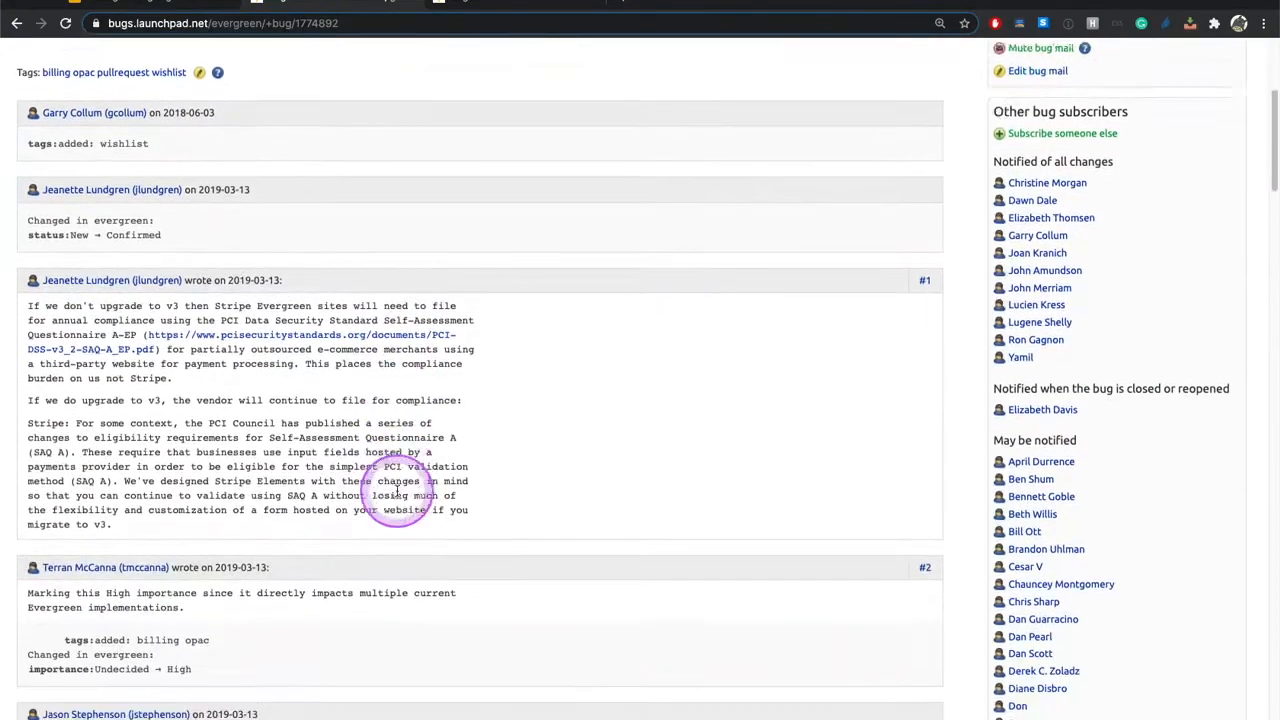
pyautogui.scroll(-3)
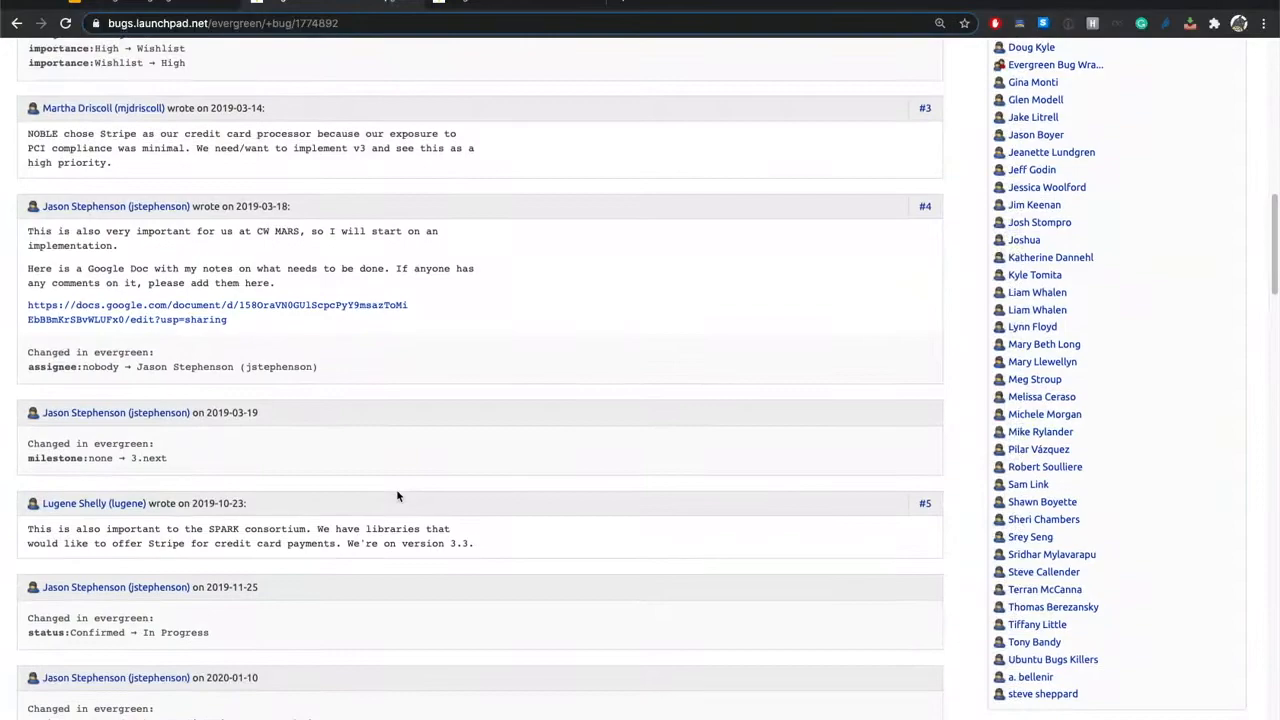
pyautogui.scroll(-3)
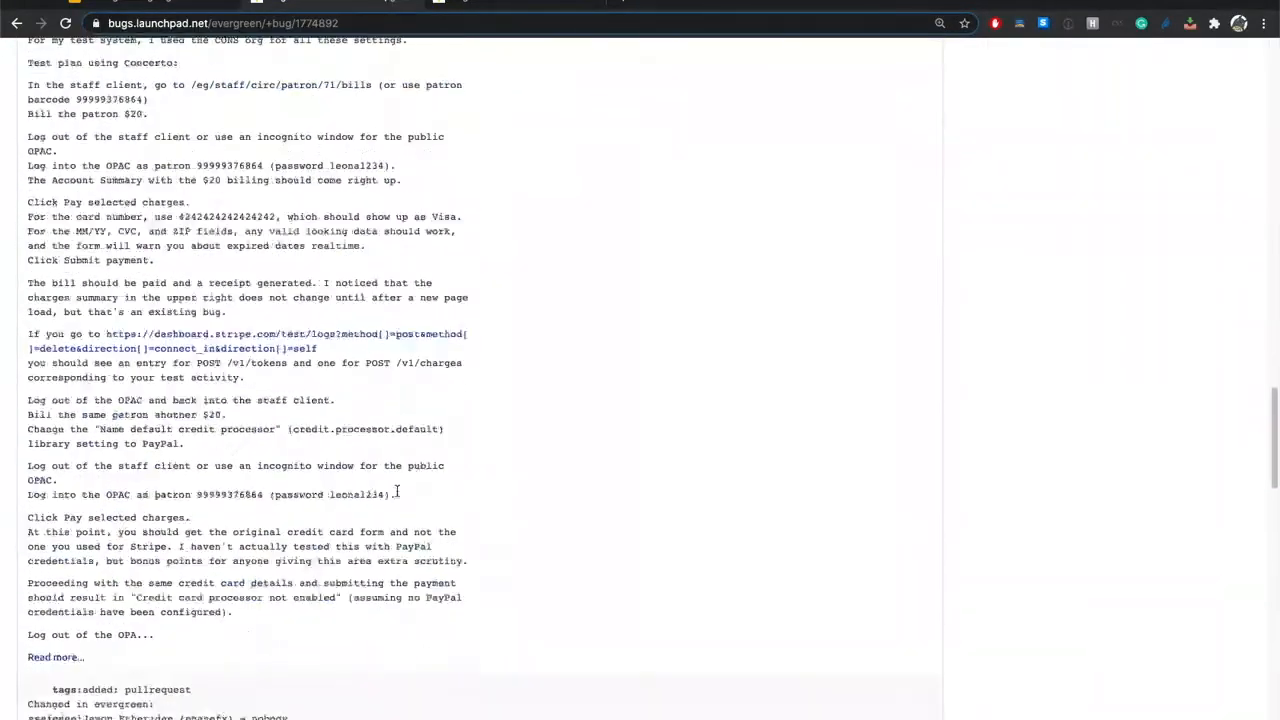
pyautogui.scroll(-3)
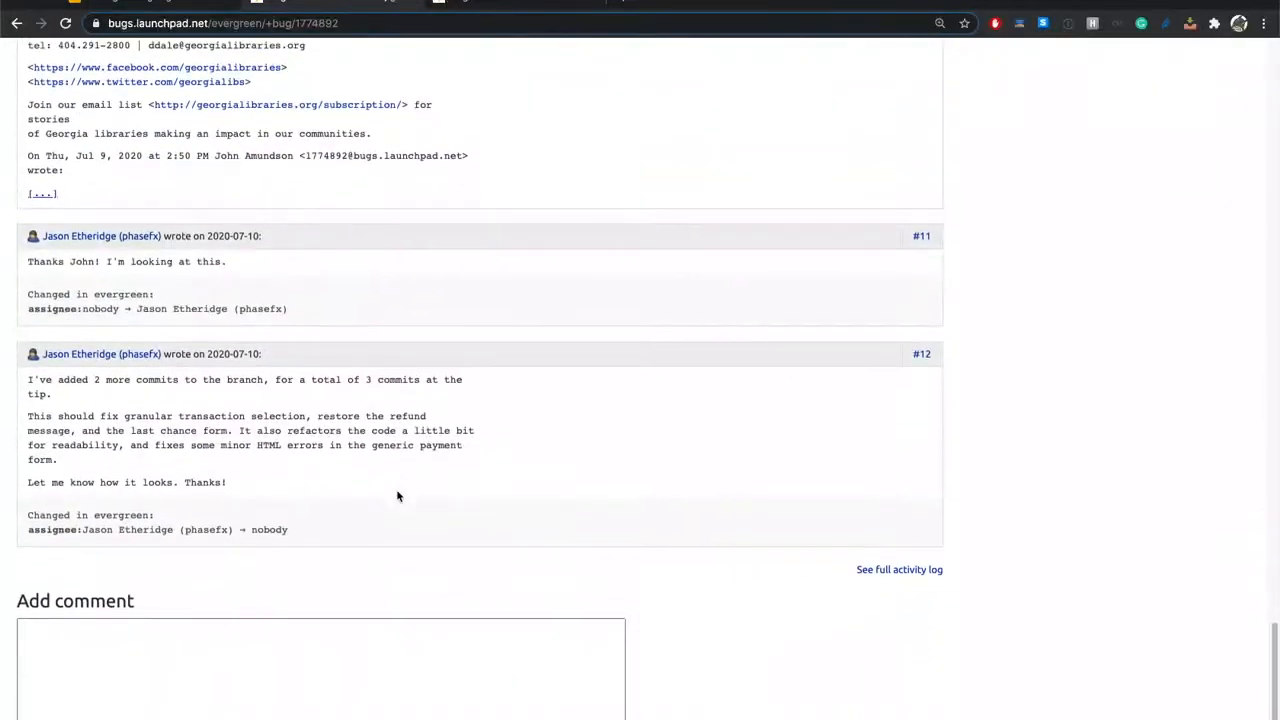
pyautogui.scroll(-3)
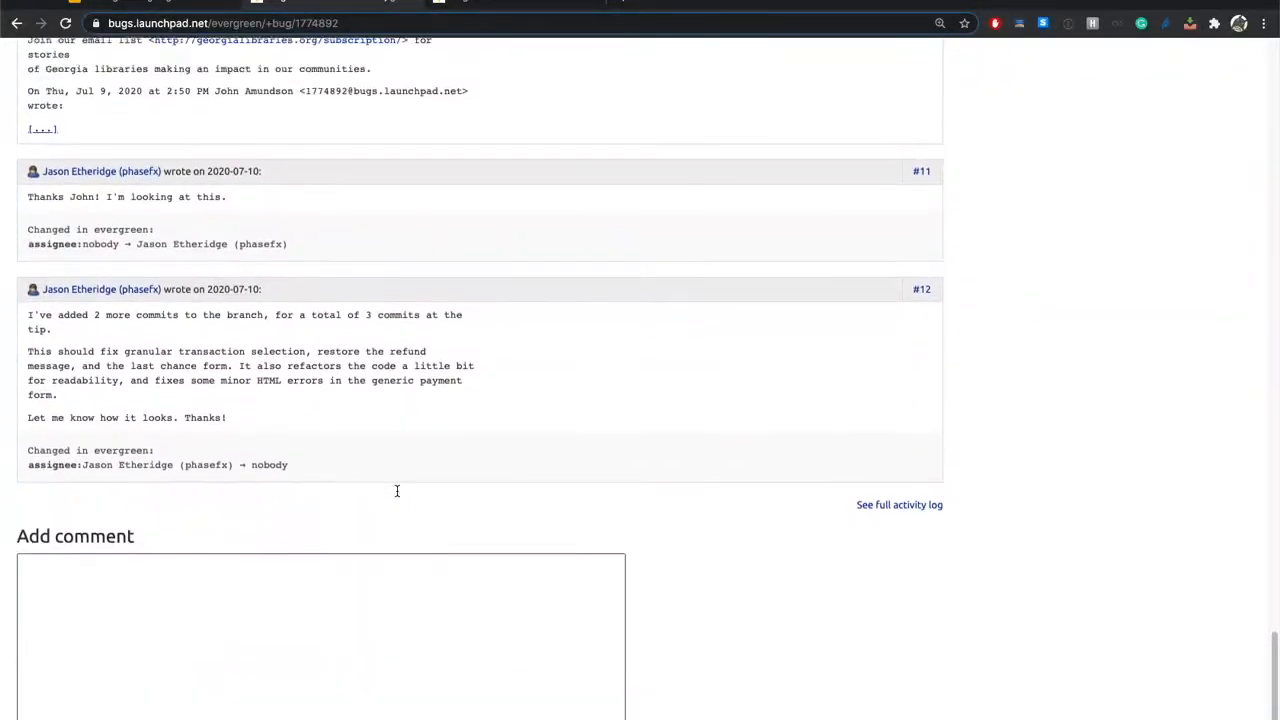
# - Review the bug's comment thread back and forth, then return to the presentation
pyautogui.scroll(3)
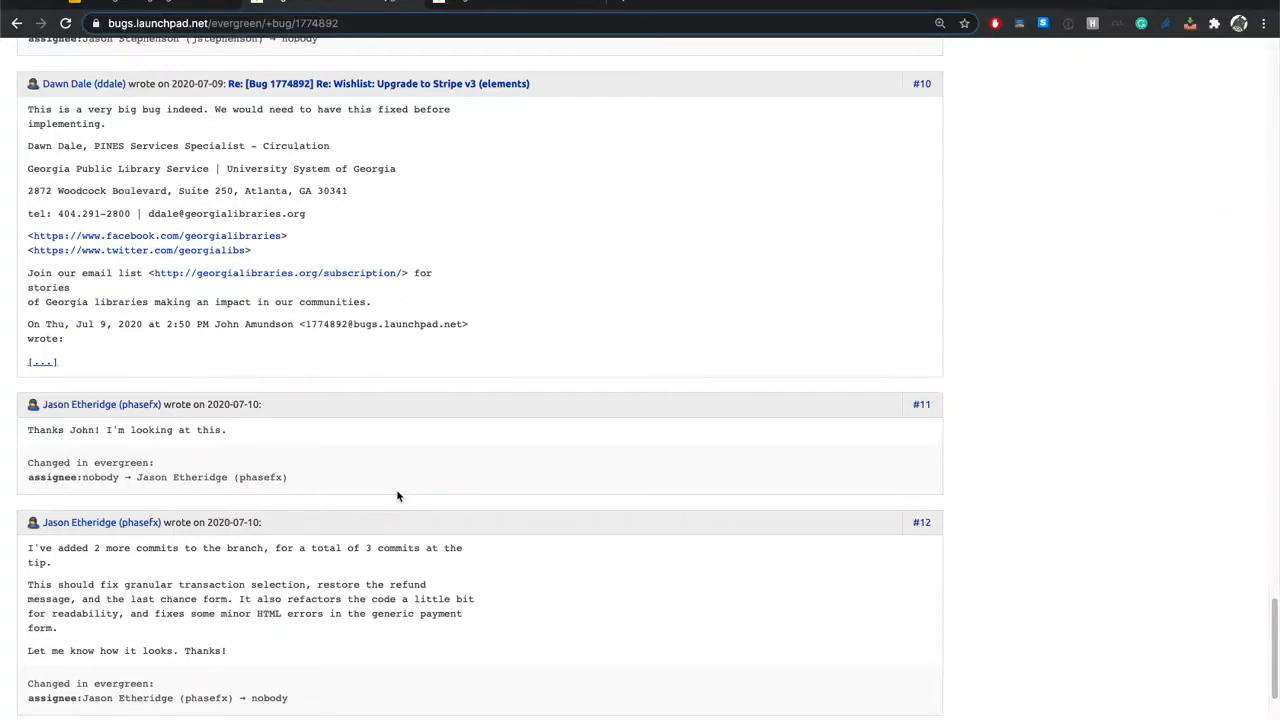
pyautogui.scroll(-3)
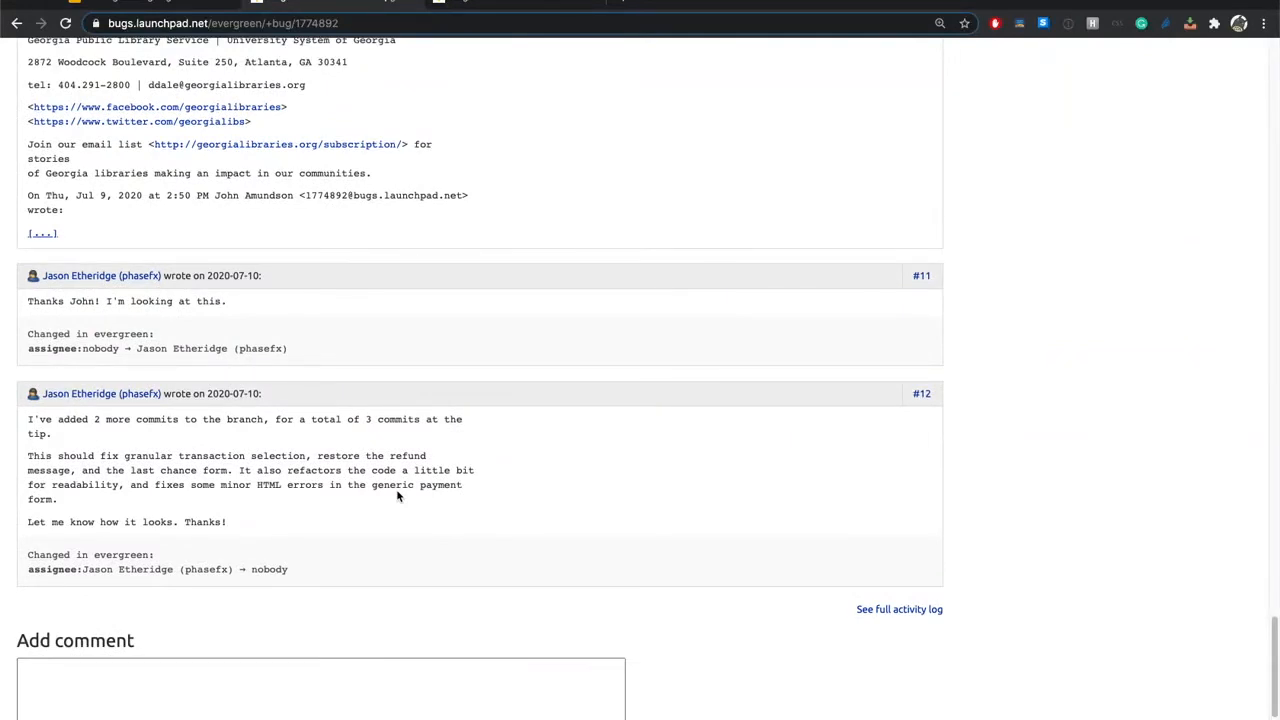
pyautogui.scroll(3)
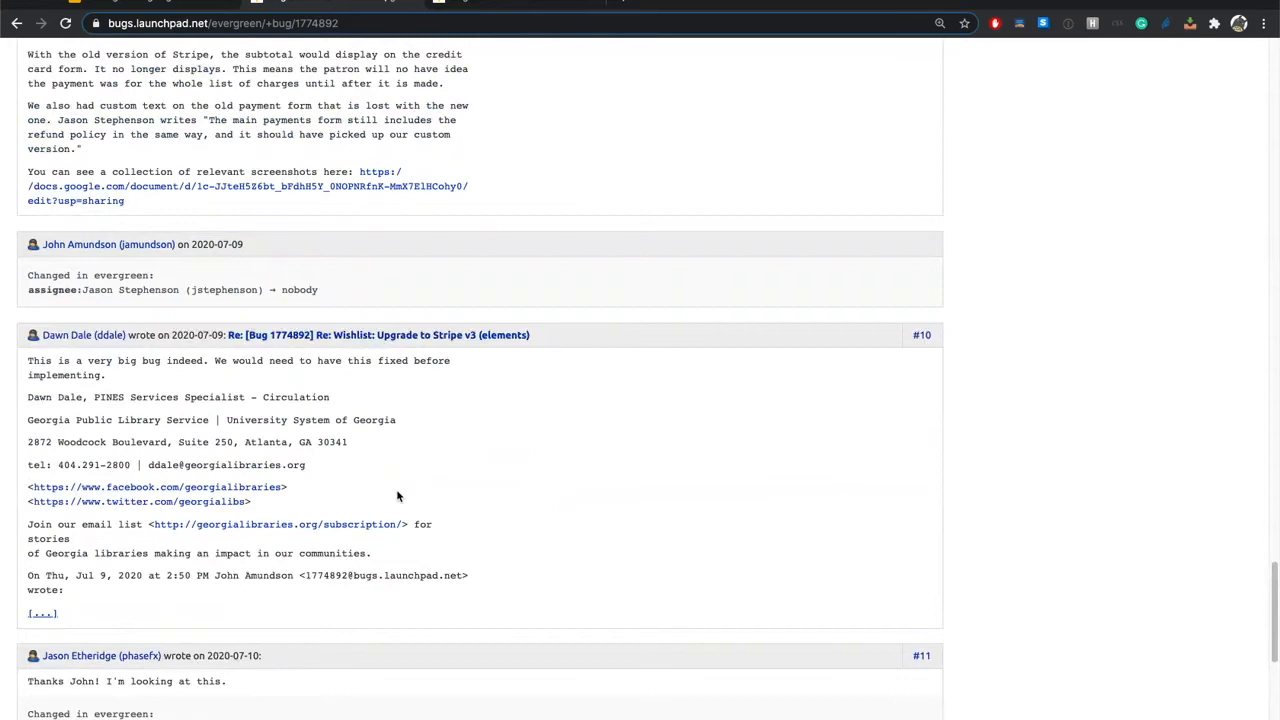
pyautogui.scroll(-3)
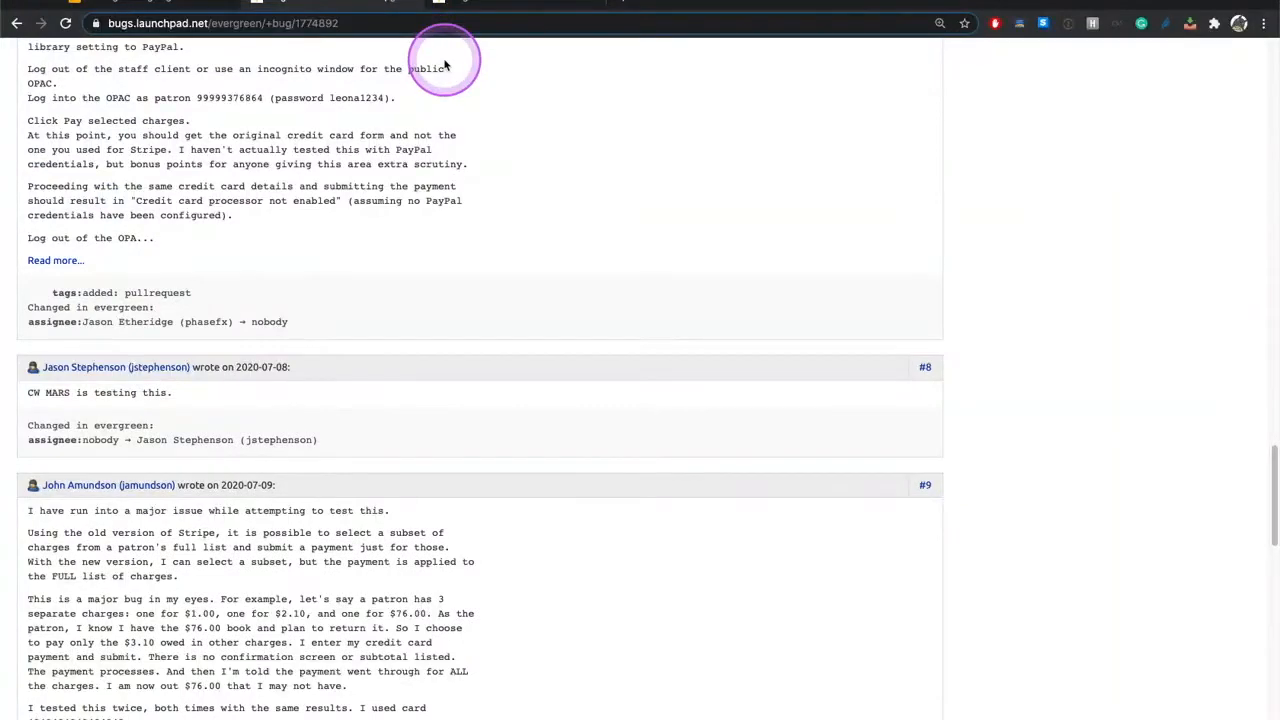
pyautogui.moveTo(564, 332)
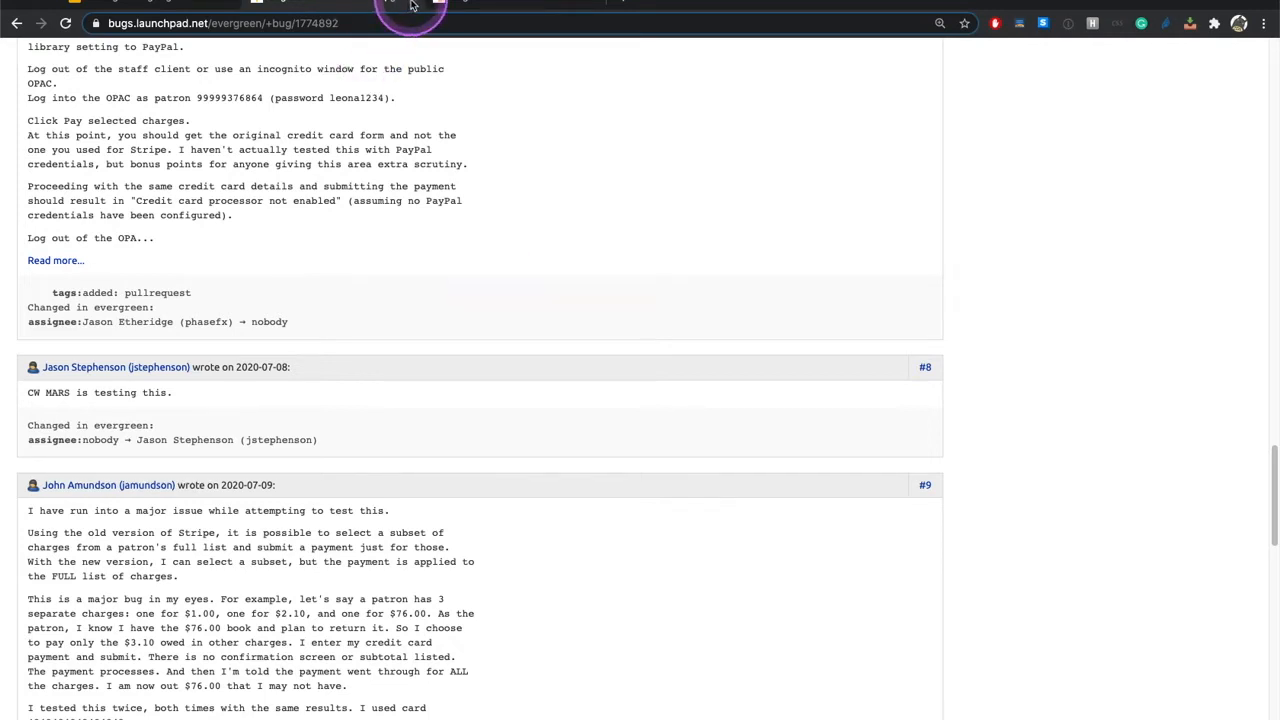
pyautogui.scroll(-3)
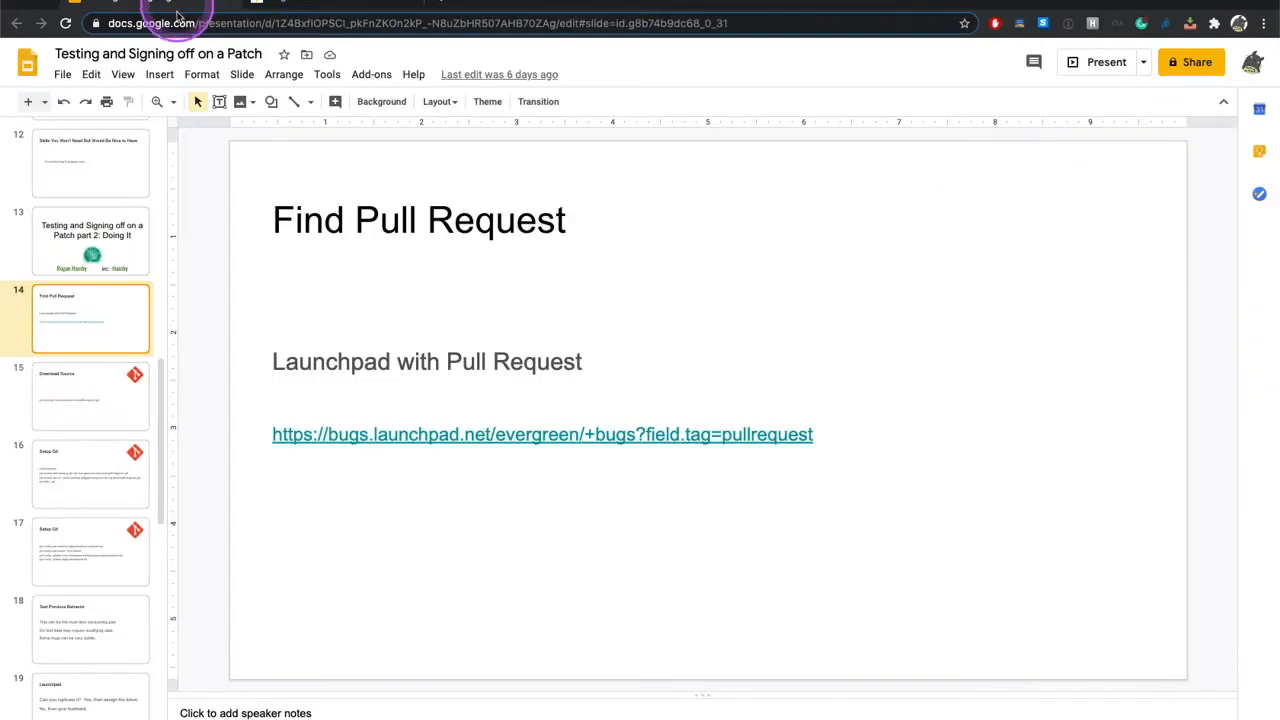
# - Show the Download Source slide's git clone command, then the Setup Git slide
pyautogui.click(90, 396)
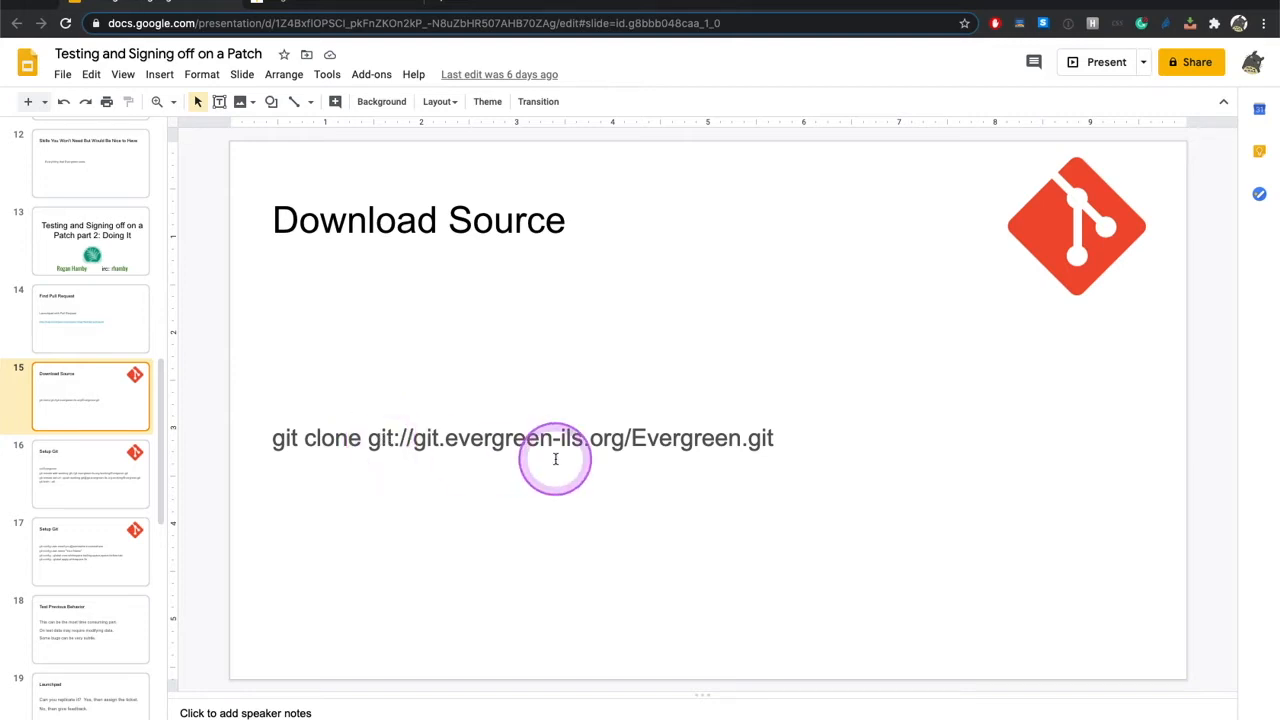
pyautogui.moveTo(288, 448)
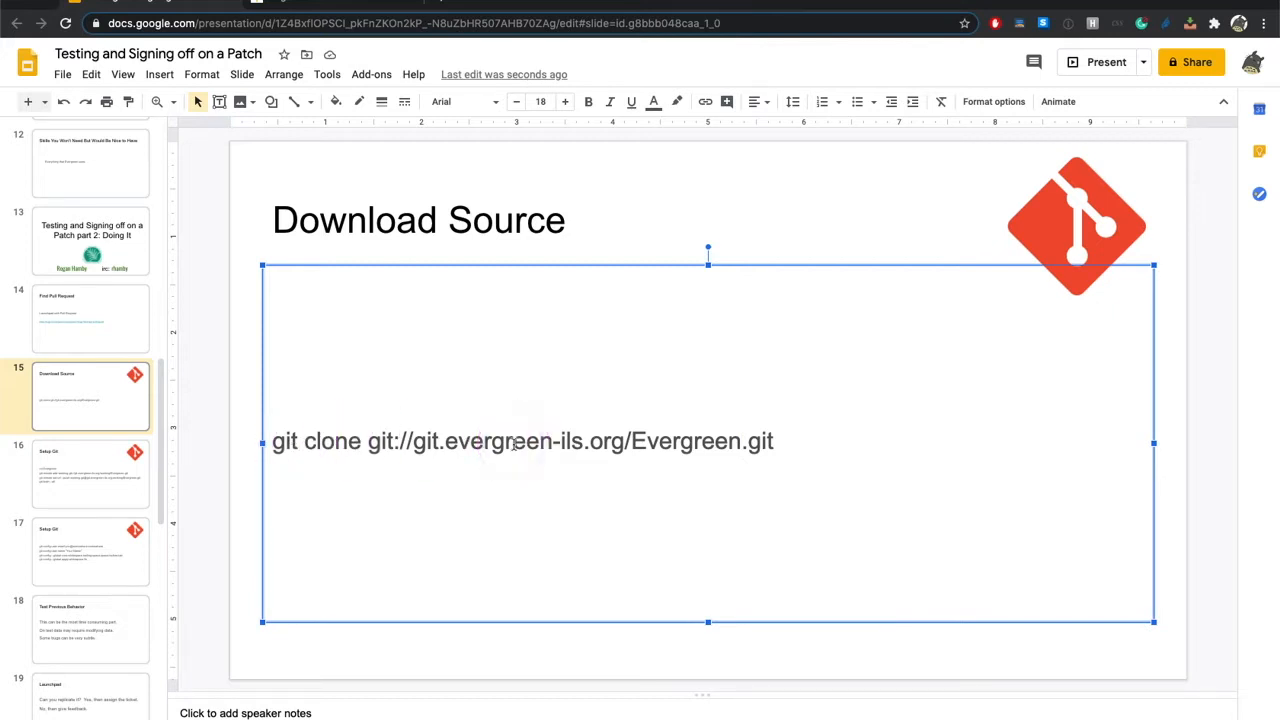
pyautogui.click(114, 482)
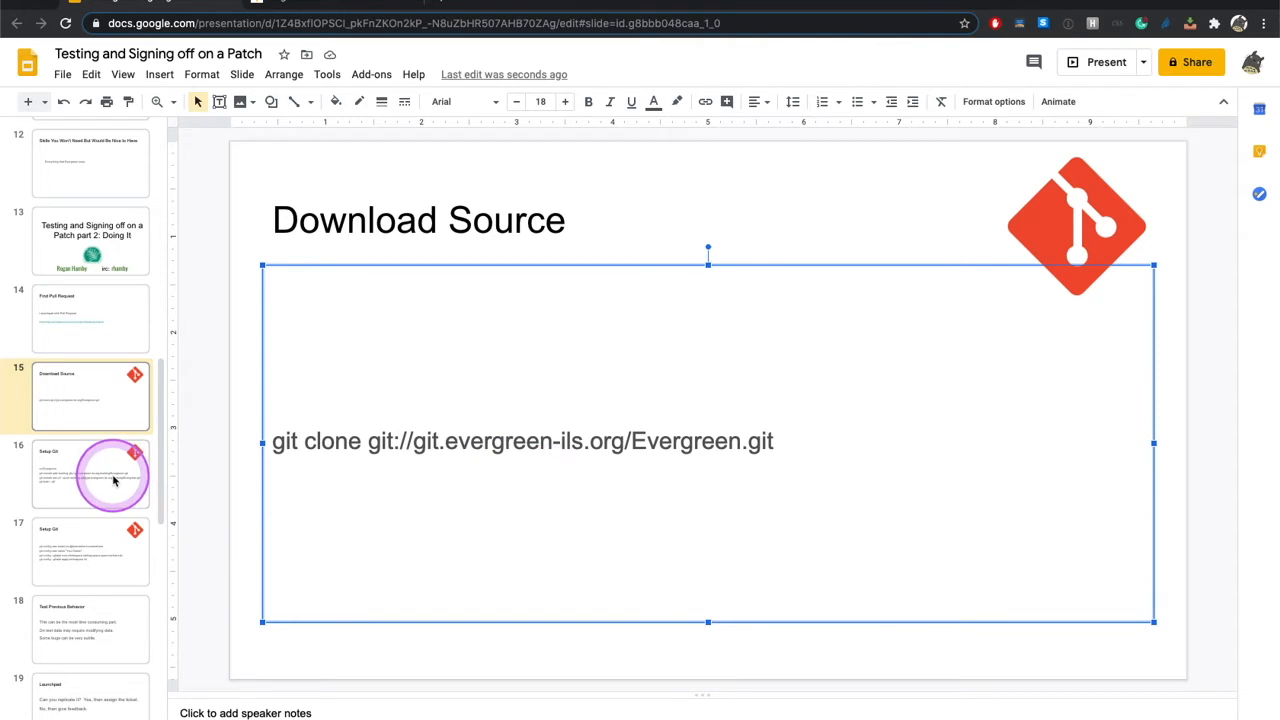
pyautogui.click(90, 476)
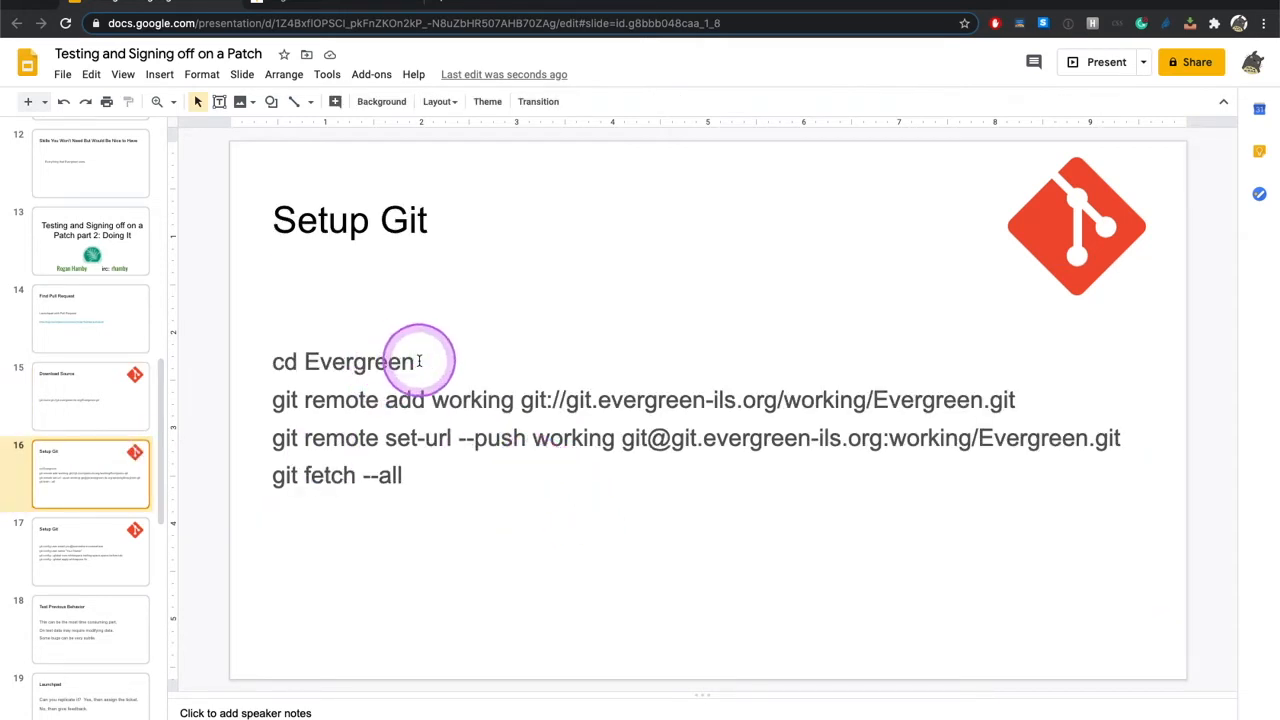
pyautogui.moveTo(336, 412)
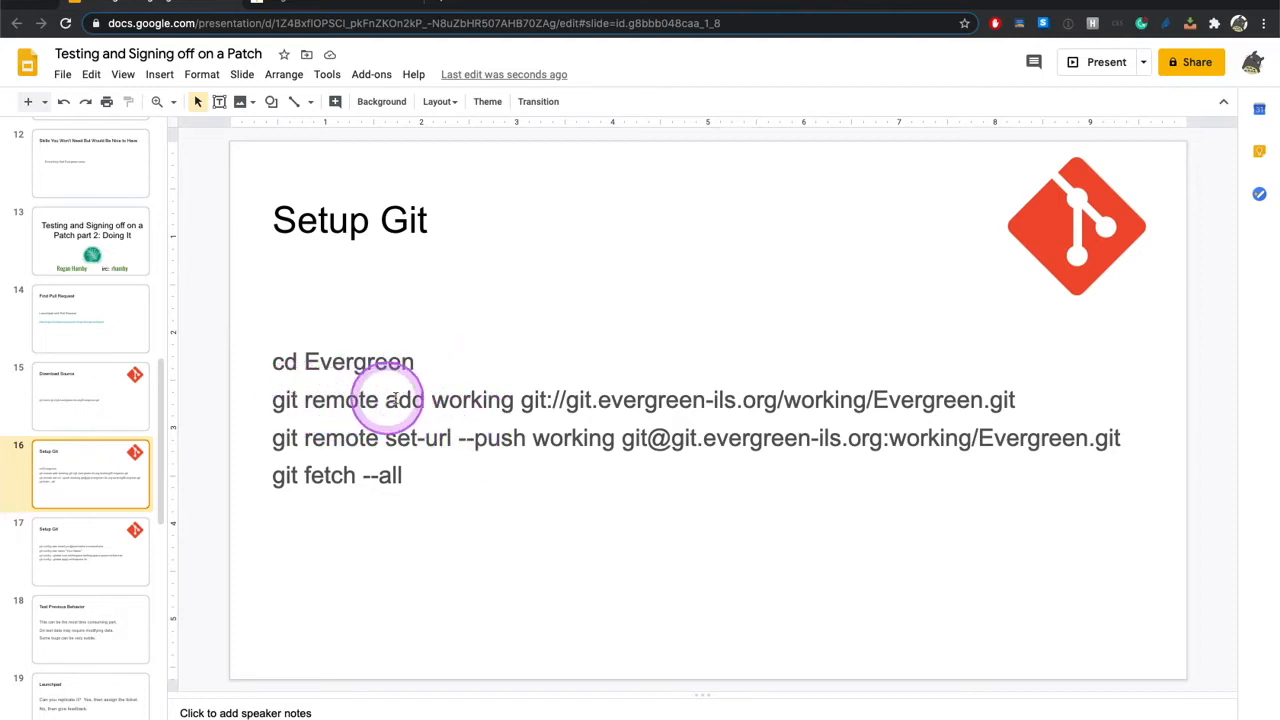
pyautogui.moveTo(1056, 384)
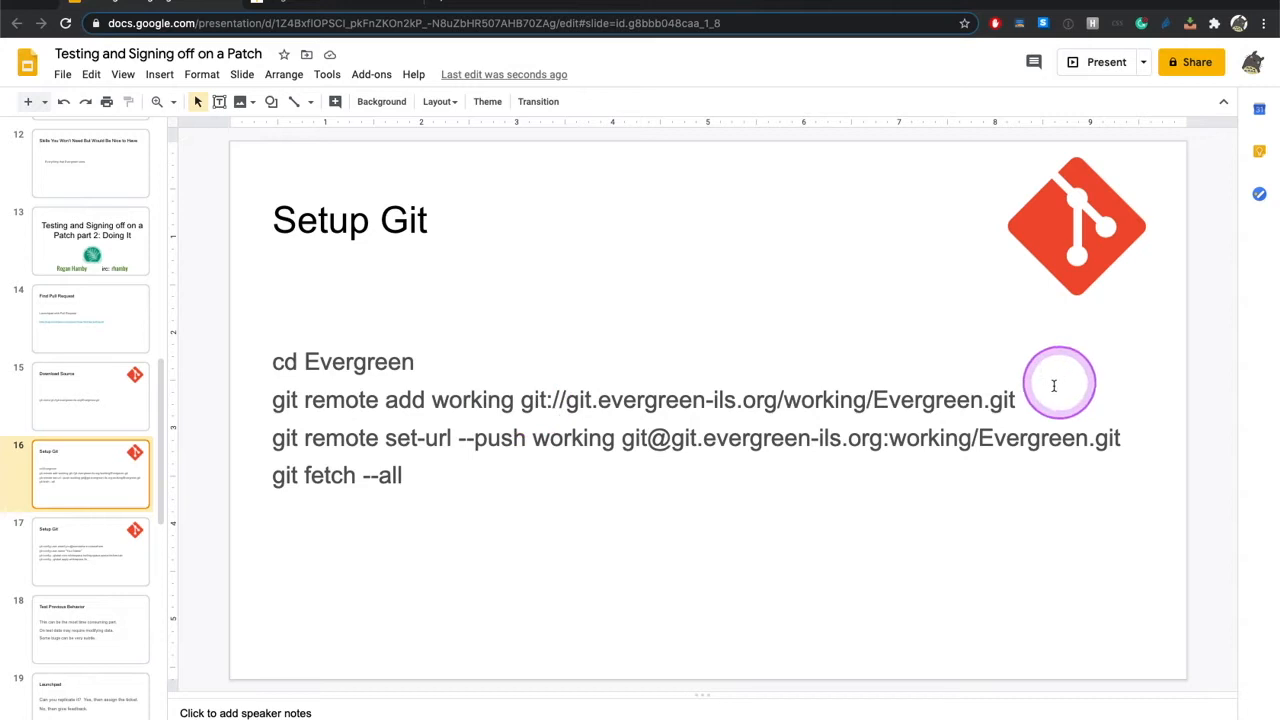
pyautogui.moveTo(728, 448)
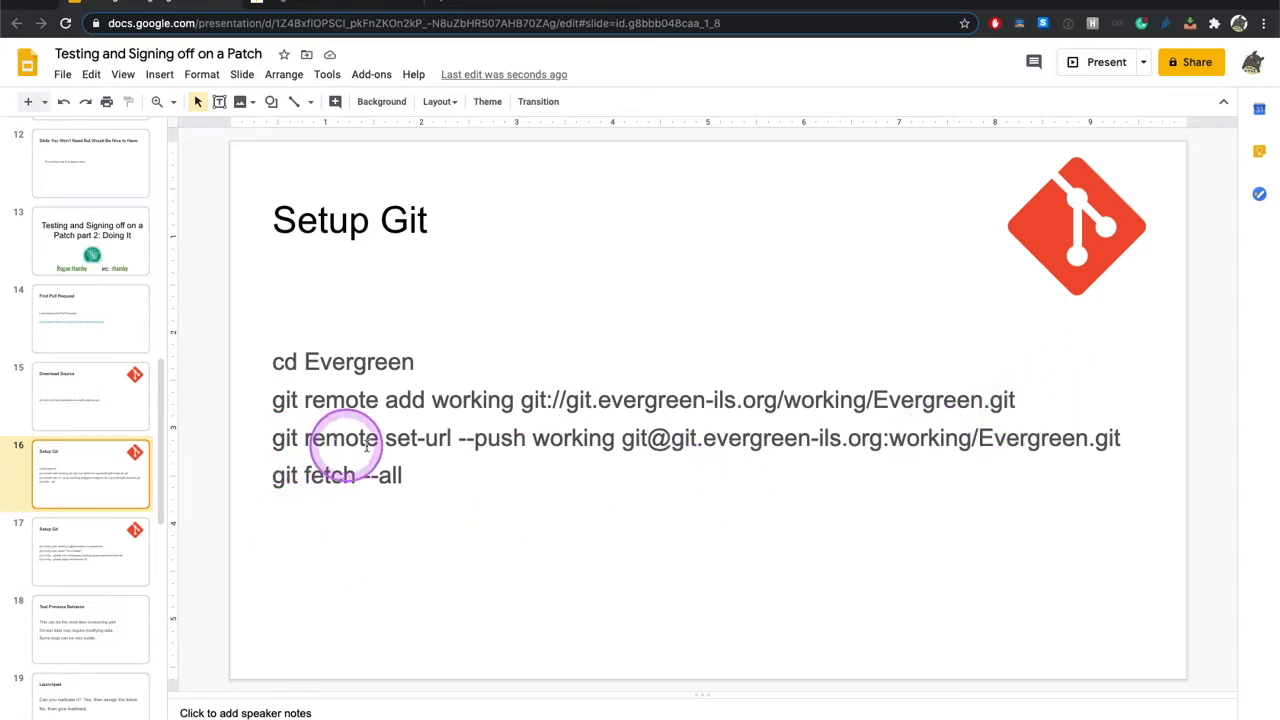
pyautogui.moveTo(576, 440)
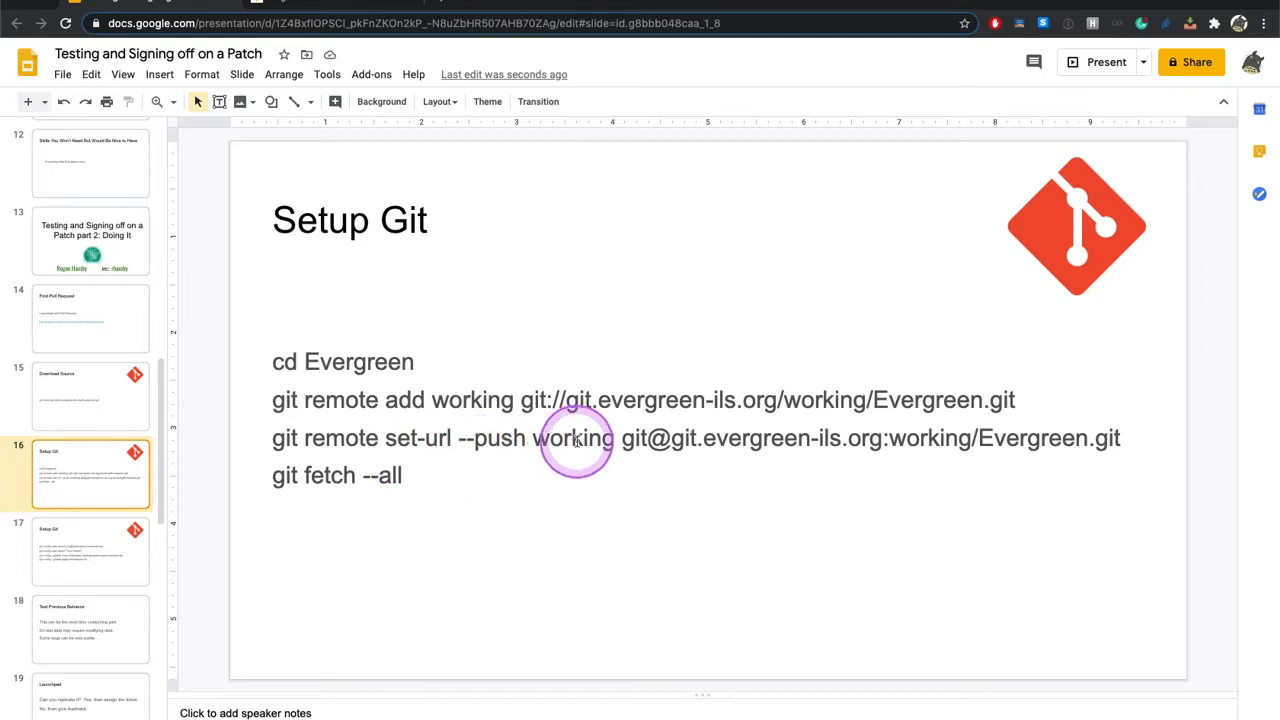
pyautogui.moveTo(792, 534)
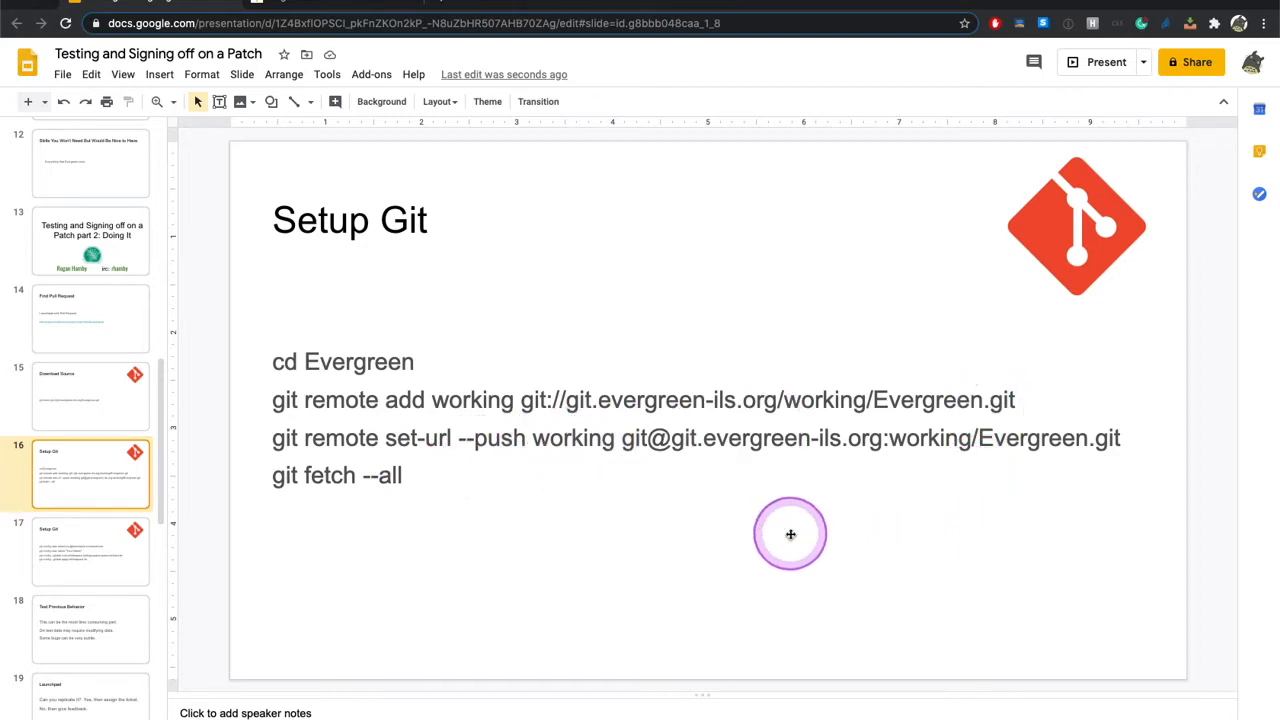
pyautogui.moveTo(552, 508)
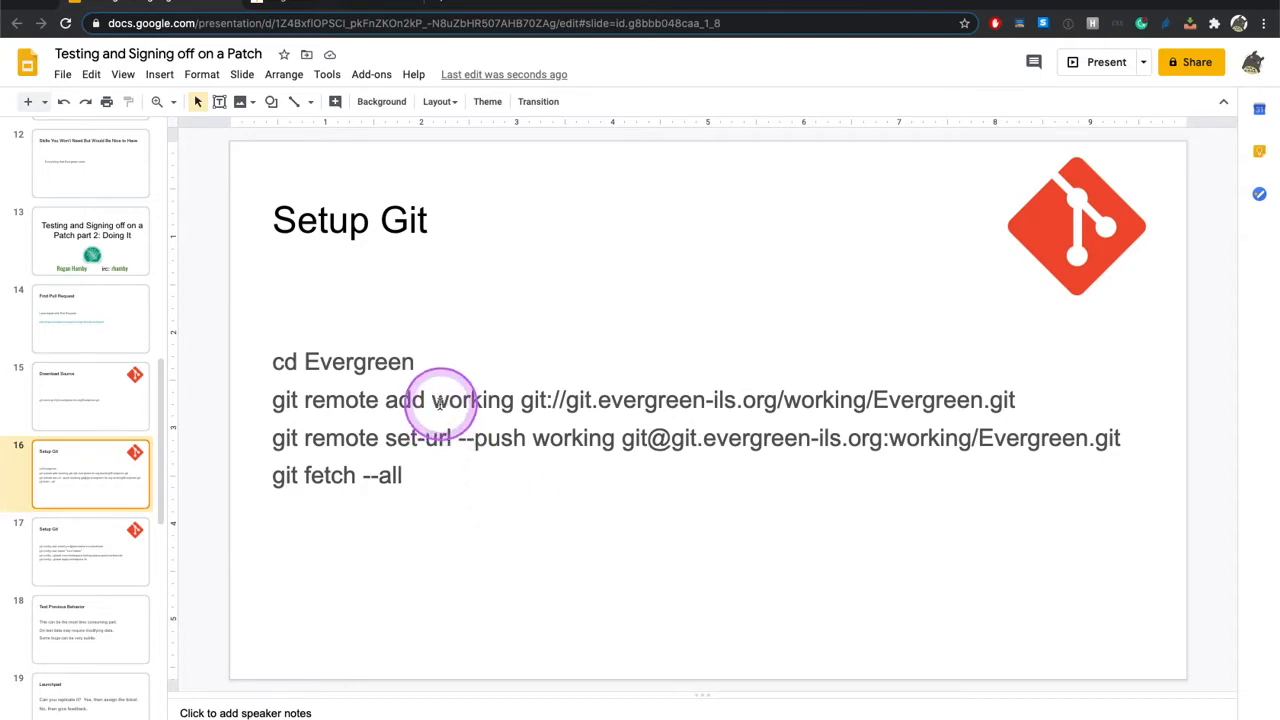
pyautogui.moveTo(464, 402)
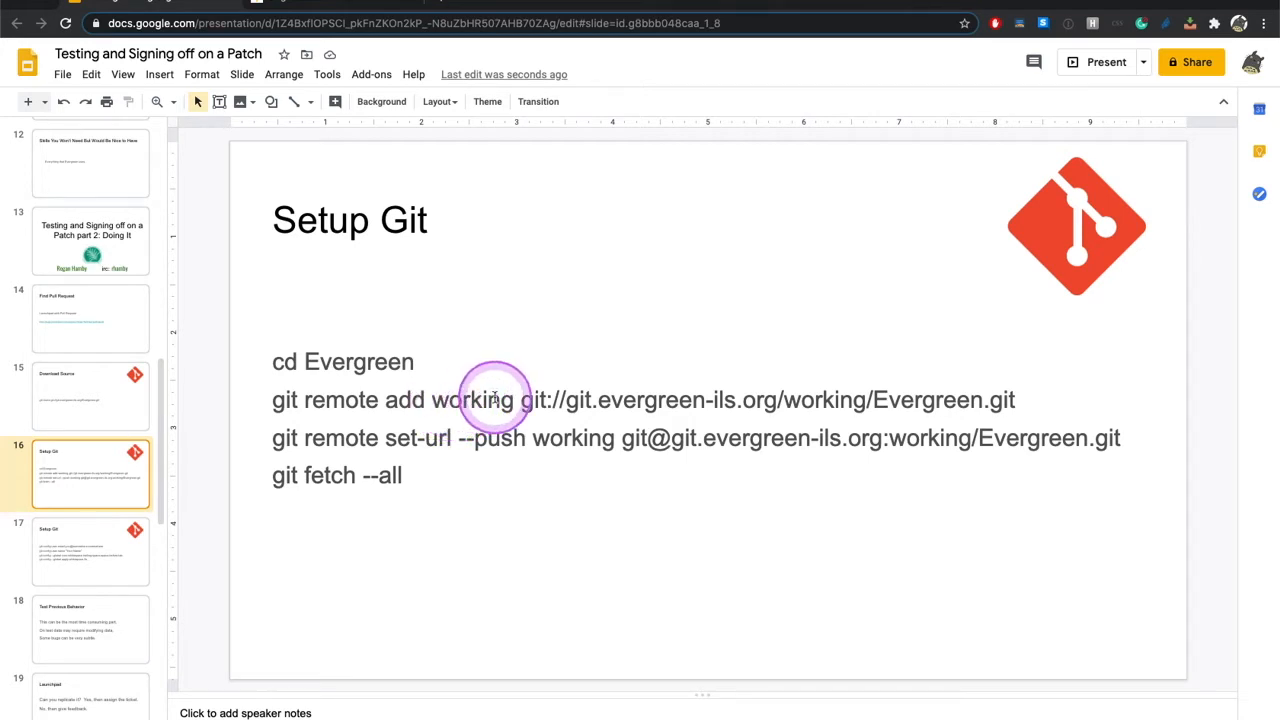
pyautogui.moveTo(344, 438)
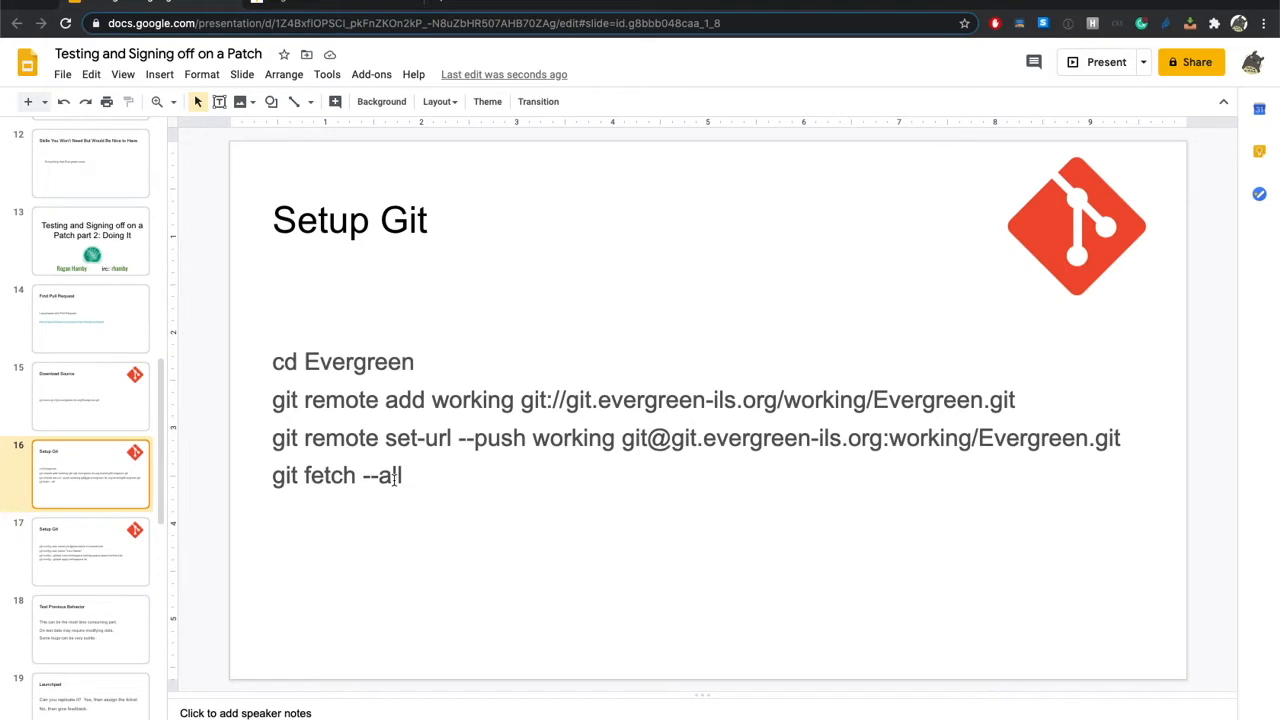
# - Move to the git config Setup Git slide after selecting git fetch --all on the previous one
pyautogui.click(90, 548)
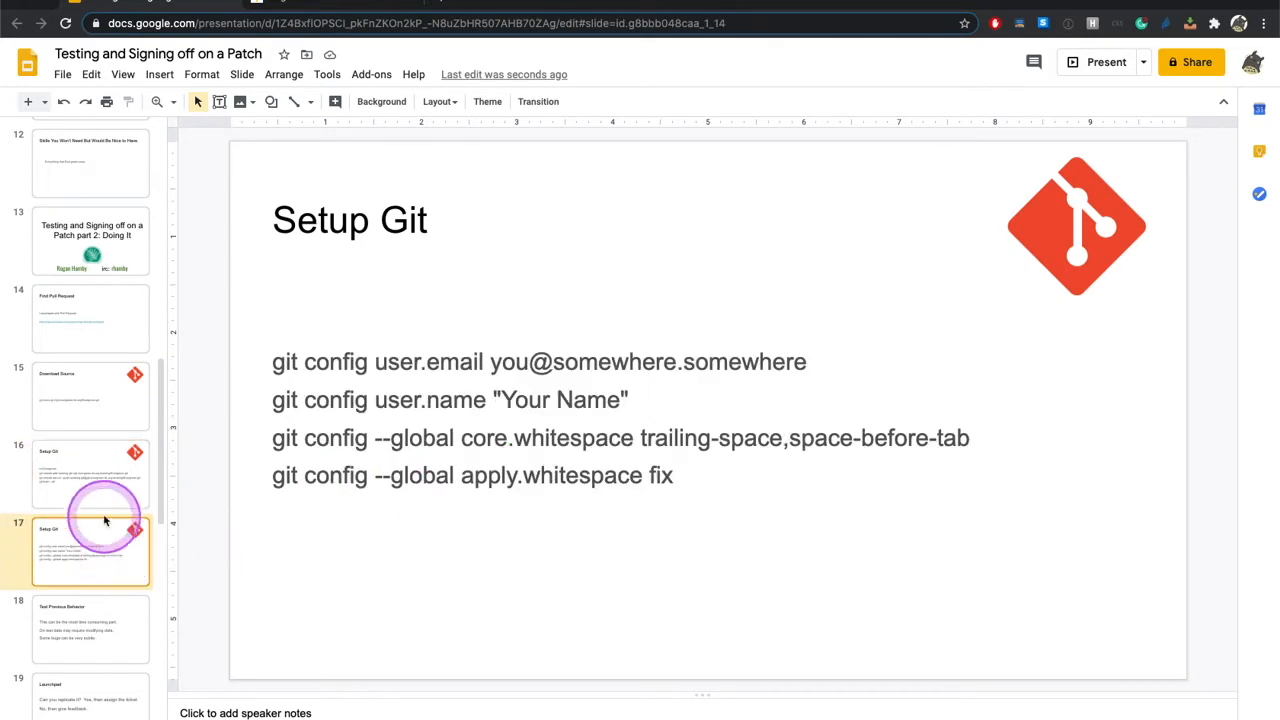
pyautogui.click(90, 482)
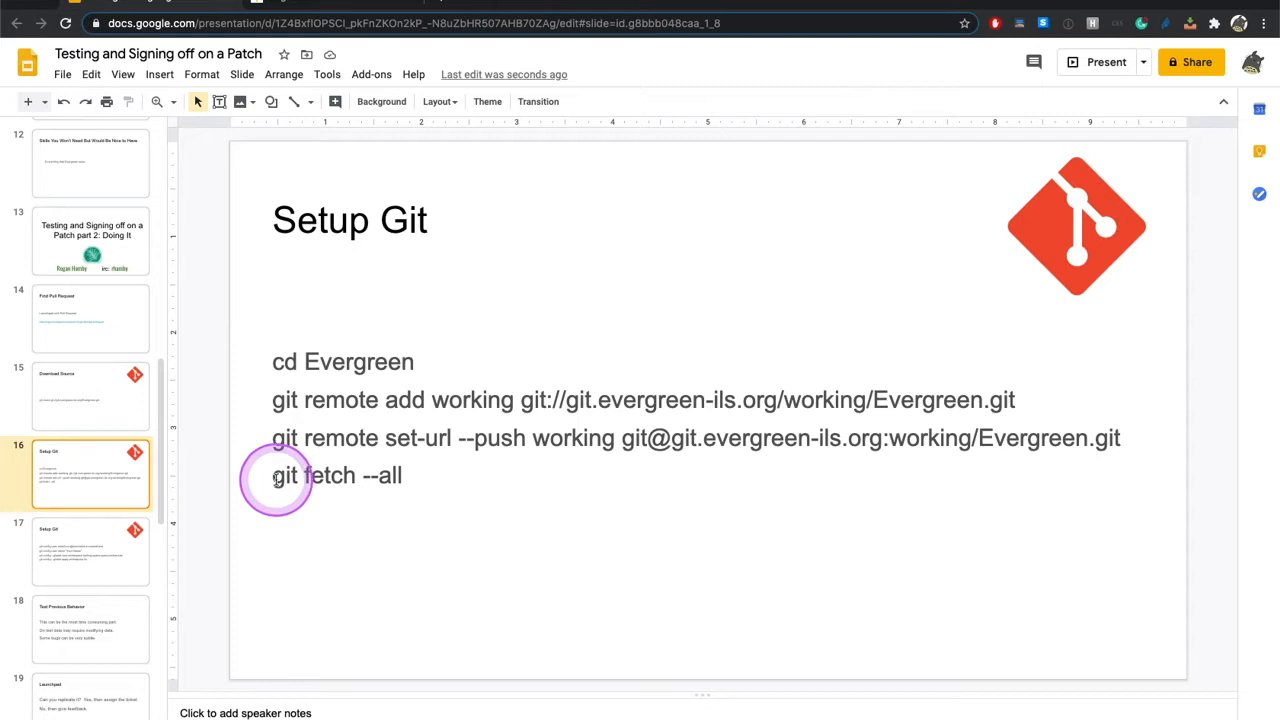
pyautogui.doubleClick(300, 476)
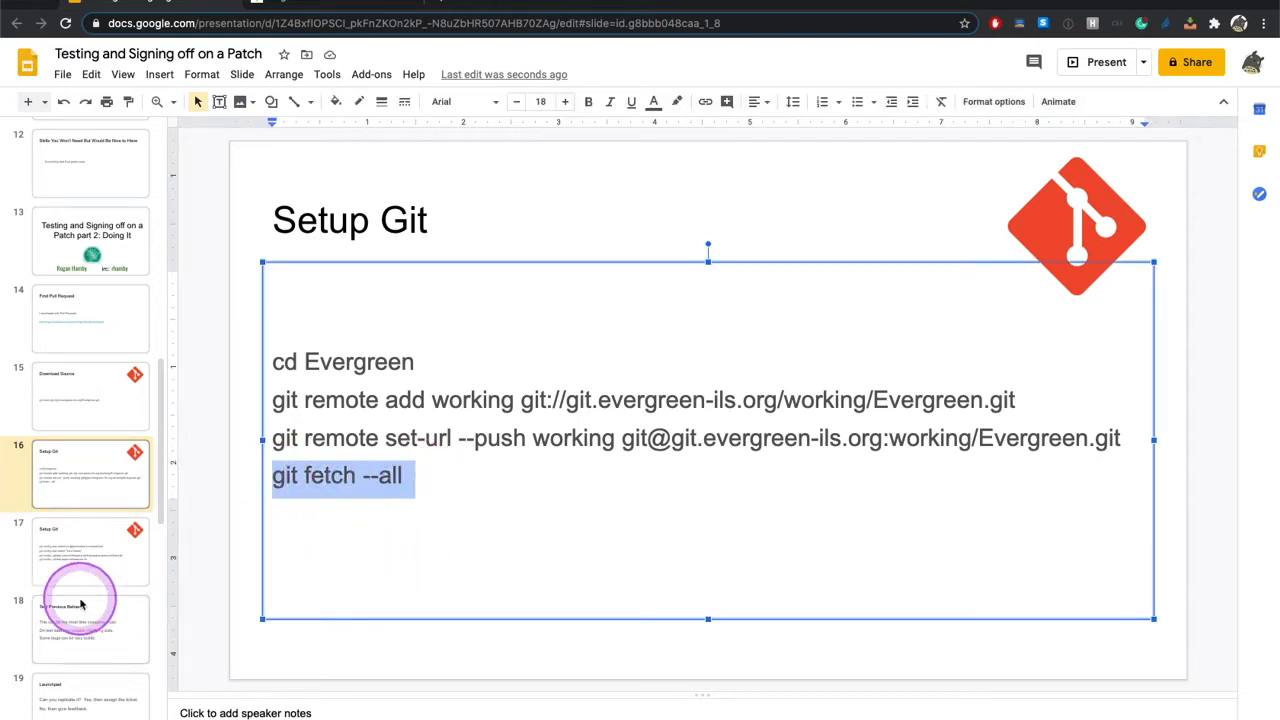
pyautogui.click(90, 550)
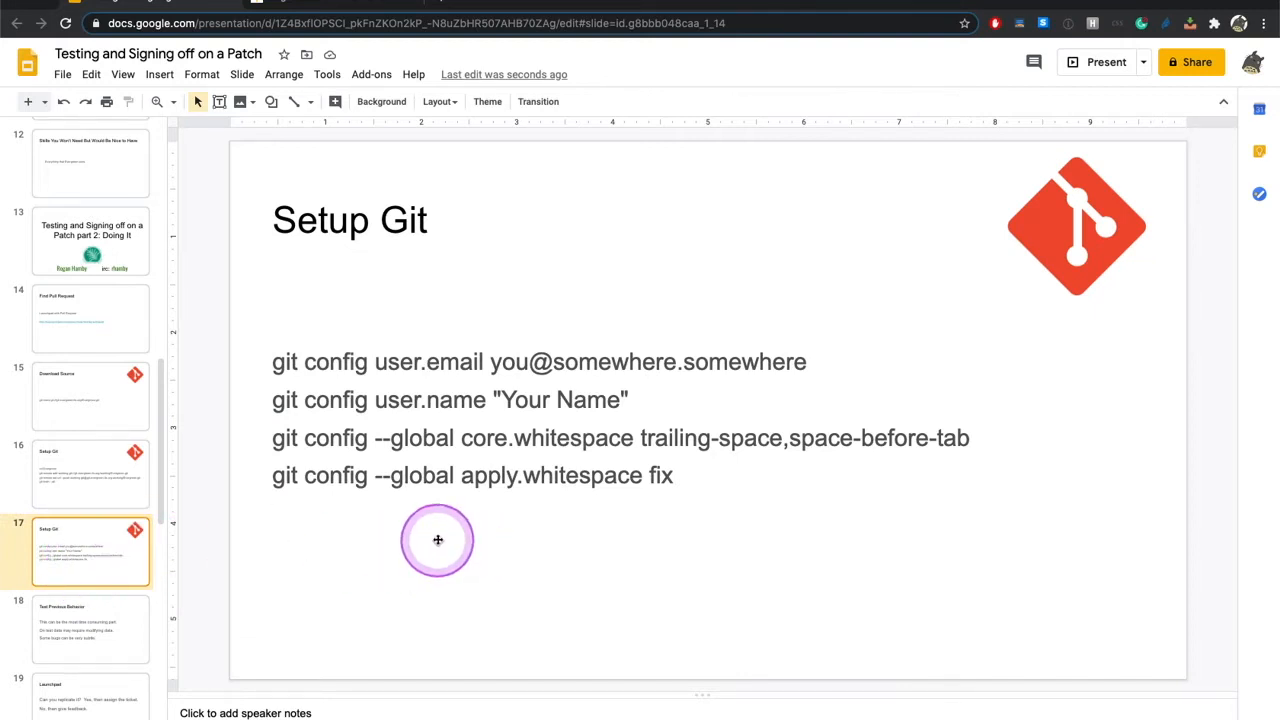
pyautogui.moveTo(444, 374)
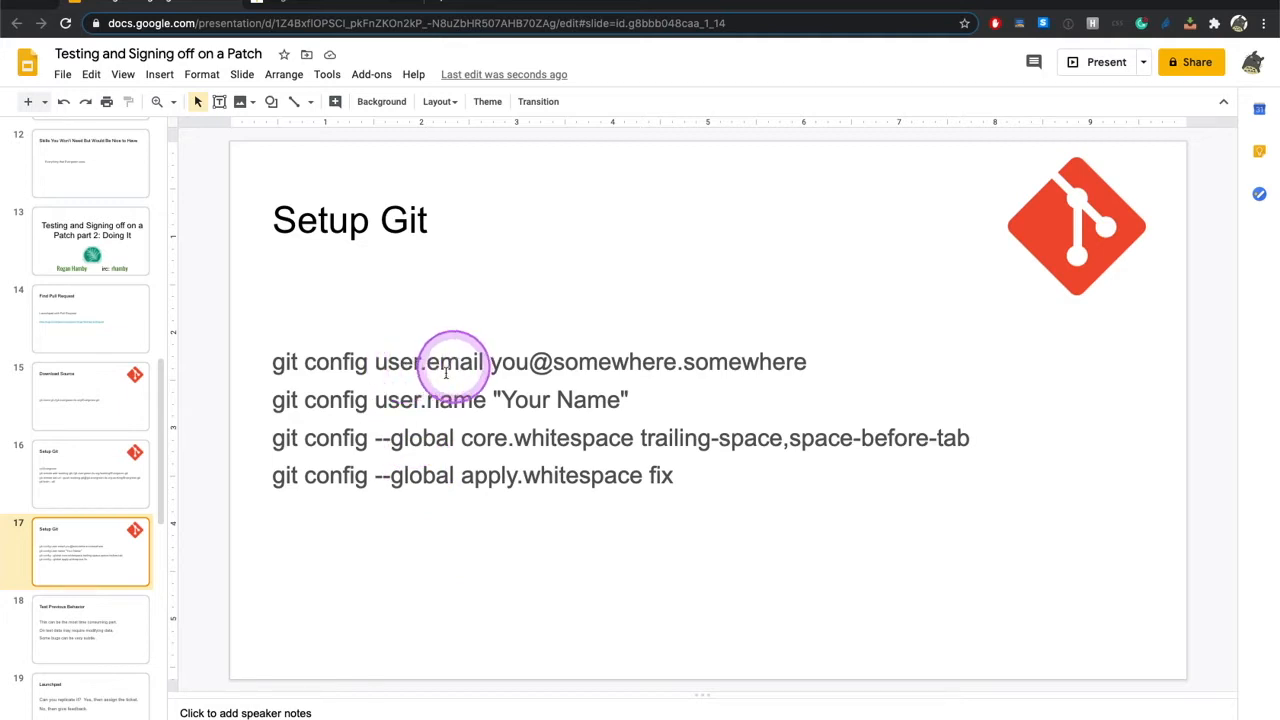
pyautogui.moveTo(378, 442)
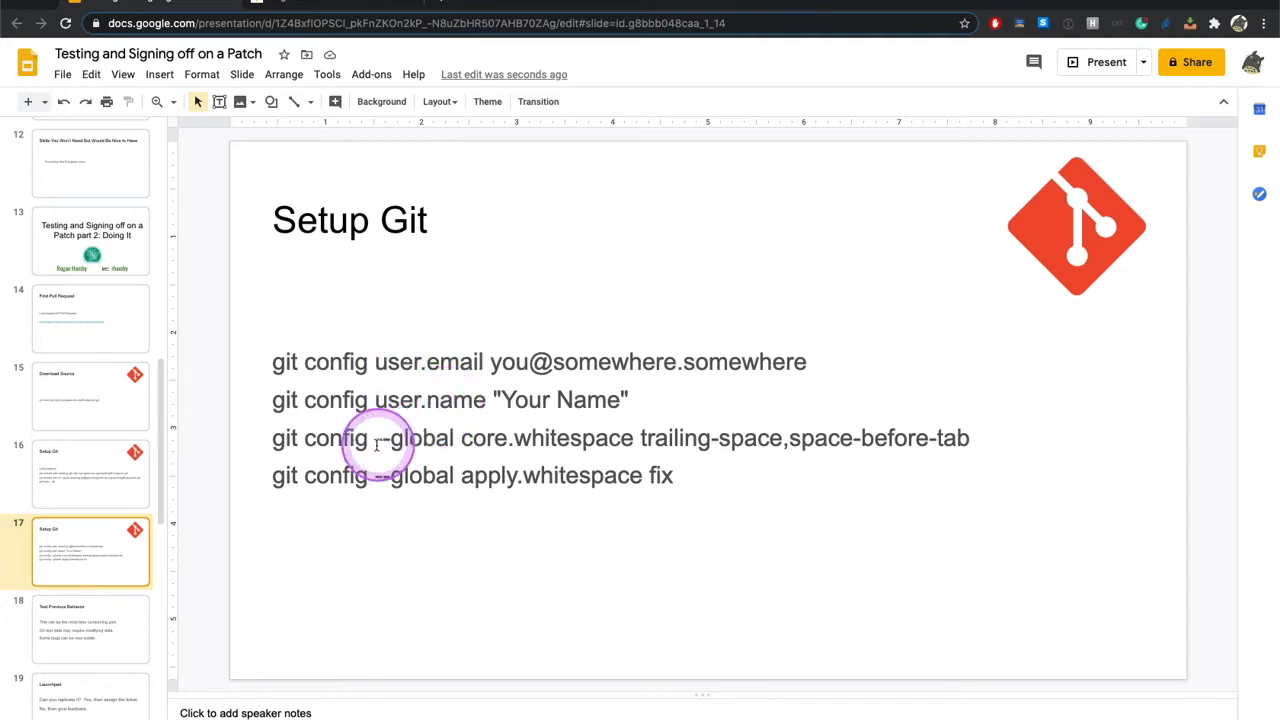
pyautogui.moveTo(644, 480)
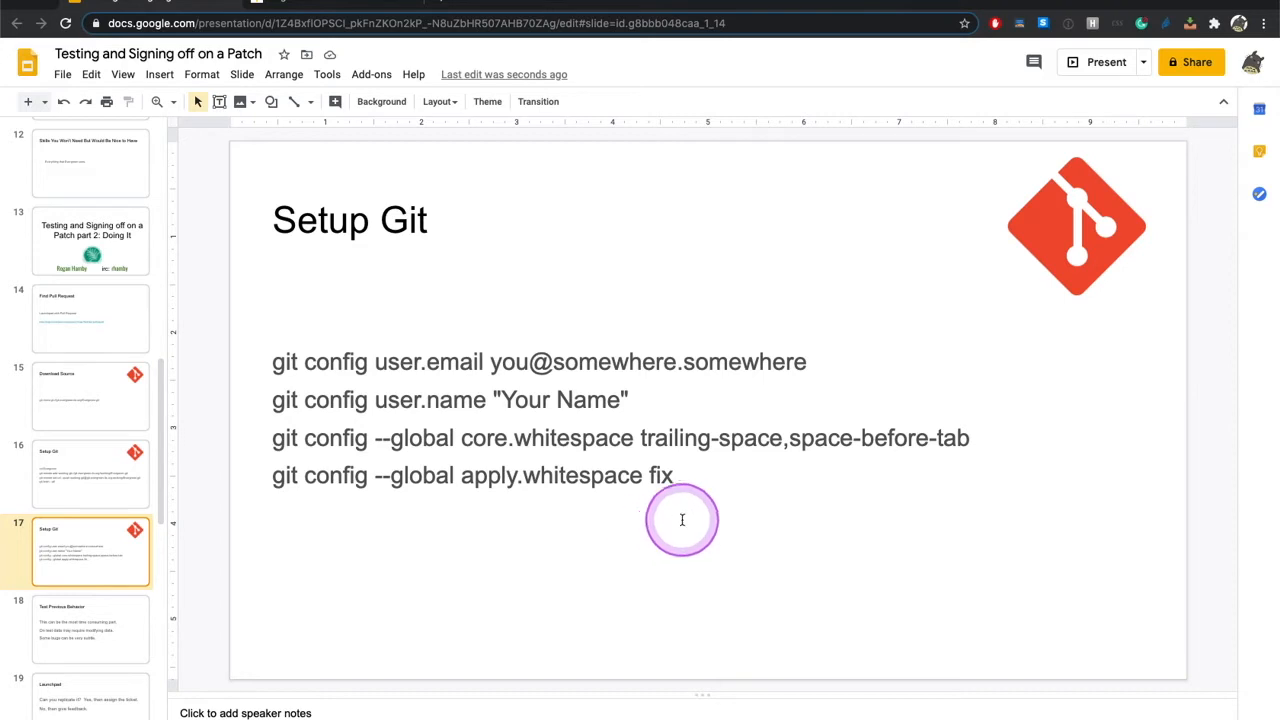
# - Continue past the git config commands to the Test Previous Behavior slide
pyautogui.click(682, 520)
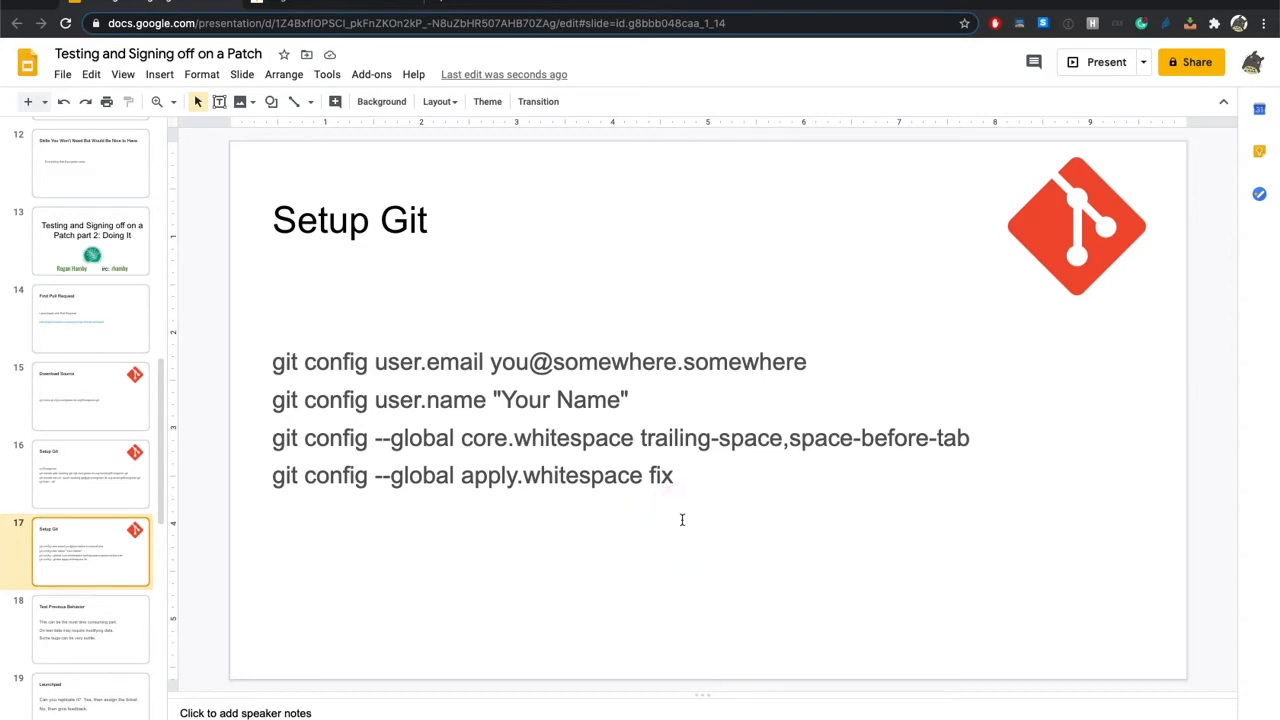
pyautogui.click(684, 506)
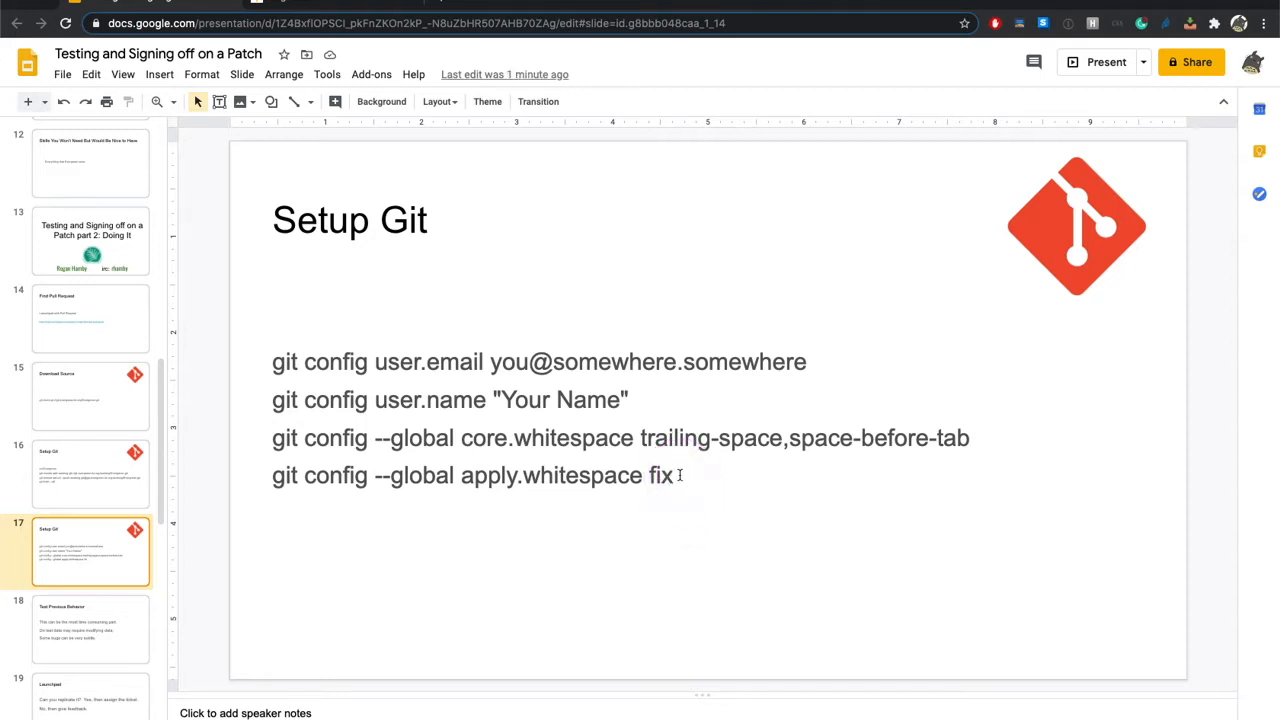
pyautogui.click(84, 624)
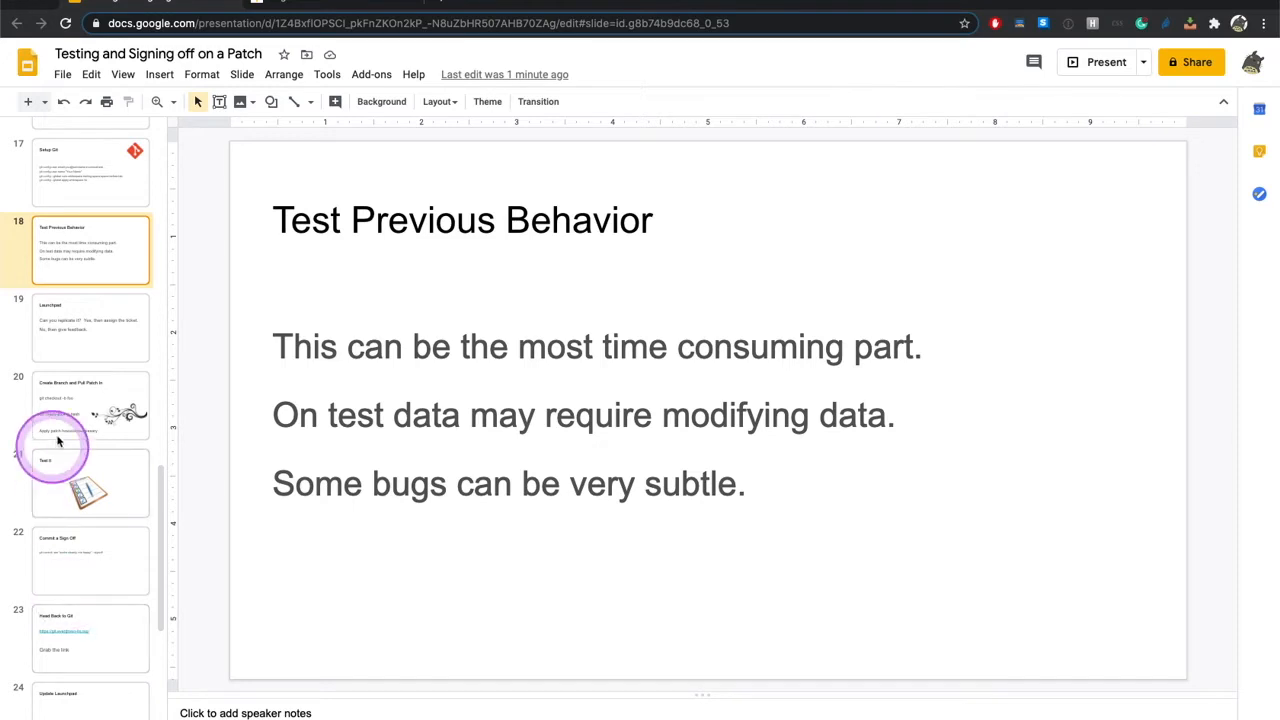
# - Step through the Launchpad replication slide to Create Branch and Pull Patch In
pyautogui.click(92, 328)
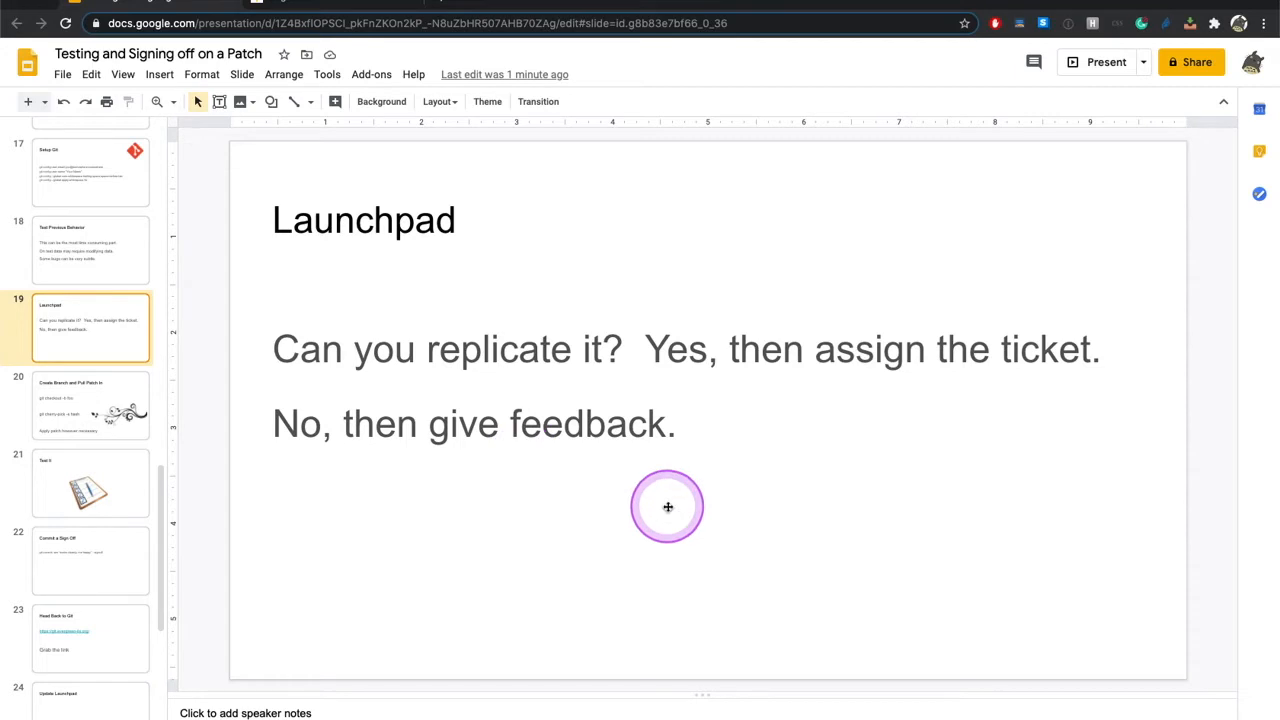
pyautogui.click(668, 506)
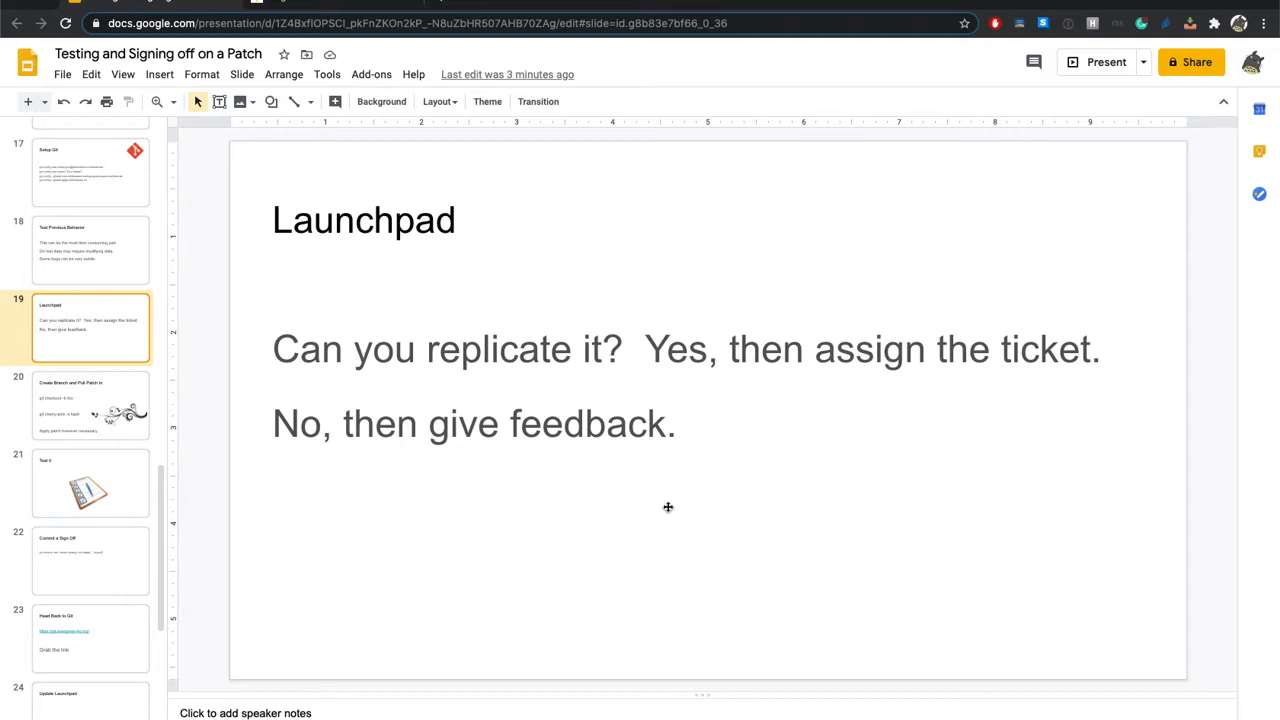
pyautogui.click(90, 404)
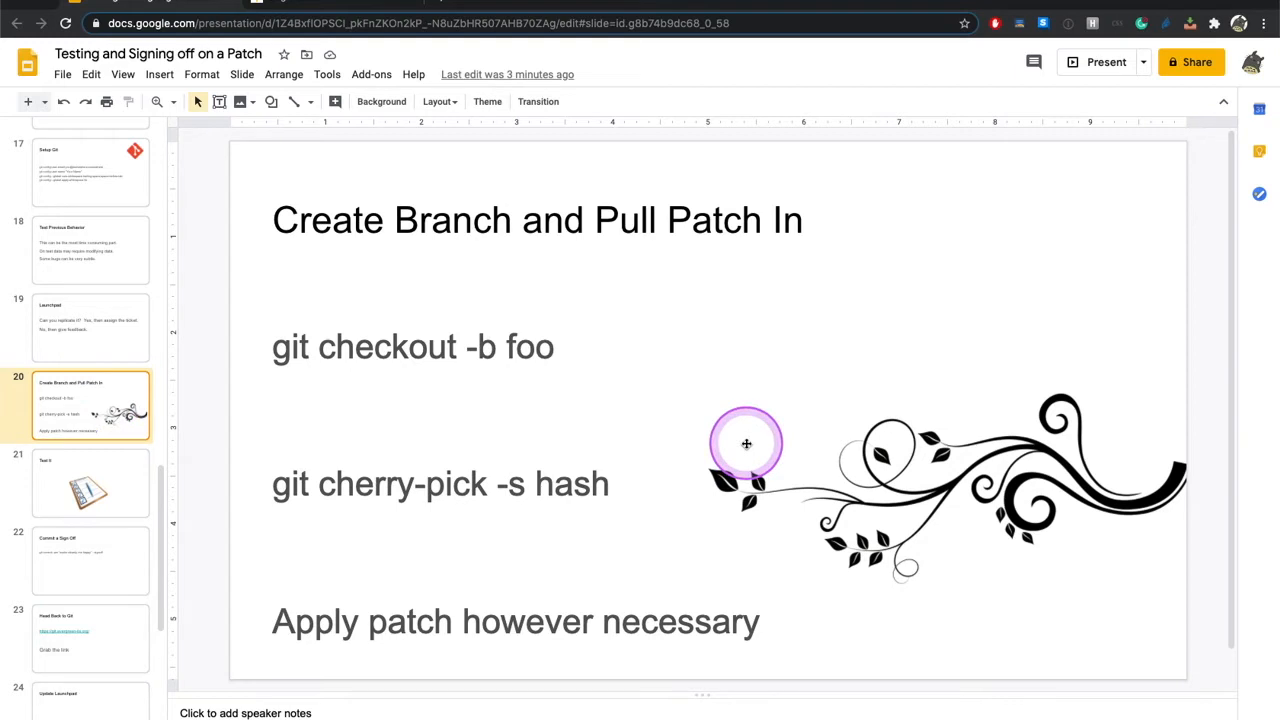
pyautogui.click(746, 444)
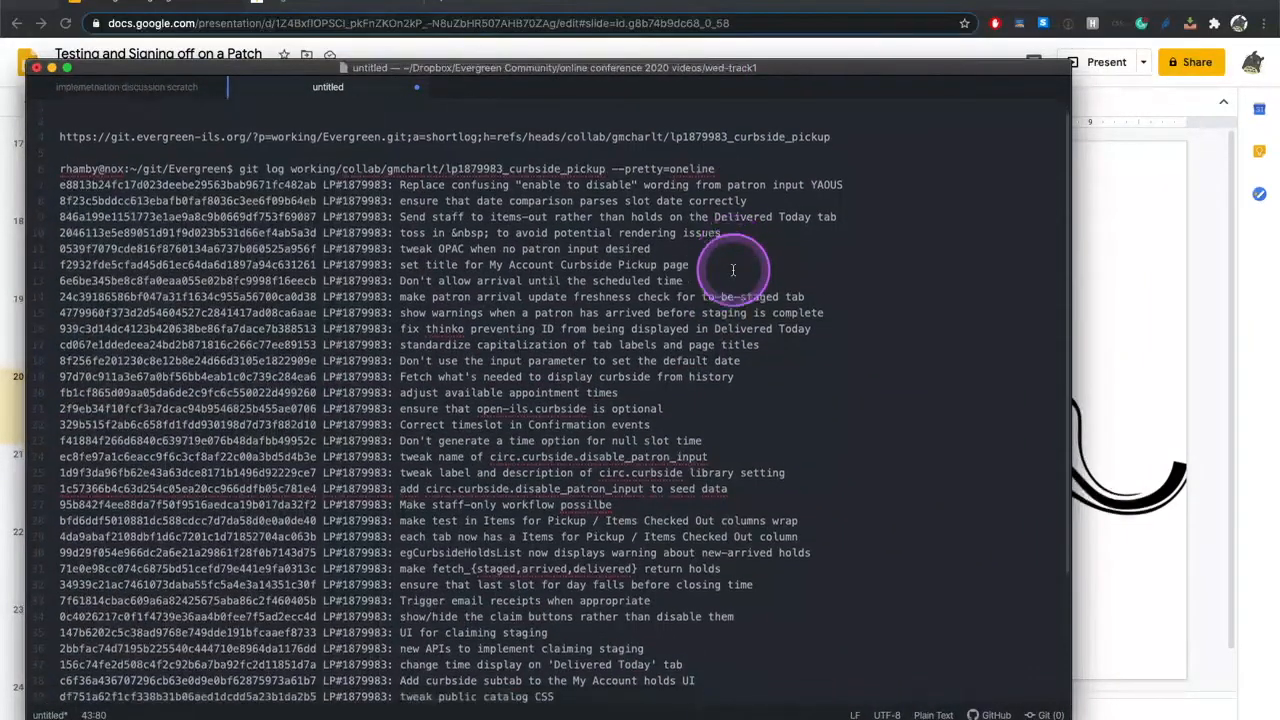
# - Scroll the Sublime git log to the oldest curbside pickup commits, then bring Slides forward
pyautogui.scroll(-3)
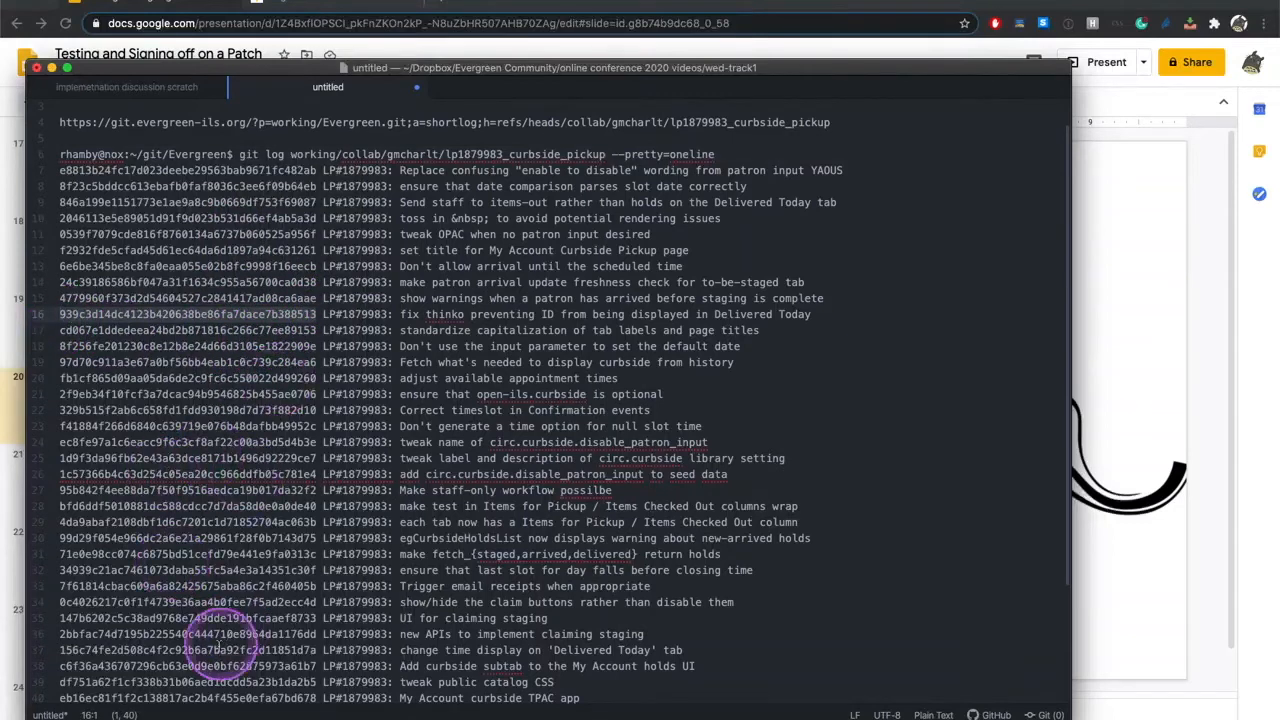
pyautogui.scroll(-3)
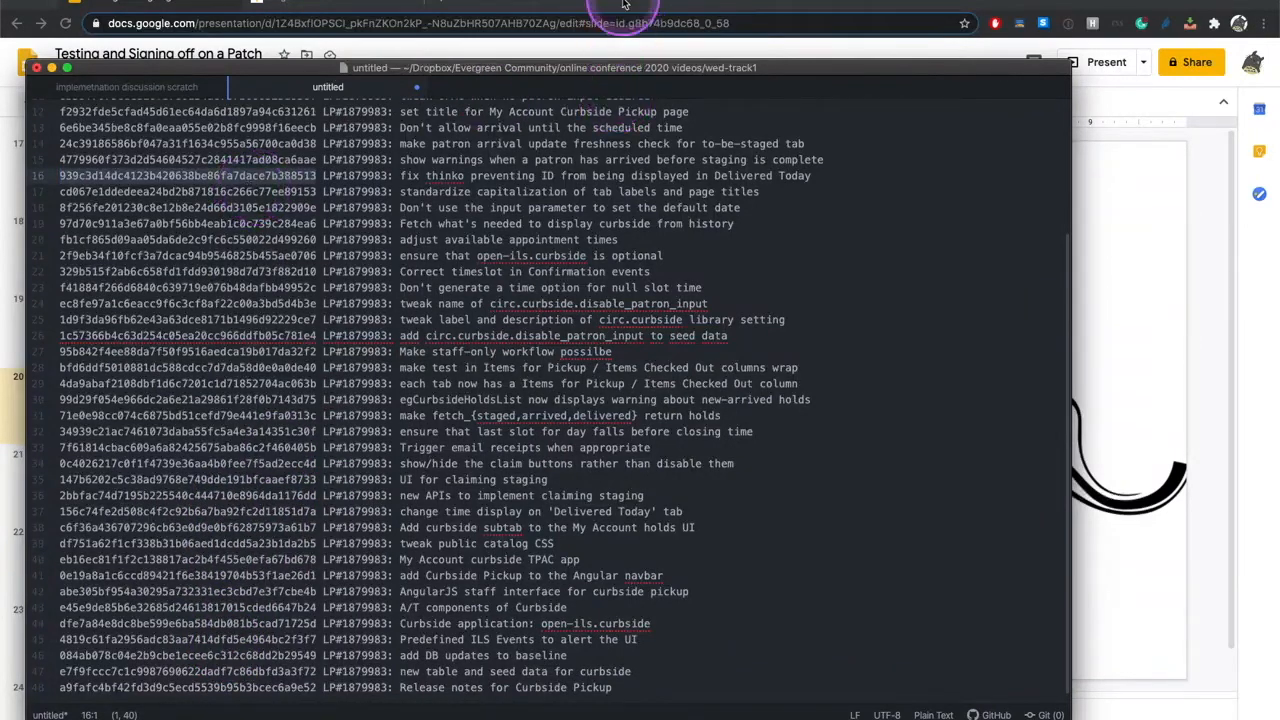
pyautogui.click(620, 10)
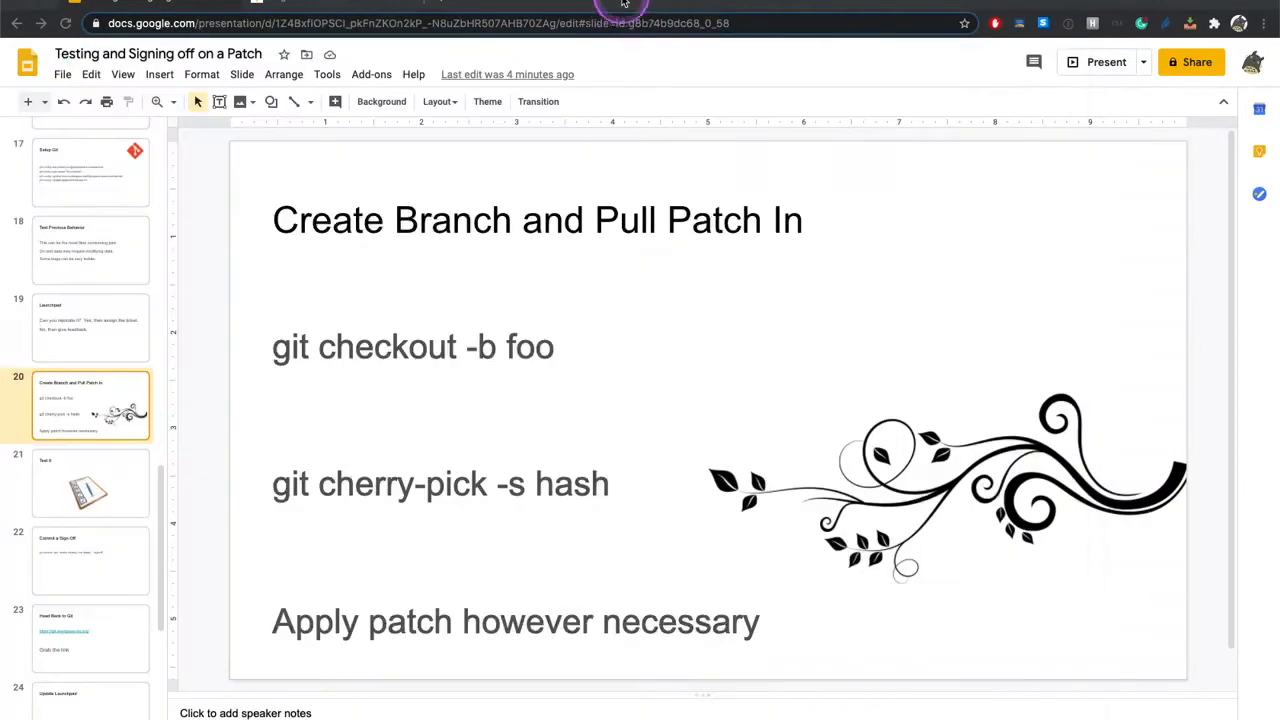
# - Advance through Test It to the Commit a Sign Off slide
pyautogui.click(592, 524)
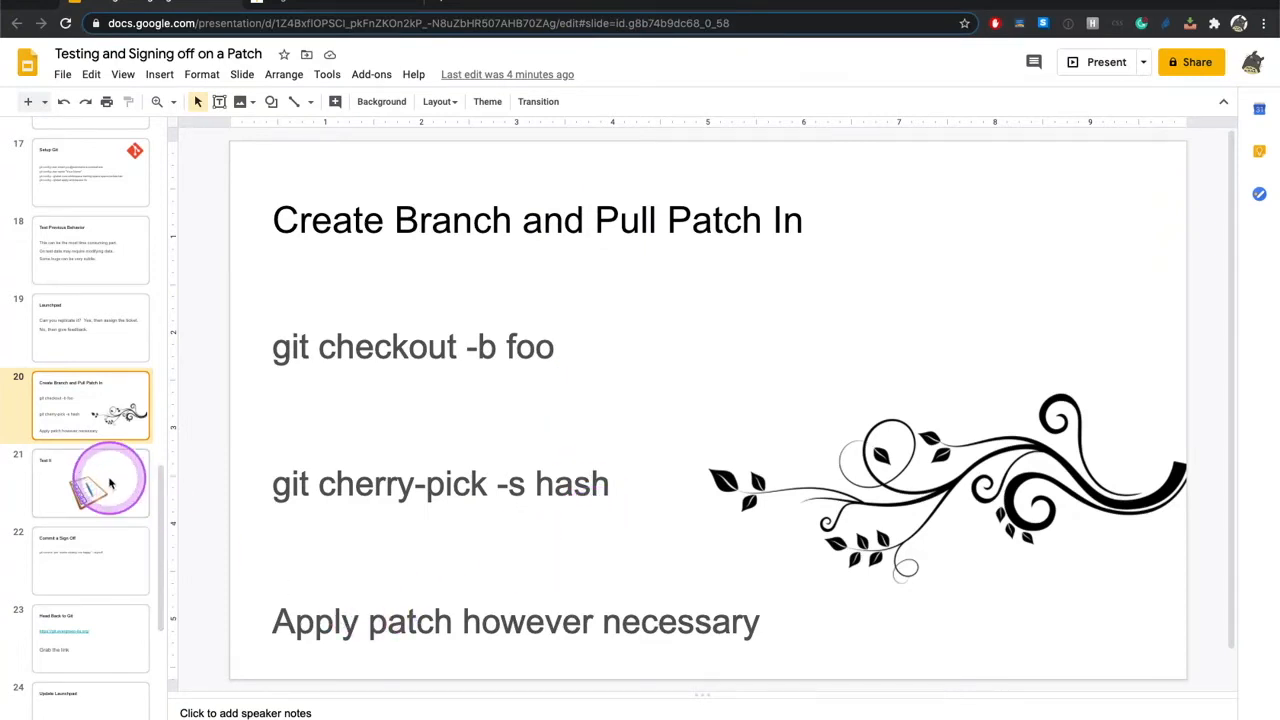
pyautogui.click(90, 482)
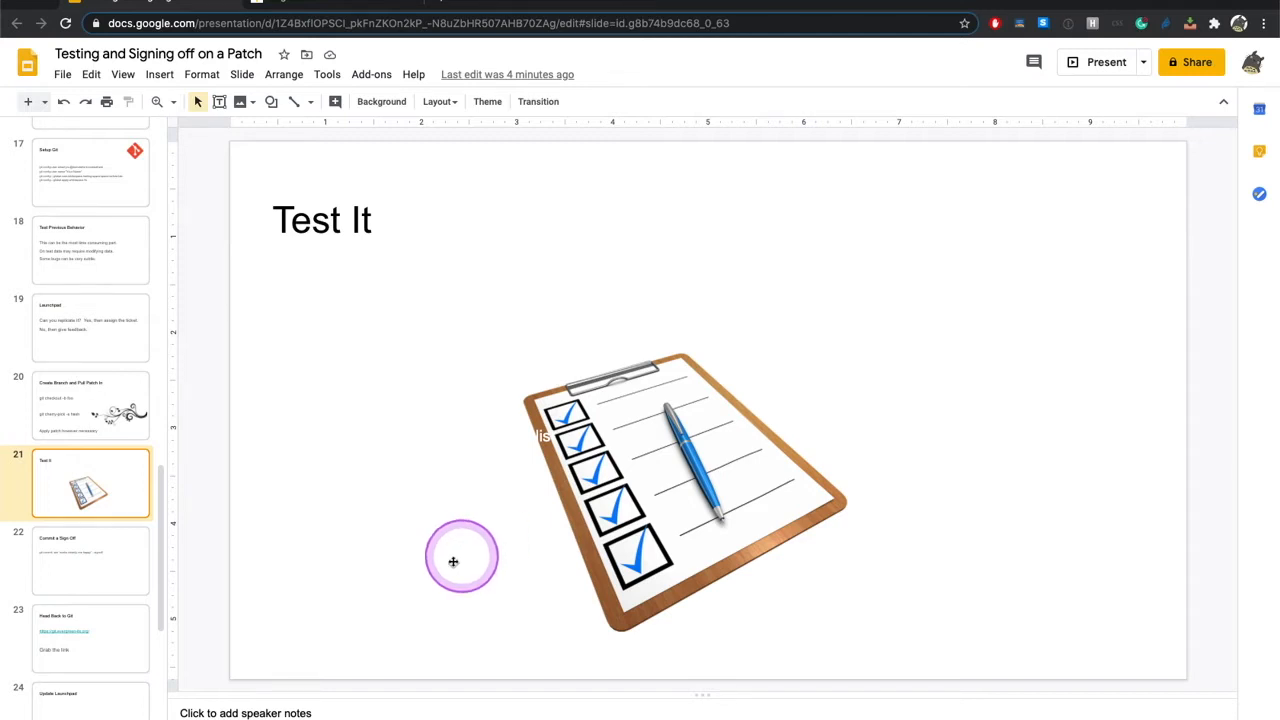
pyautogui.click(90, 560)
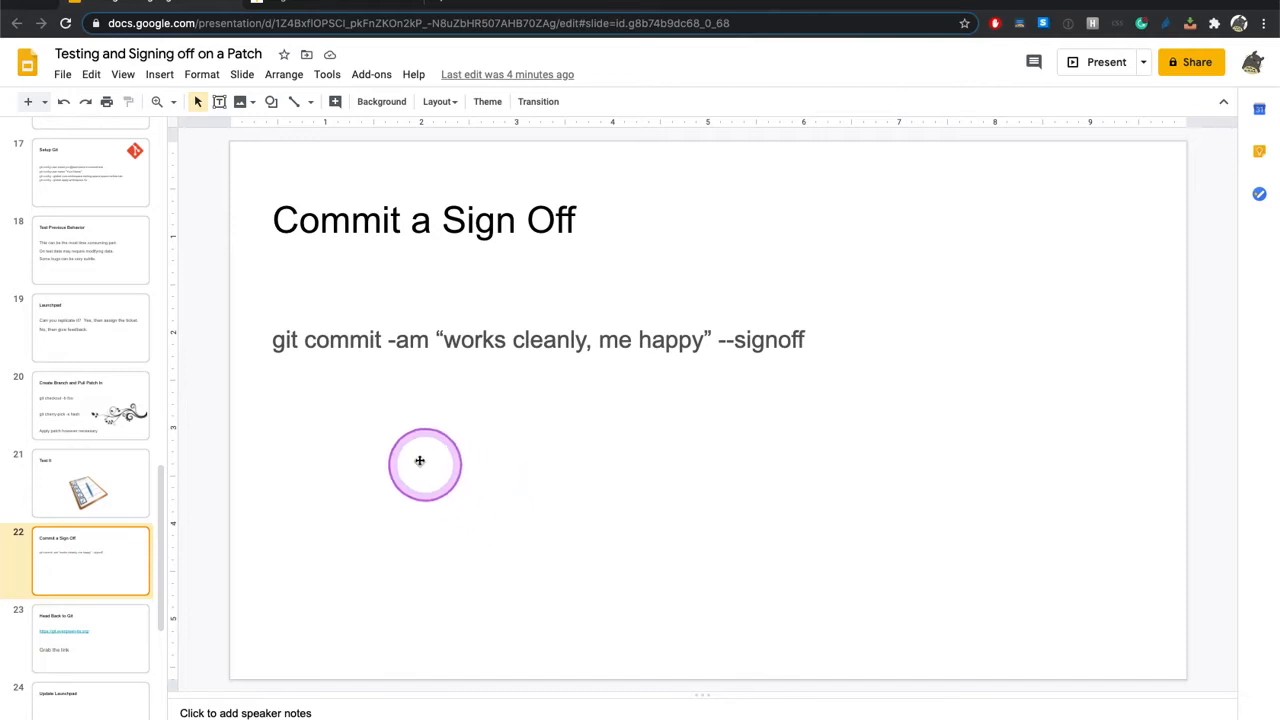
pyautogui.moveTo(396, 344)
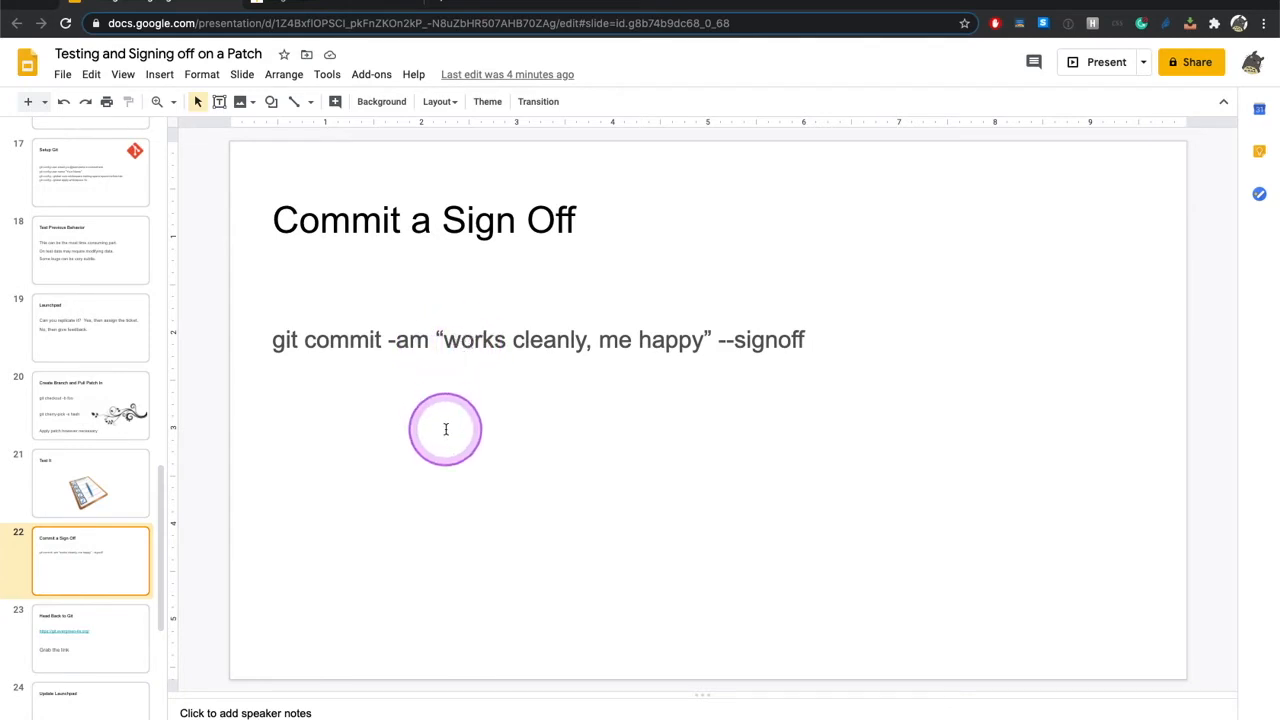
pyautogui.moveTo(630, 384)
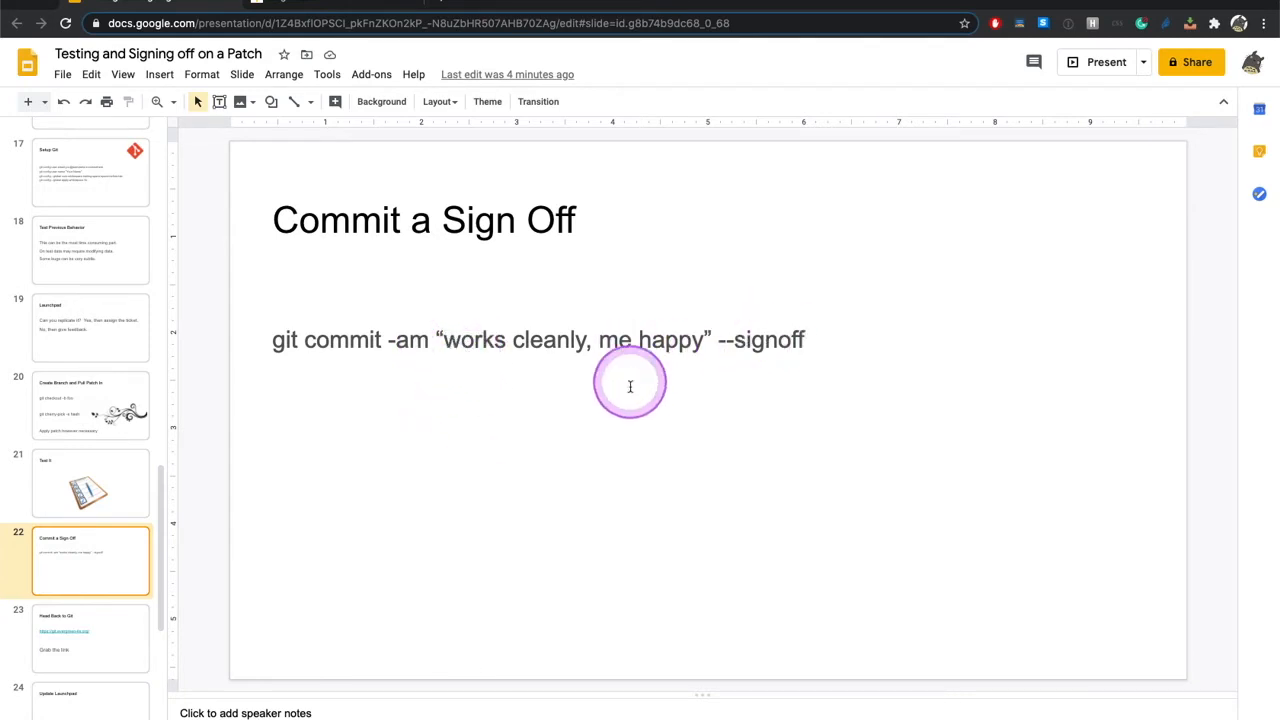
pyautogui.moveTo(642, 420)
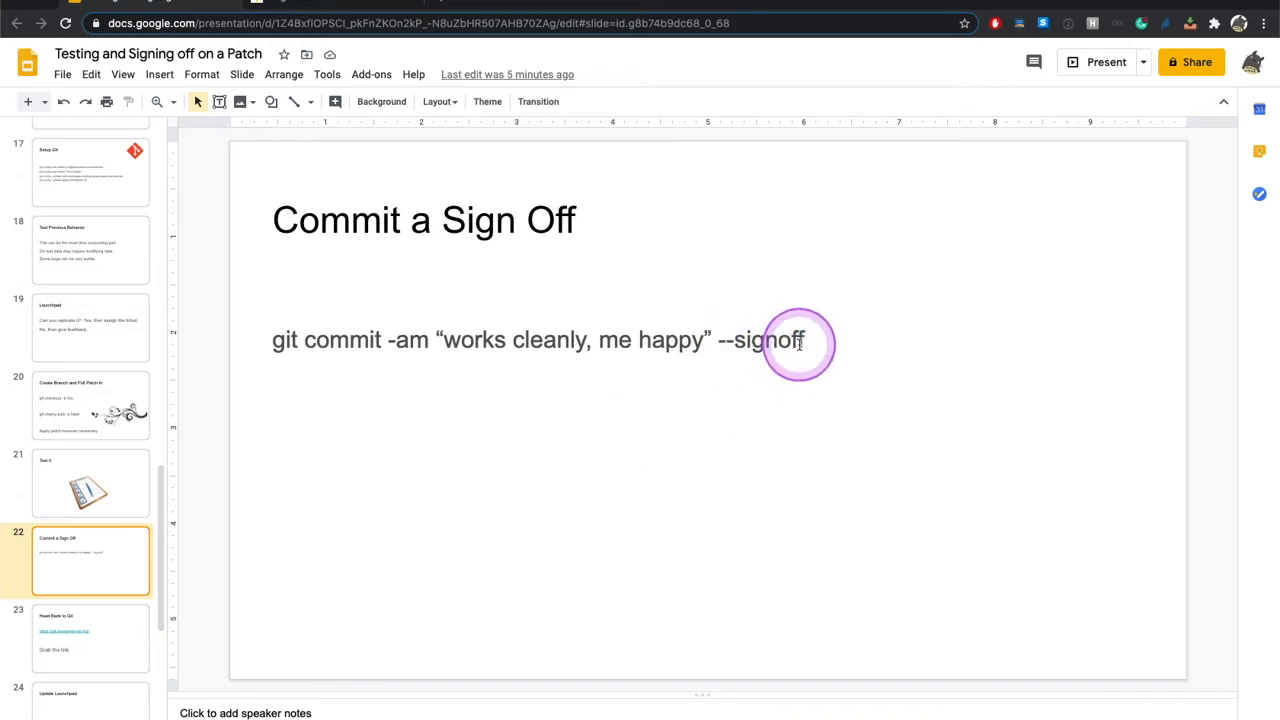
pyautogui.moveTo(124, 280)
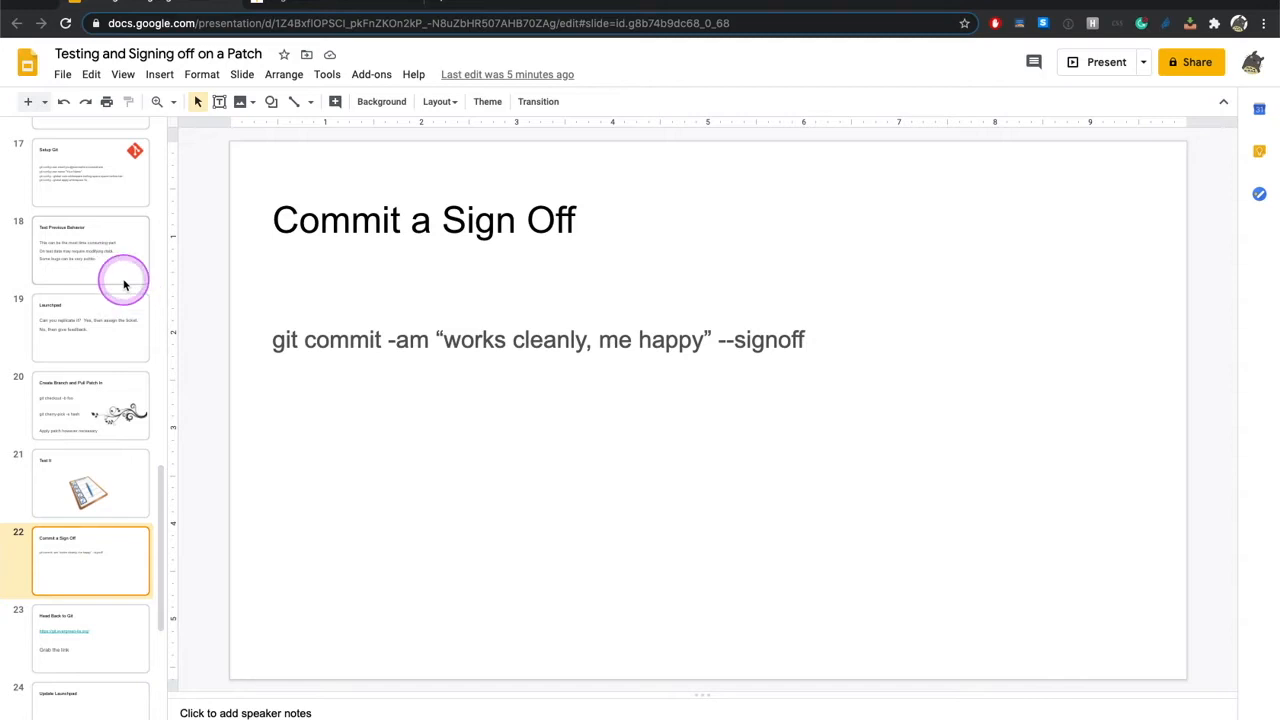
# - Glance back at Setup Git, then continue from Commit a Sign Off toward Head Back to Git
pyautogui.click(92, 176)
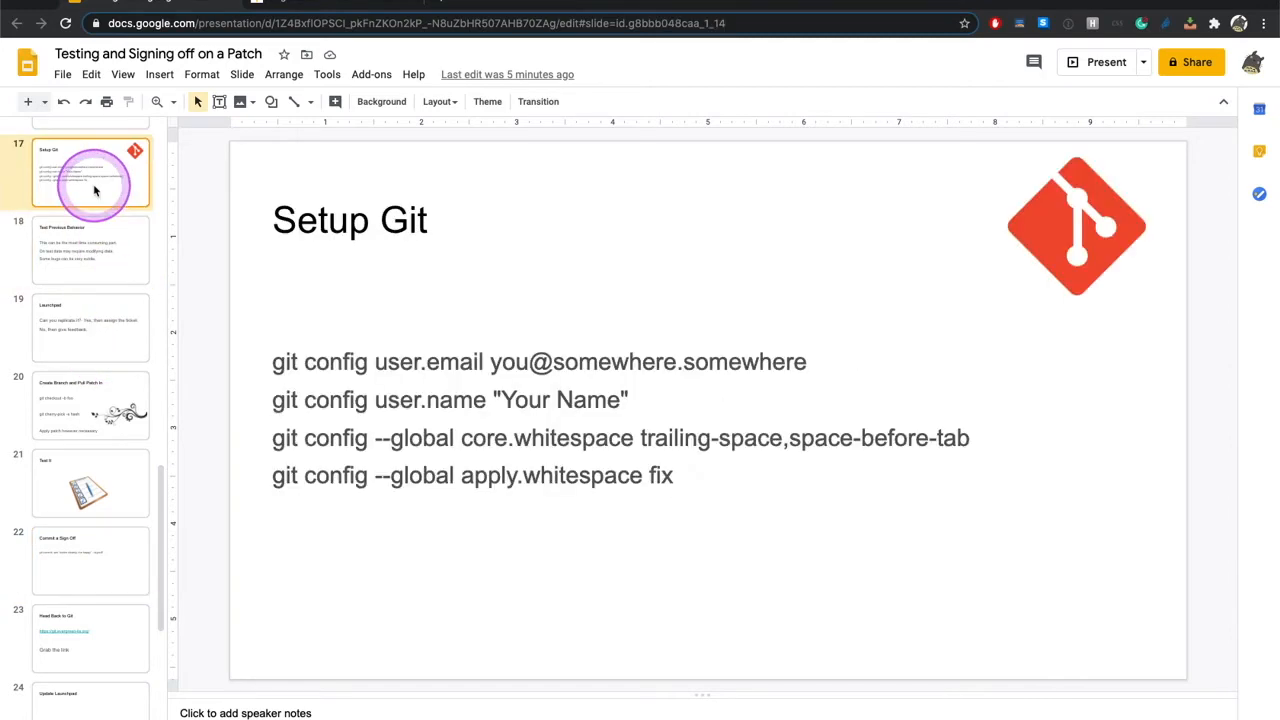
pyautogui.moveTo(224, 514)
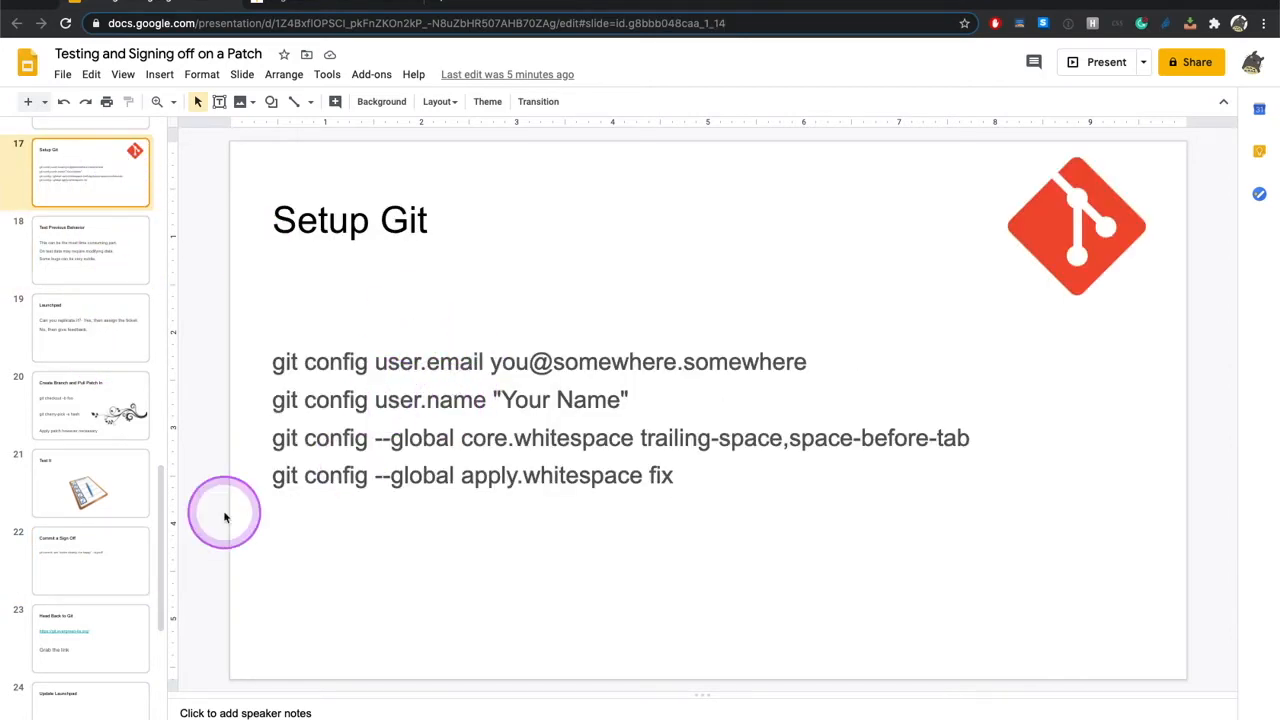
pyautogui.click(90, 562)
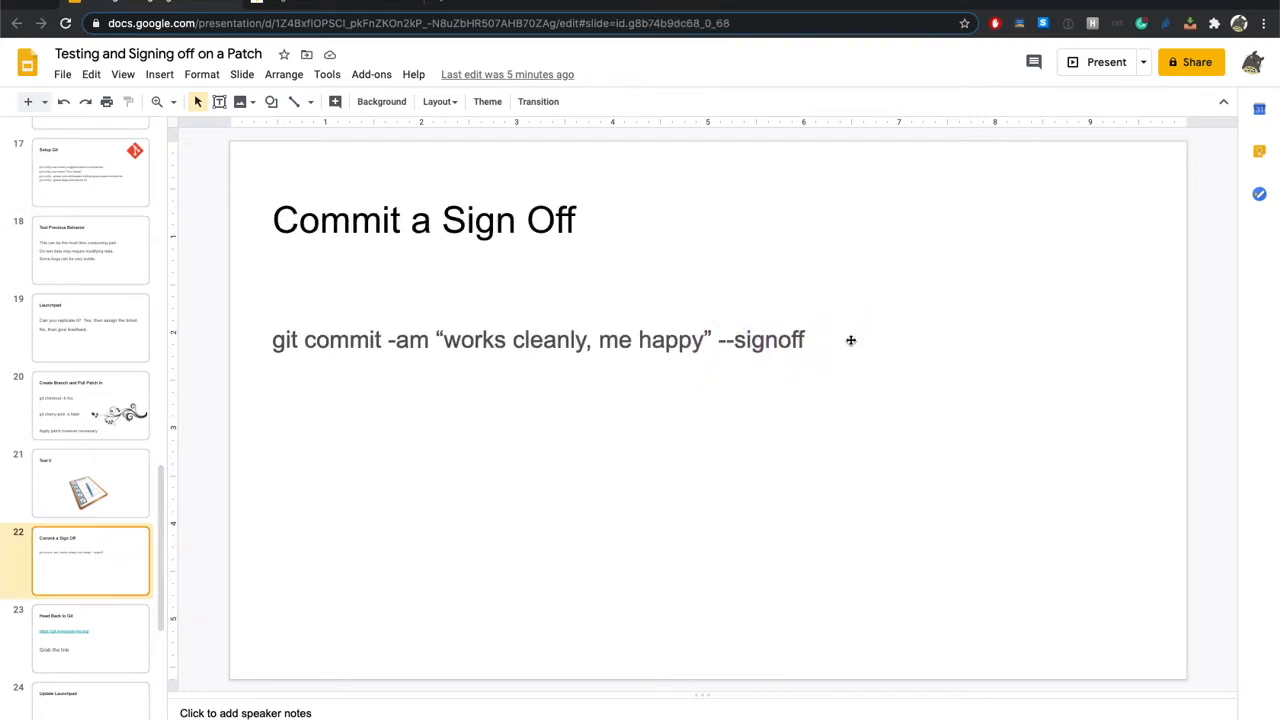
pyautogui.click(112, 630)
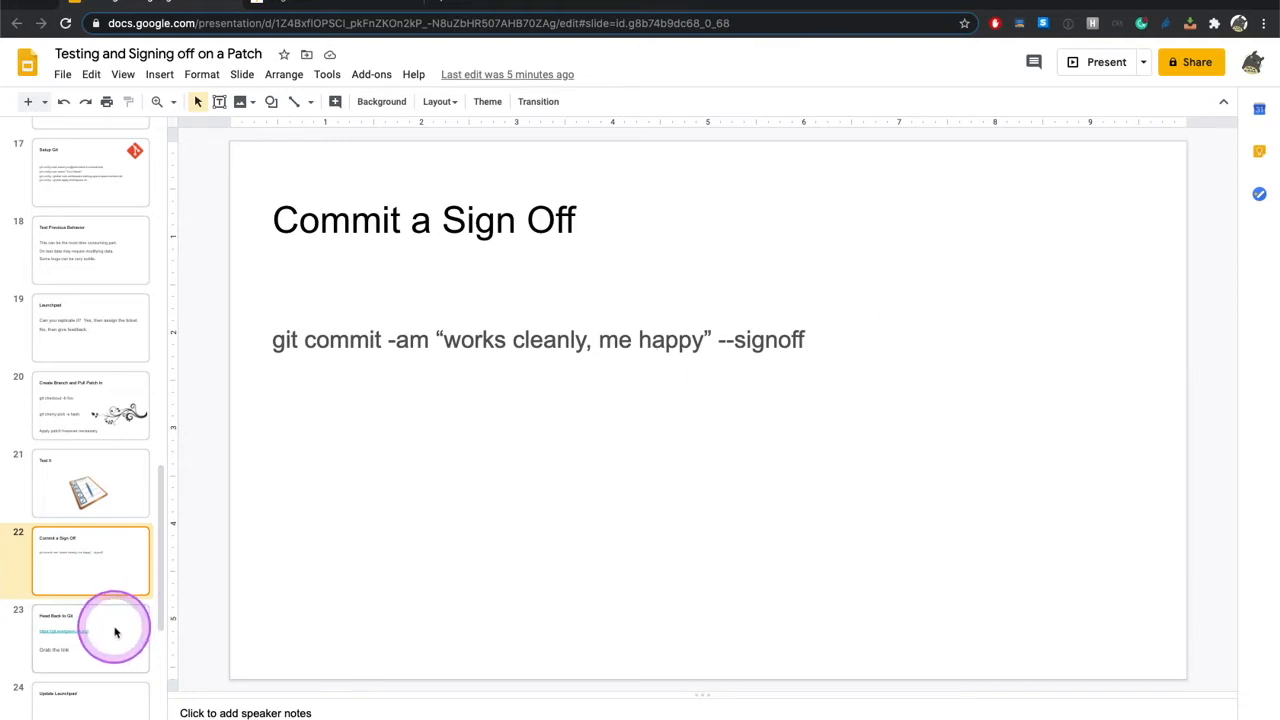
pyautogui.moveTo(596, 348)
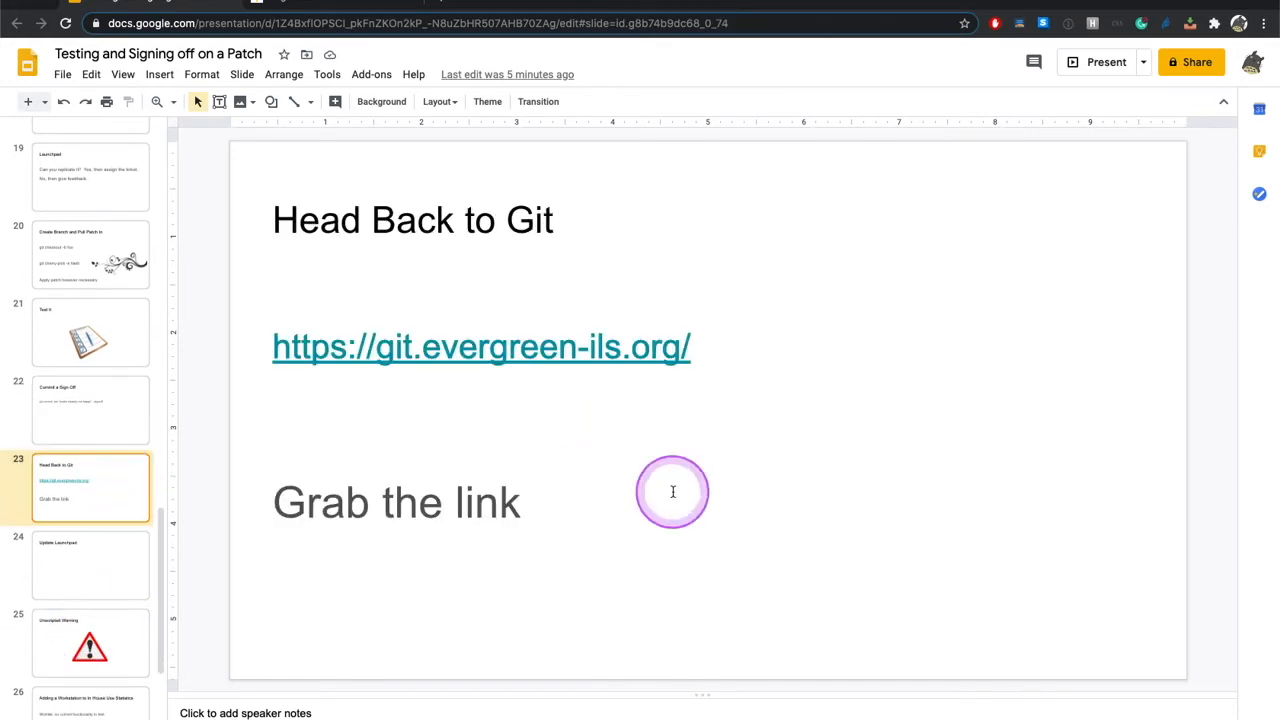
# - Step through Update Launchpad and the Launchpad warning to the Unscripted Warning slide
pyautogui.click(90, 564)
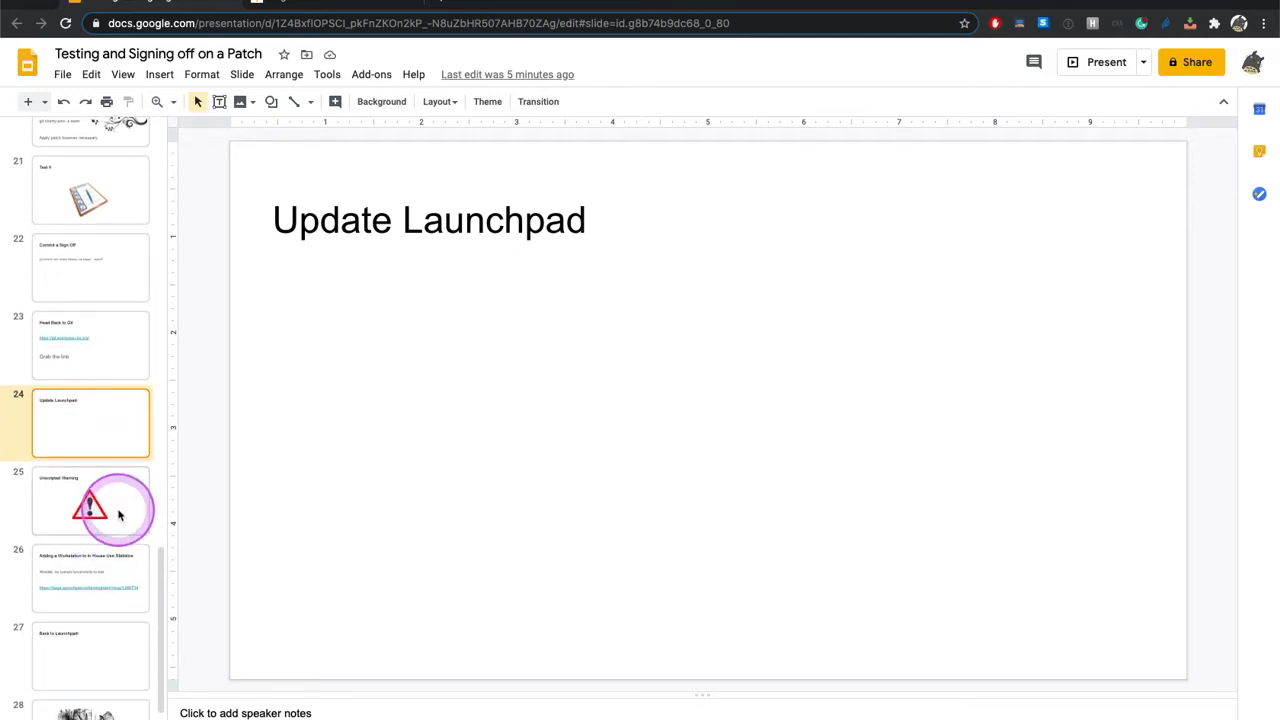
pyautogui.click(90, 512)
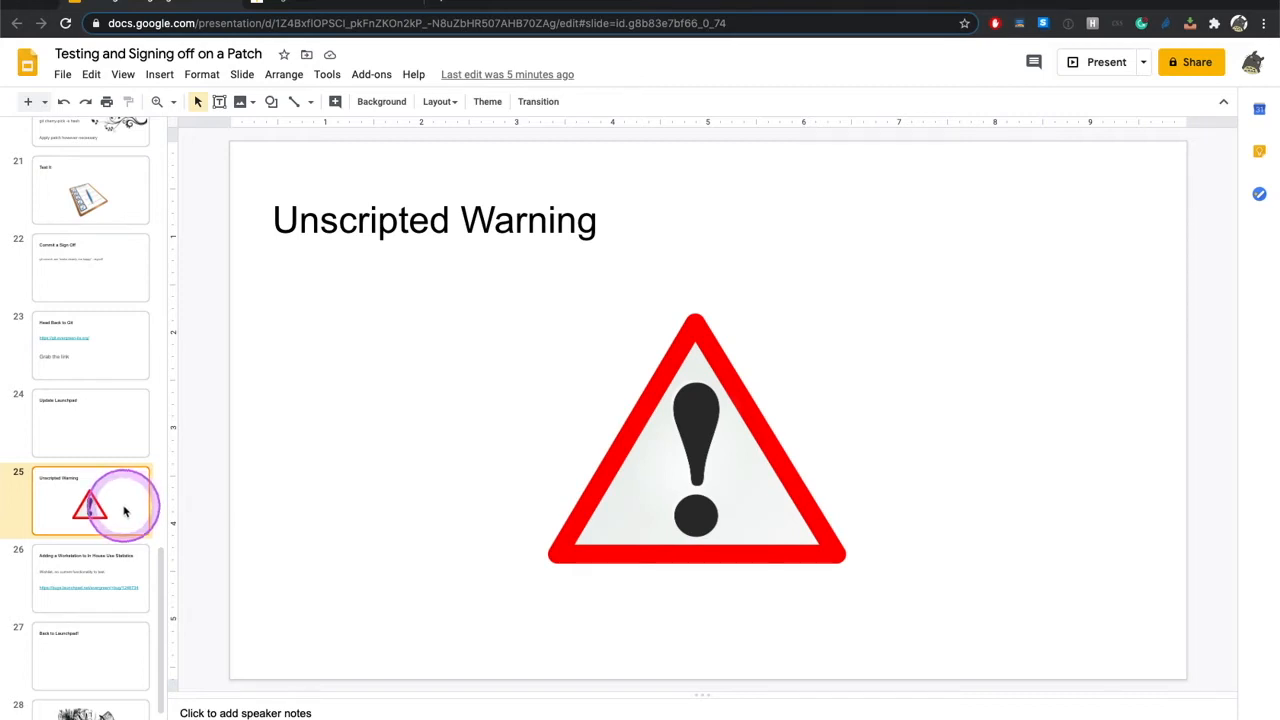
pyautogui.click(90, 584)
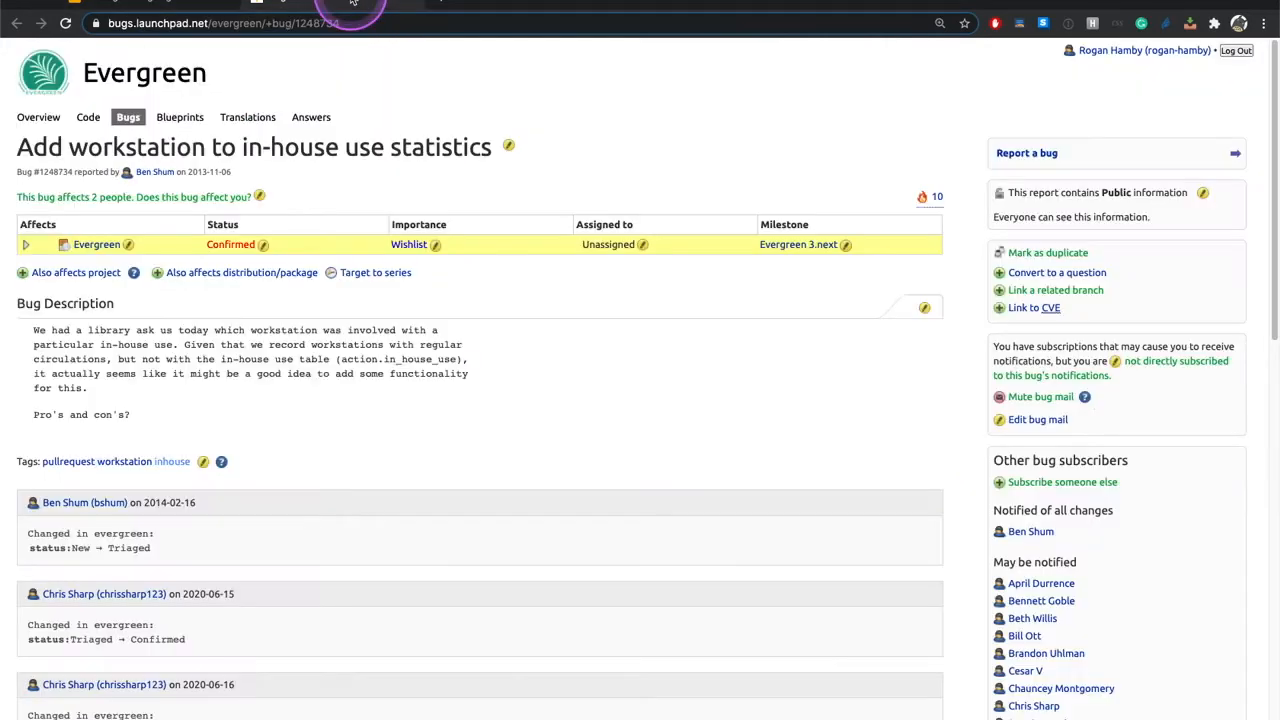
pyautogui.click(612, 408)
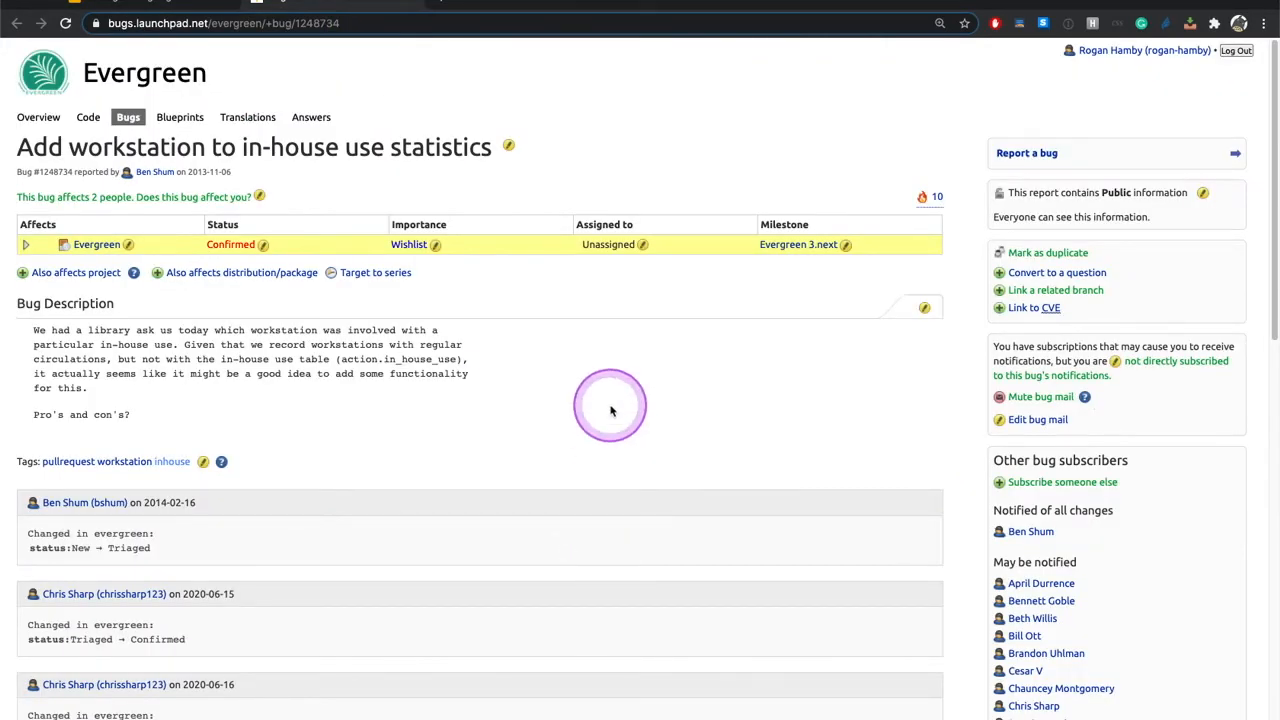
pyautogui.moveTo(610, 438)
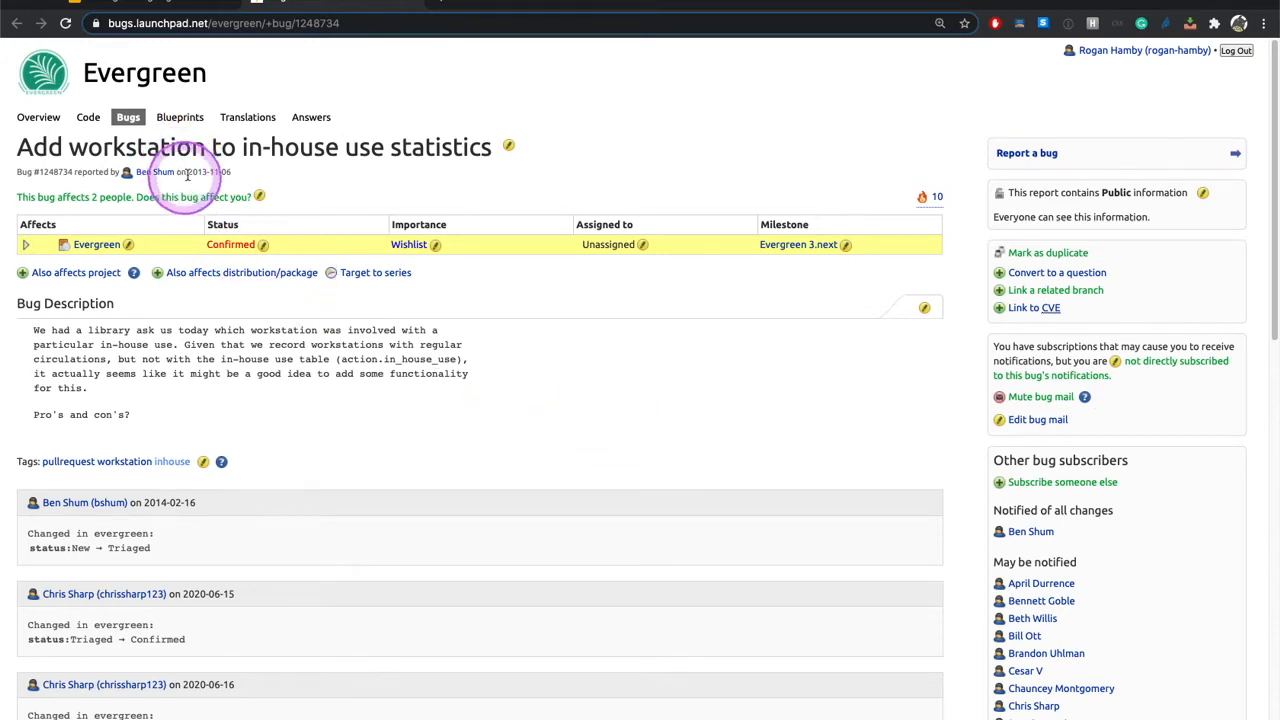
pyautogui.moveTo(414, 484)
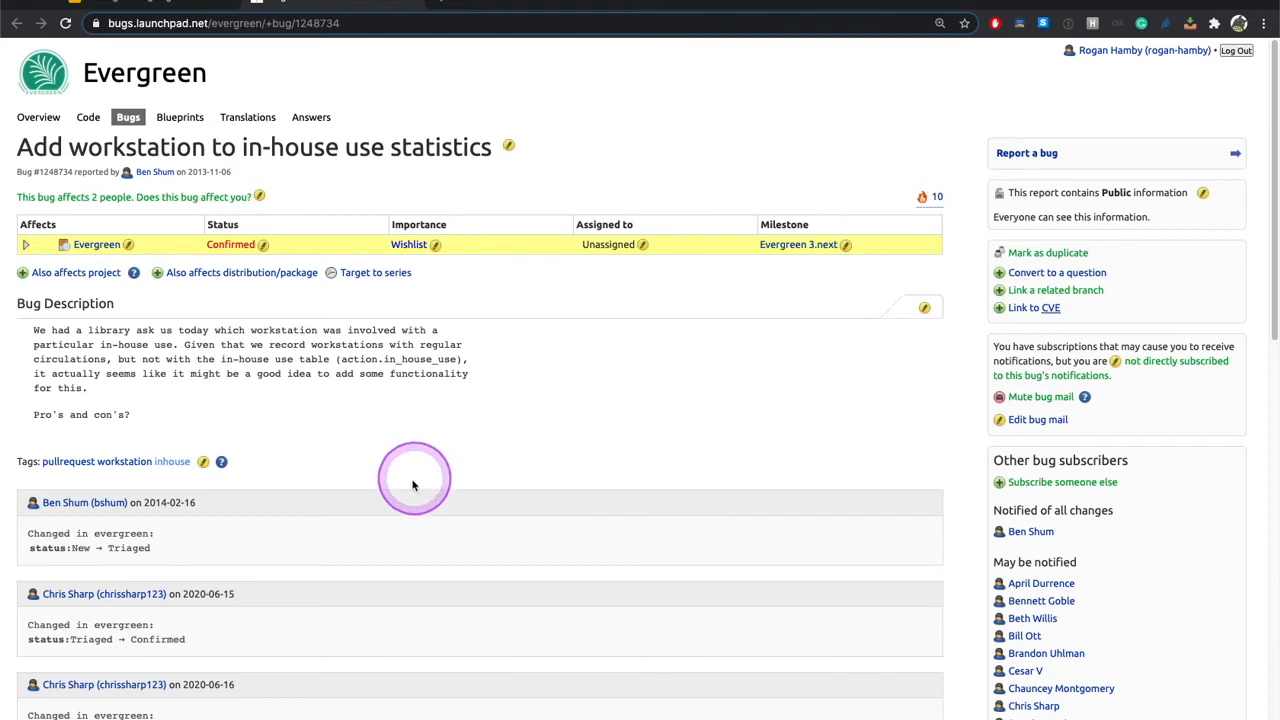
pyautogui.scroll(-3)
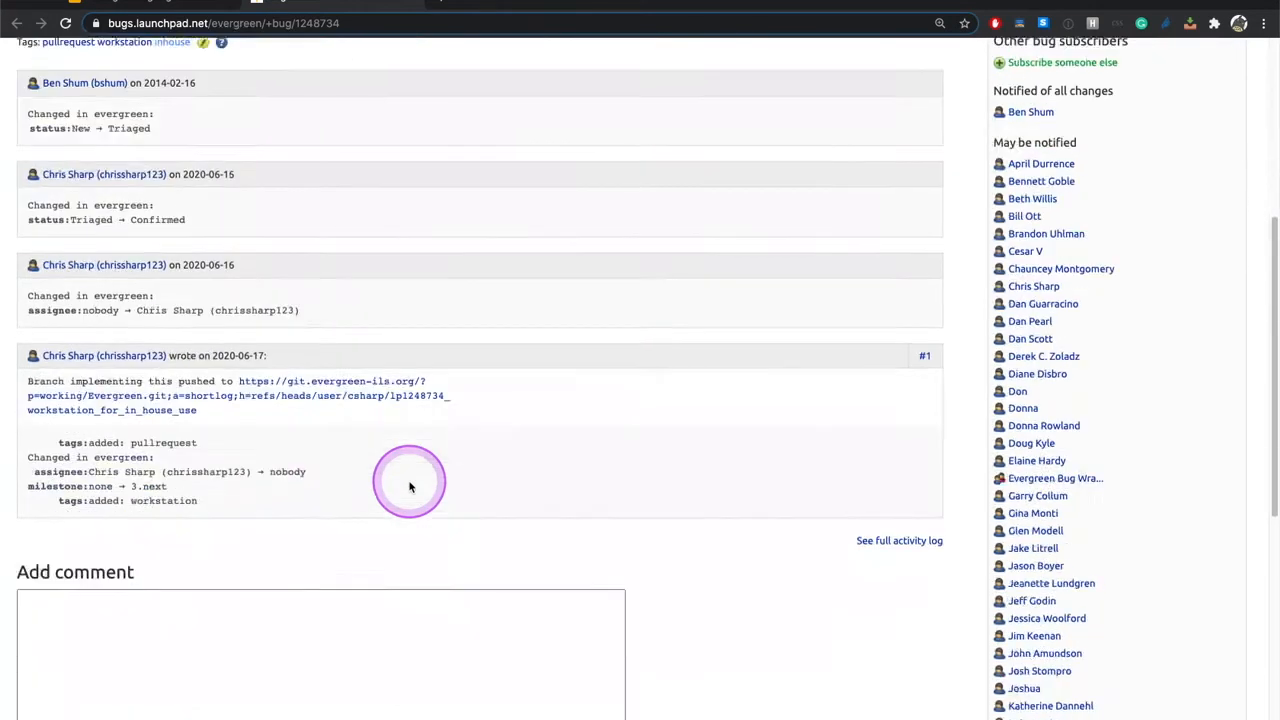
pyautogui.scroll(-3)
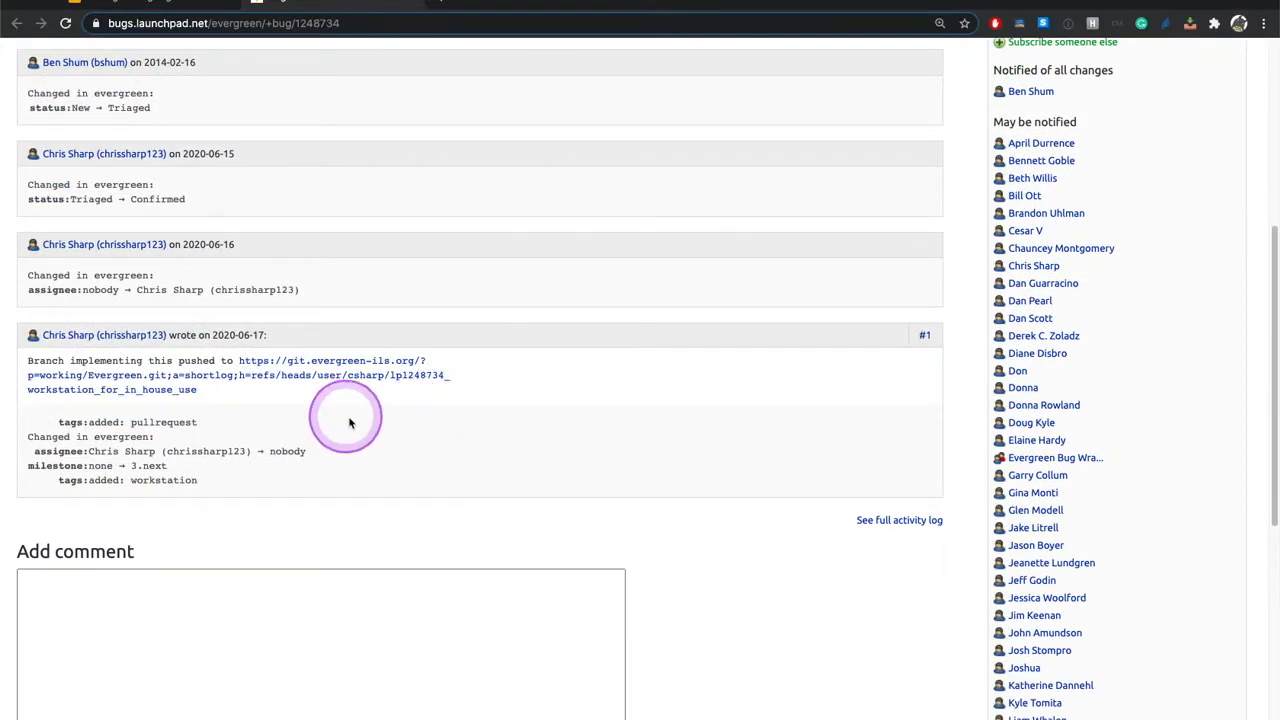
pyautogui.moveTo(308, 458)
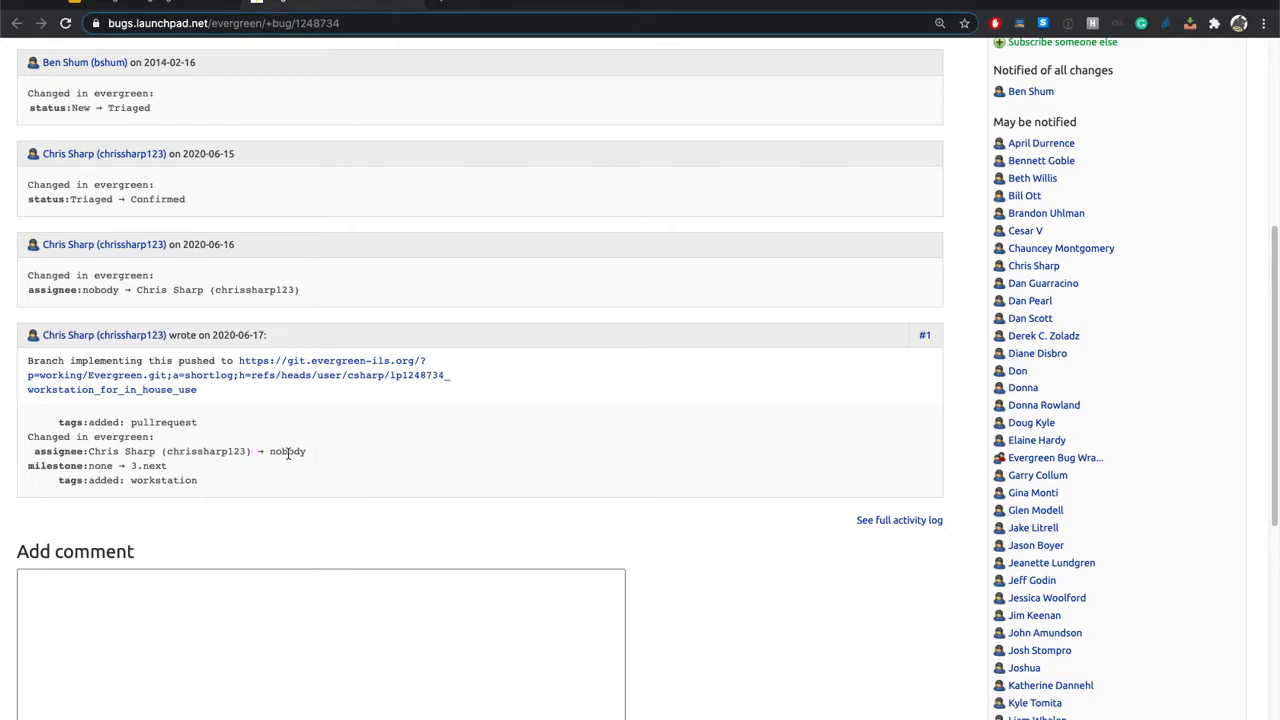
pyautogui.click(308, 458)
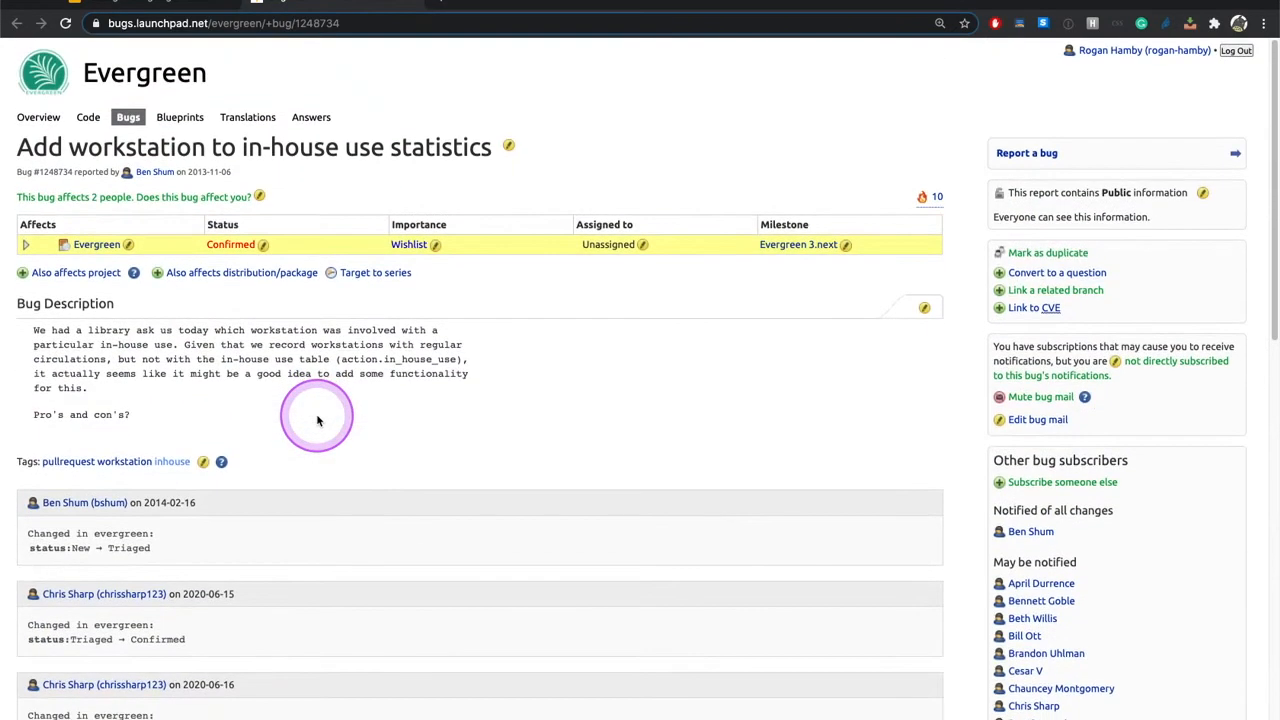
# - Assign the in-house use statistics bug to Rogan Hamby via 'Assign me'
pyautogui.click(642, 244)
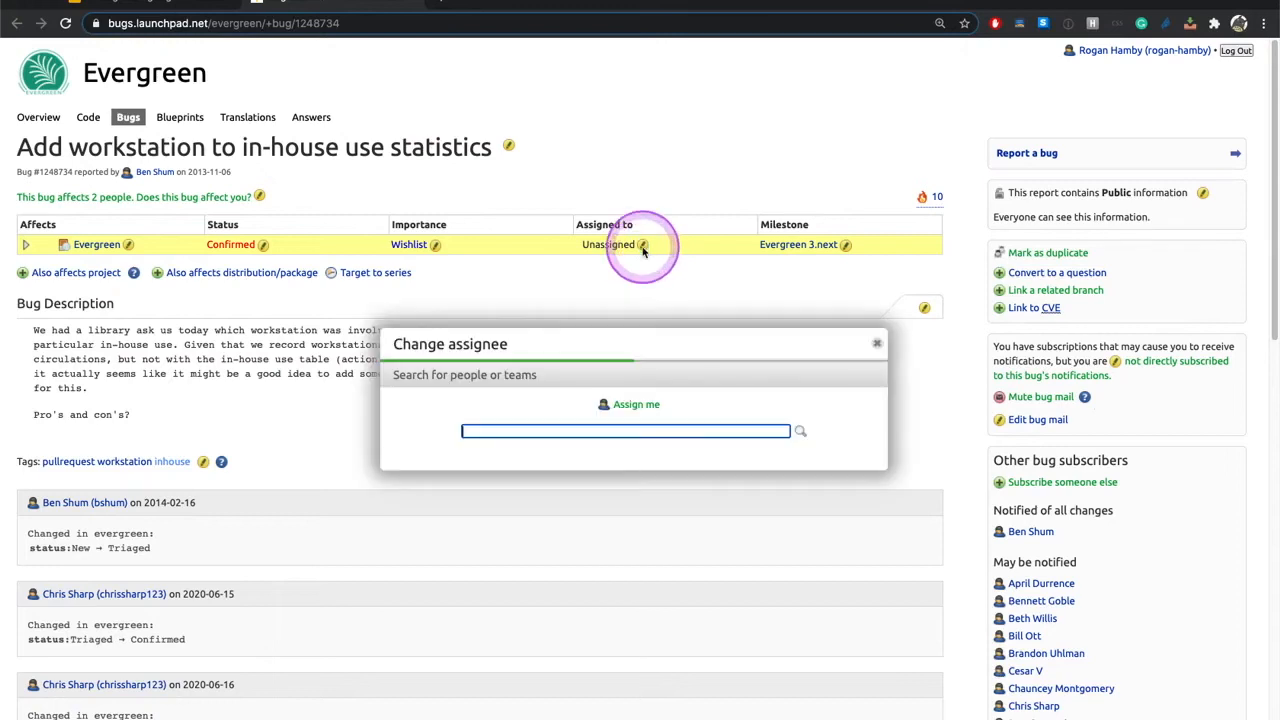
pyautogui.click(634, 408)
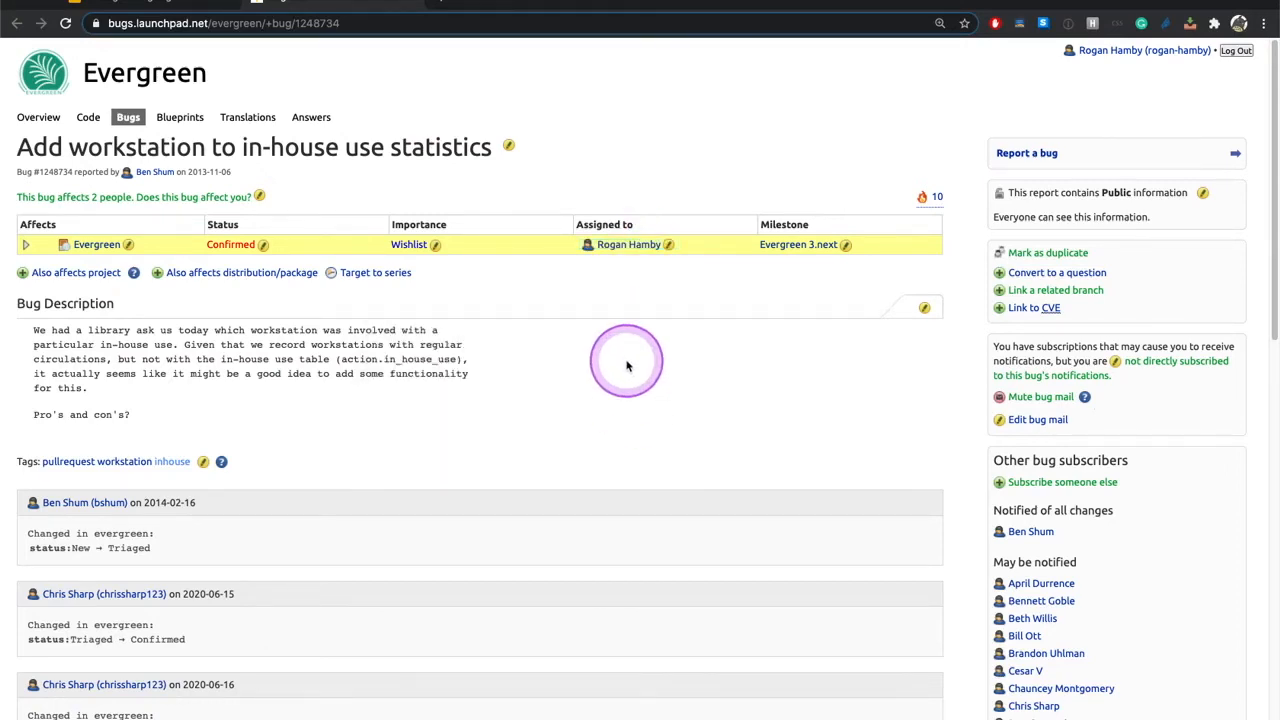
pyautogui.scroll(-3)
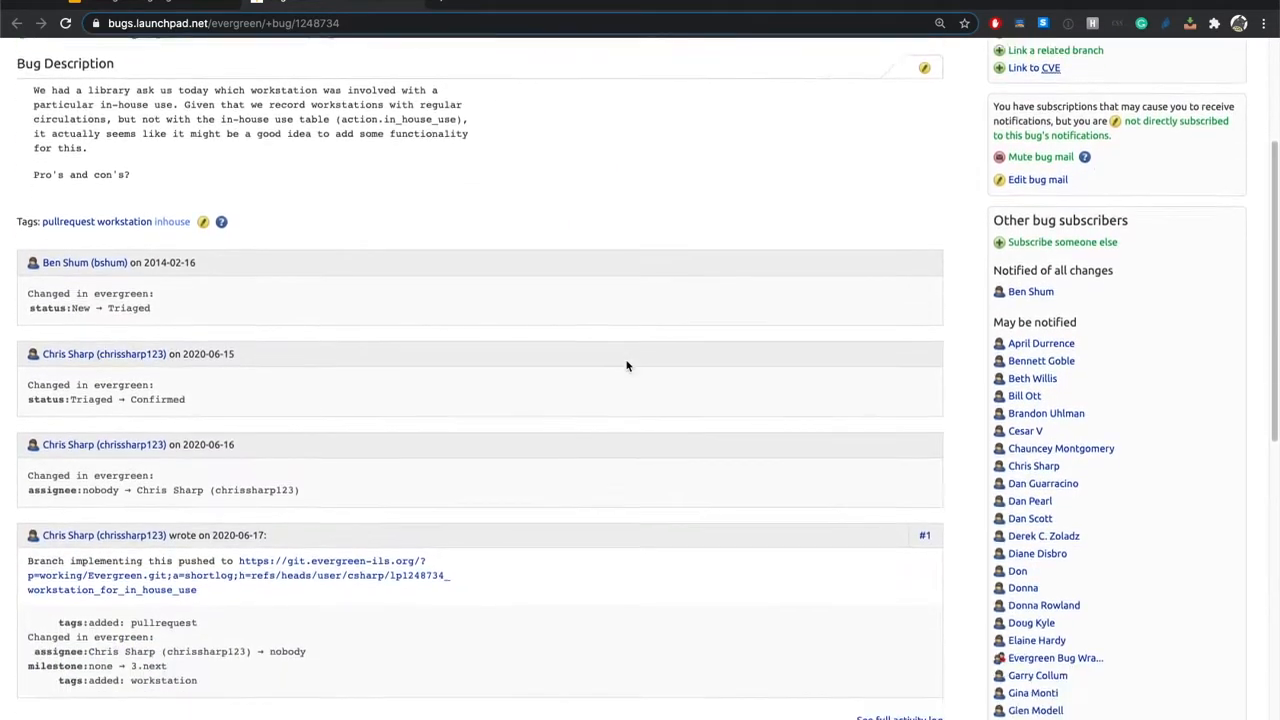
pyautogui.scroll(-3)
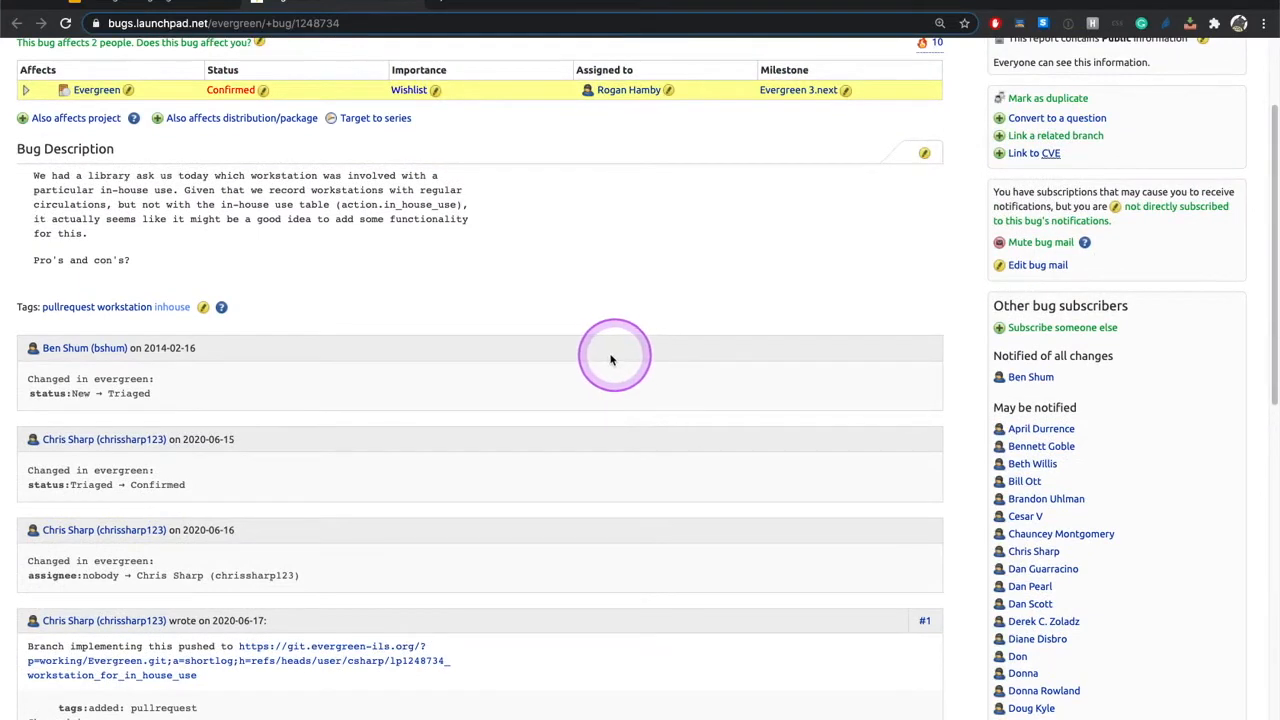
pyautogui.moveTo(610, 352)
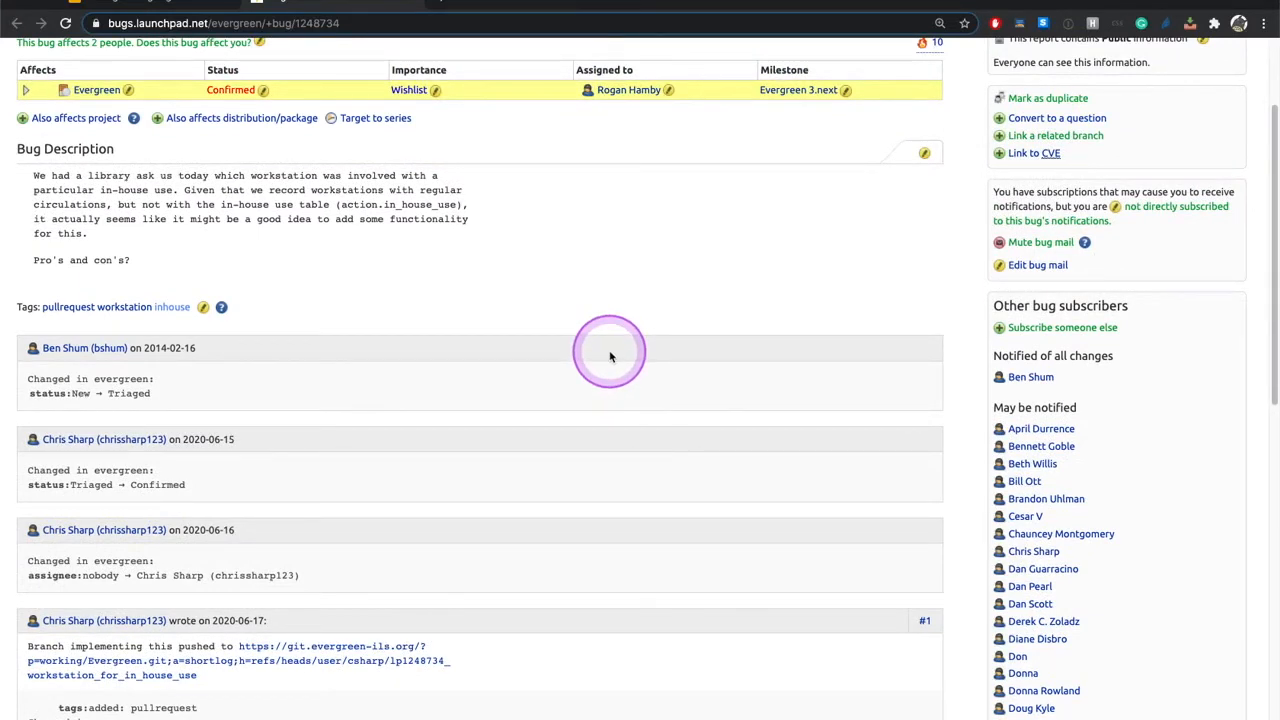
pyautogui.moveTo(484, 468)
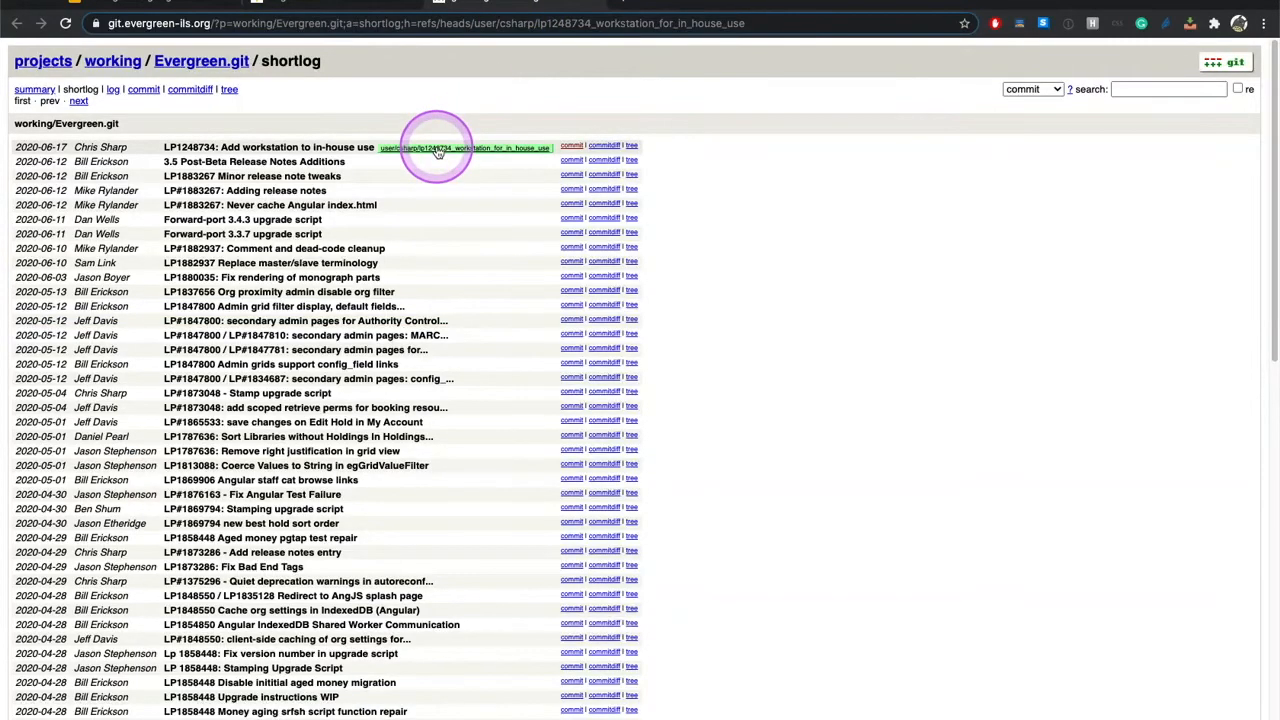
pyautogui.moveTo(432, 150)
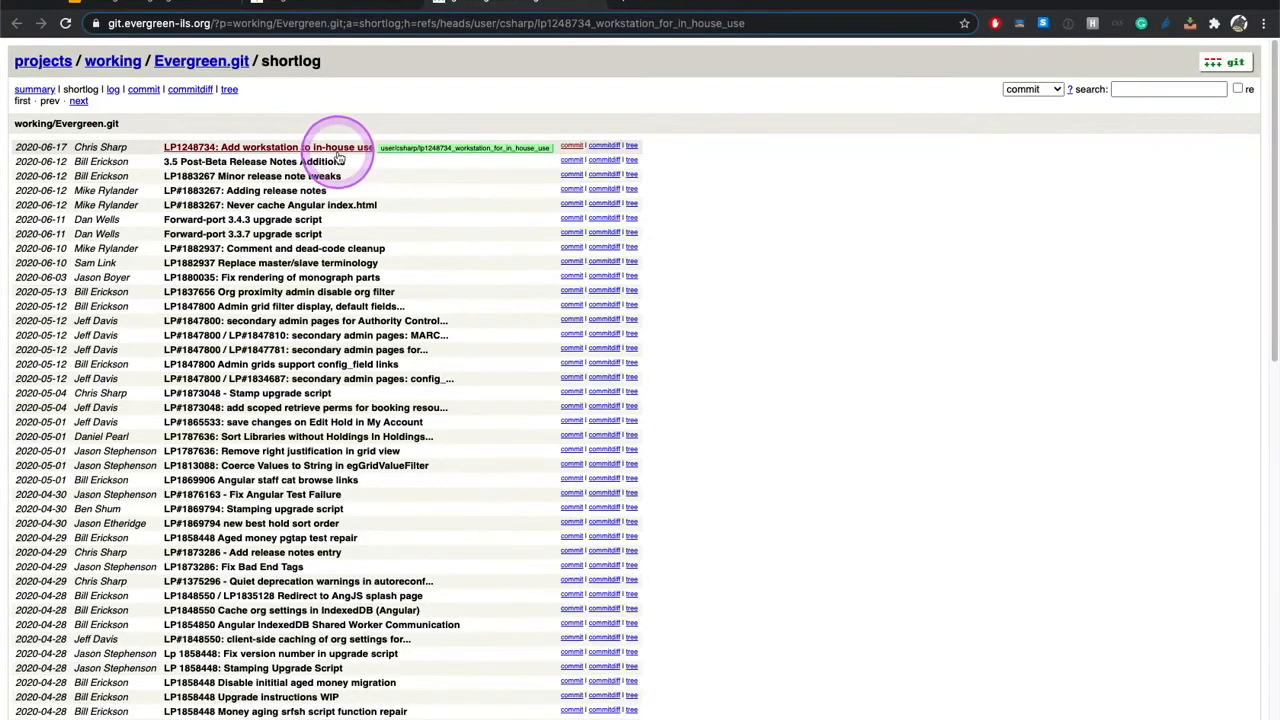
pyautogui.click(266, 148)
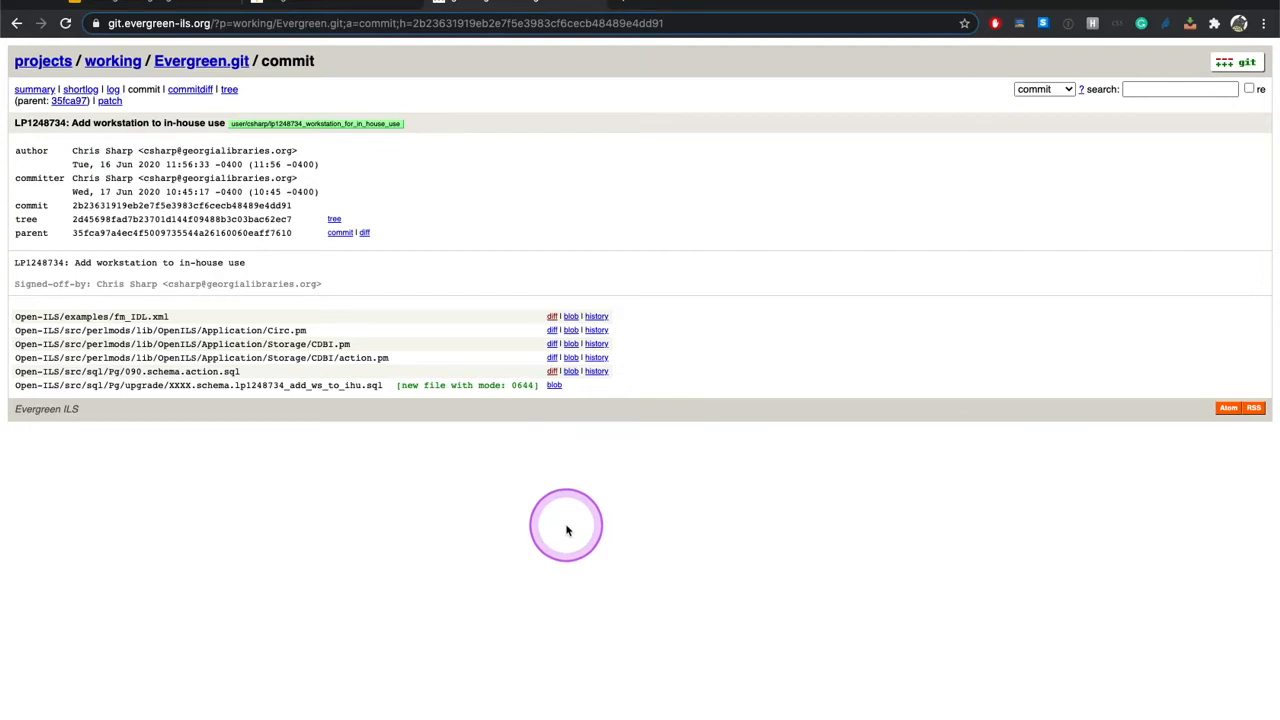
pyautogui.moveTo(556, 500)
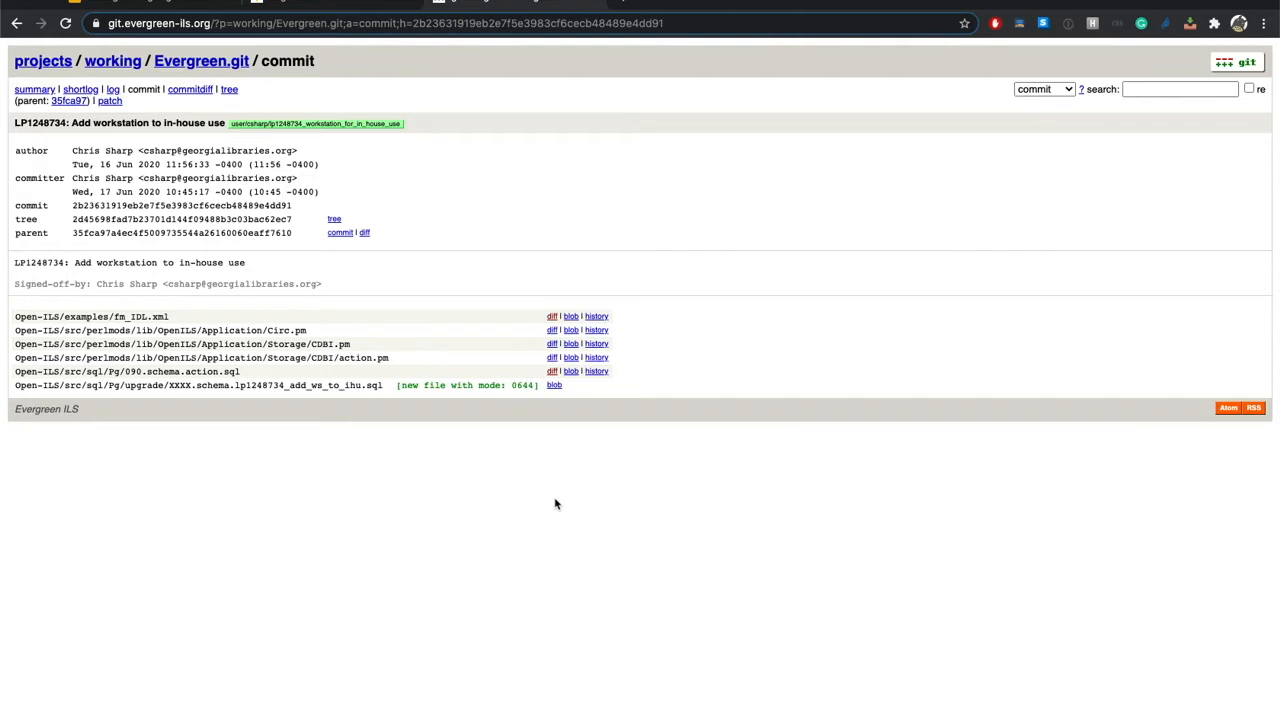
pyautogui.click(474, 538)
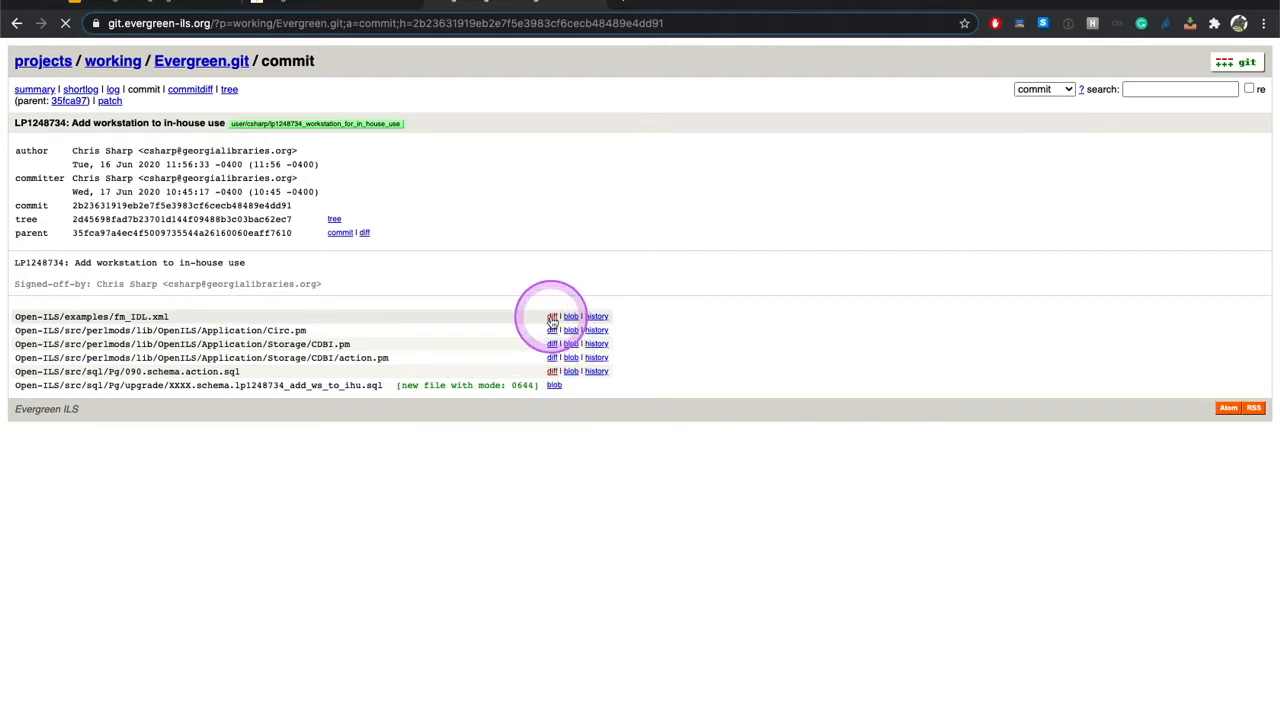
pyautogui.click(552, 316)
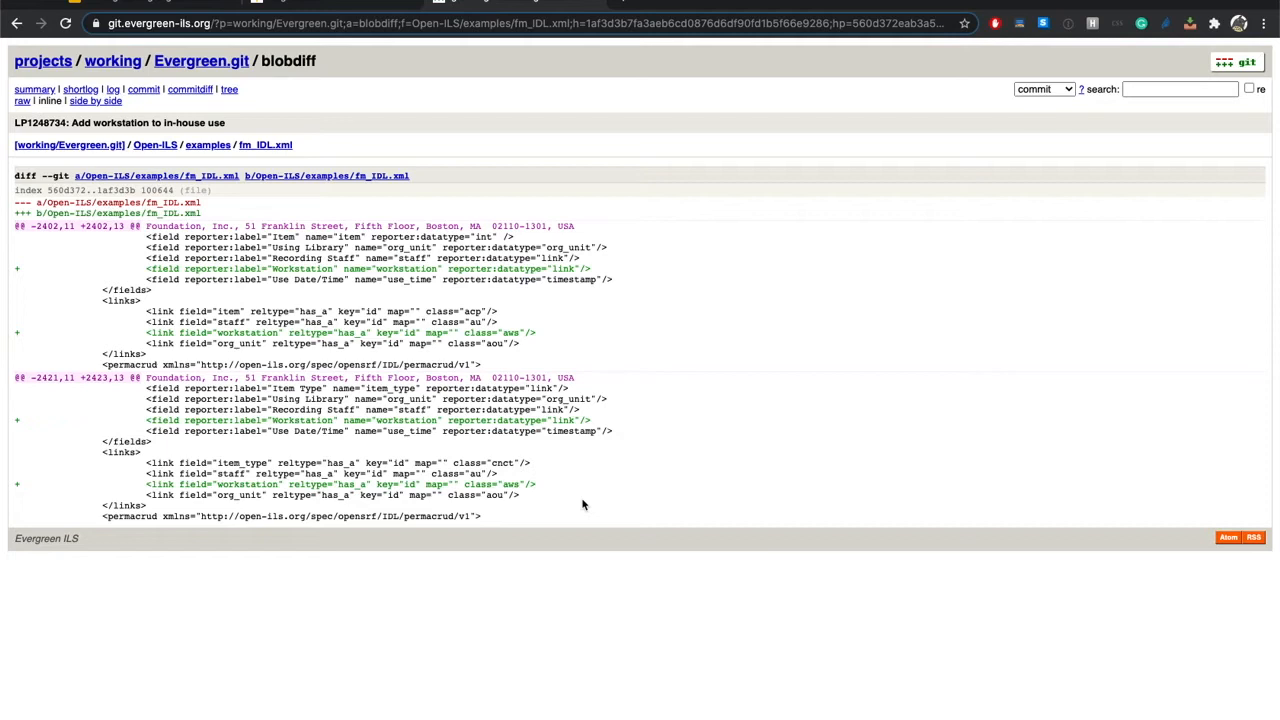
pyautogui.click(572, 500)
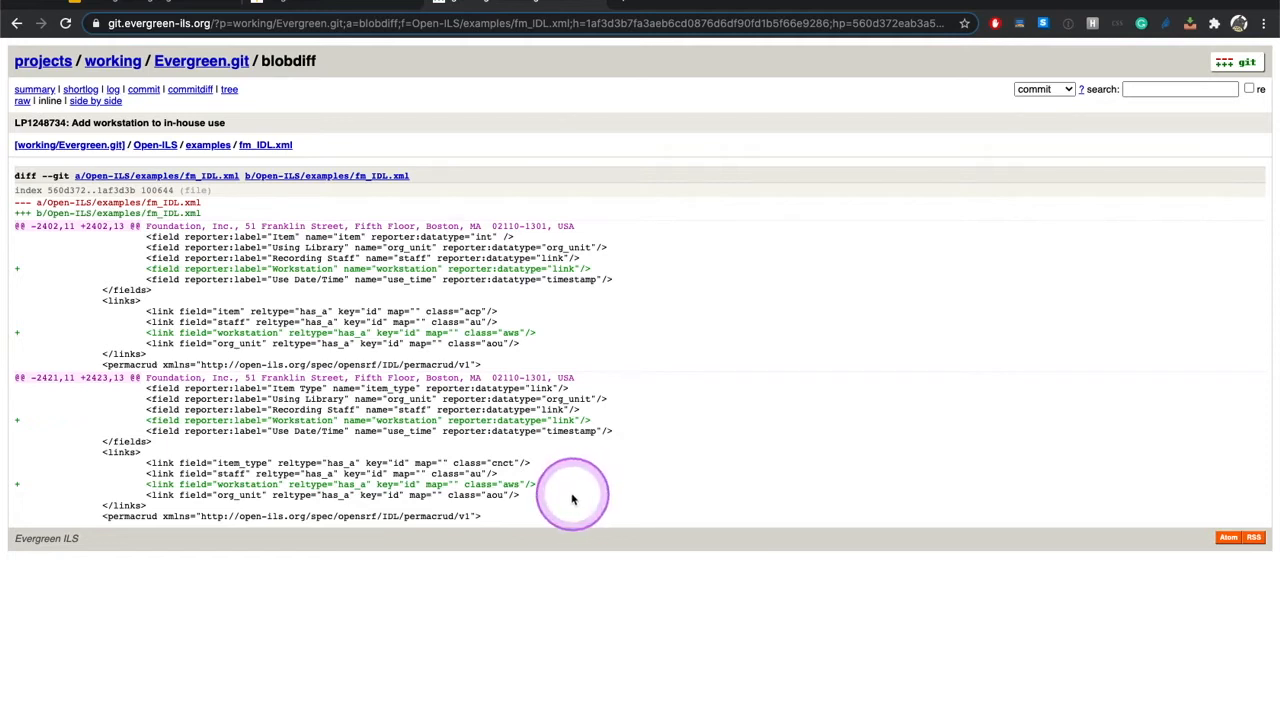
pyautogui.moveTo(24, 24)
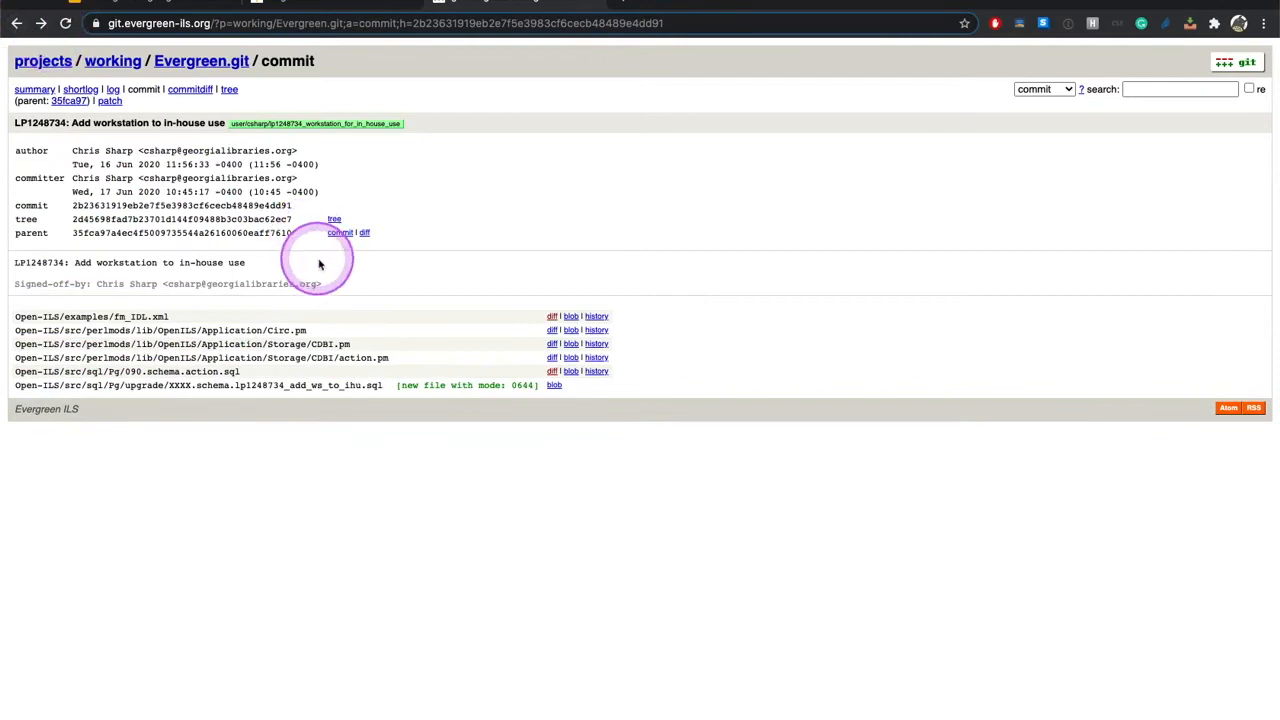
pyautogui.moveTo(548, 330)
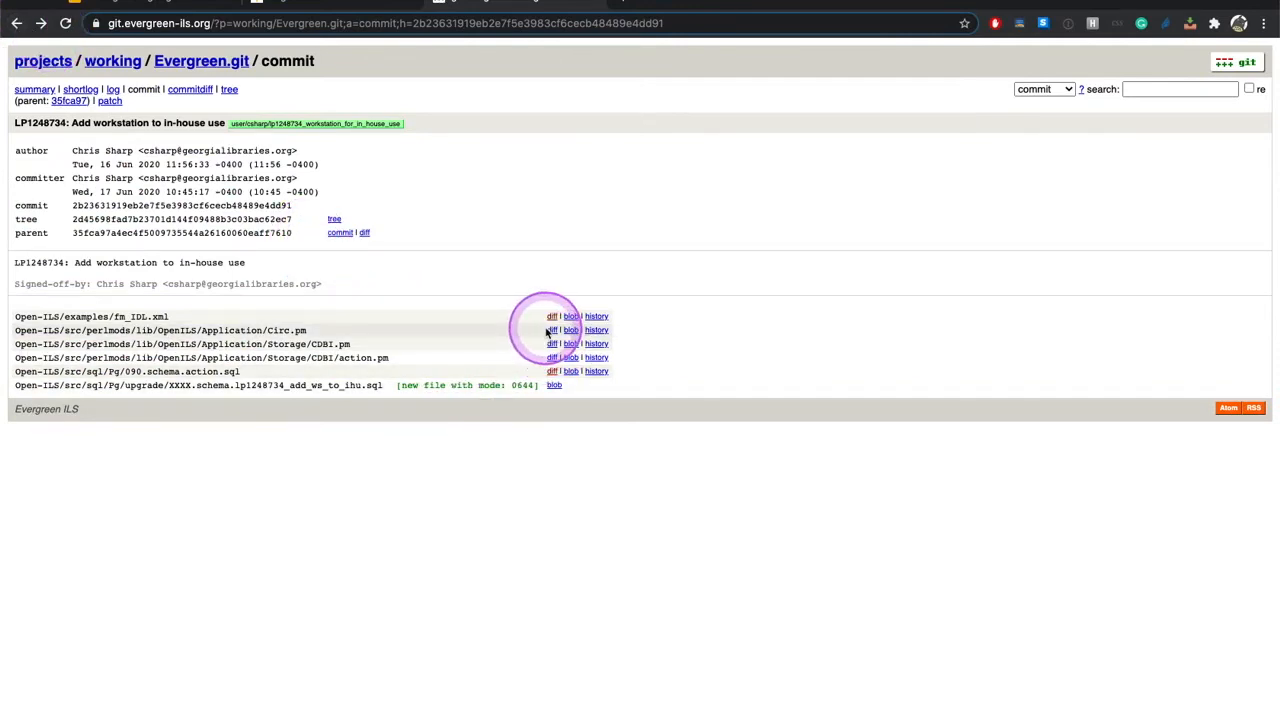
pyautogui.click(548, 330)
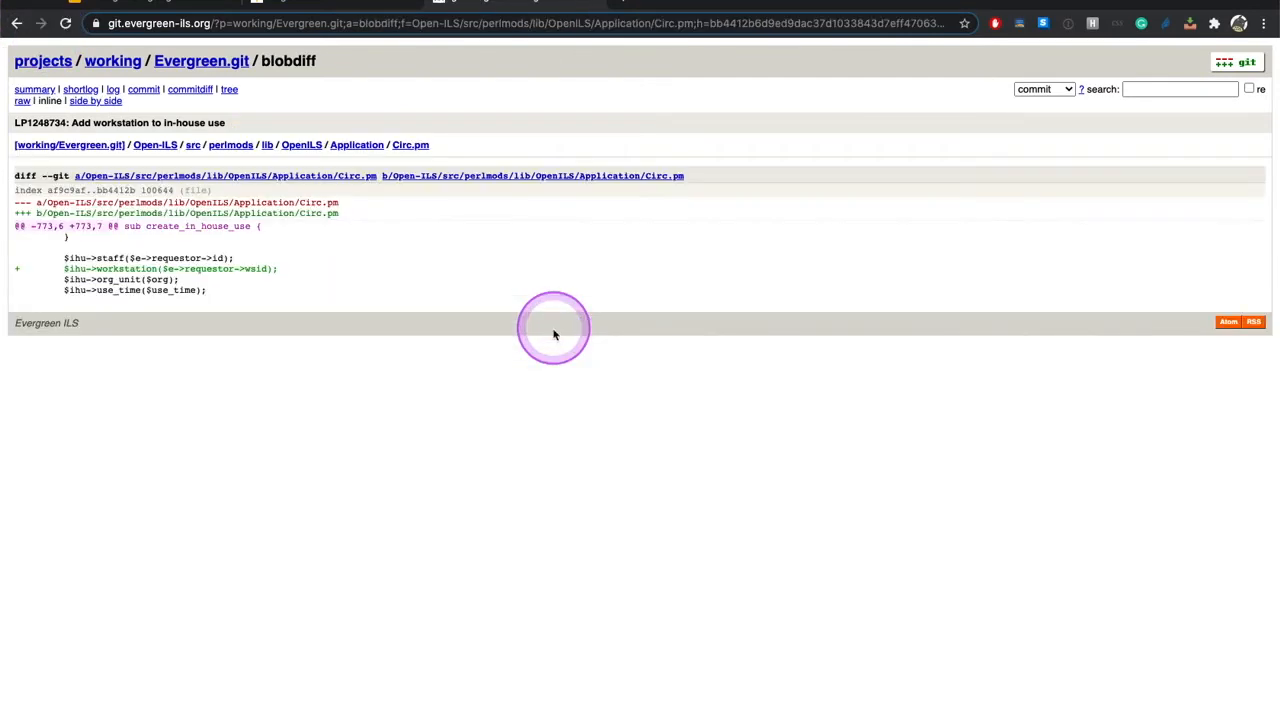
pyautogui.moveTo(548, 408)
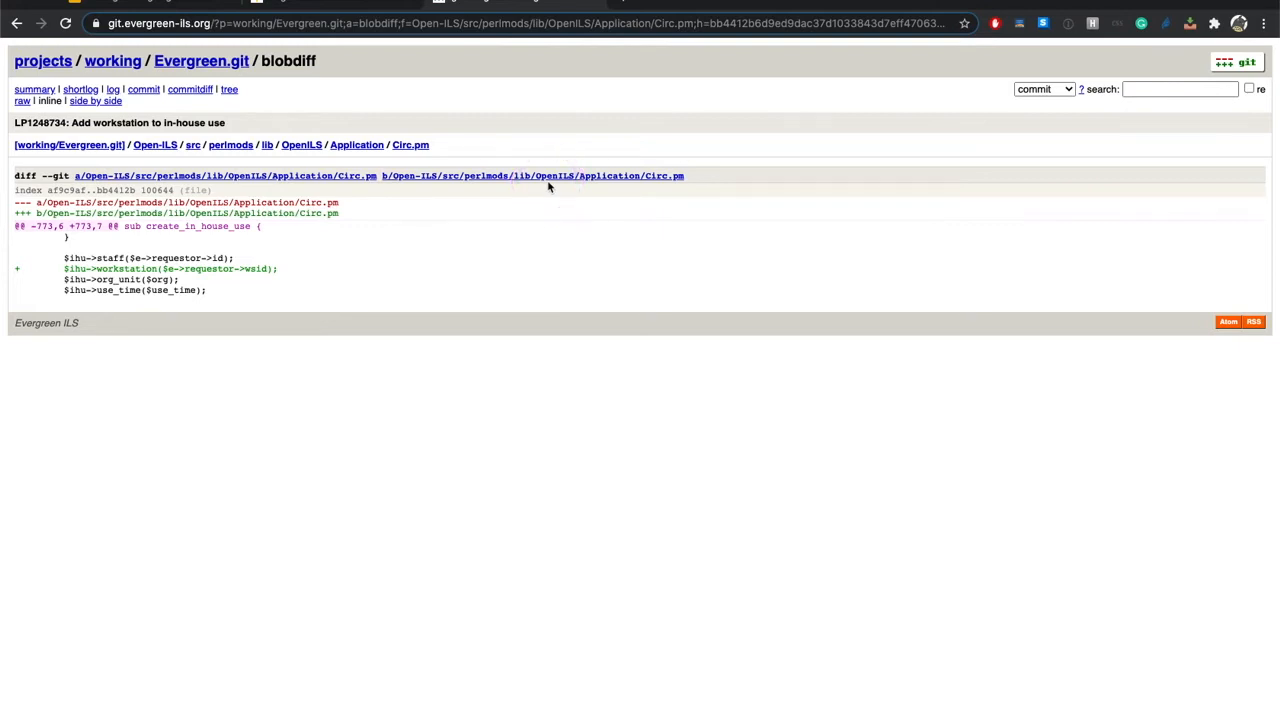
pyautogui.click(524, 290)
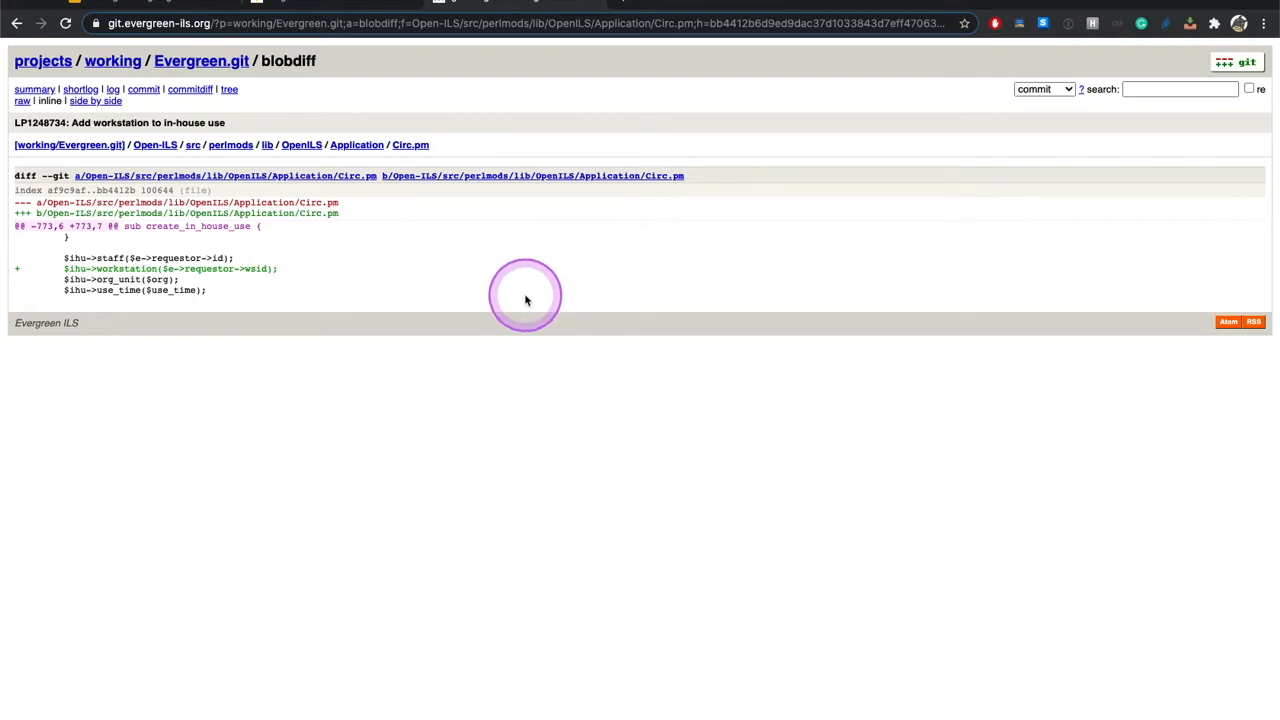
pyautogui.moveTo(296, 52)
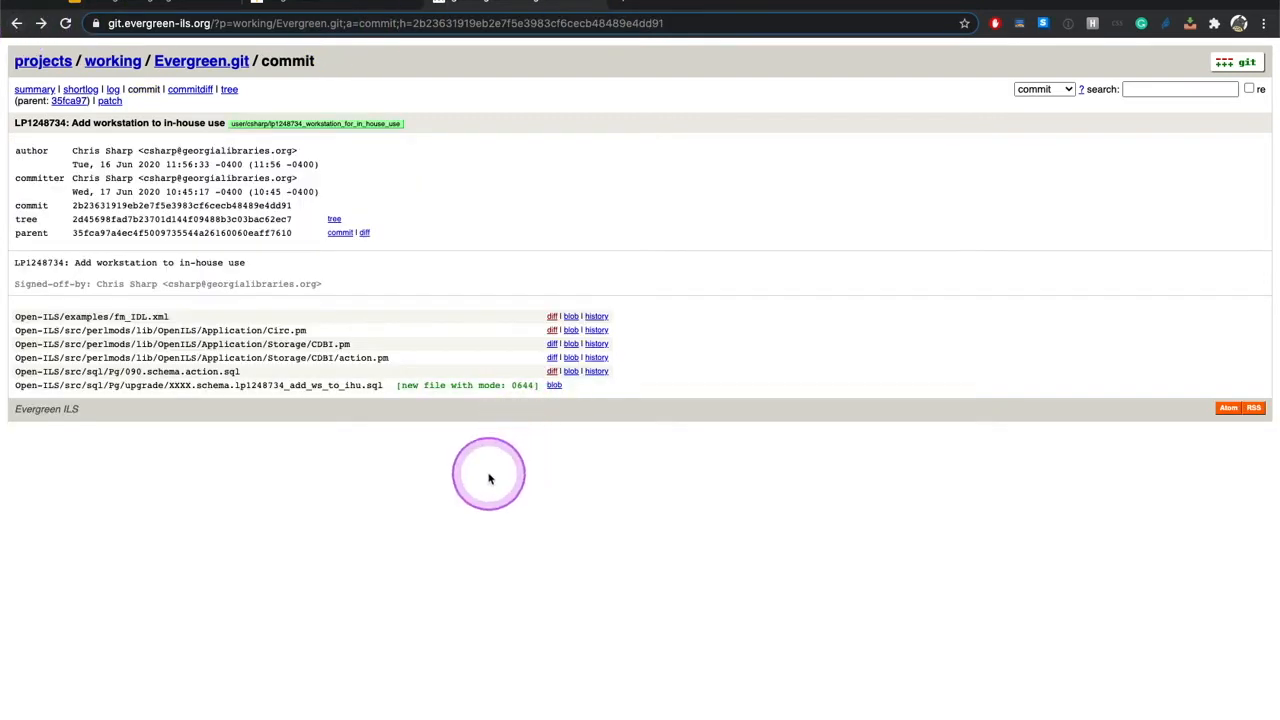
pyautogui.moveTo(554, 384)
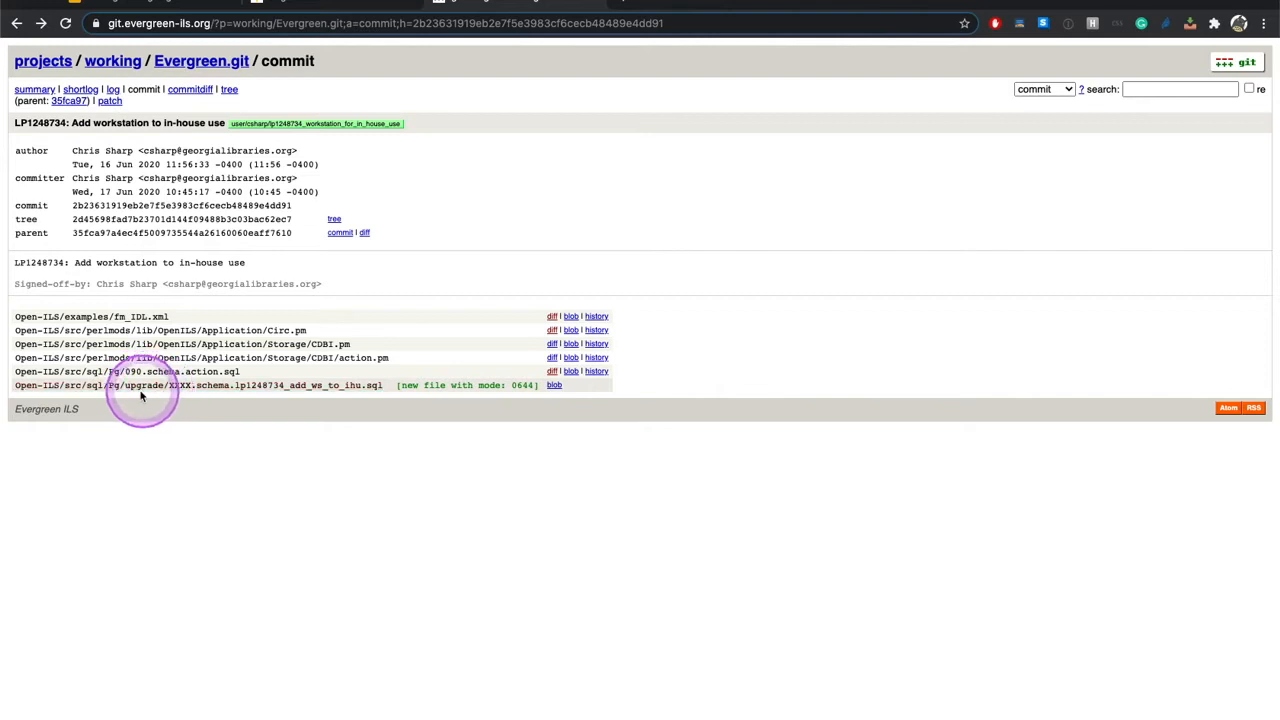
pyautogui.moveTo(184, 384)
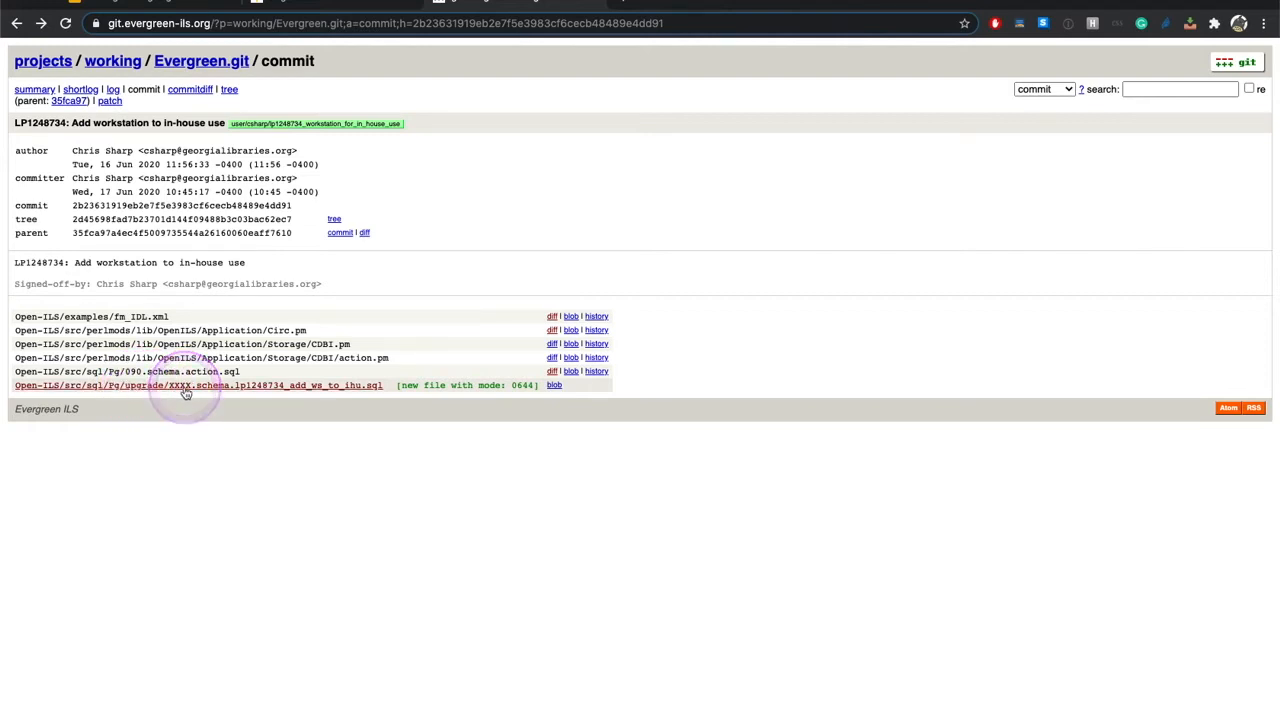
pyautogui.moveTo(176, 392)
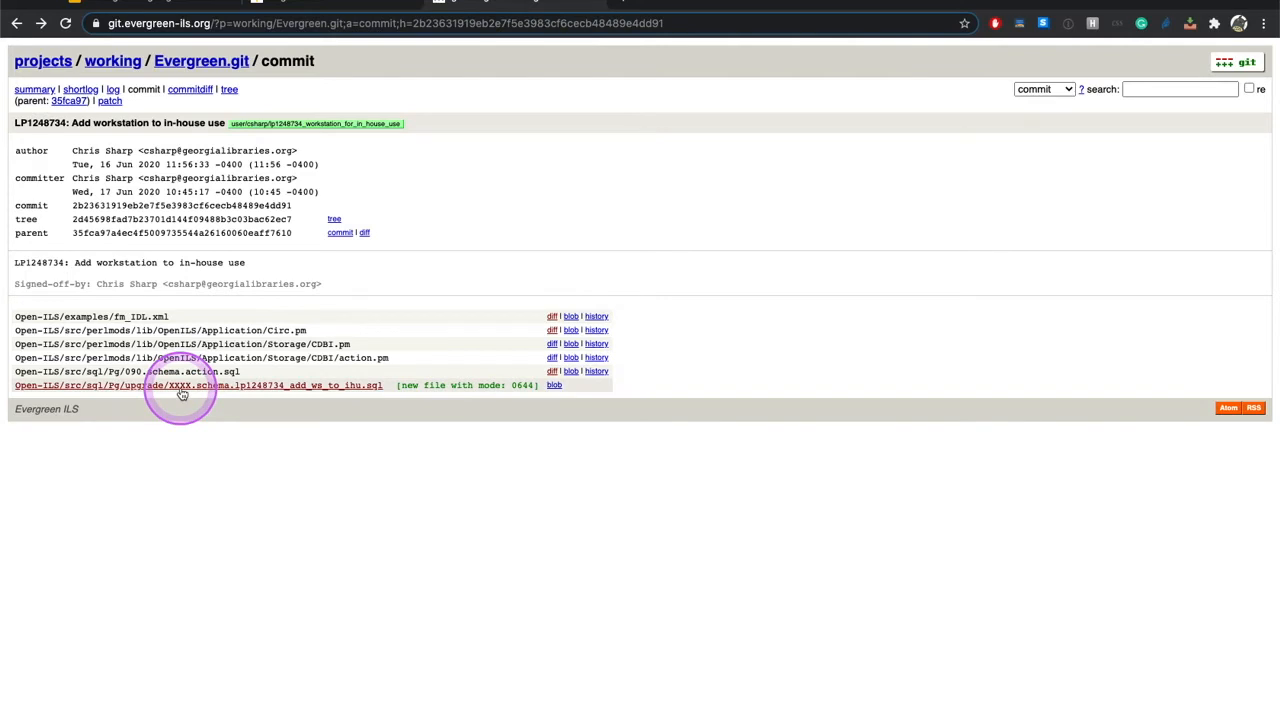
pyautogui.moveTo(332, 388)
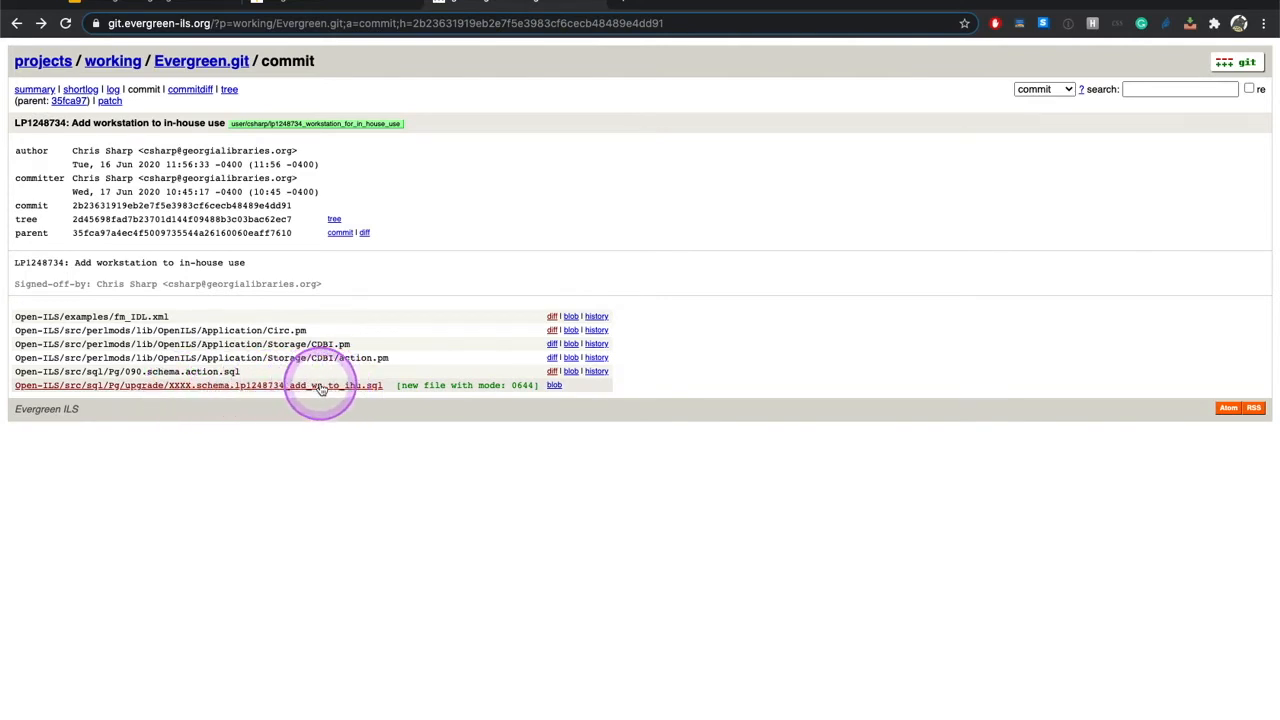
pyautogui.moveTo(328, 390)
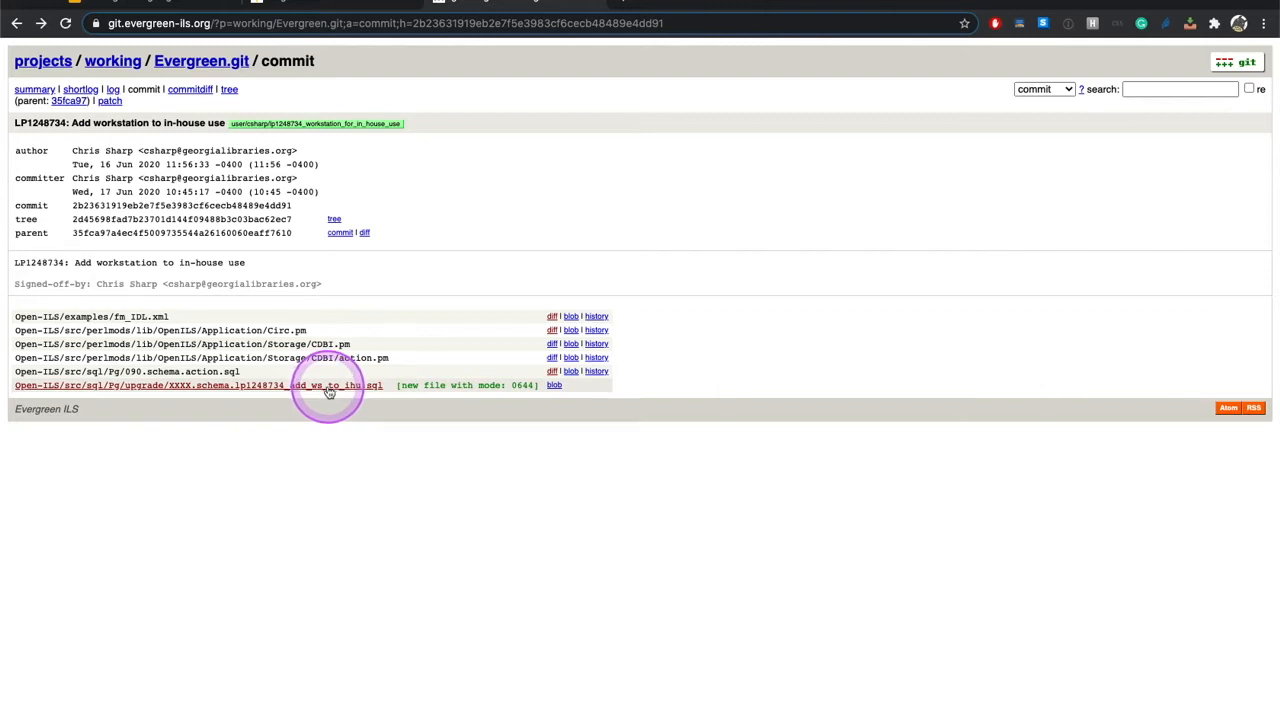
pyautogui.moveTo(316, 292)
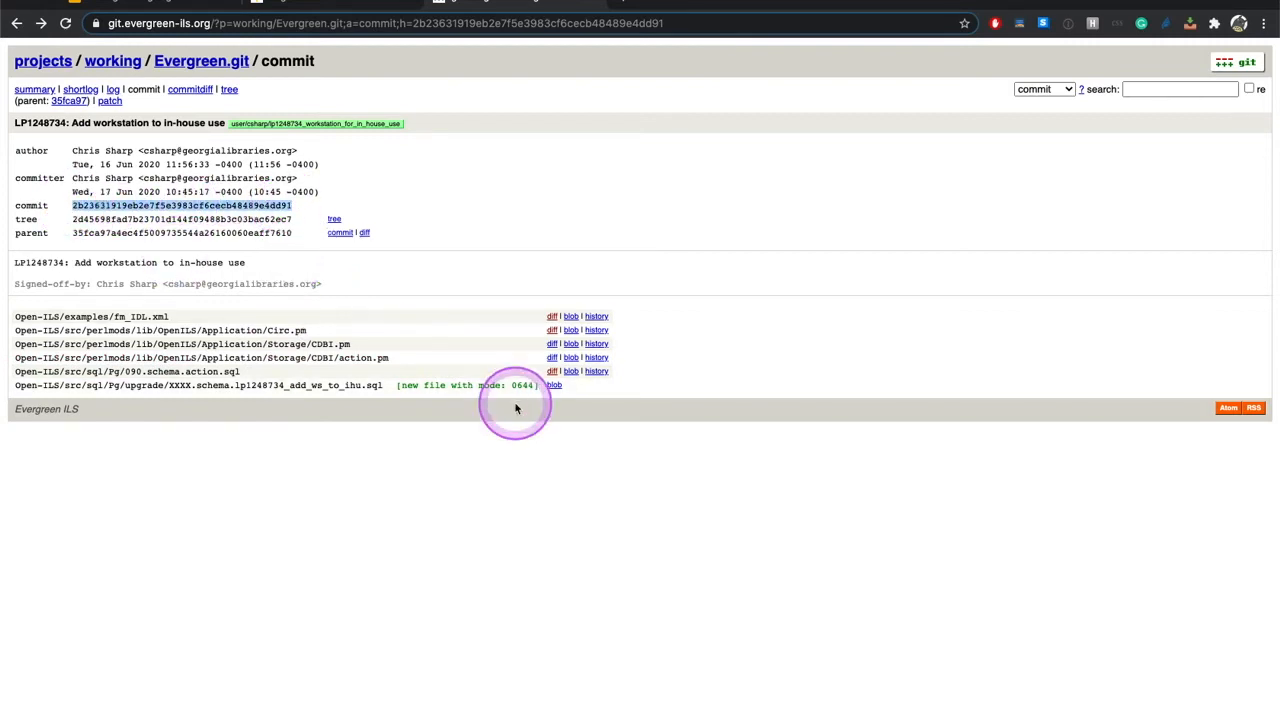
pyautogui.moveTo(488, 188)
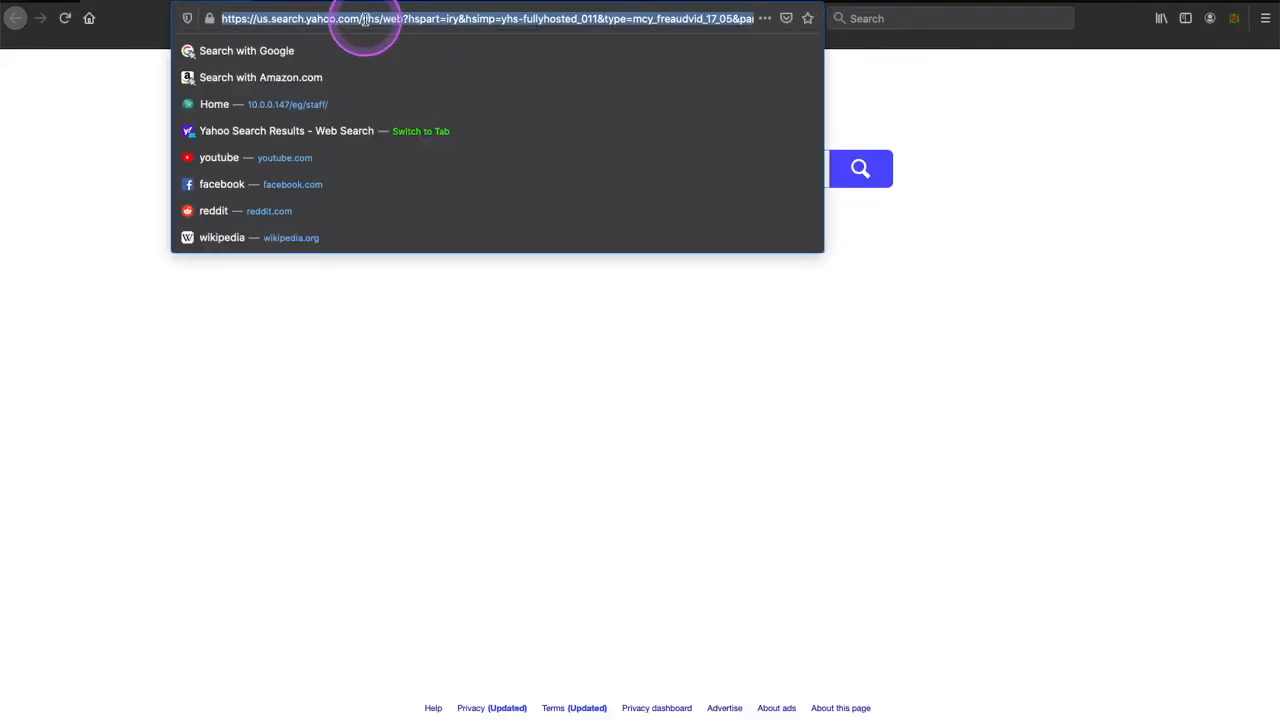
# - Reach the Evergreen staff client sign-in page at 10.0.0.147 as admin
pyautogui.write('10.0.0.147/eg/opac/home')
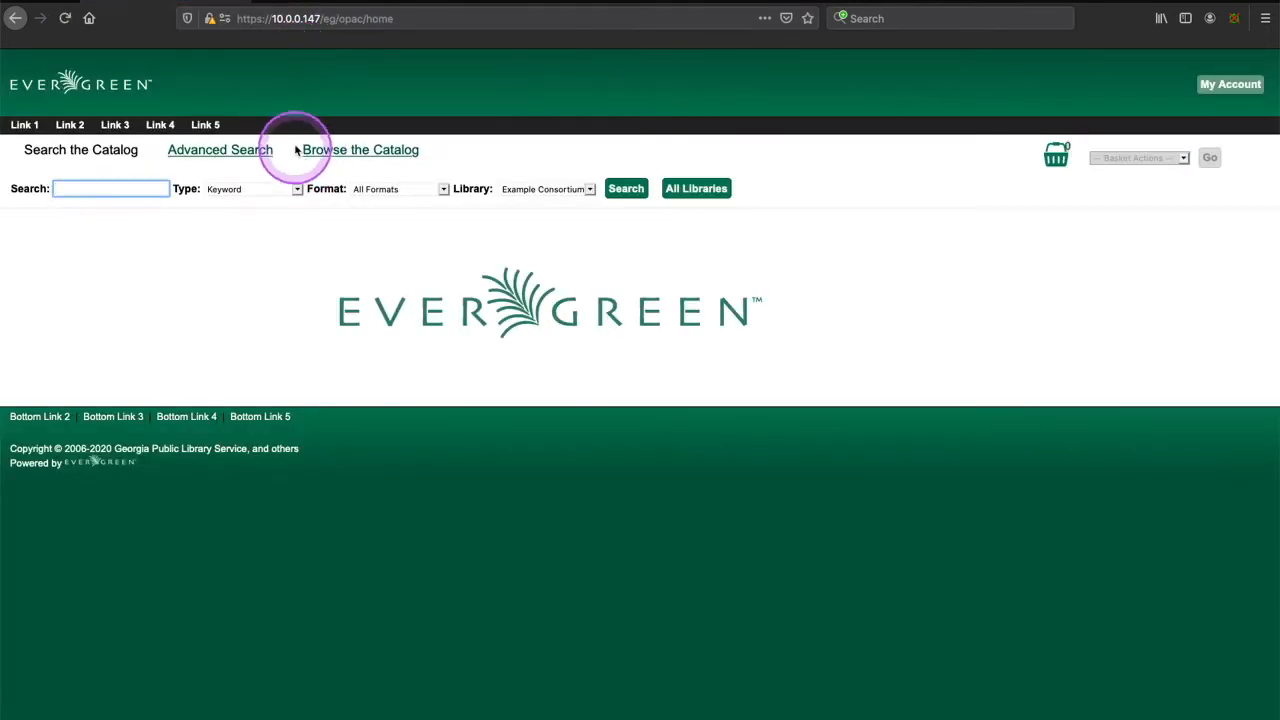
pyautogui.click(490, 18)
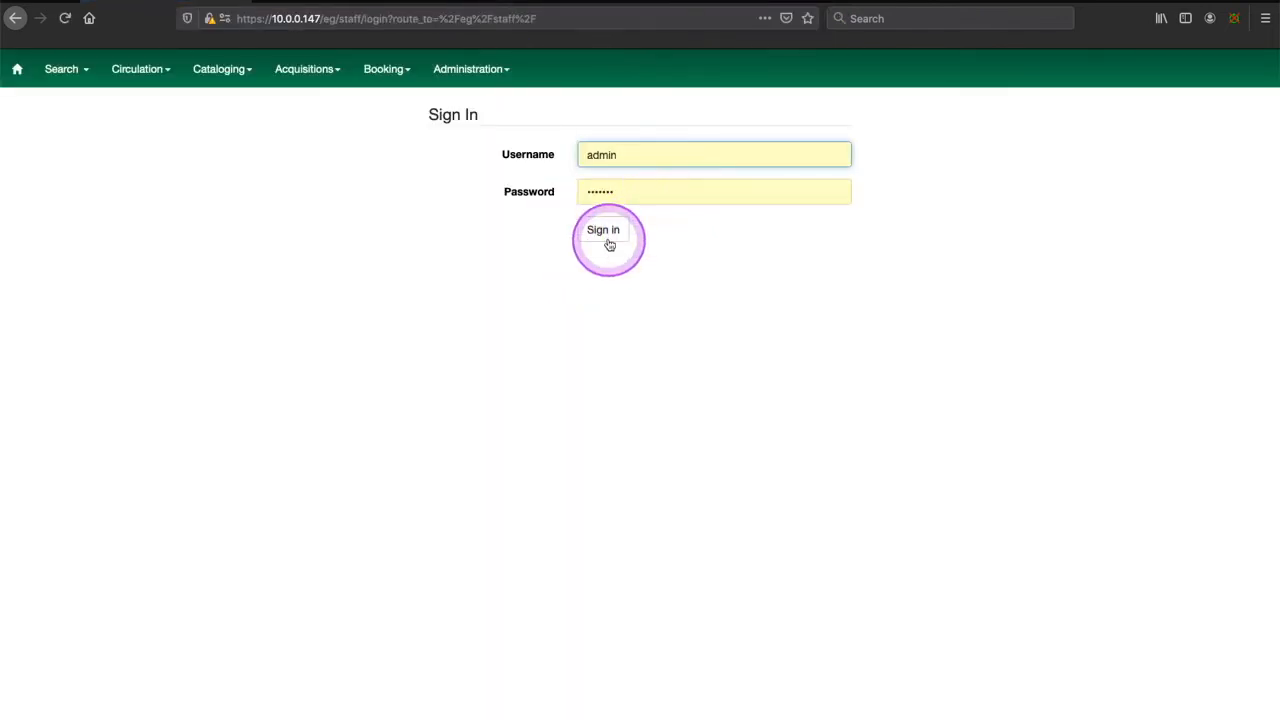
pyautogui.click(604, 228)
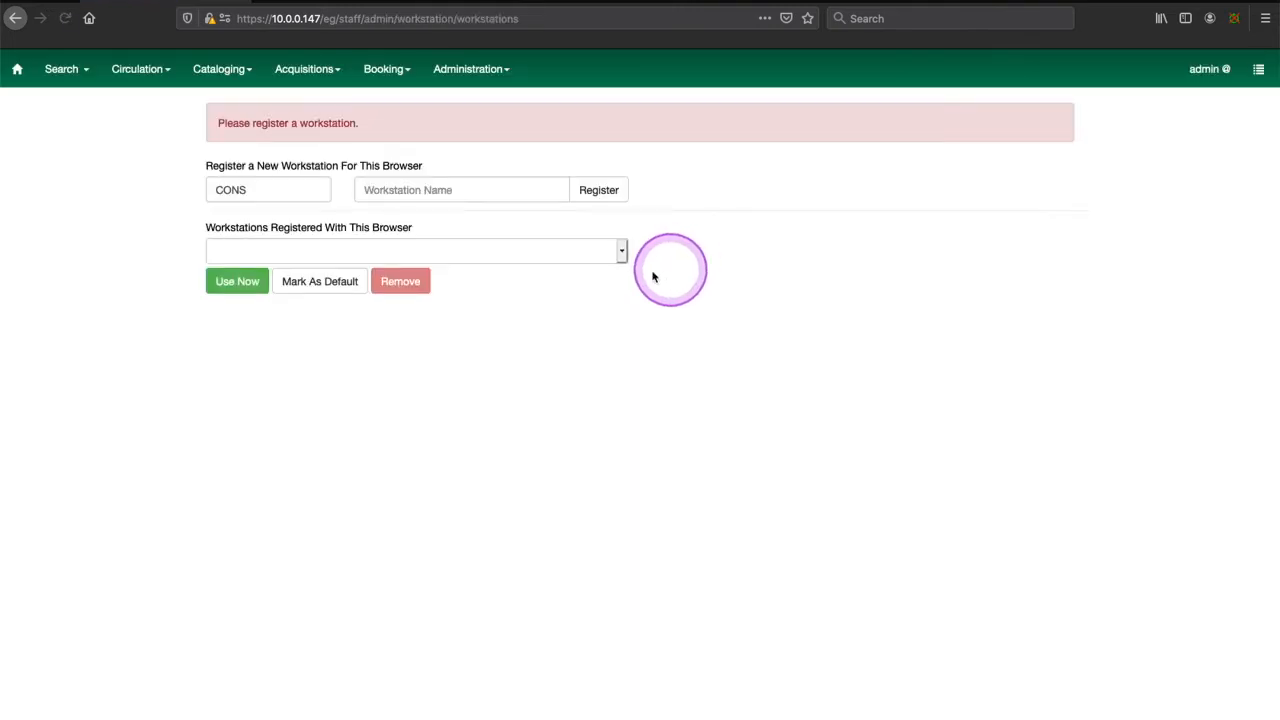
# - Register workstation BR2-roganlaptop for branch BR2, use it now and sign in to the staff home page
pyautogui.click(268, 188)
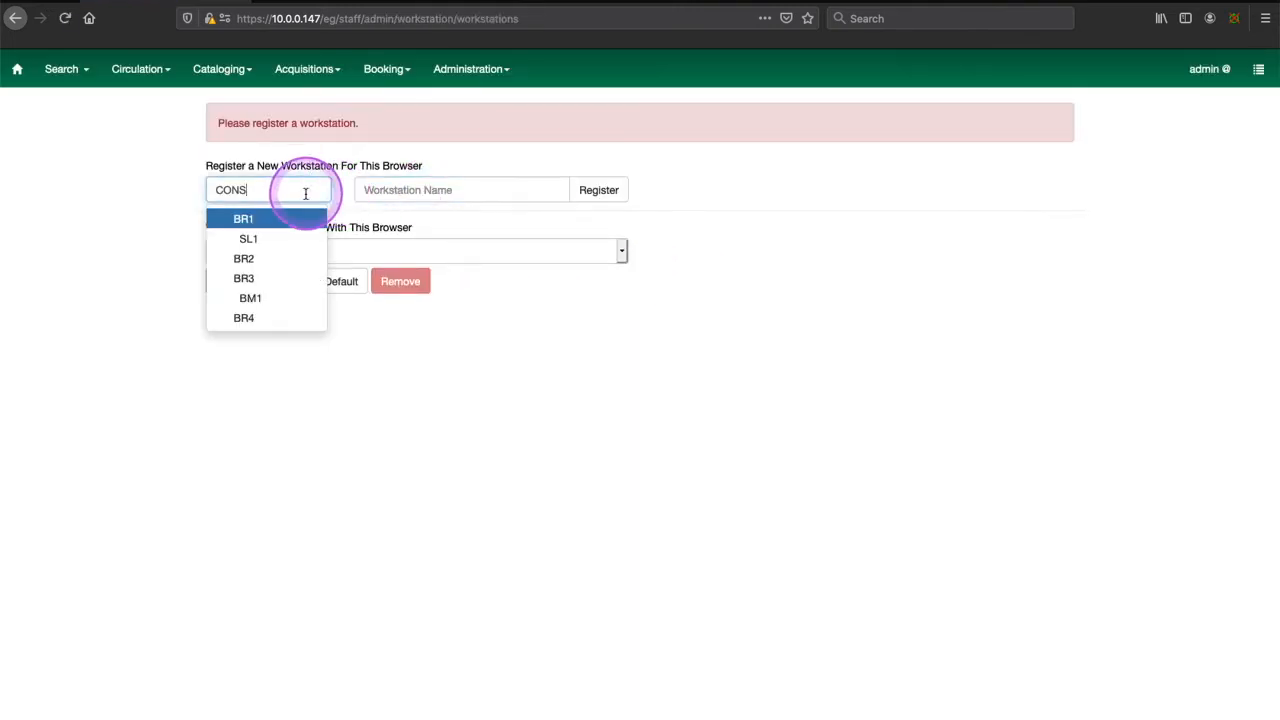
pyautogui.click(244, 258)
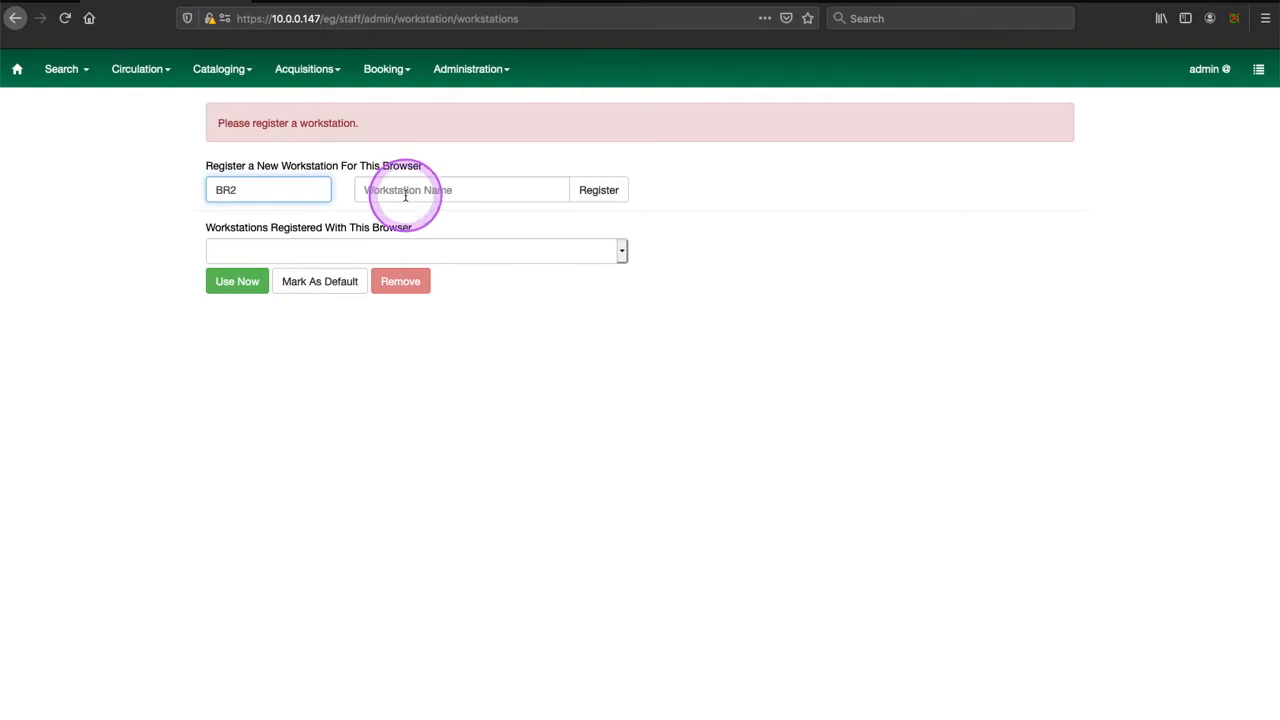
pyautogui.write('nganlapt')
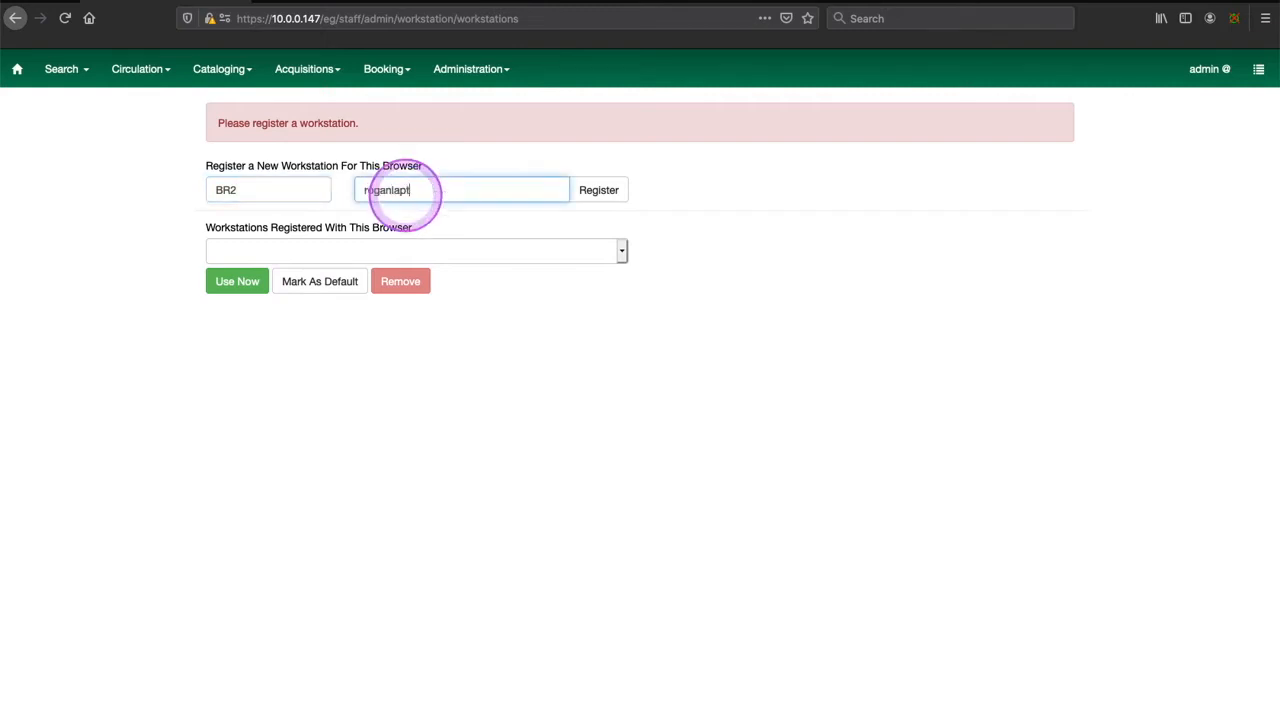
pyautogui.click(598, 190)
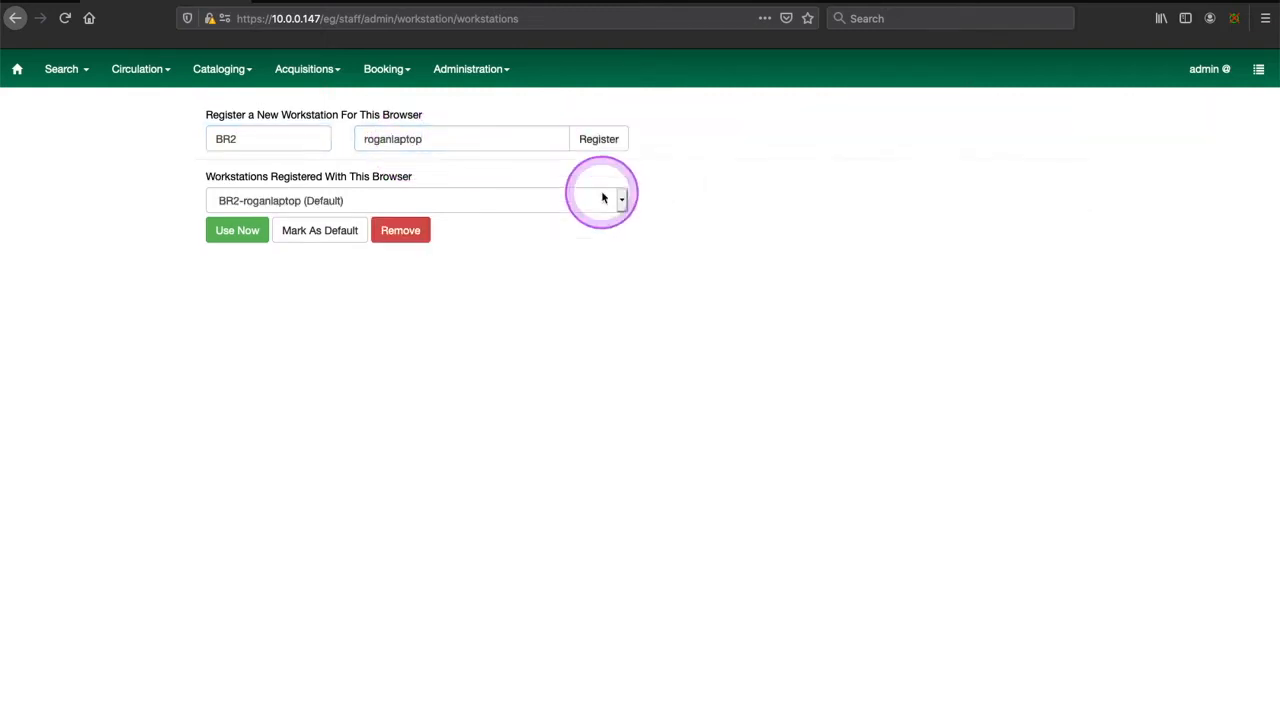
pyautogui.click(236, 230)
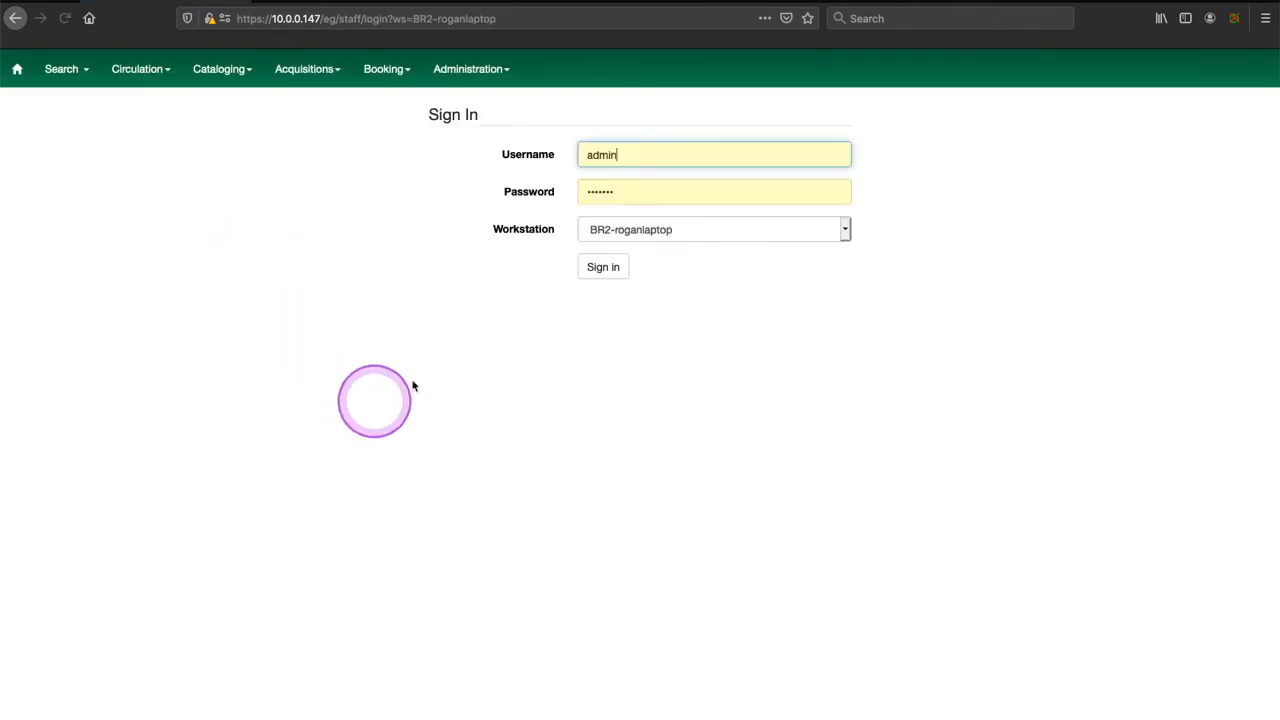
pyautogui.click(602, 266)
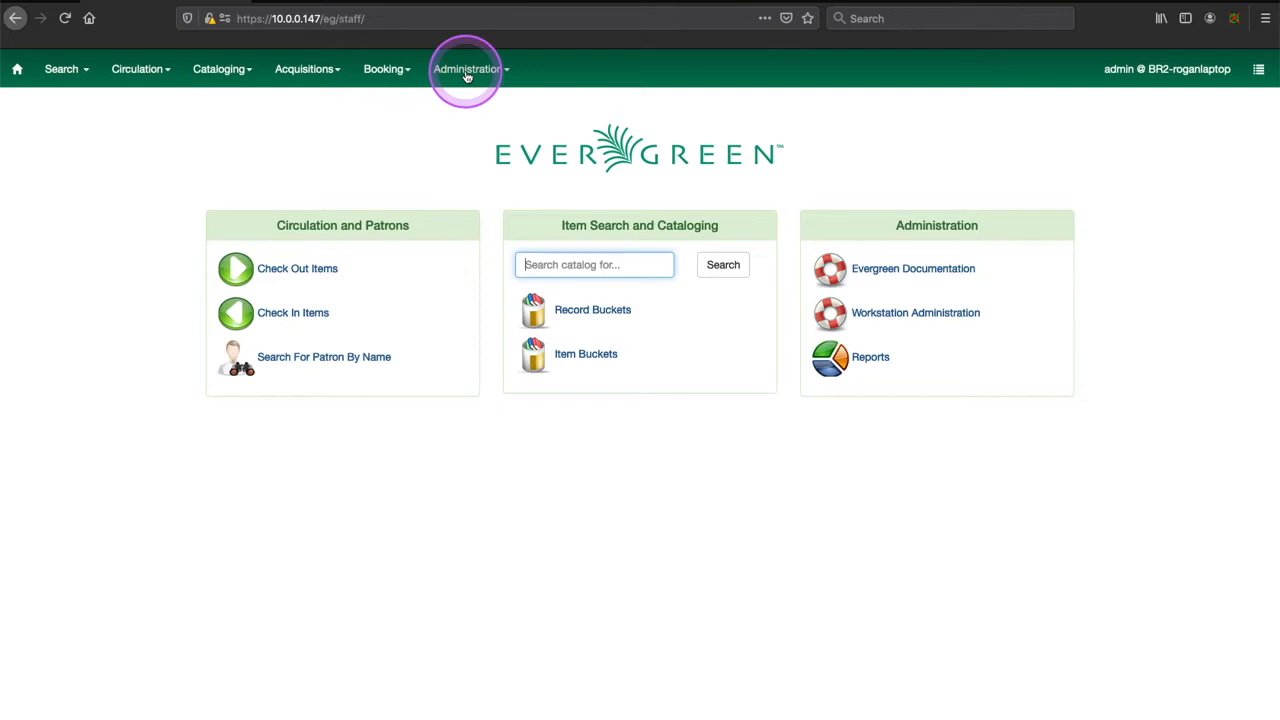
# - Bring up Circulation's Record In-House Use screen and the public catalog home page in another tab
pyautogui.click(138, 68)
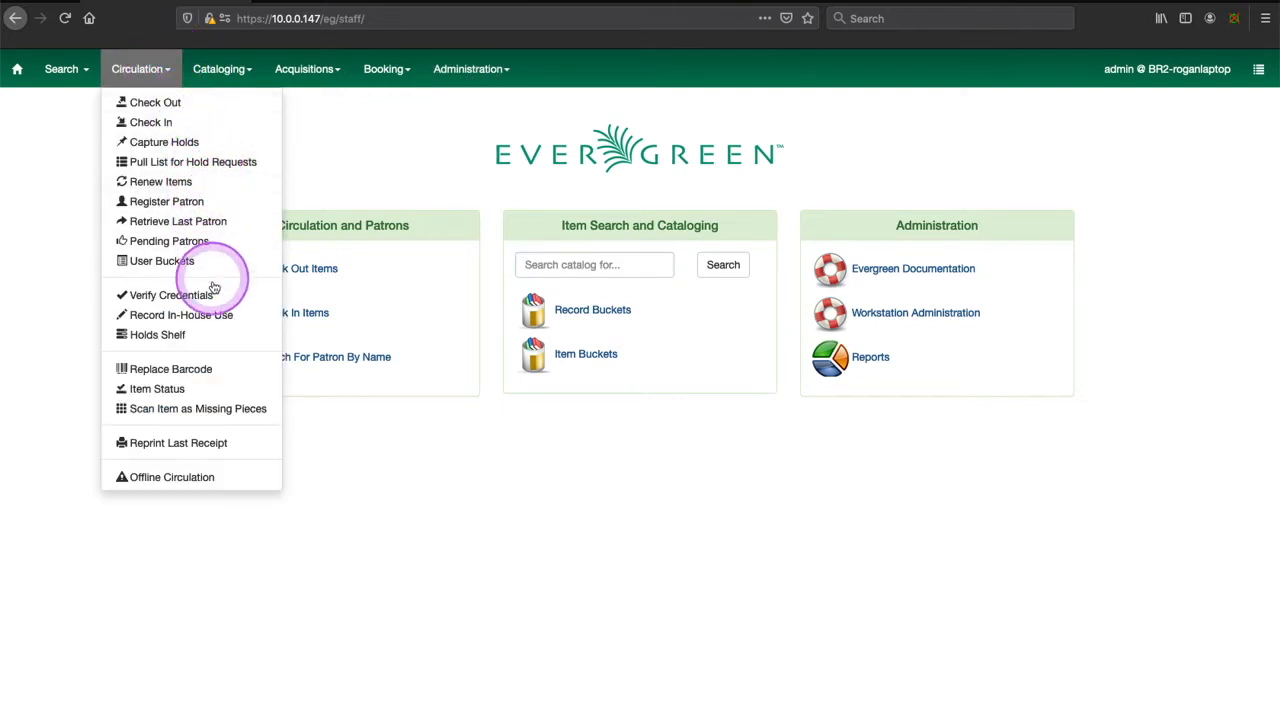
pyautogui.click(180, 314)
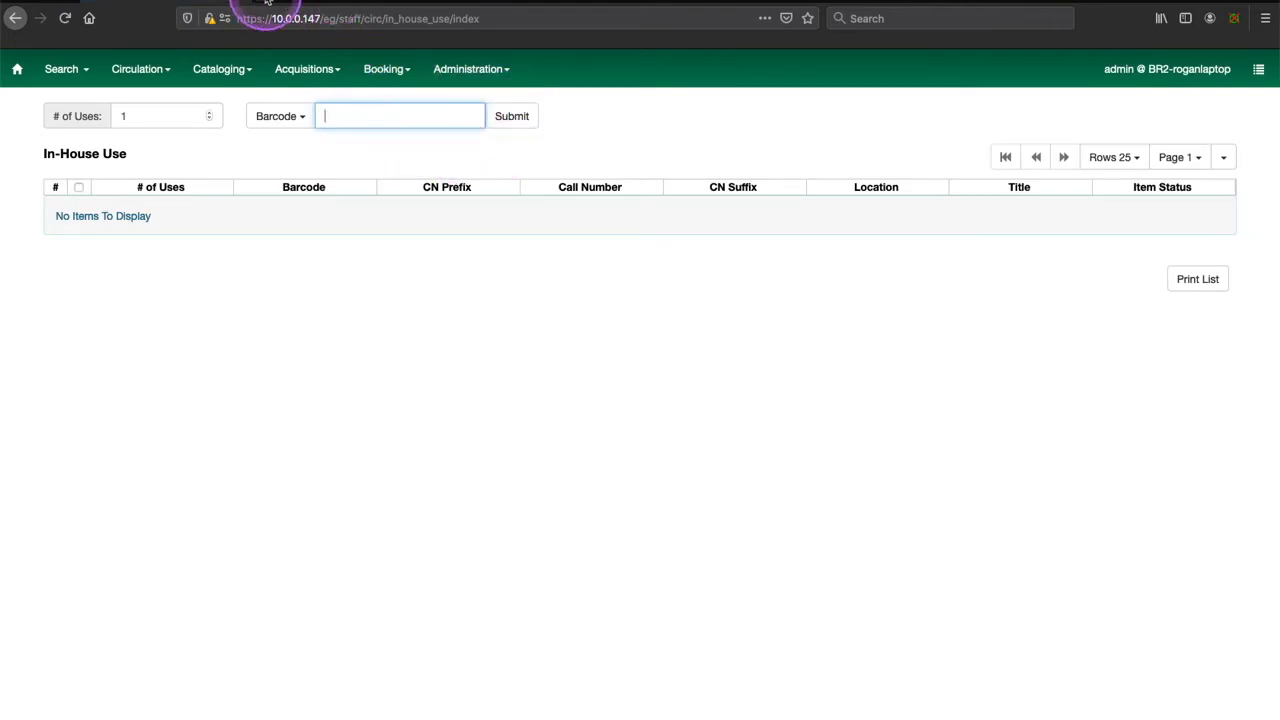
pyautogui.click(340, 18)
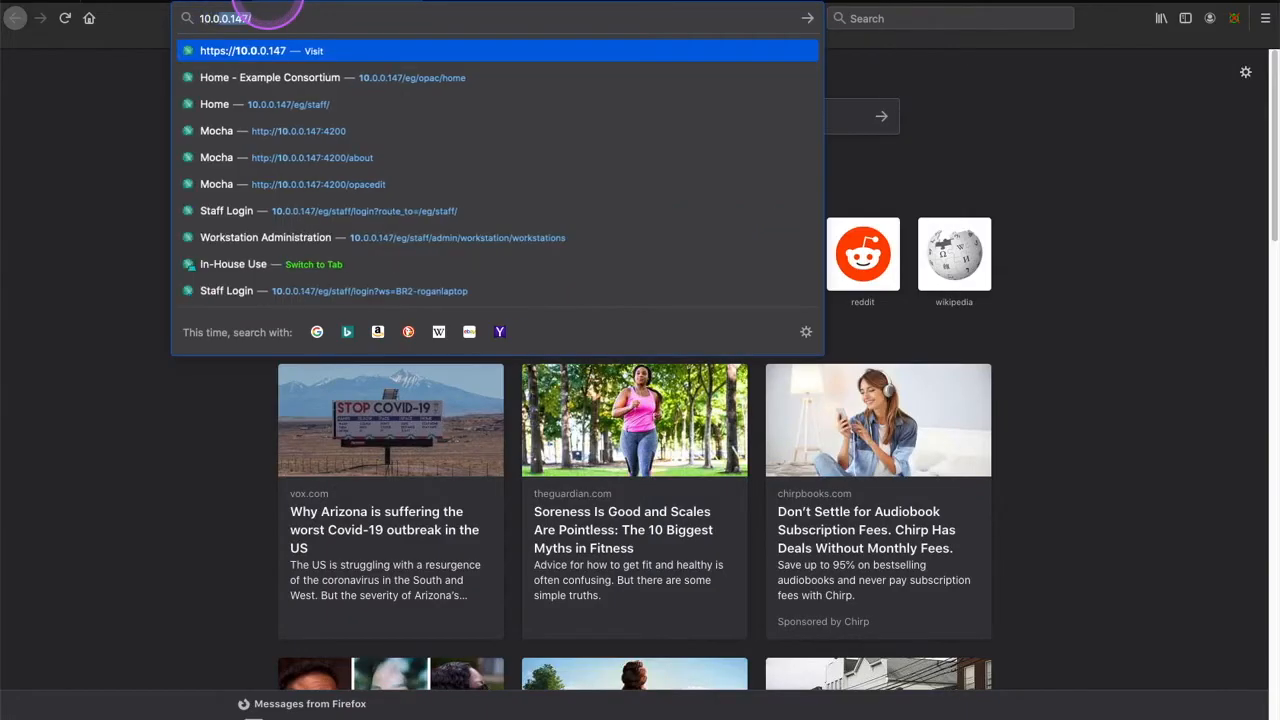
pyautogui.click(270, 76)
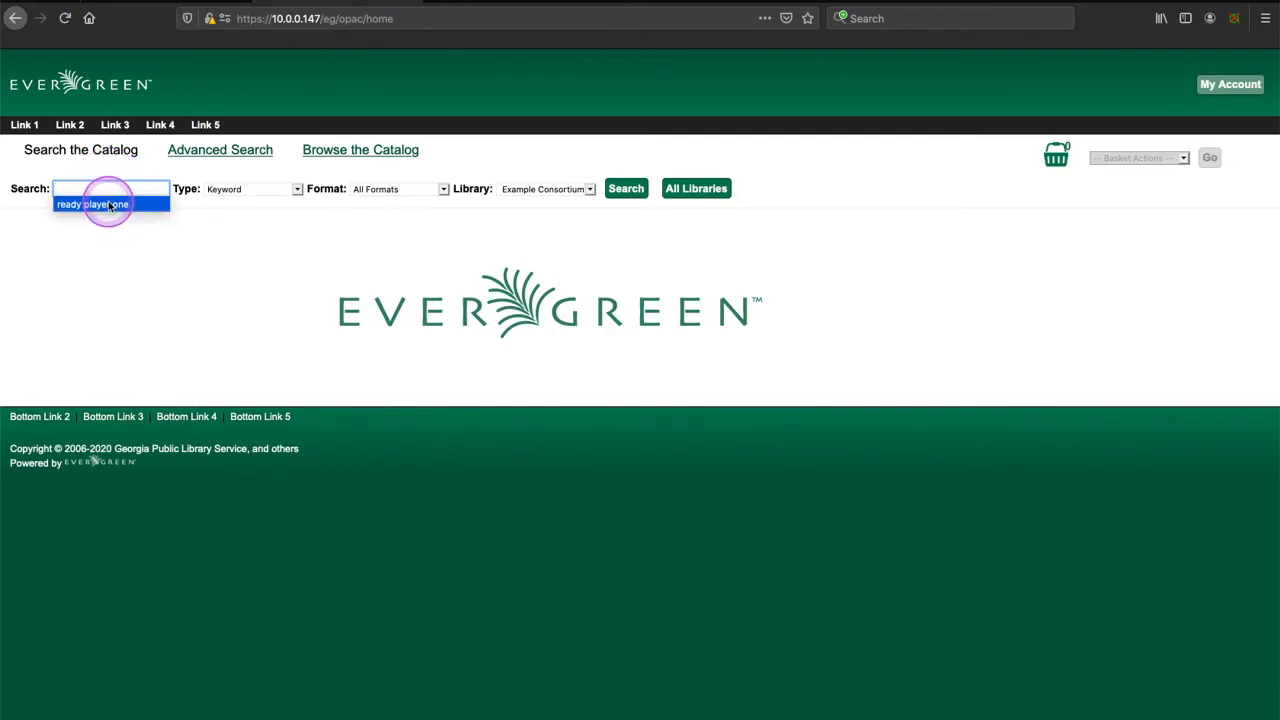
# - Search the catalog for 'ready player one', view the first record, and return to the in-house use barcode field
pyautogui.click(626, 188)
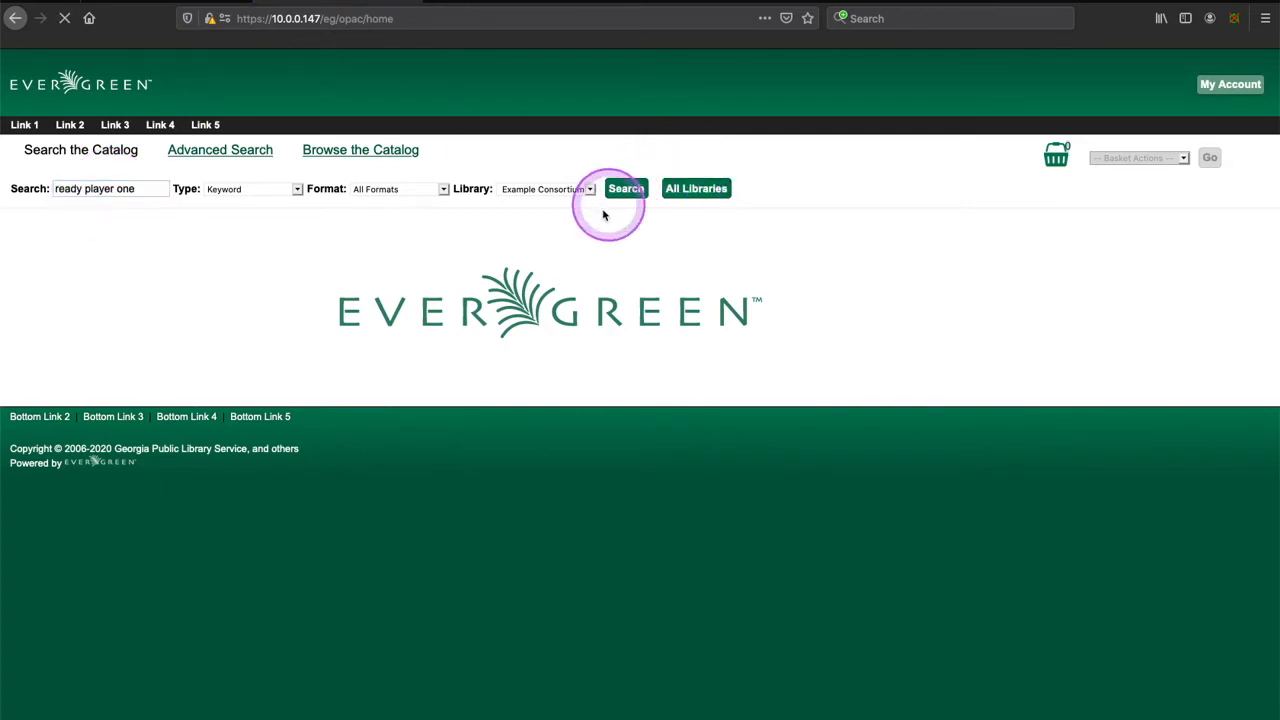
pyautogui.click(626, 188)
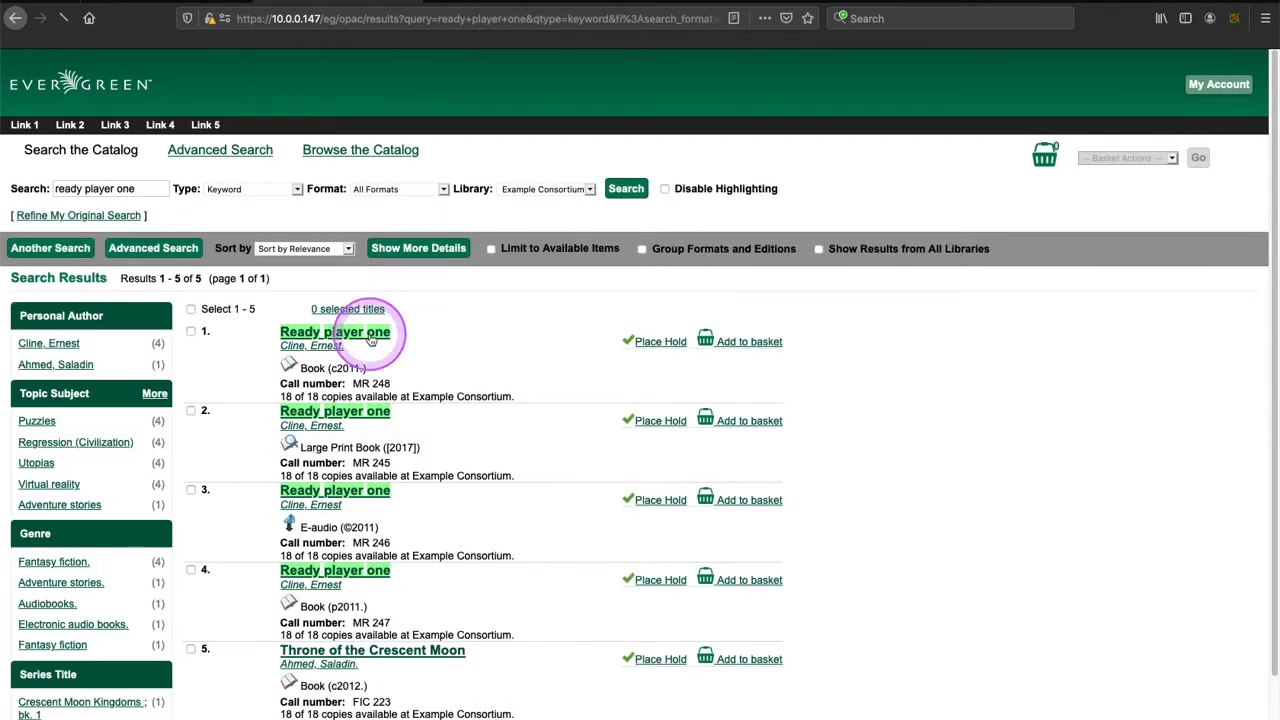
pyautogui.click(334, 332)
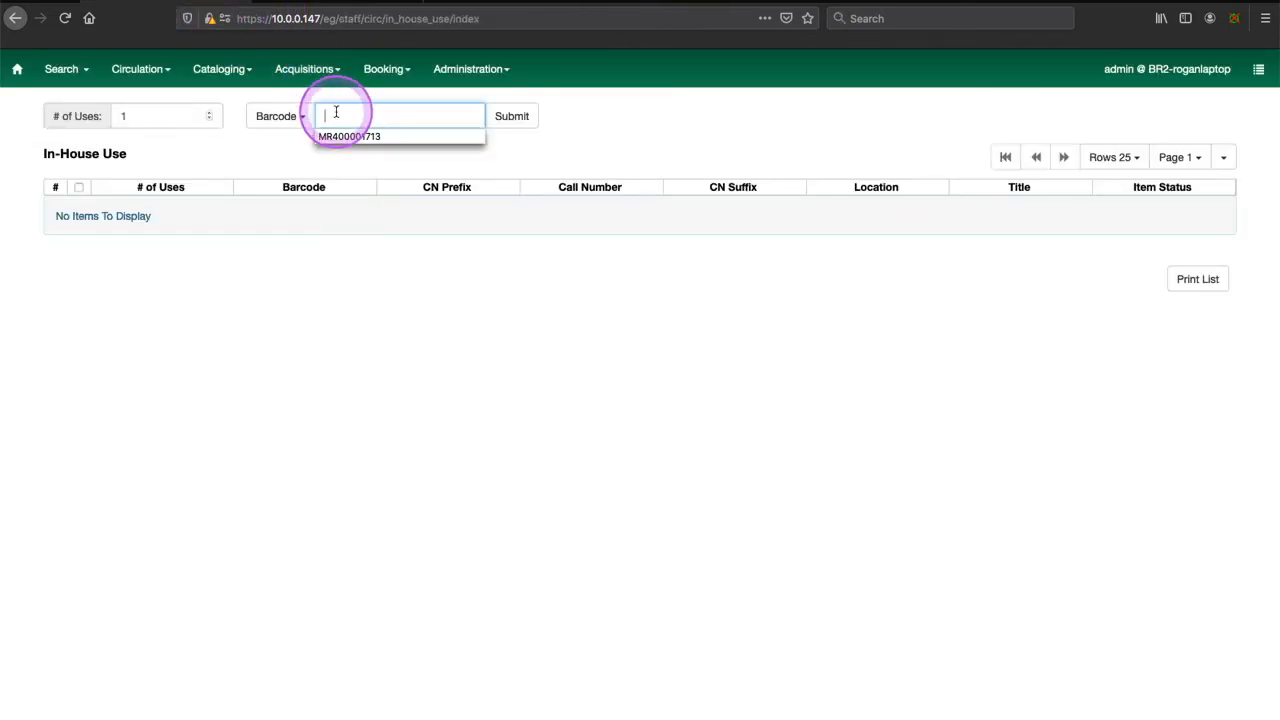
pyautogui.click(512, 114)
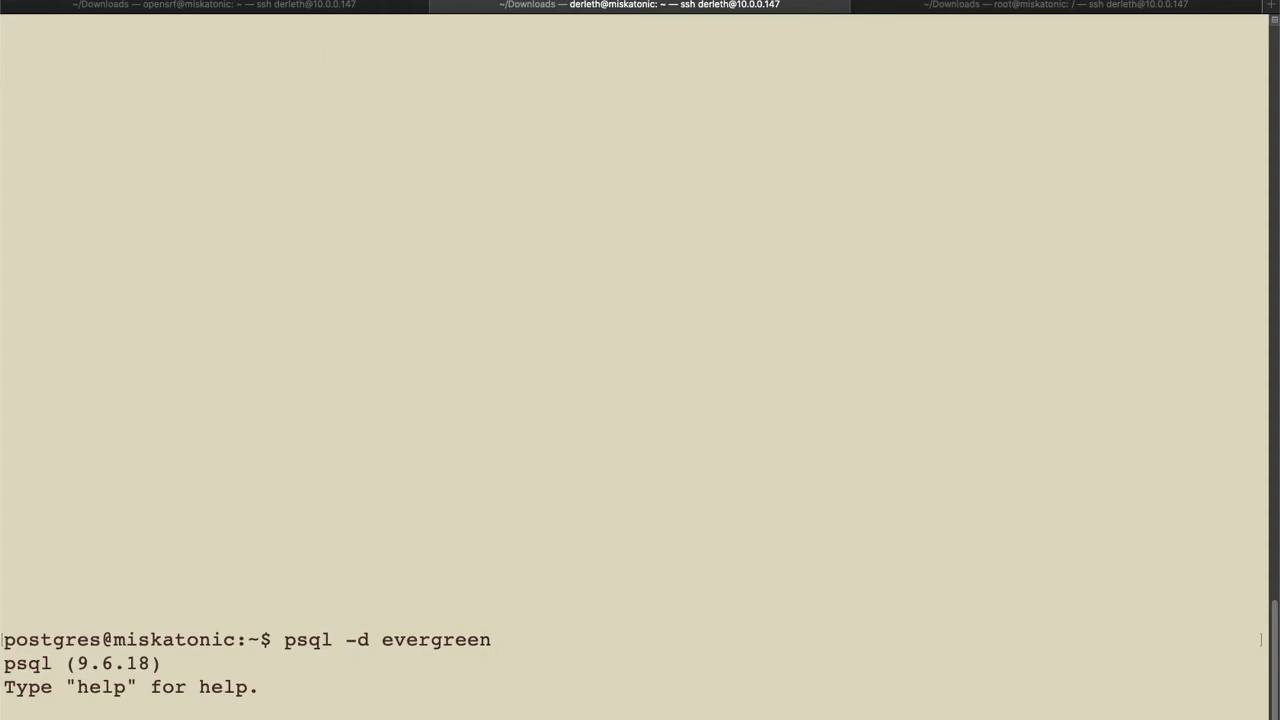
# - List the action.* tables in psql before querying action.in_house_use
pyautogui.write('\\dt action.*')
pyautogui.write('select * from action.in_house_use;')
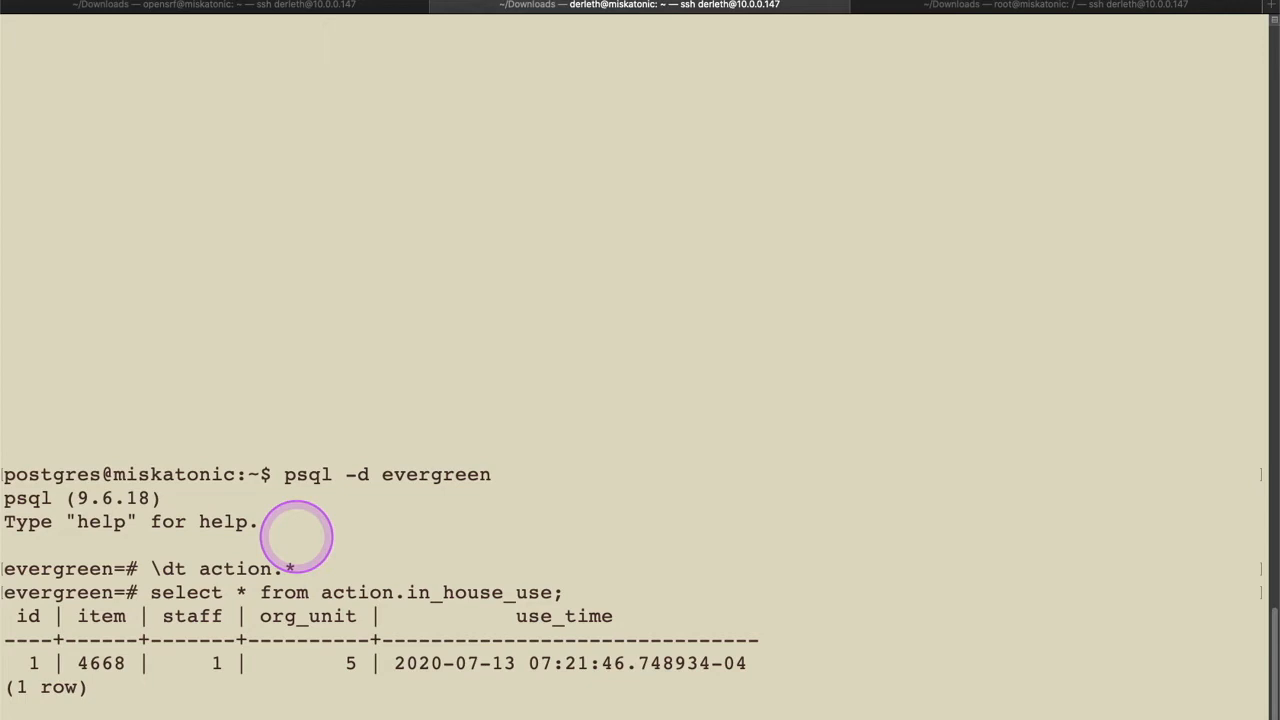
pyautogui.moveTo(508, 296)
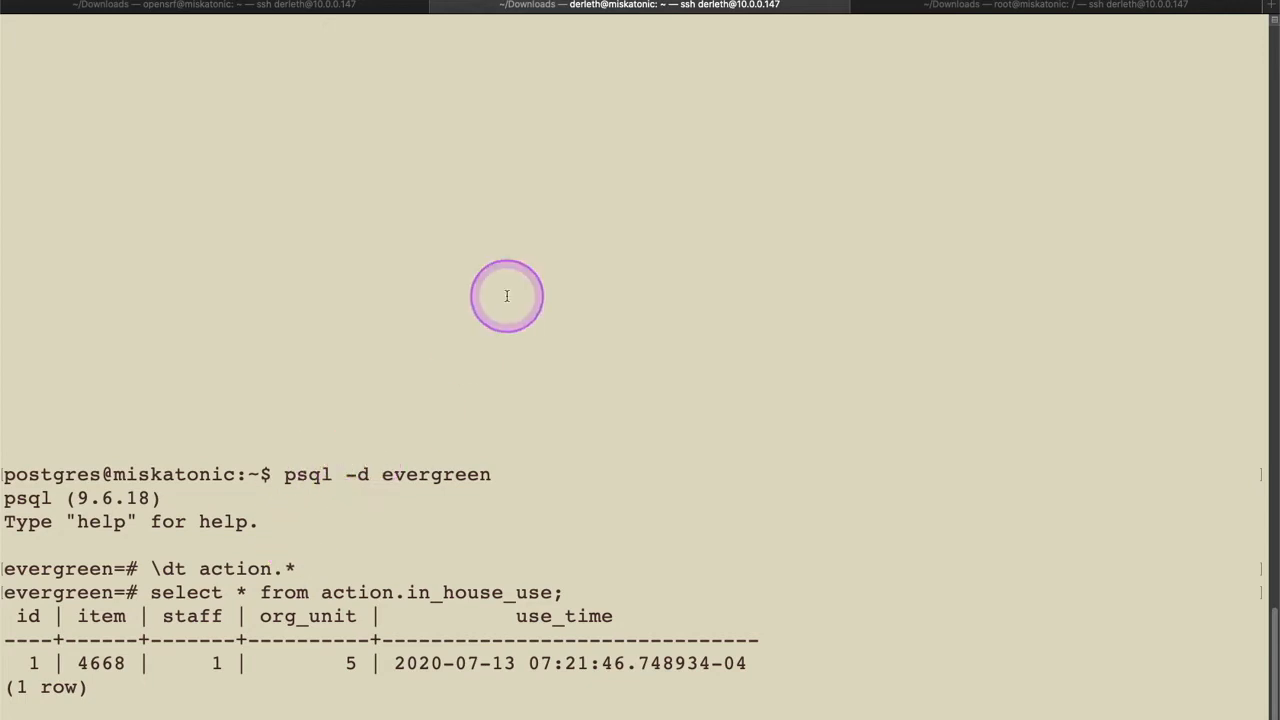
pyautogui.moveTo(400, 38)
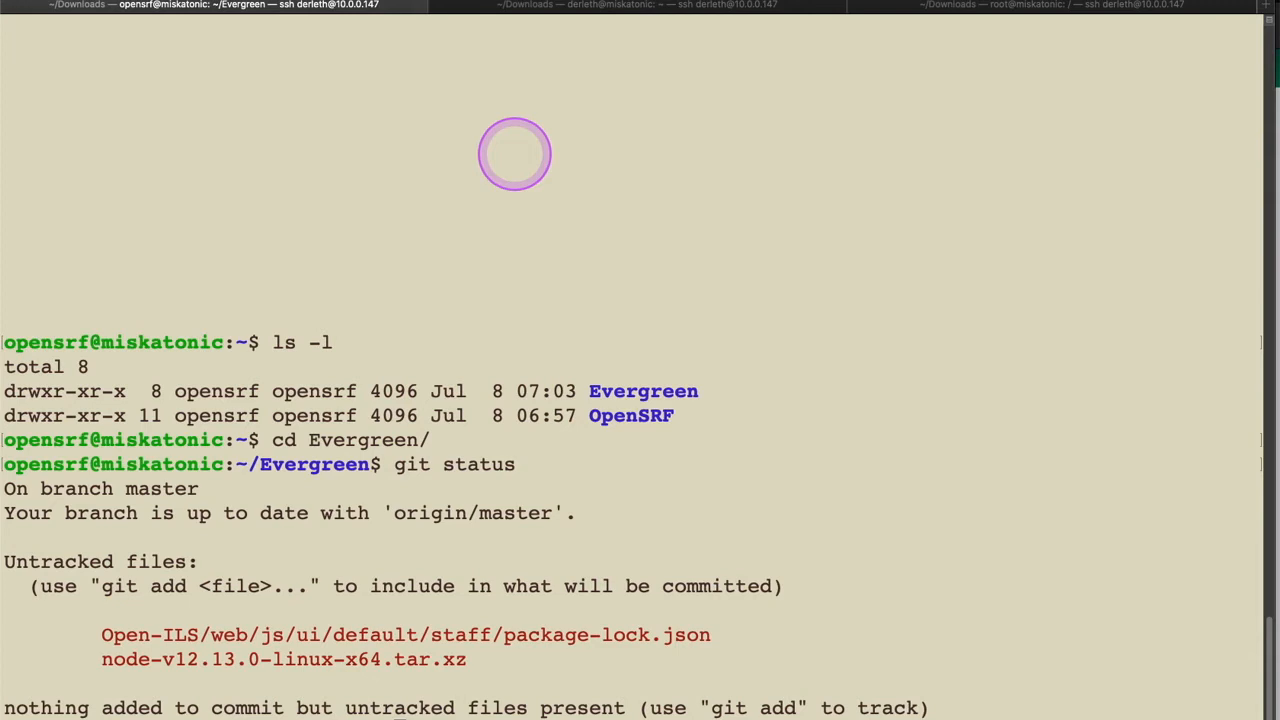
pyautogui.moveTo(420, 664)
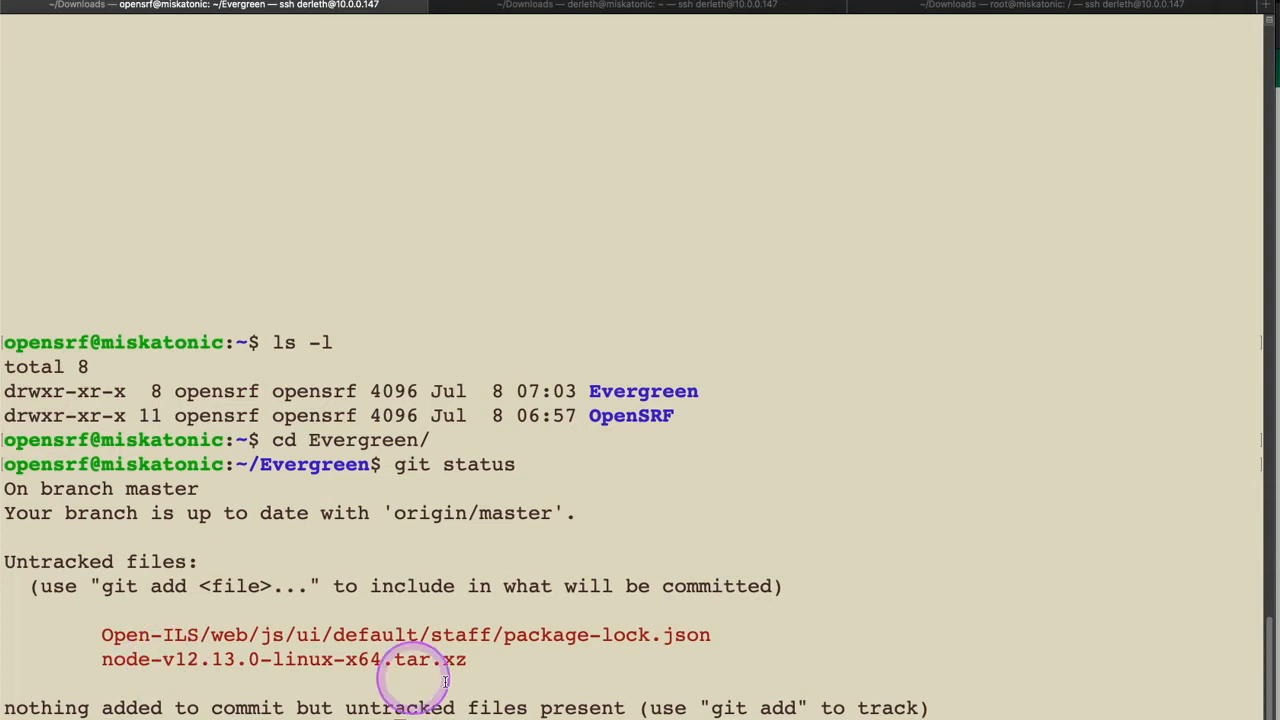
pyautogui.moveTo(742, 628)
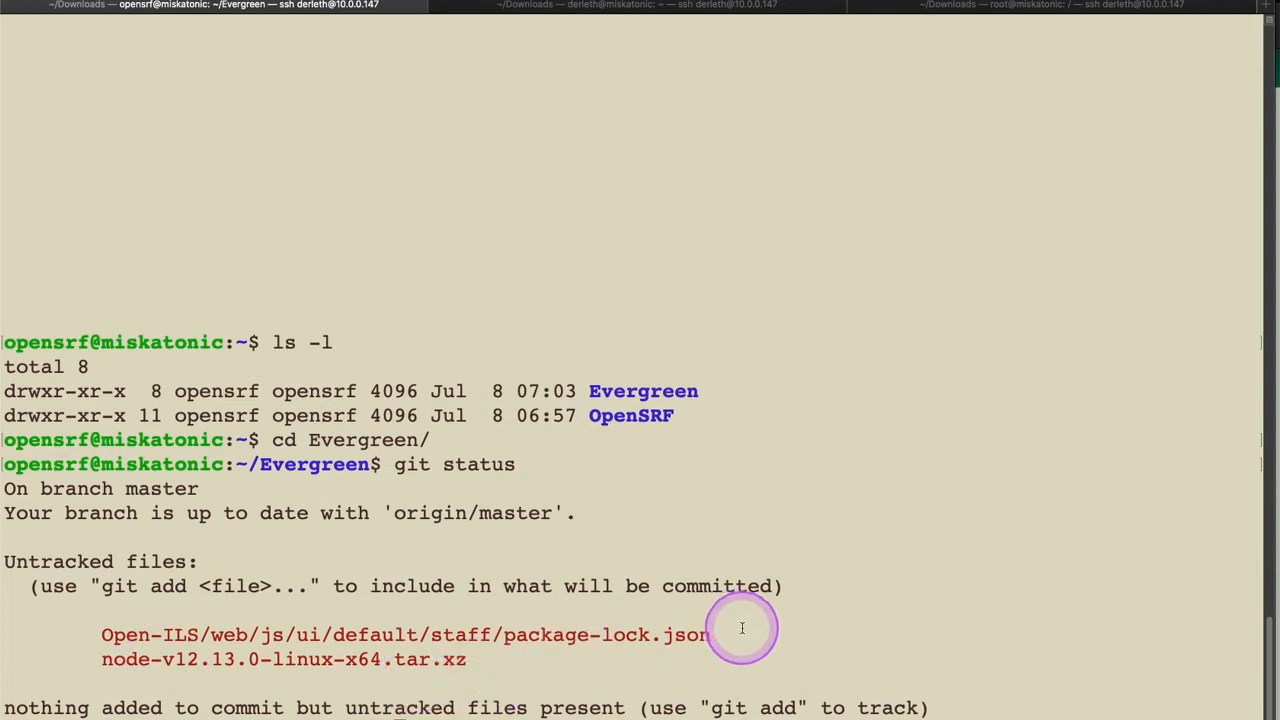
pyautogui.moveTo(632, 660)
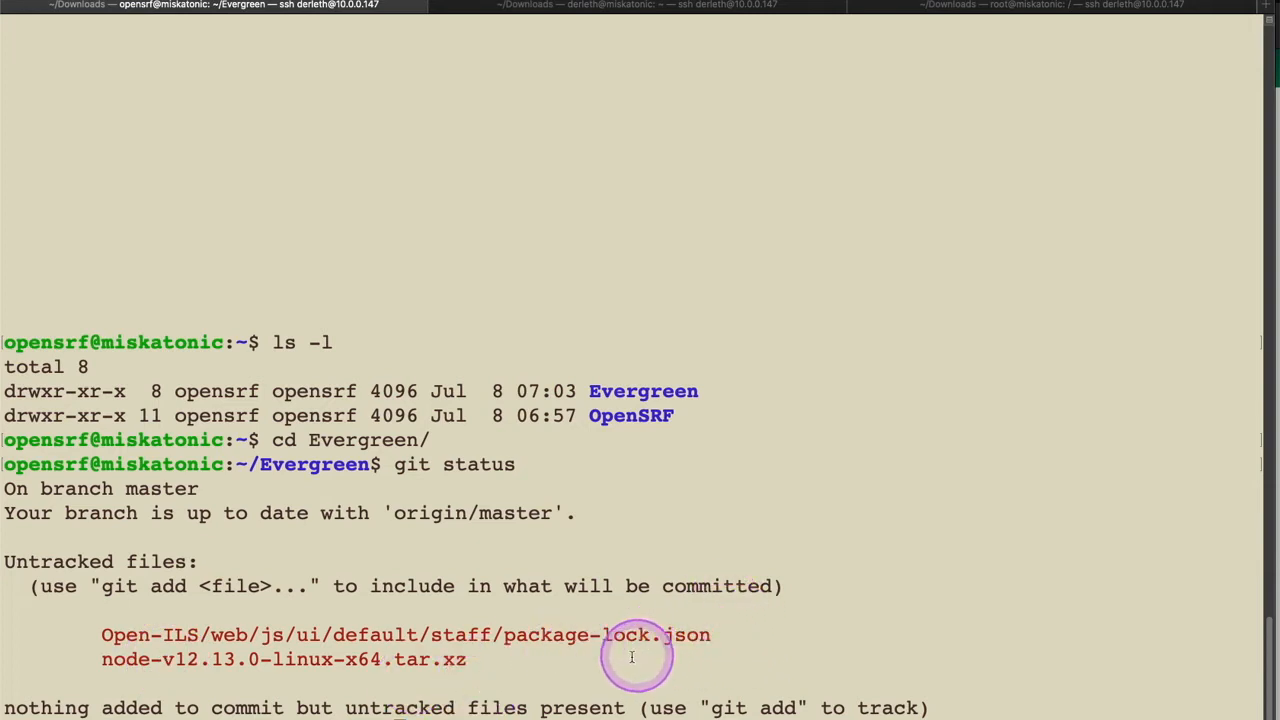
pyautogui.moveTo(628, 660)
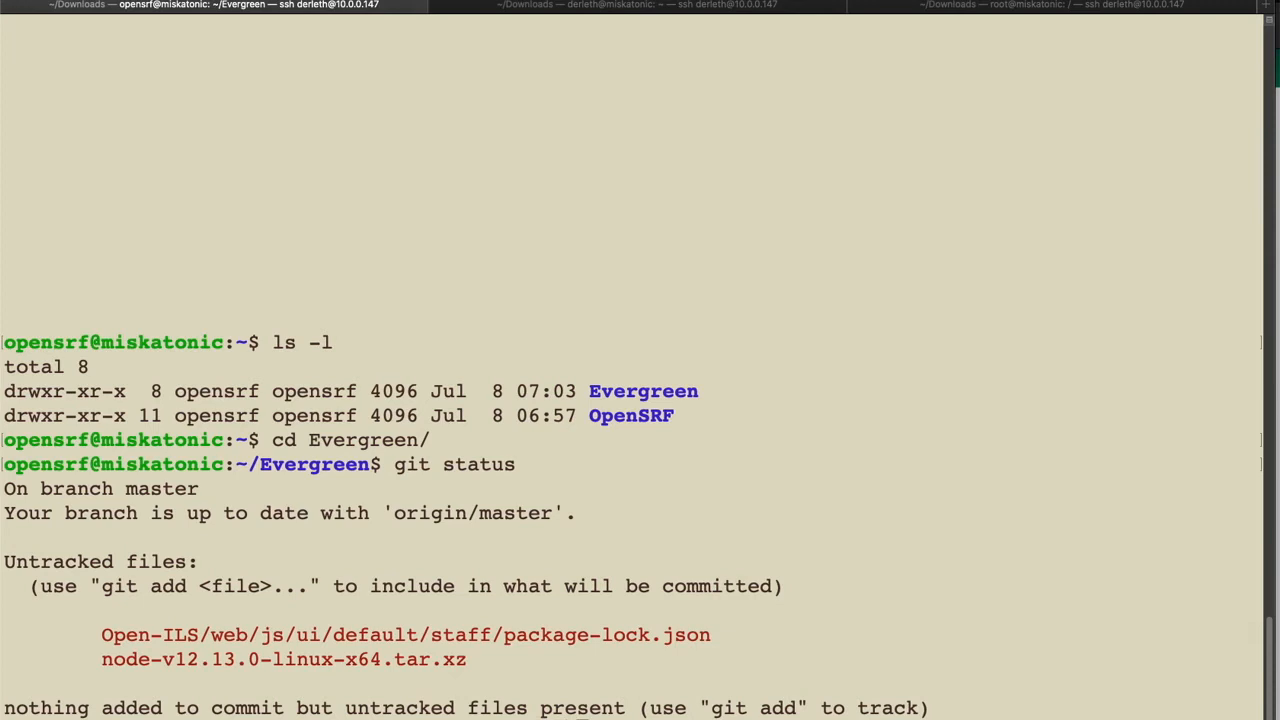
# - Run git fetch --all and scroll through the new user branches and tags from origin and working
pyautogui.write('git fetch --all')
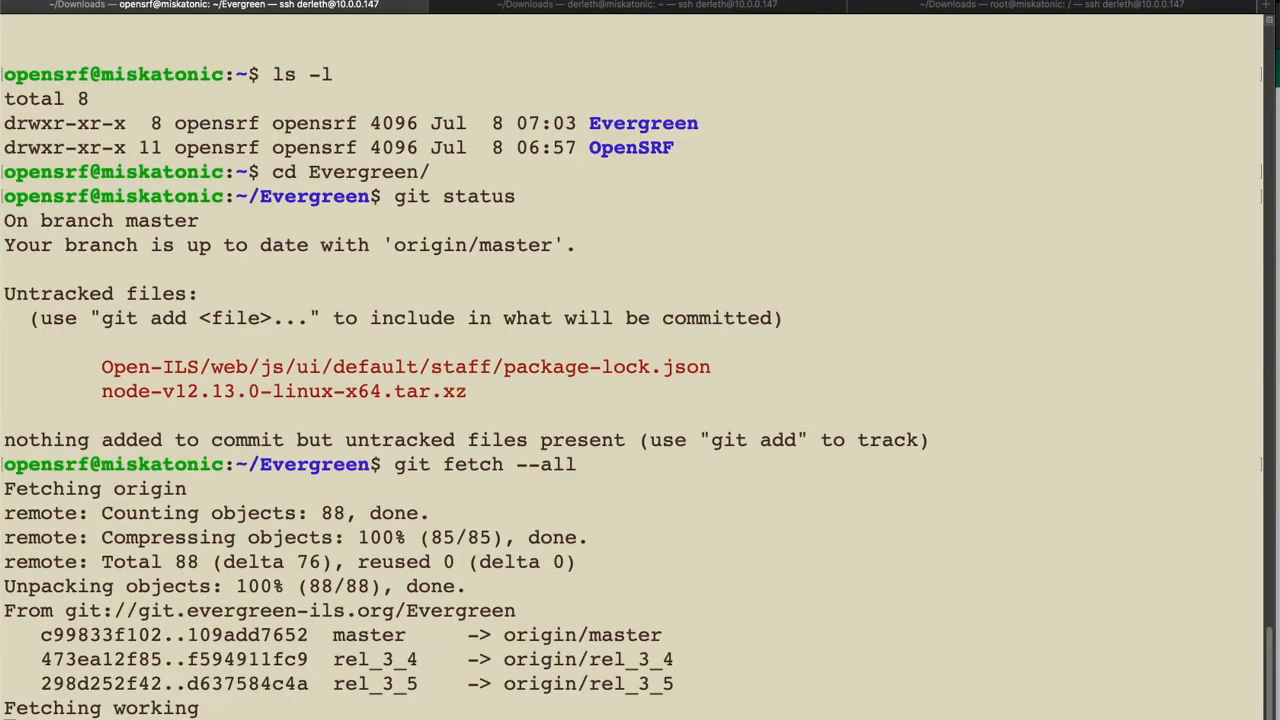
pyautogui.scroll(-3)
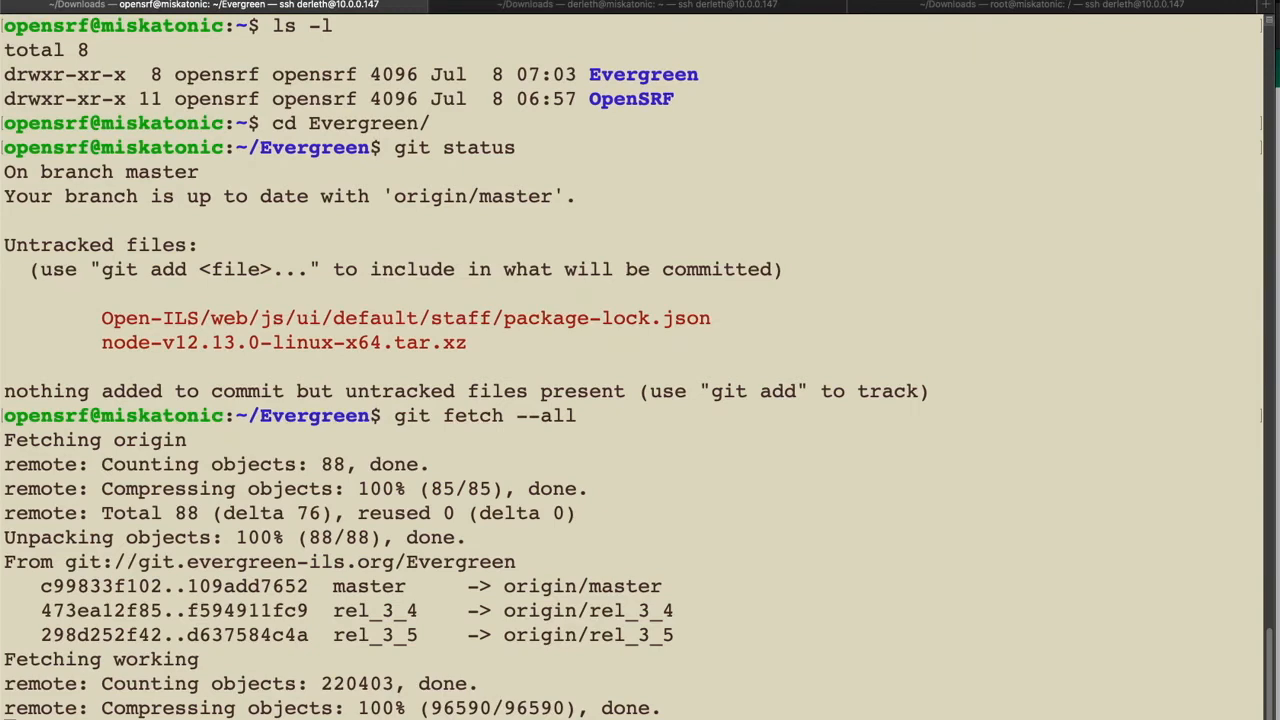
pyautogui.scroll(-3)
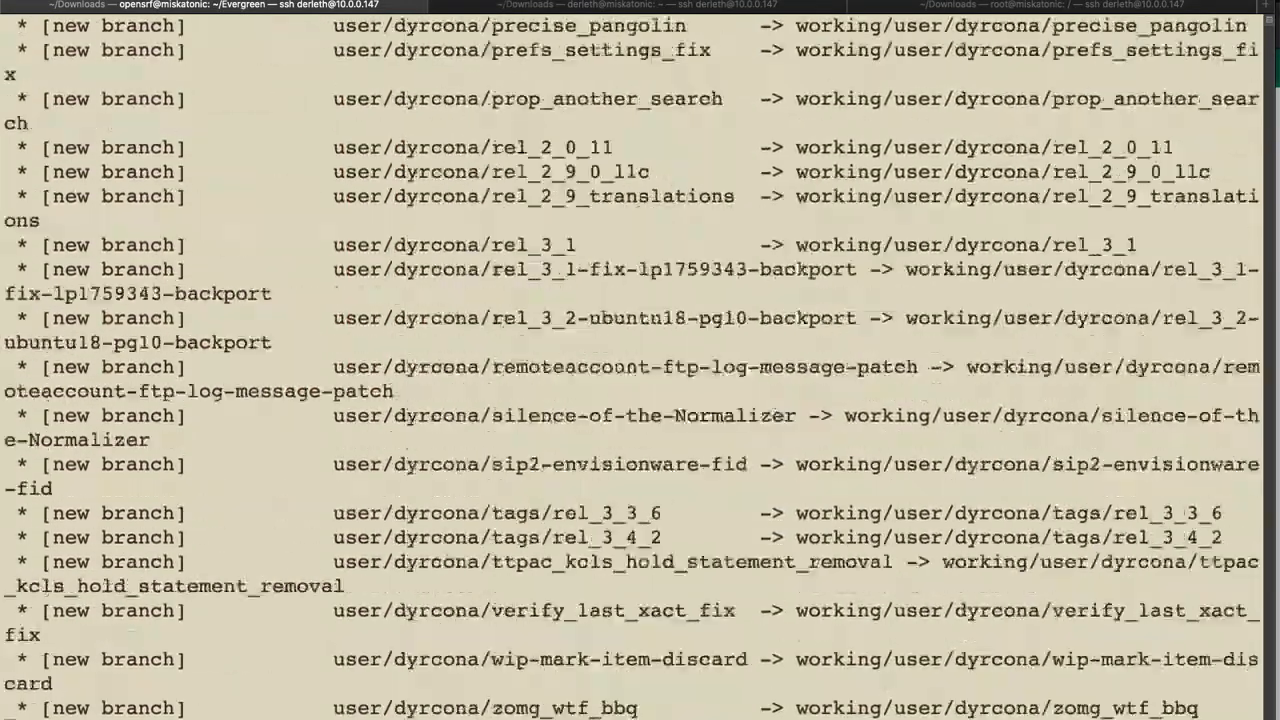
pyautogui.scroll(-3)
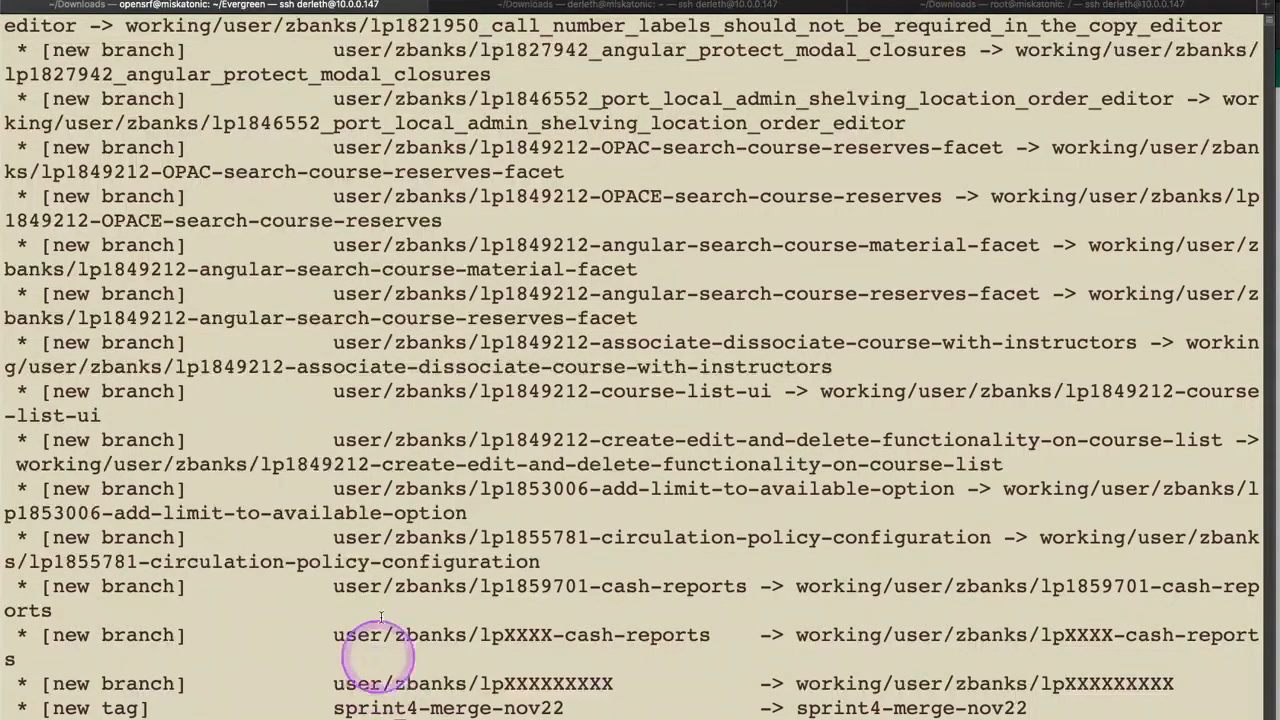
pyautogui.moveTo(502, 312)
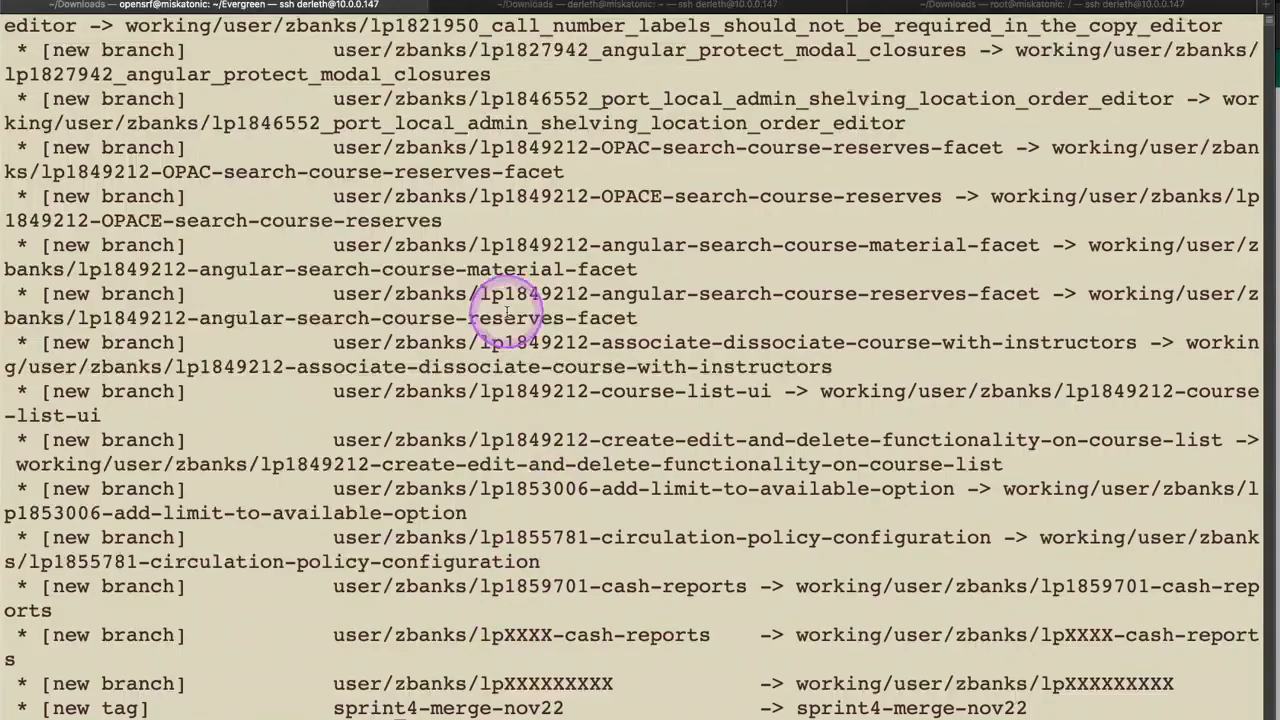
pyautogui.scroll(-3)
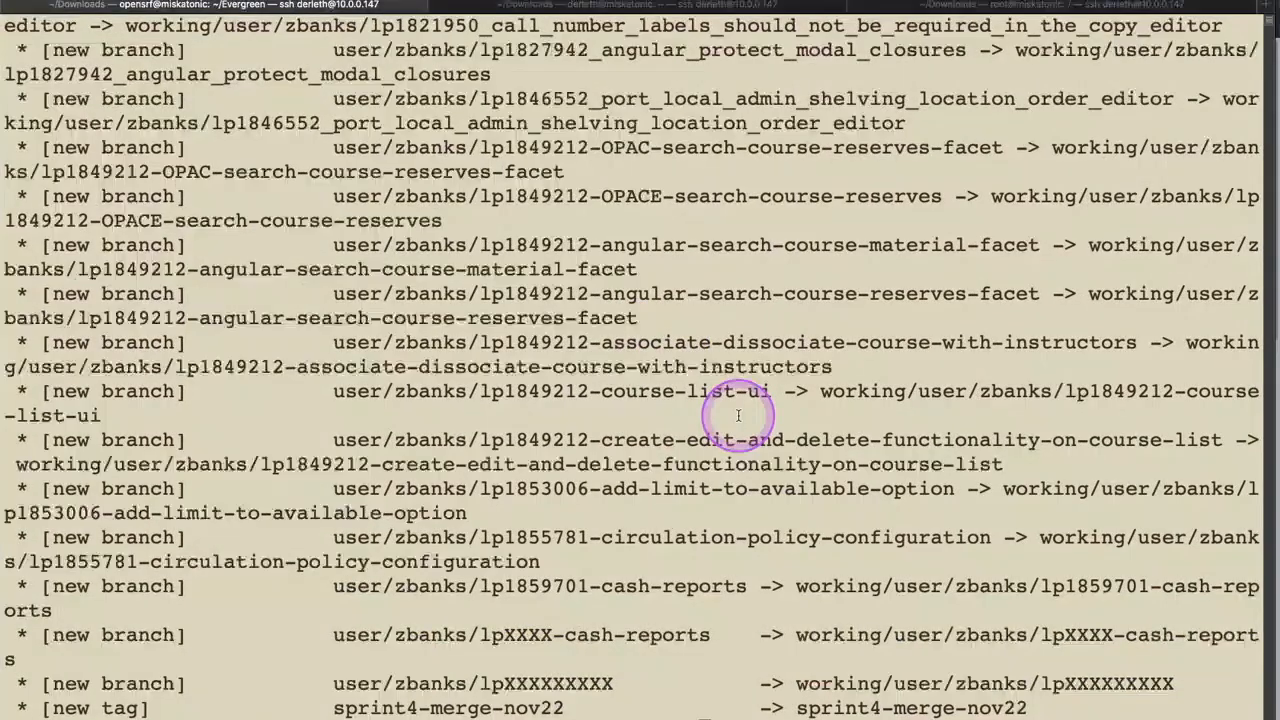
pyautogui.moveTo(738, 416)
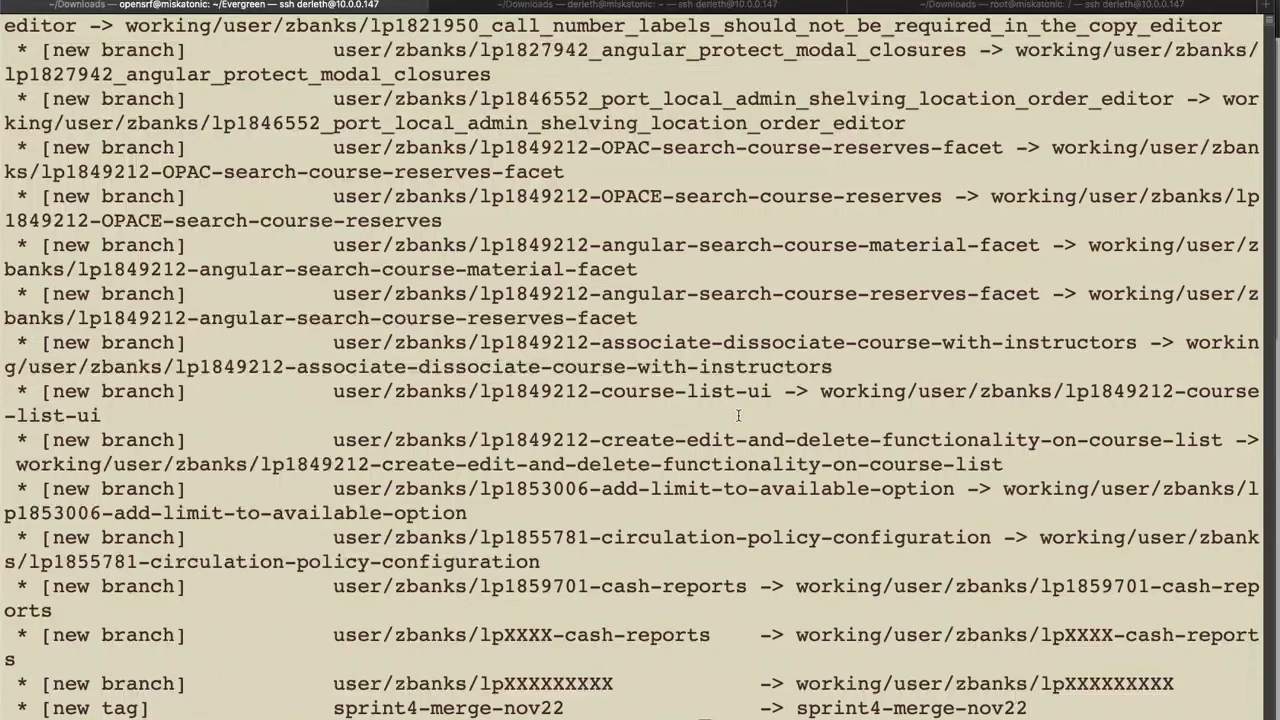
# - Watch the working remote's fetched branches and tags listed in the ssh session
pyautogui.click(732, 418)
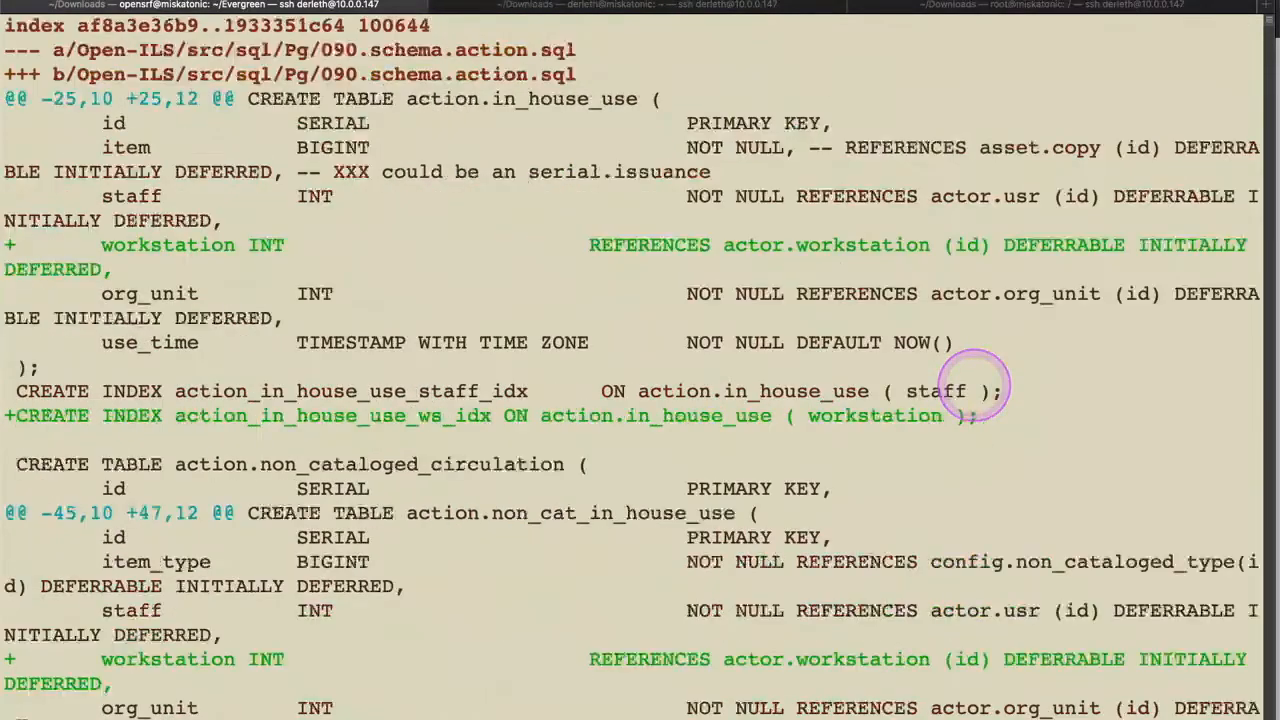
# - Scroll the diff through the 090.schema.action.sql hunk adding the workstation column and index
pyautogui.scroll(-3)
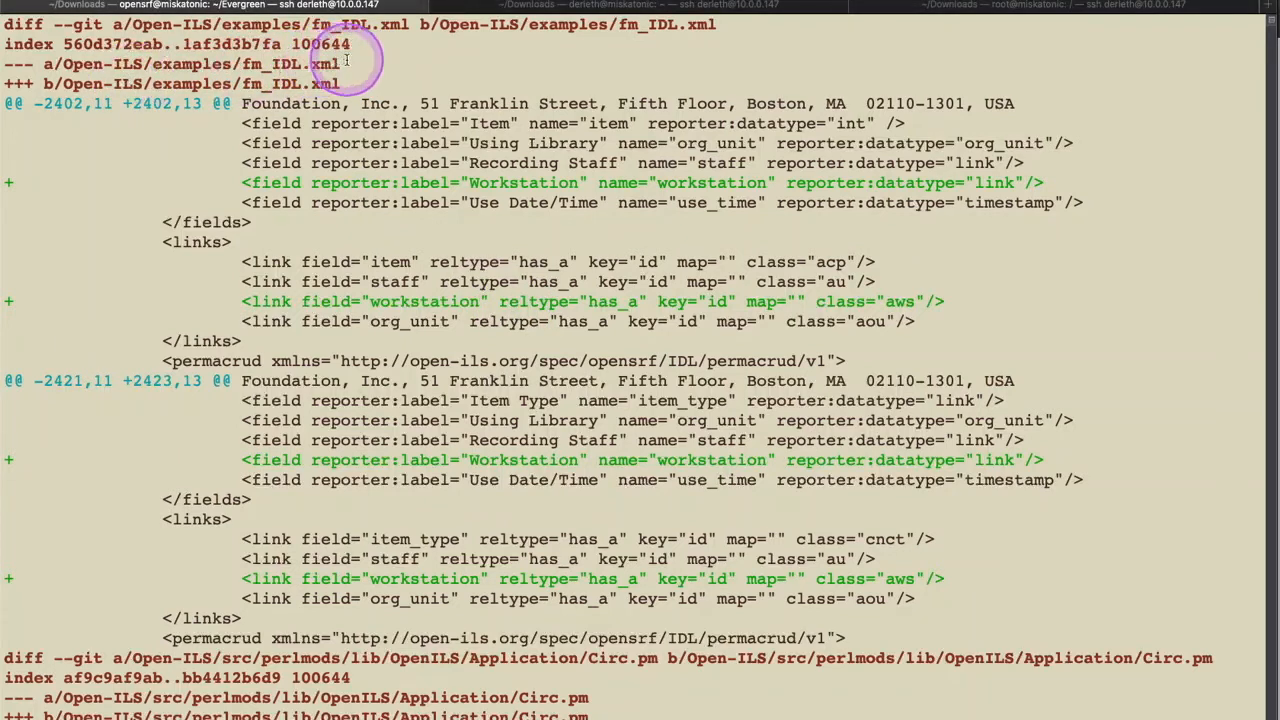
# - Select the fm_IDL.xml file path in the diff where workstation fields and links are added
pyautogui.doubleClick(180, 62)
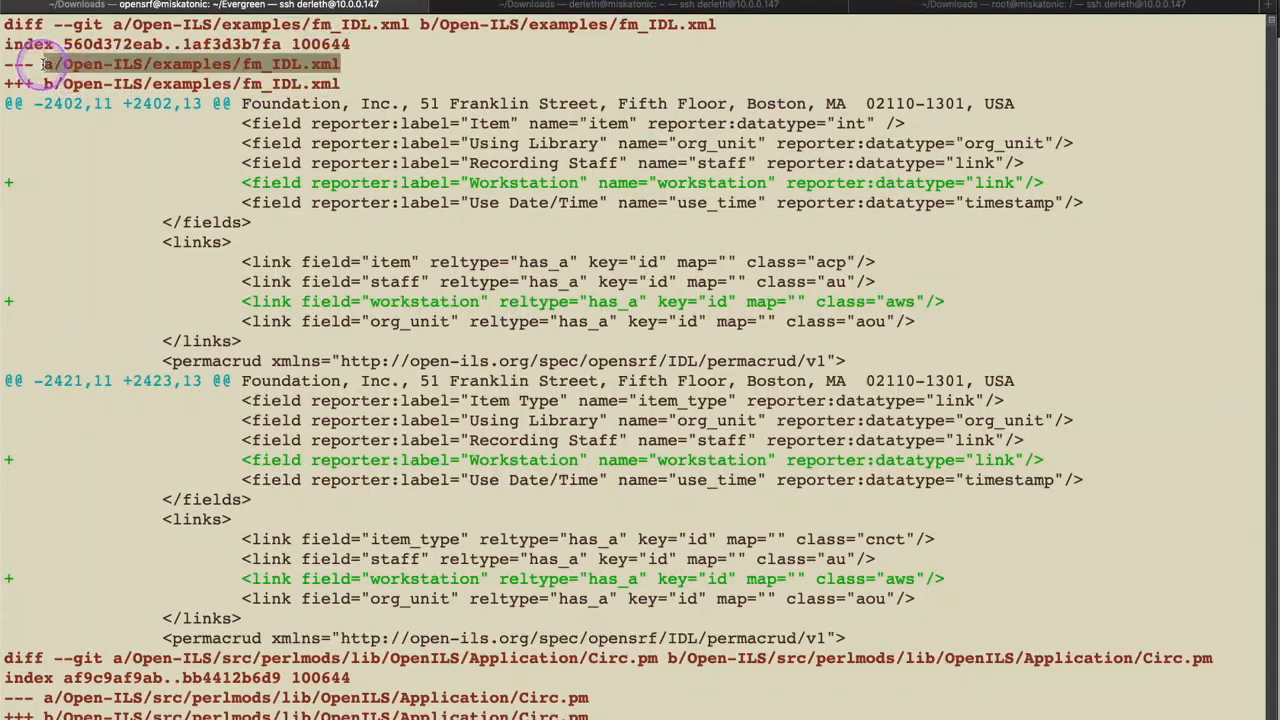
pyautogui.moveTo(390, 192)
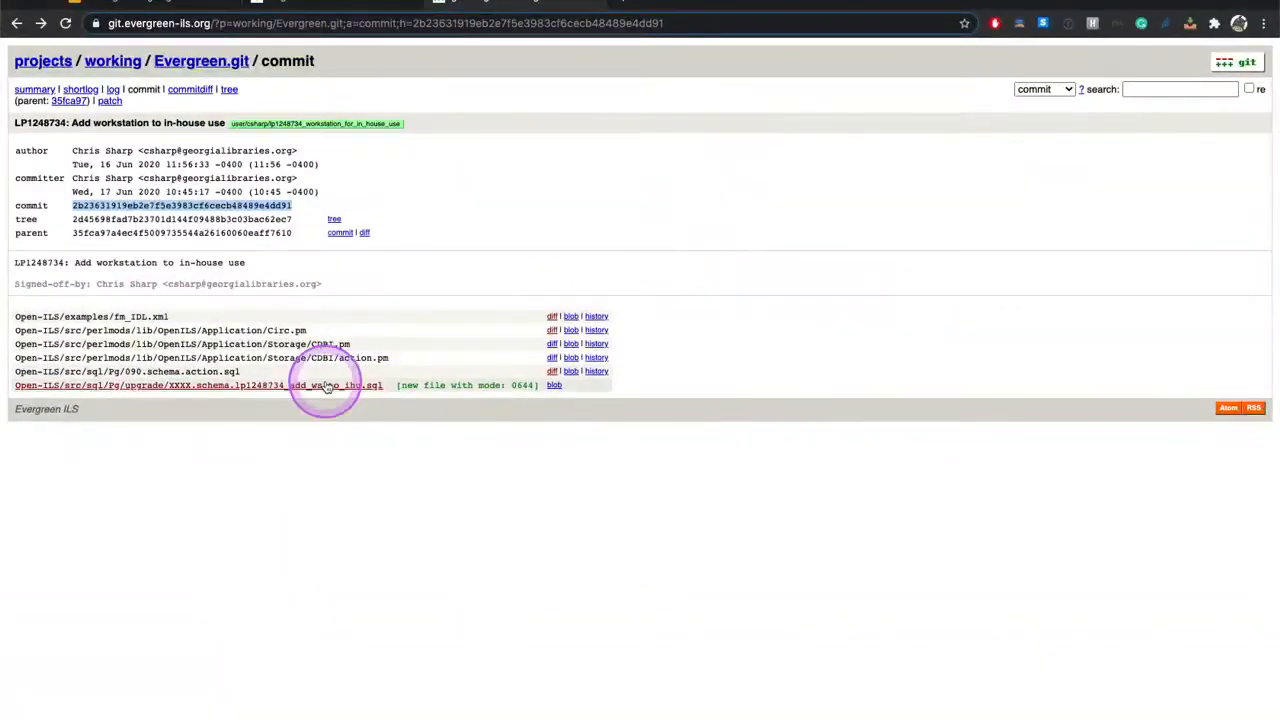
pyautogui.moveTo(196, 320)
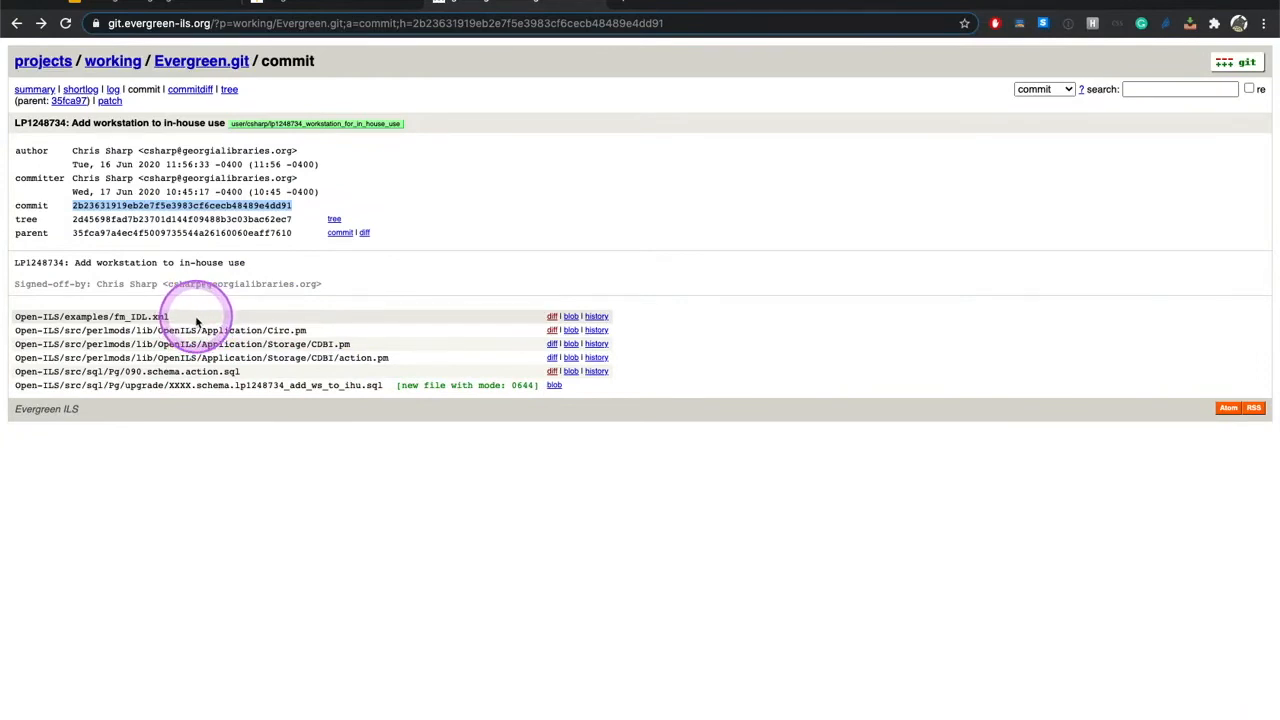
pyautogui.moveTo(414, 444)
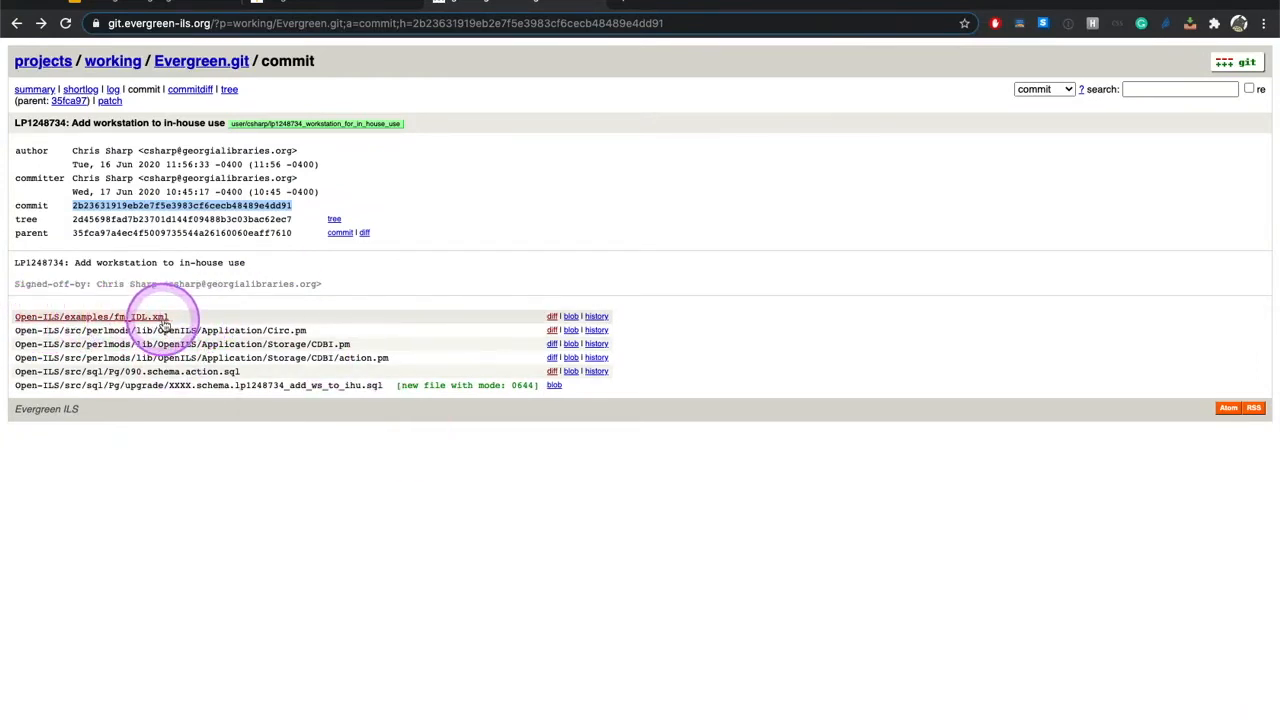
pyautogui.moveTo(130, 392)
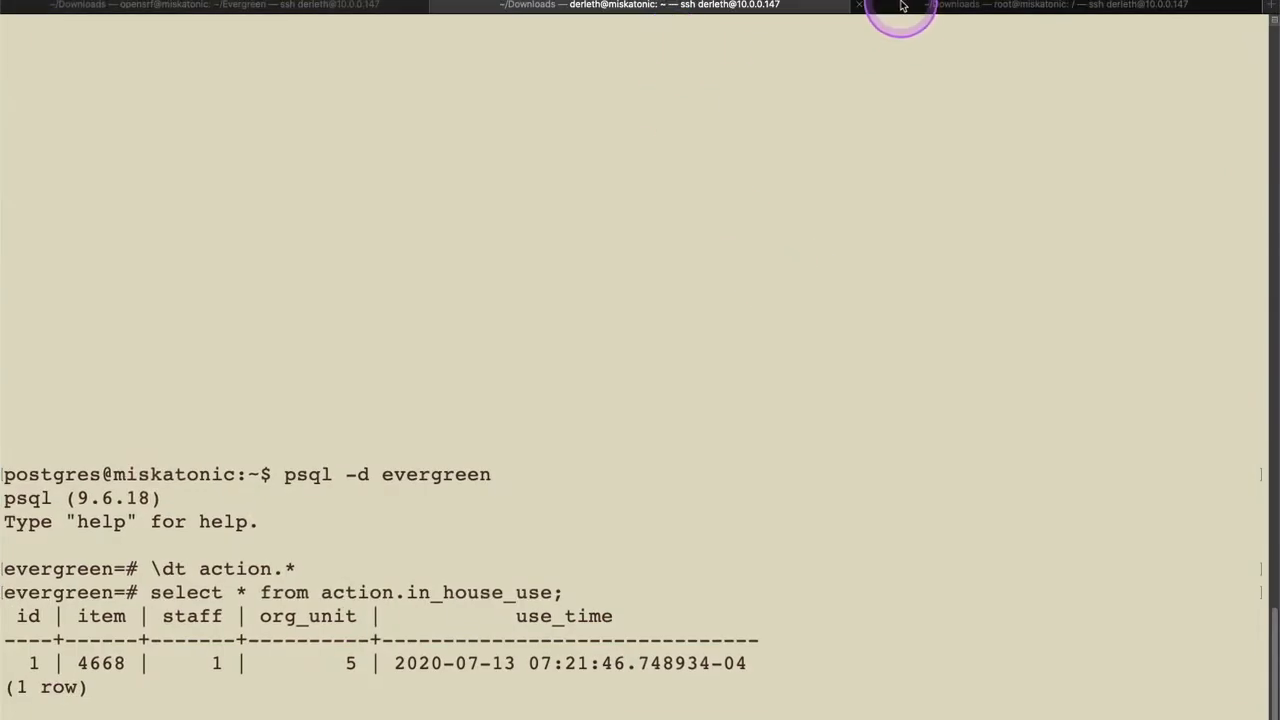
# - In the root shell, find fm_IDL.xml under /openils/conf and /openils/var/web/reports and select the conf path
pyautogui.click(1090, 4)
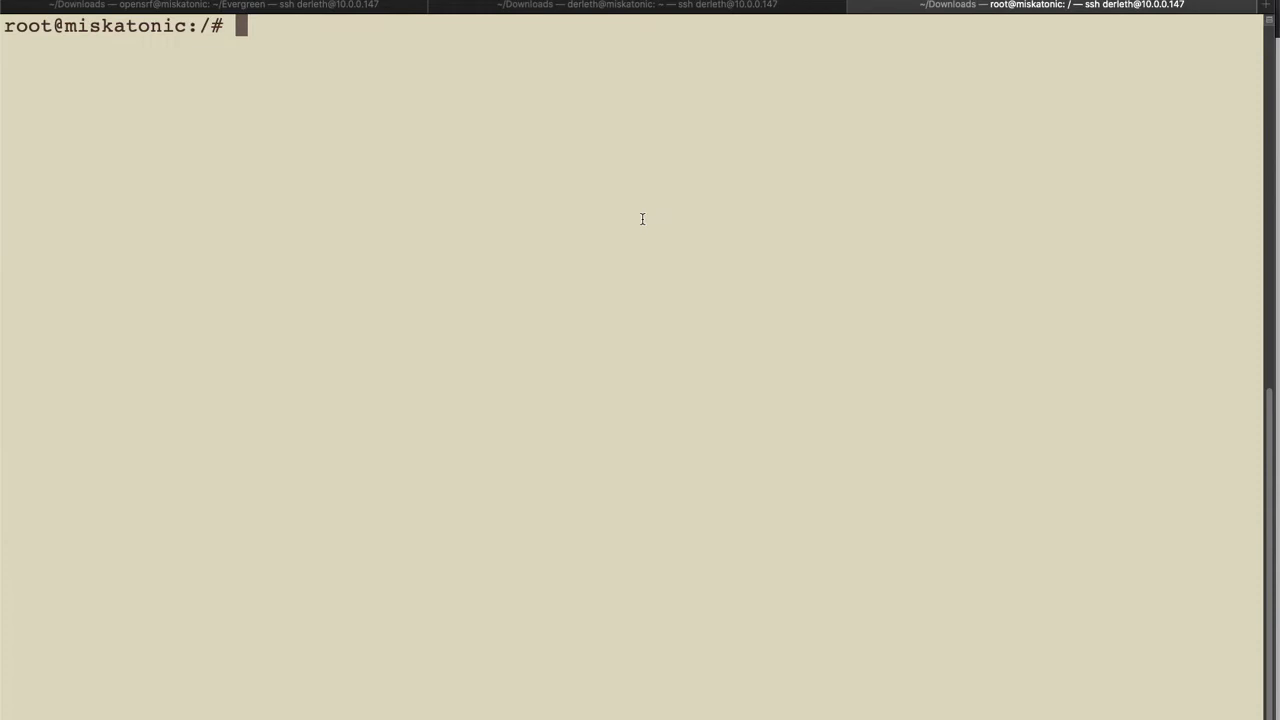
pyautogui.write('find')
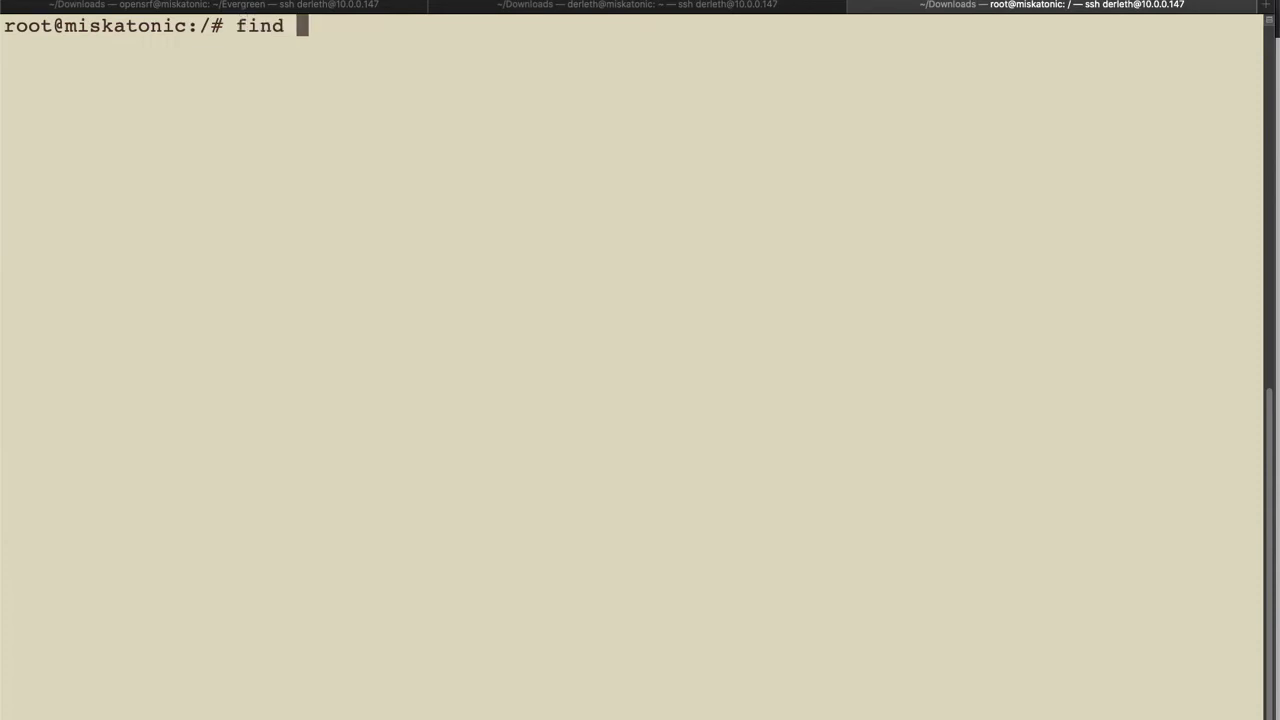
pyautogui.write('./')
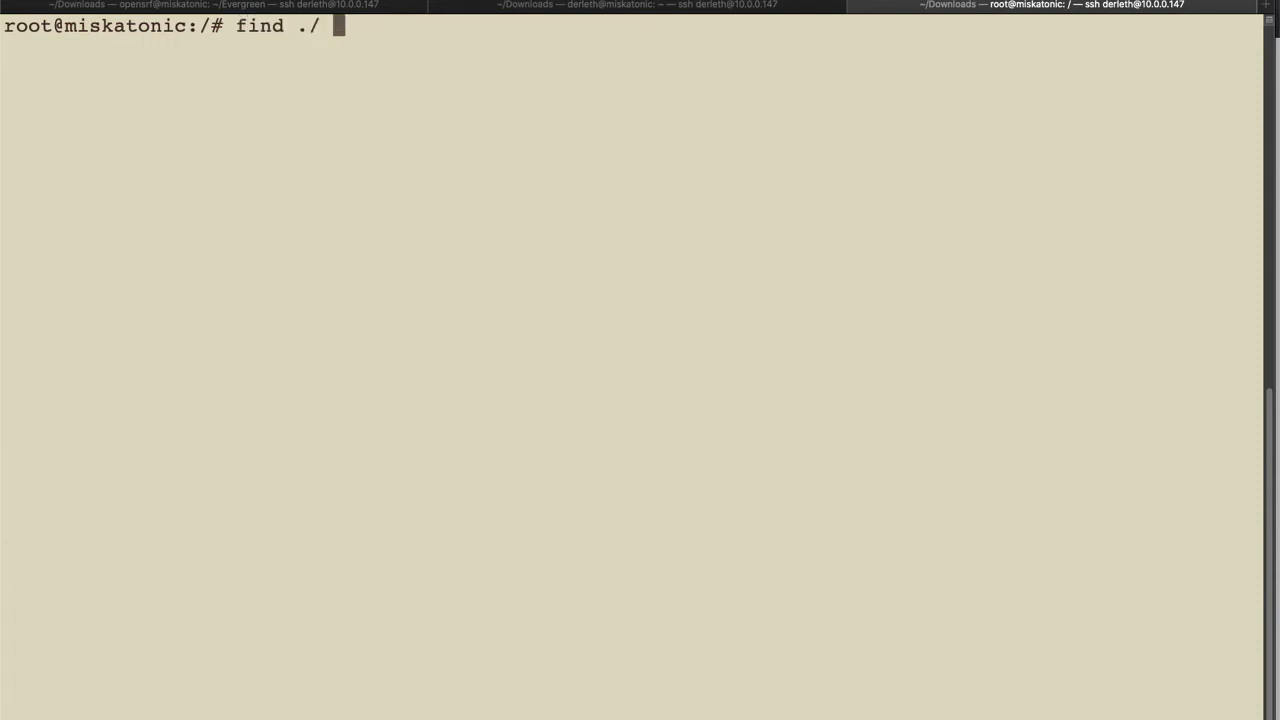
pyautogui.write('-name fm_IDL.xml')
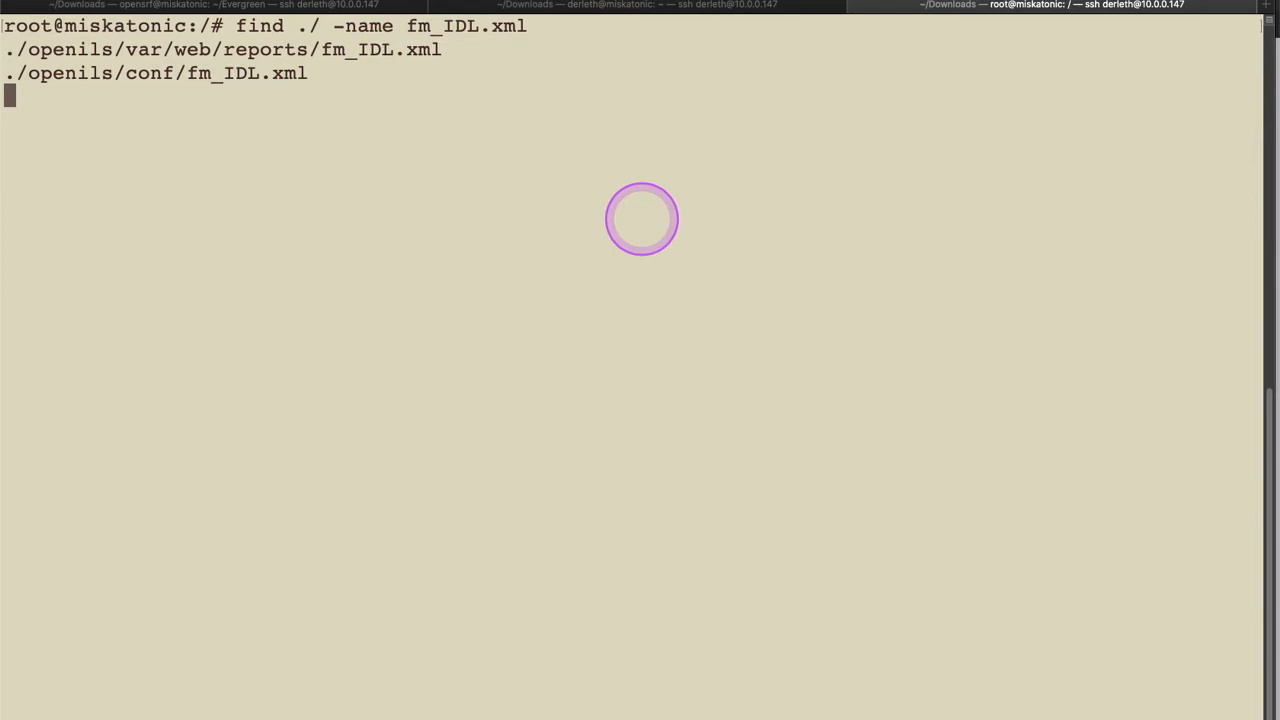
pyautogui.press('ctrl+c')
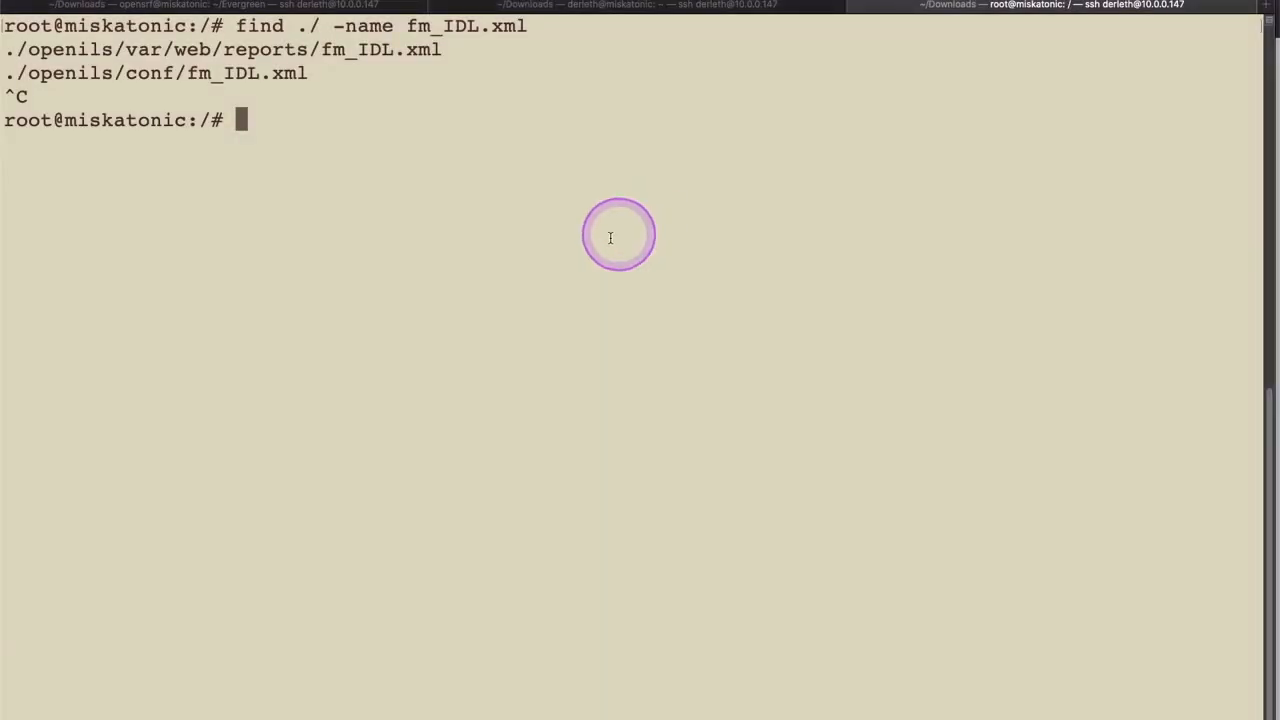
pyautogui.moveTo(316, 72)
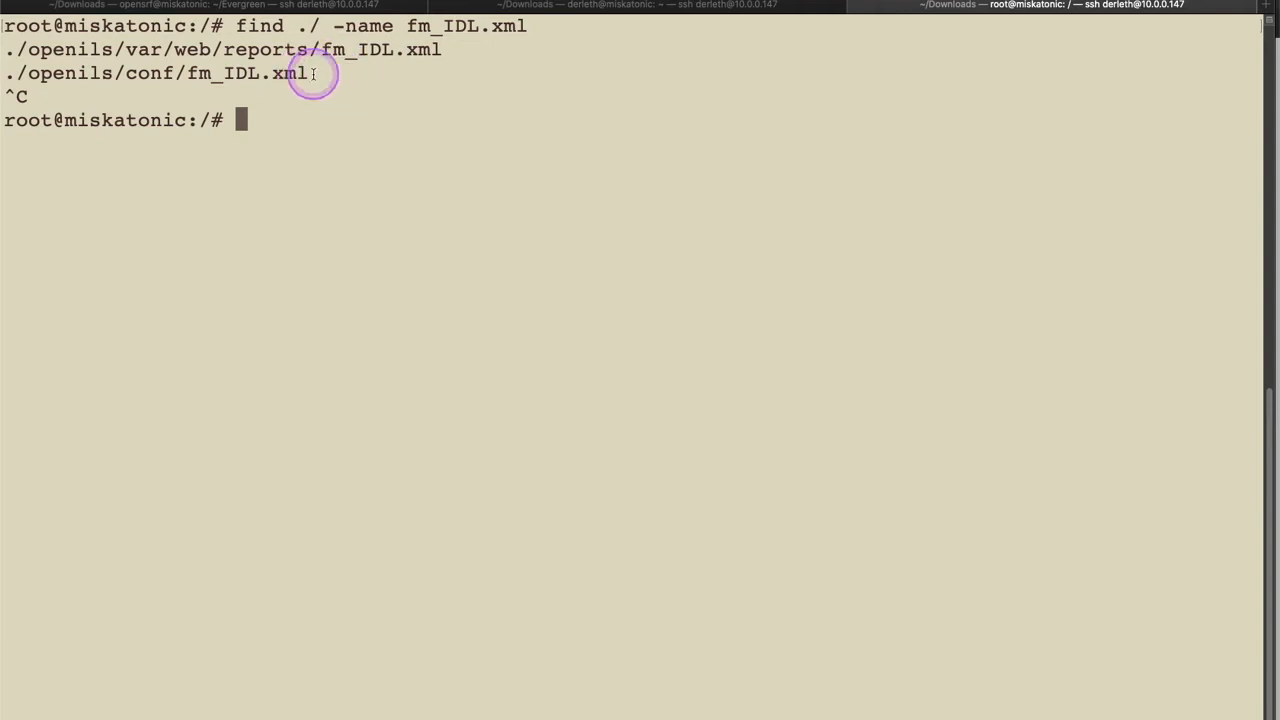
pyautogui.moveTo(310, 72); pyautogui.dragTo(28, 72)
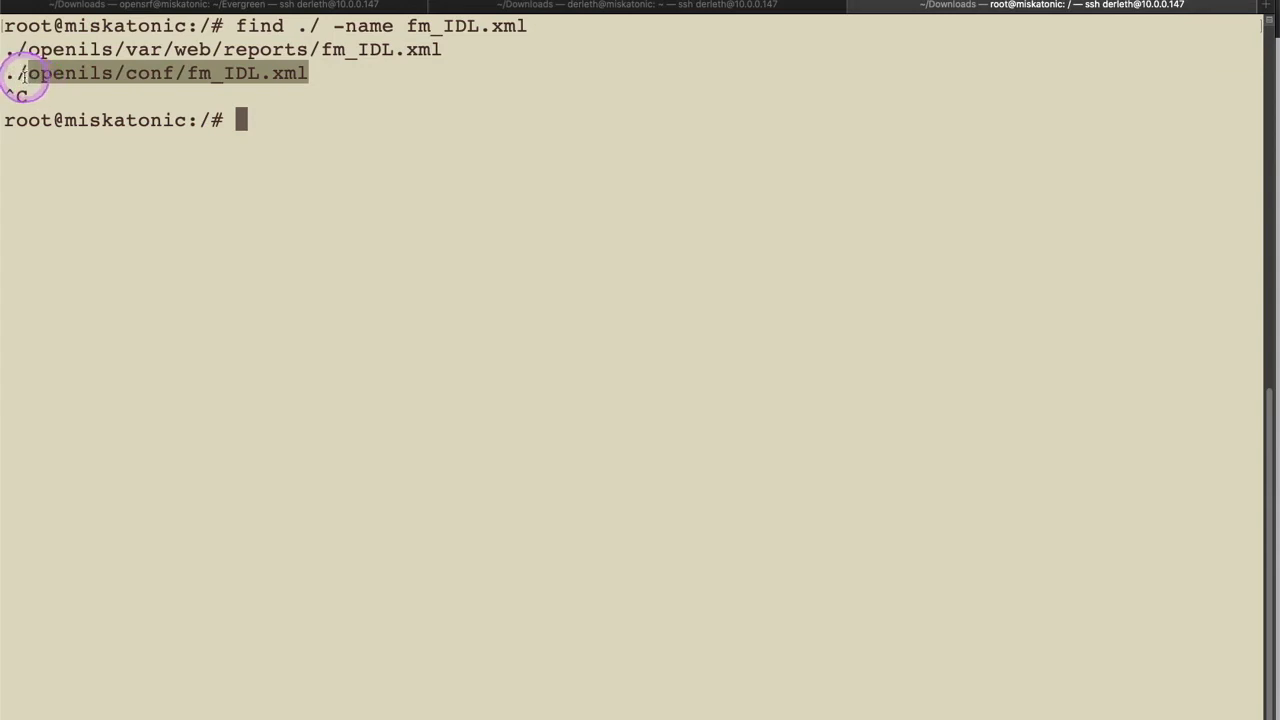
pyautogui.moveTo(536, 8)
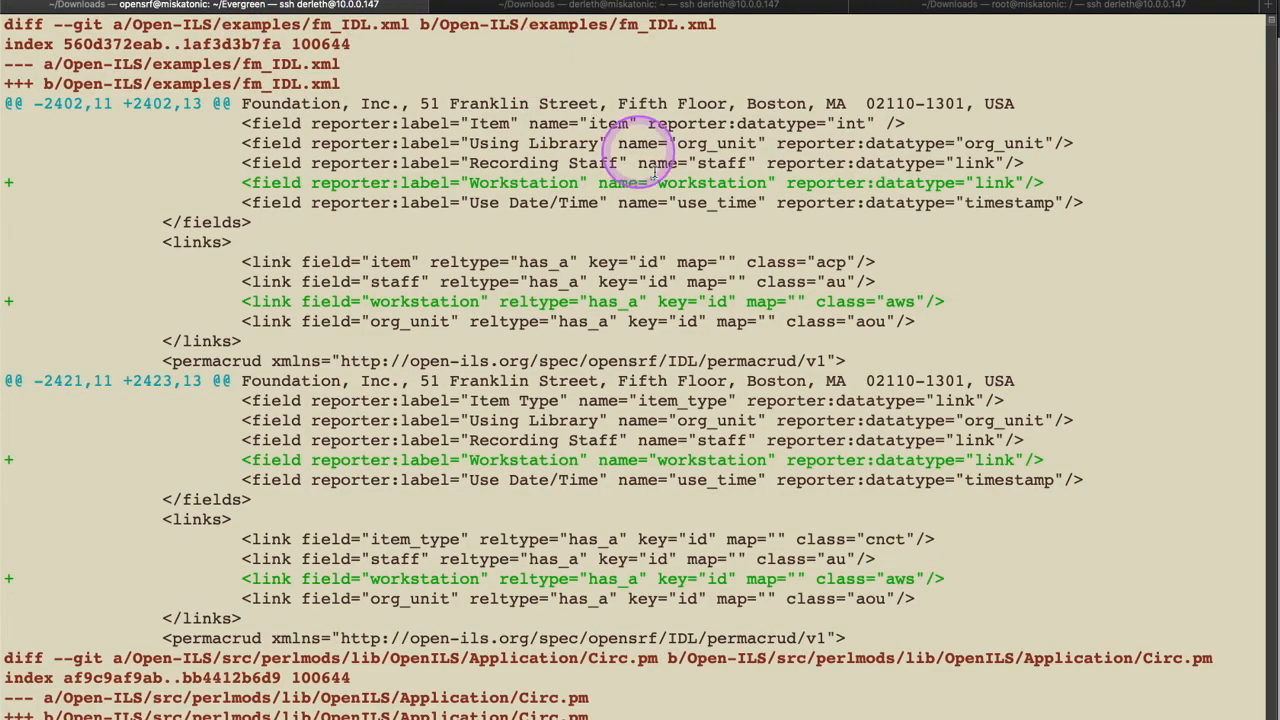
# - Copy the patched Open-ILS/examples/fm_IDL.xml over /openils/conf/ and /openils/var/web/reports/
pyautogui.doubleClick(70, 62)
pyautogui.write('cp Open-ILS/examples/fm_IDL.xml /openils/conf/fm_IDL.xml')
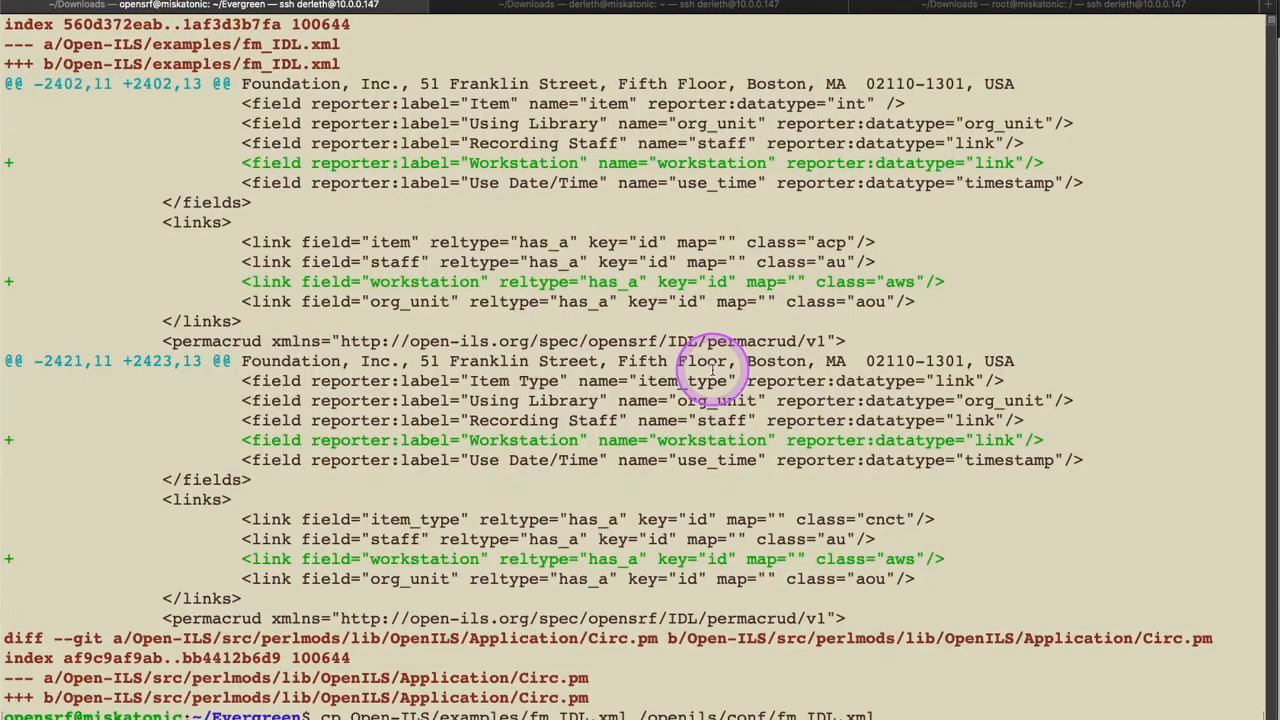
pyautogui.scroll(-3)
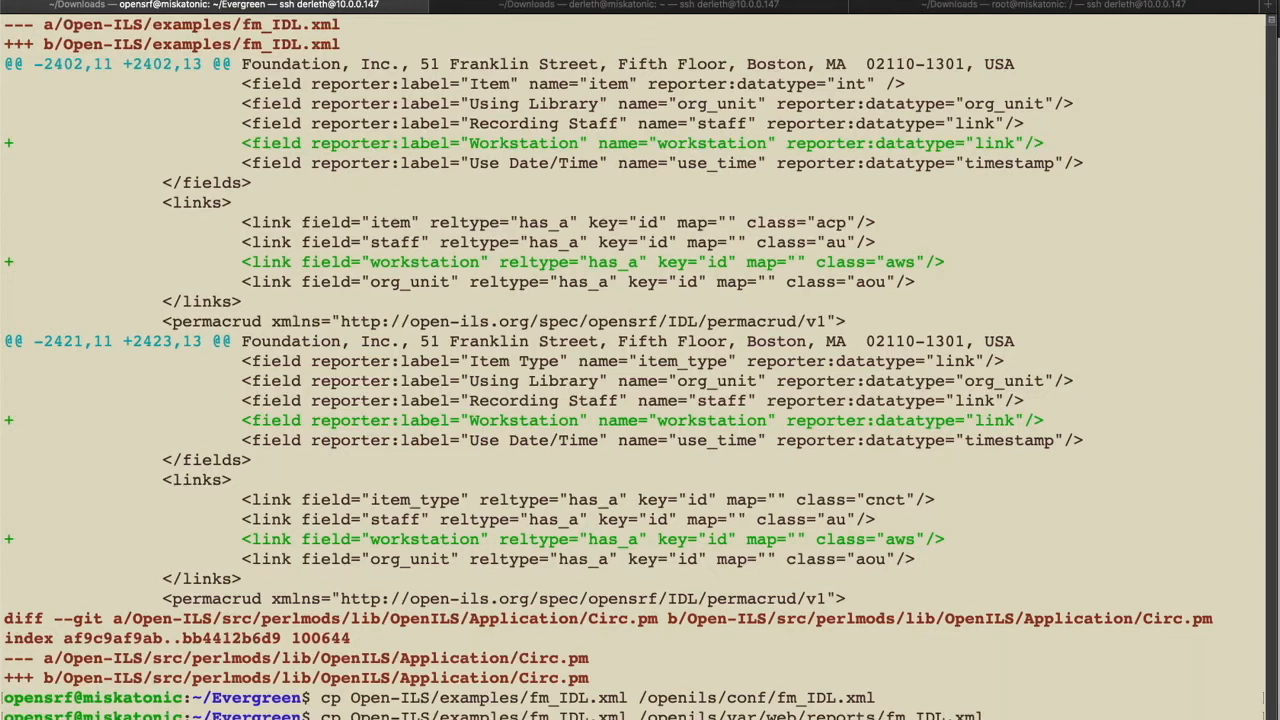
pyautogui.click(672, 10)
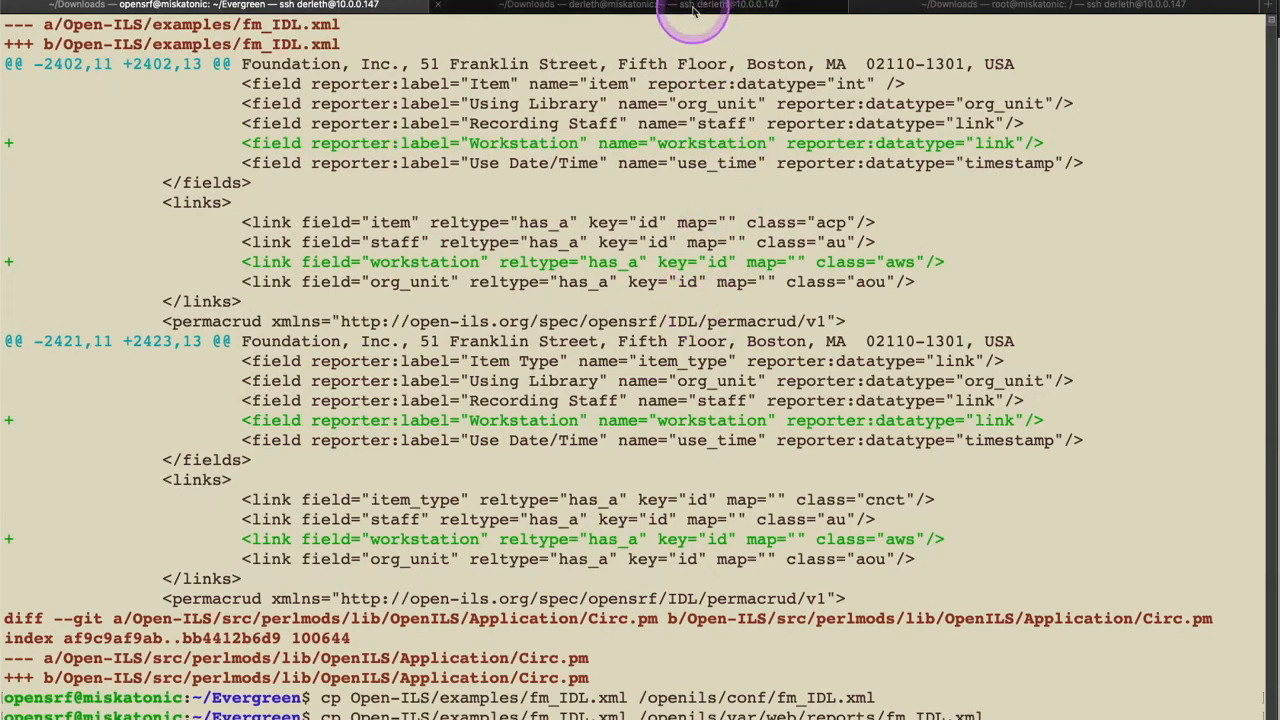
pyautogui.moveTo(918, 10)
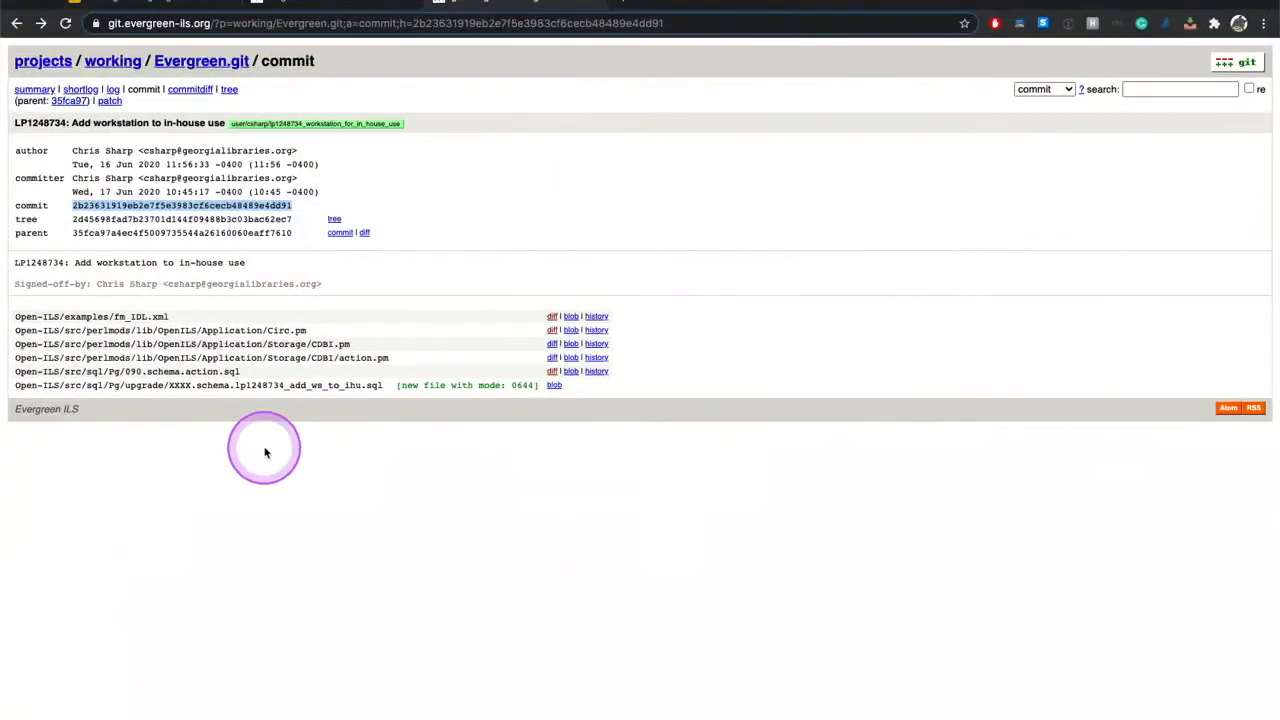
pyautogui.moveTo(312, 336)
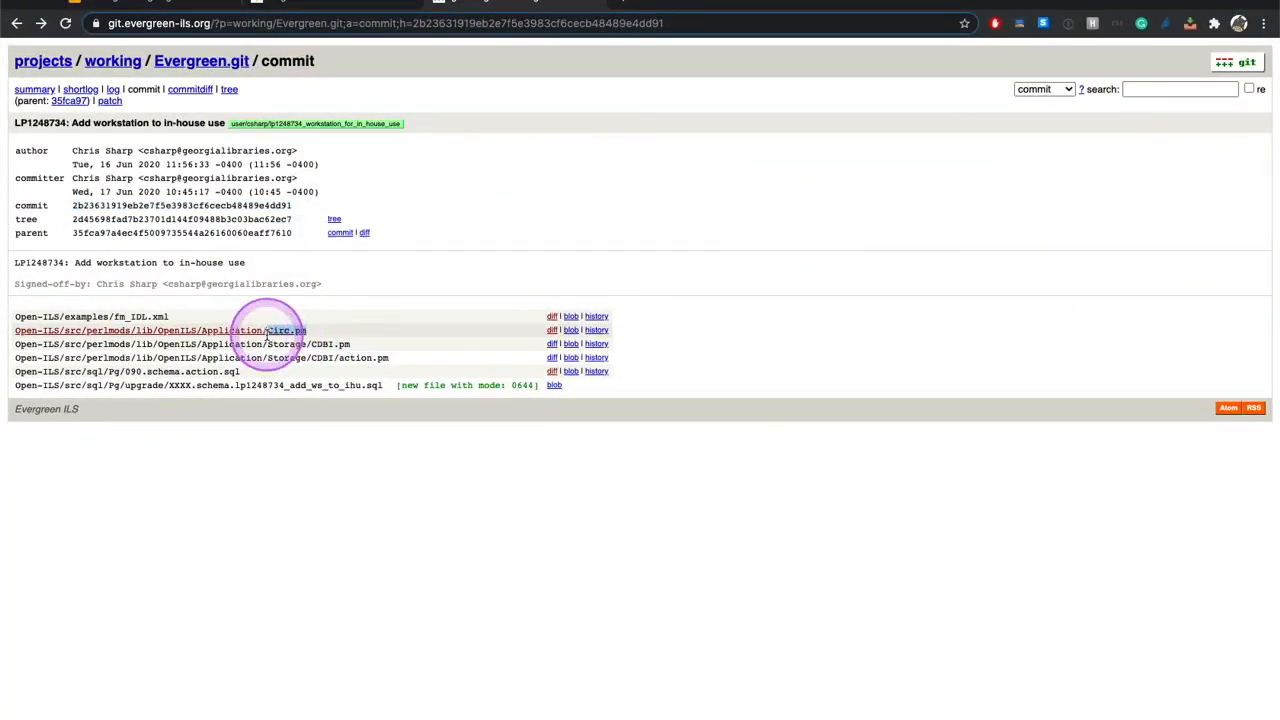
# - Select the Circ.pm file name in the LP1248734 commit's changed-file list to copy it
pyautogui.doubleClick(288, 330)
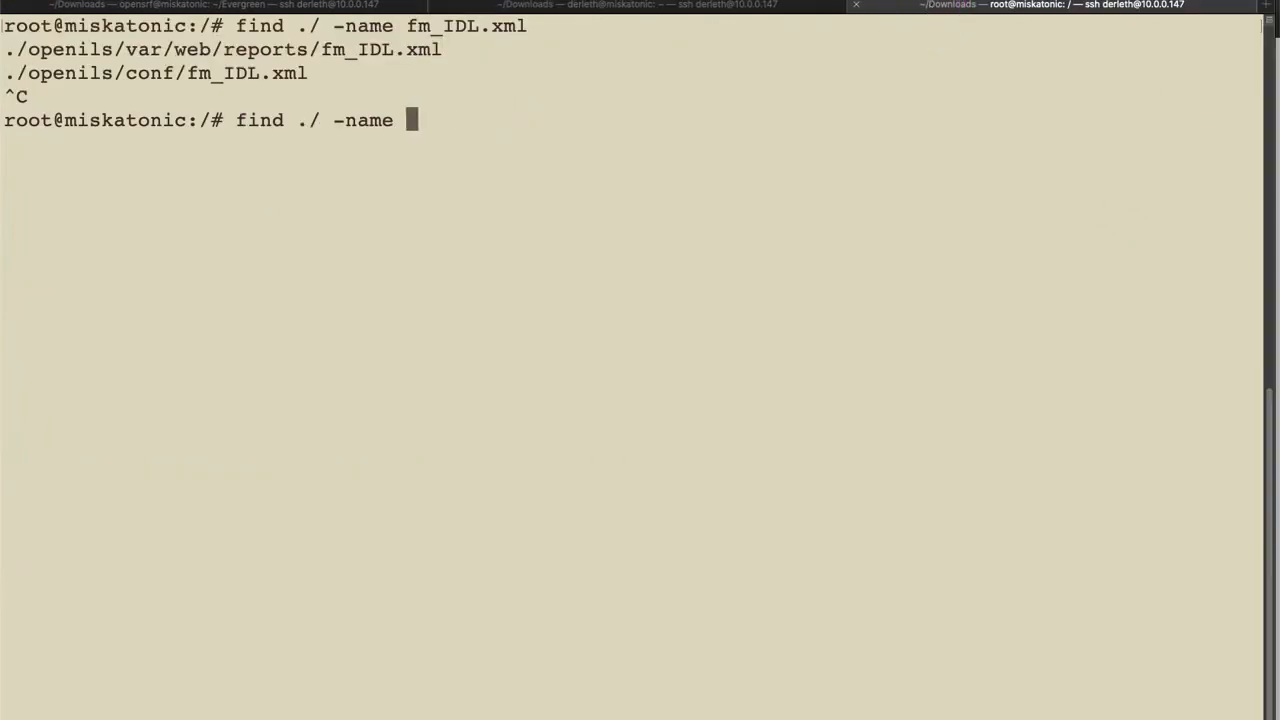
# - Run find ./ -name Circ.pm as root to locate the installed and source copies
pyautogui.write('Circ.pm')
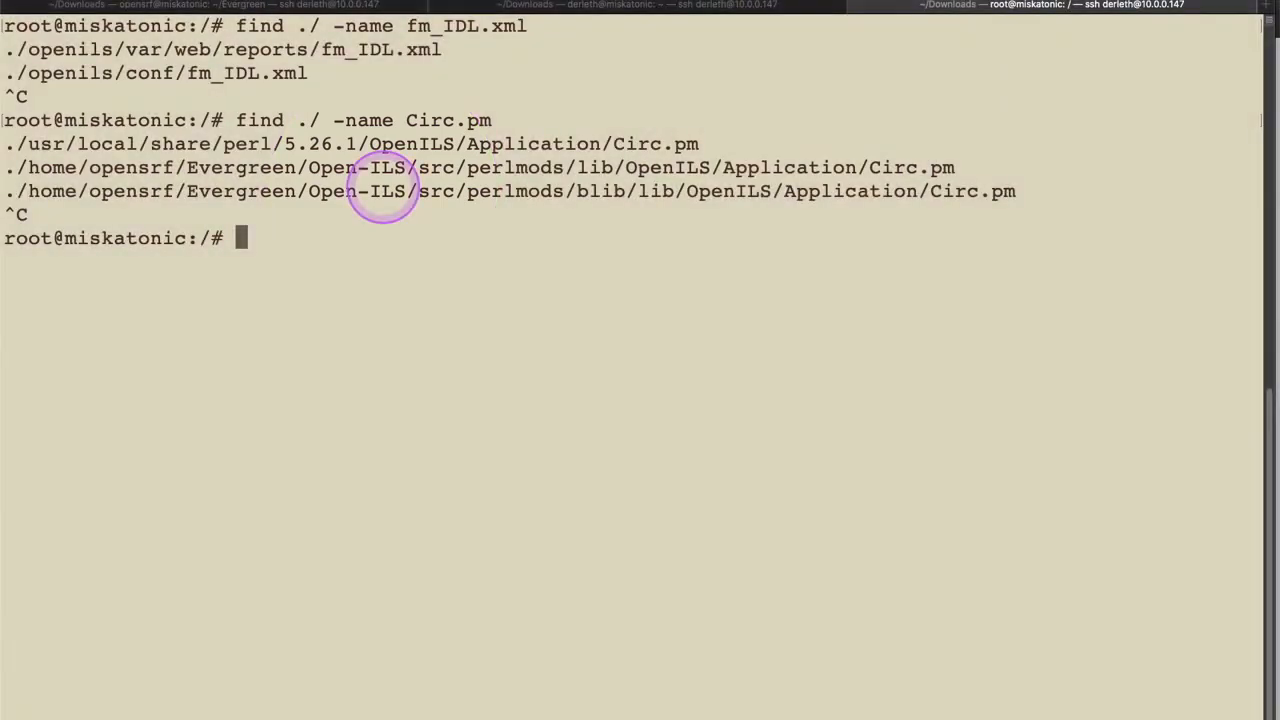
pyautogui.moveTo(508, 286)
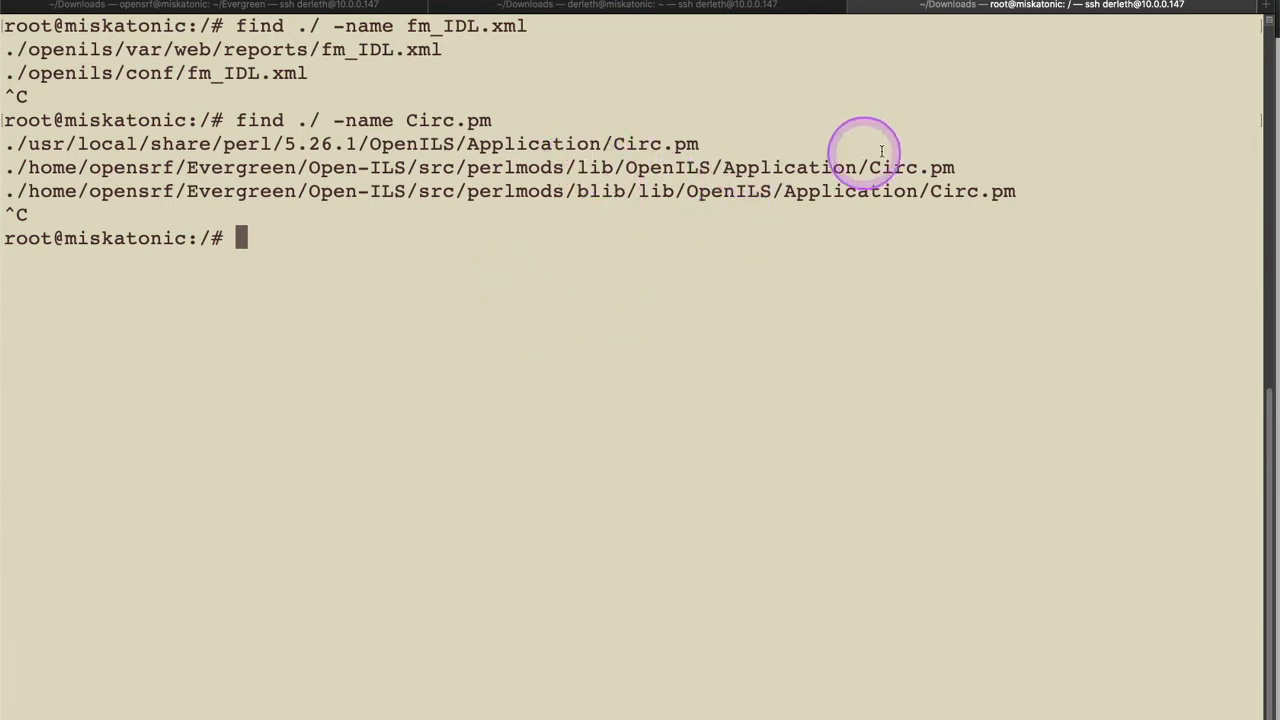
pyautogui.moveTo(960, 168)
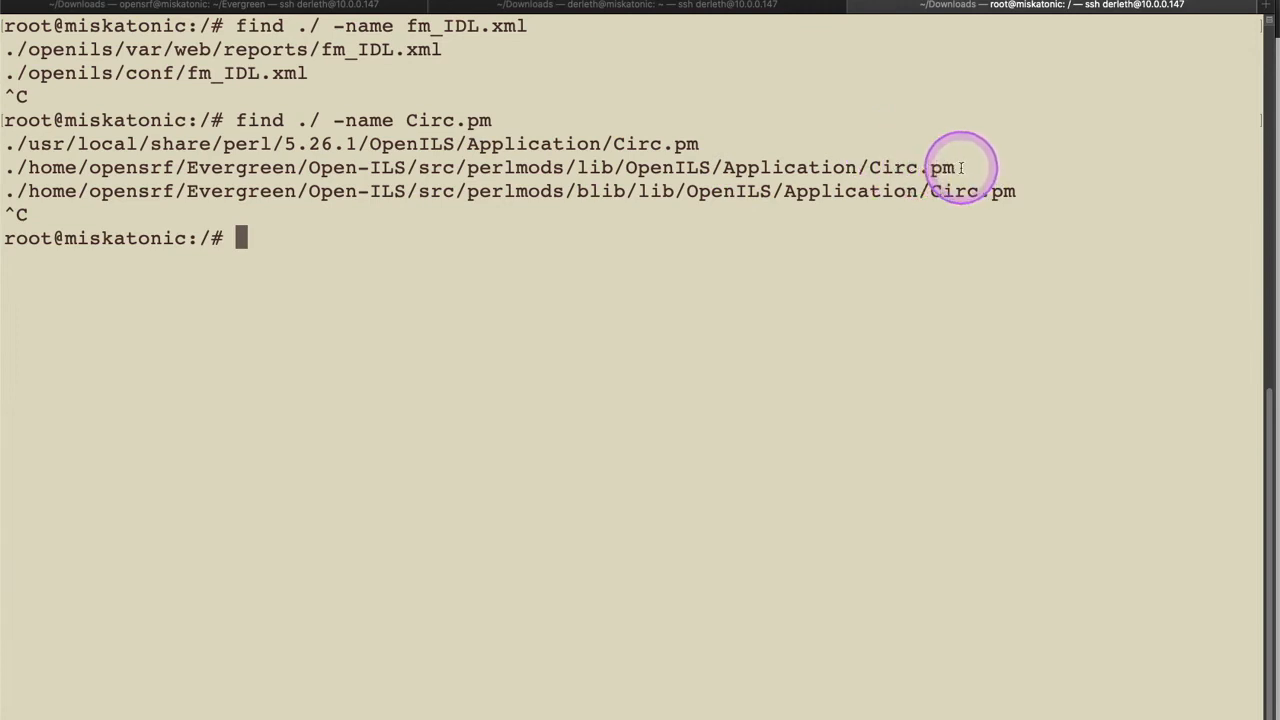
pyautogui.moveTo(732, 96)
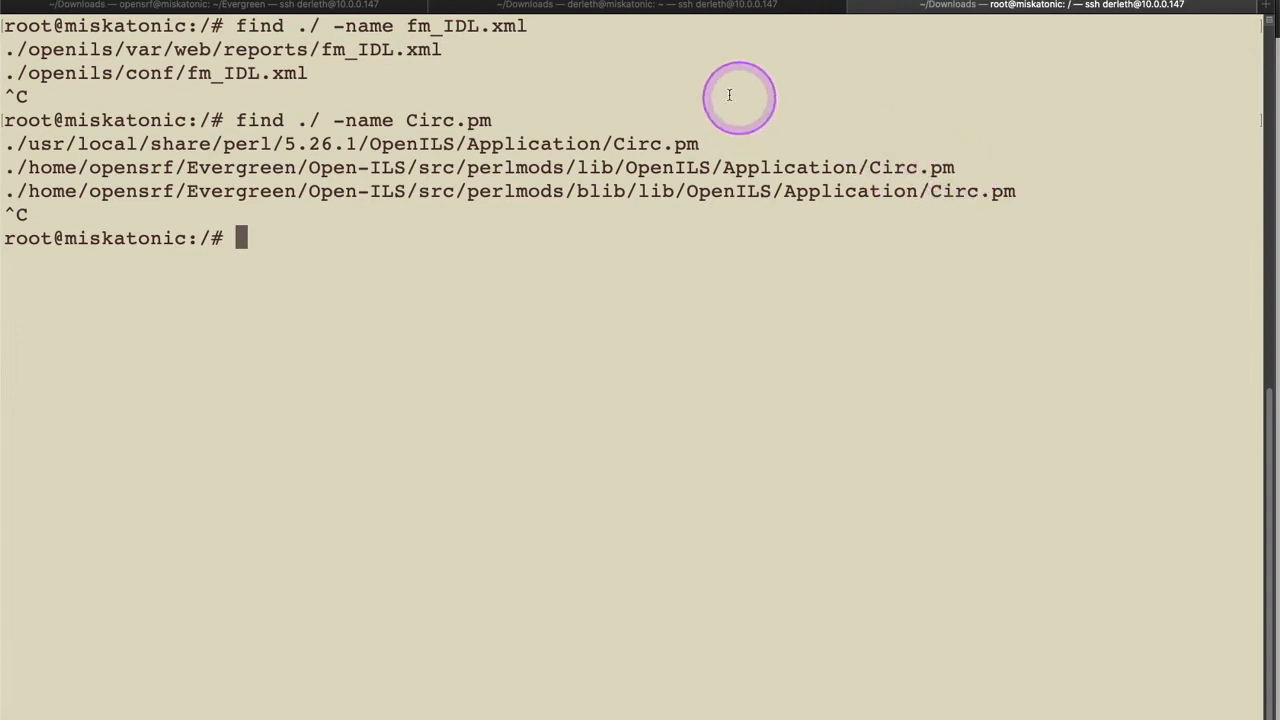
pyautogui.moveTo(766, 222)
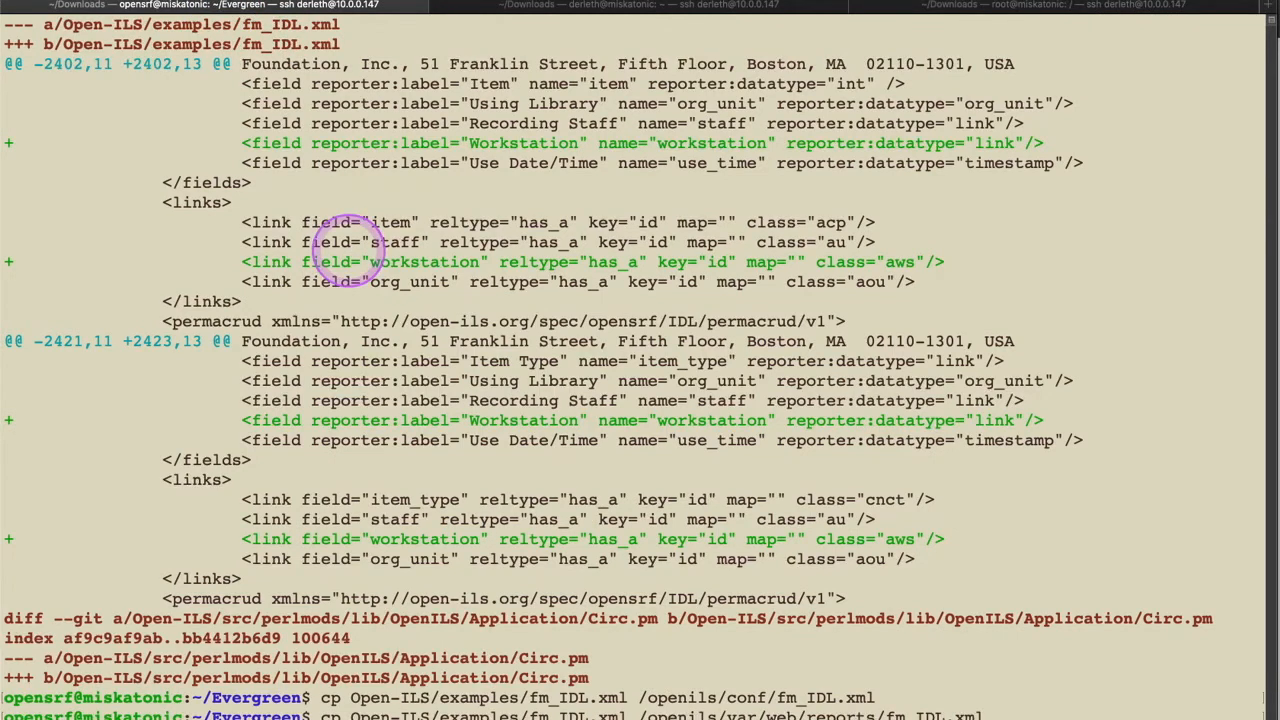
pyautogui.moveTo(728, 32)
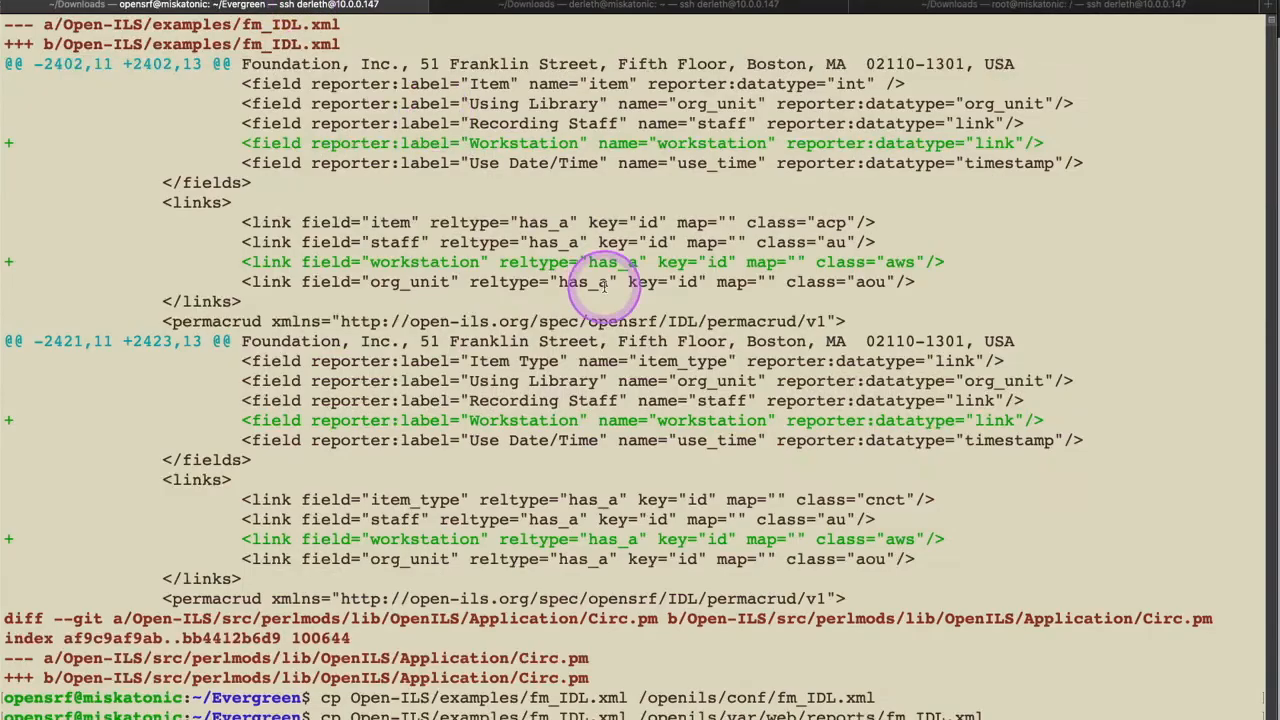
# - Grab the /usr/local/share/perl Circ.pm path and attempt the cp as opensrf, hitting permission denied
pyautogui.scroll(-3)
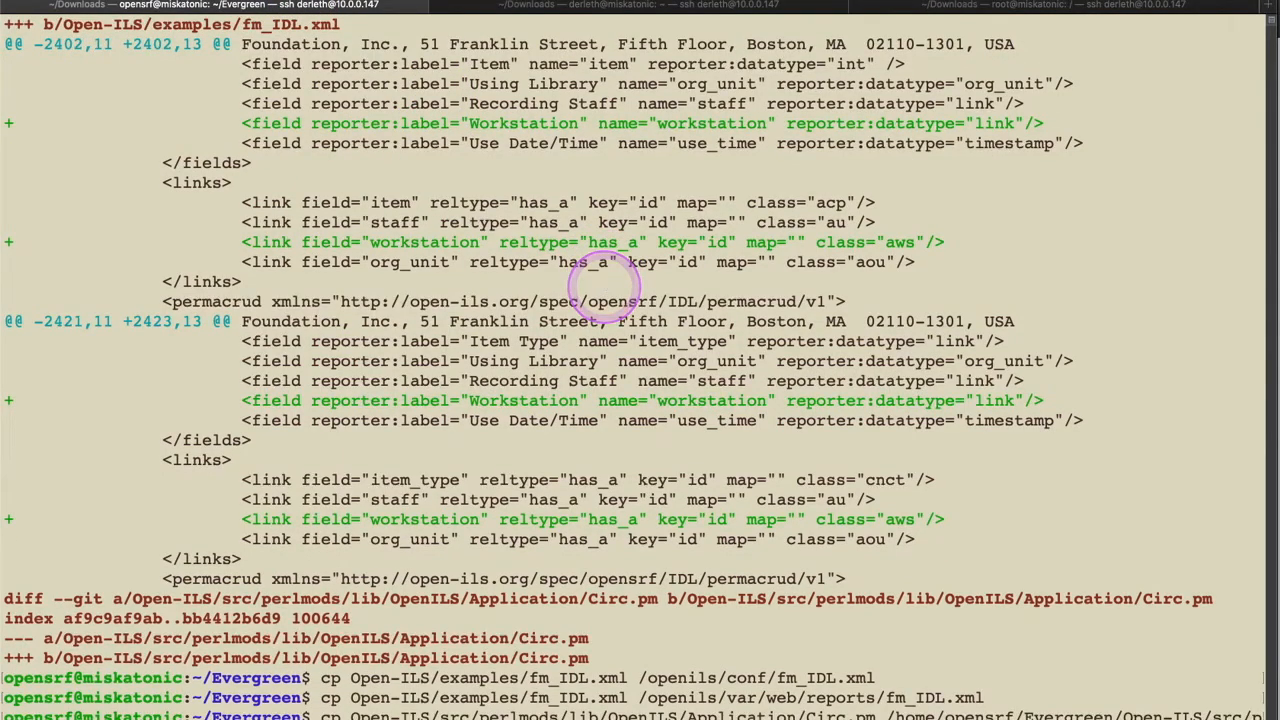
pyautogui.scroll(-3)
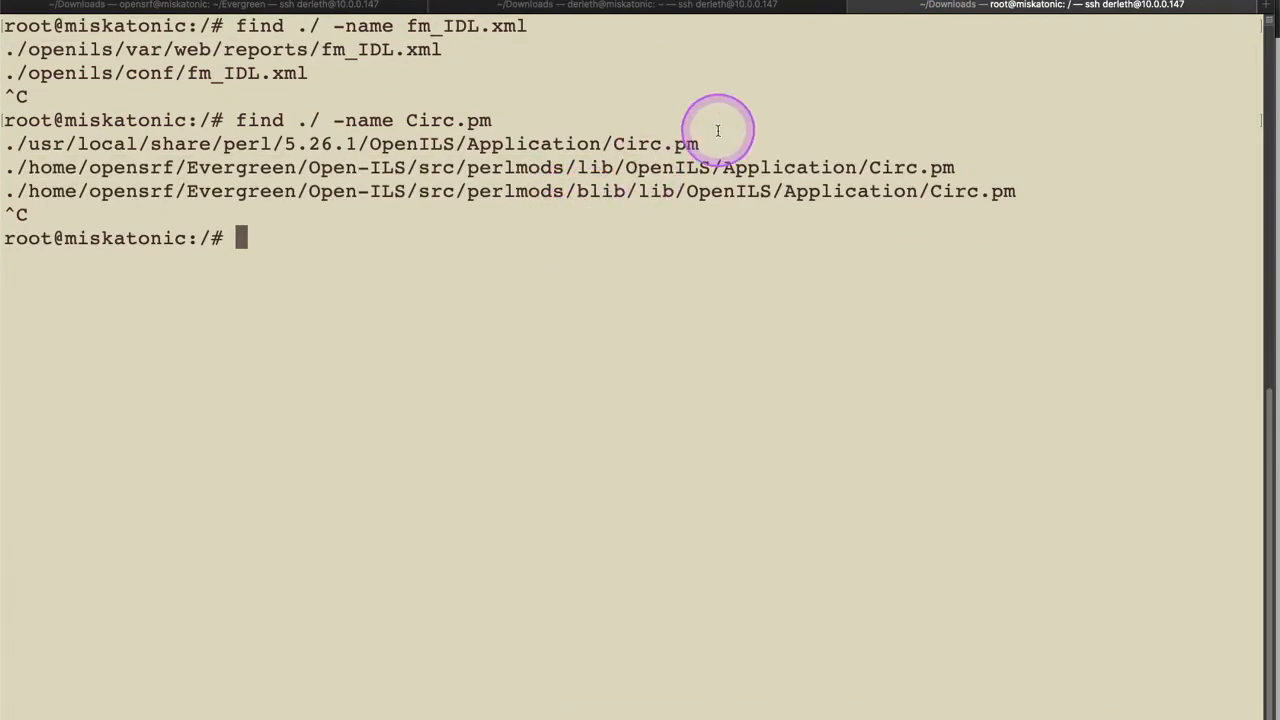
pyautogui.moveTo(700, 144); pyautogui.dragTo(140, 144)
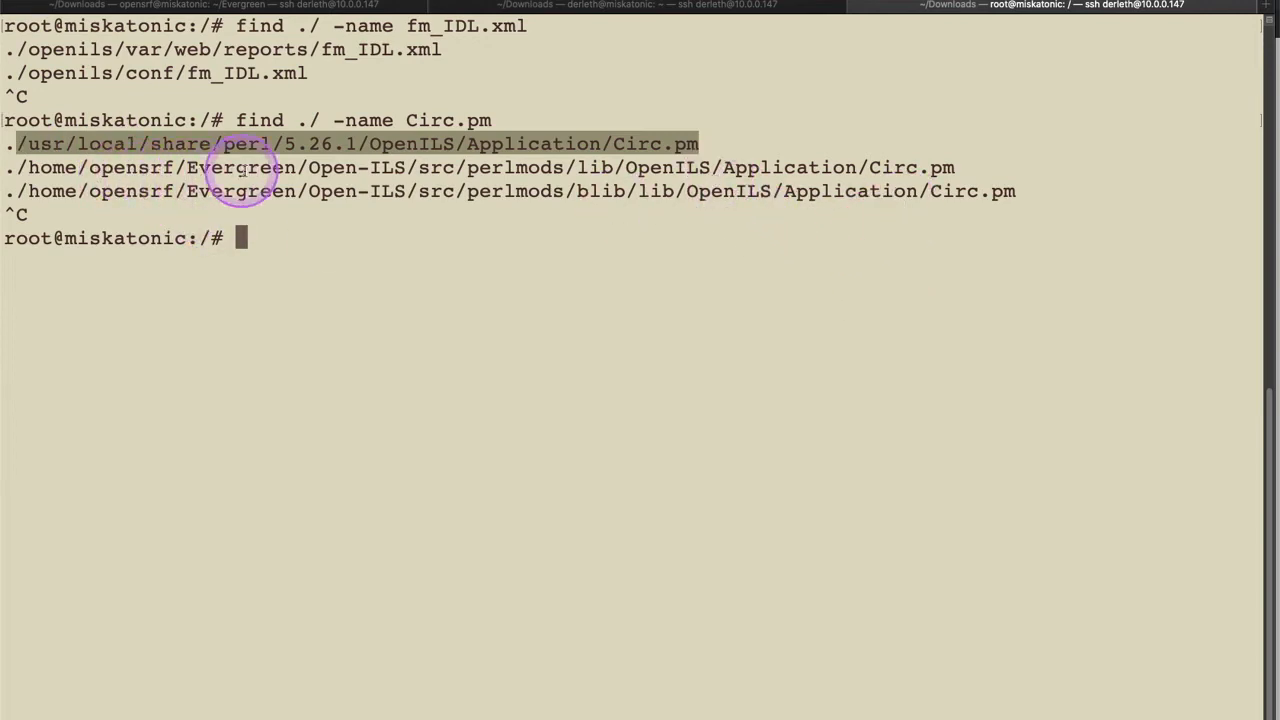
pyautogui.moveTo(864, 198)
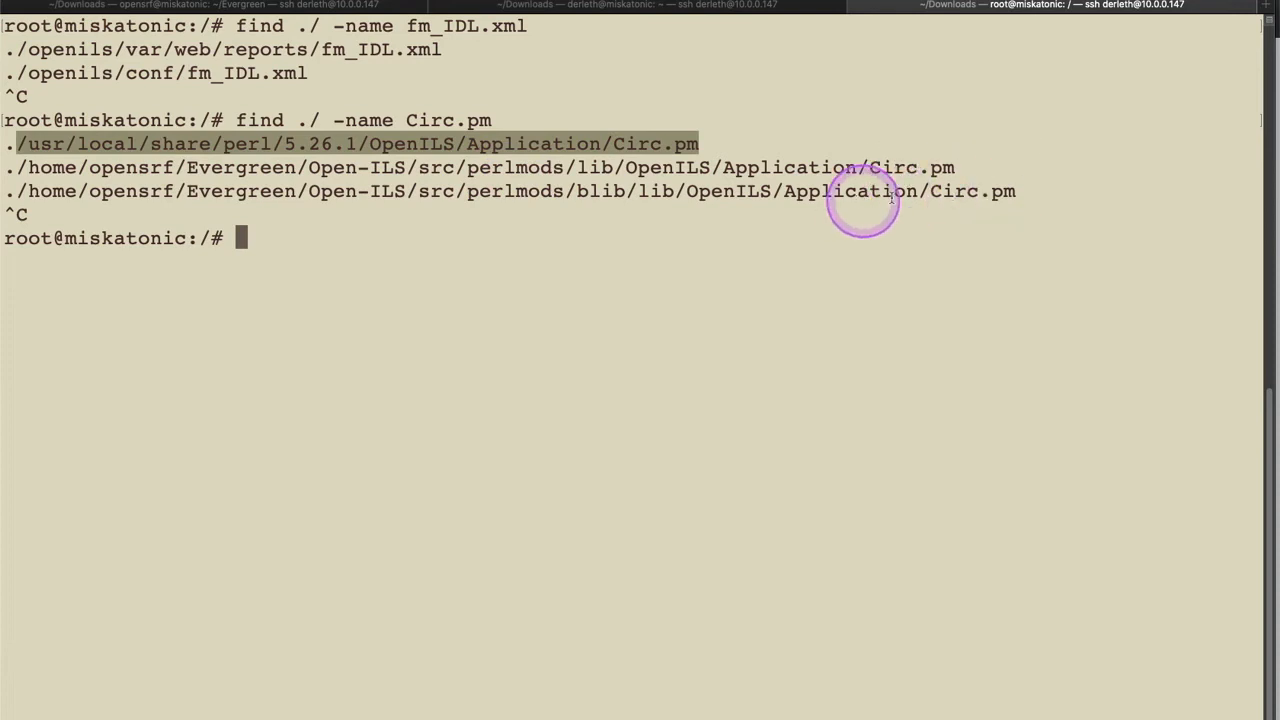
pyautogui.moveTo(538, 132)
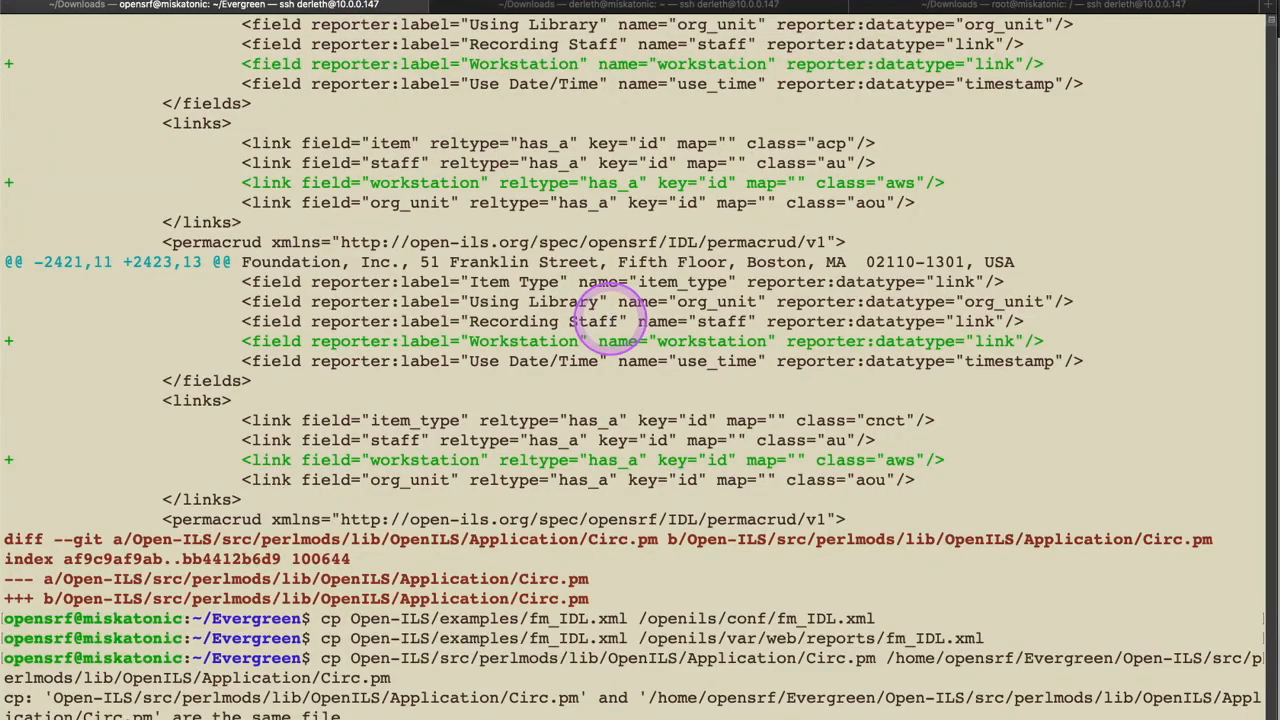
pyautogui.scroll(-3)
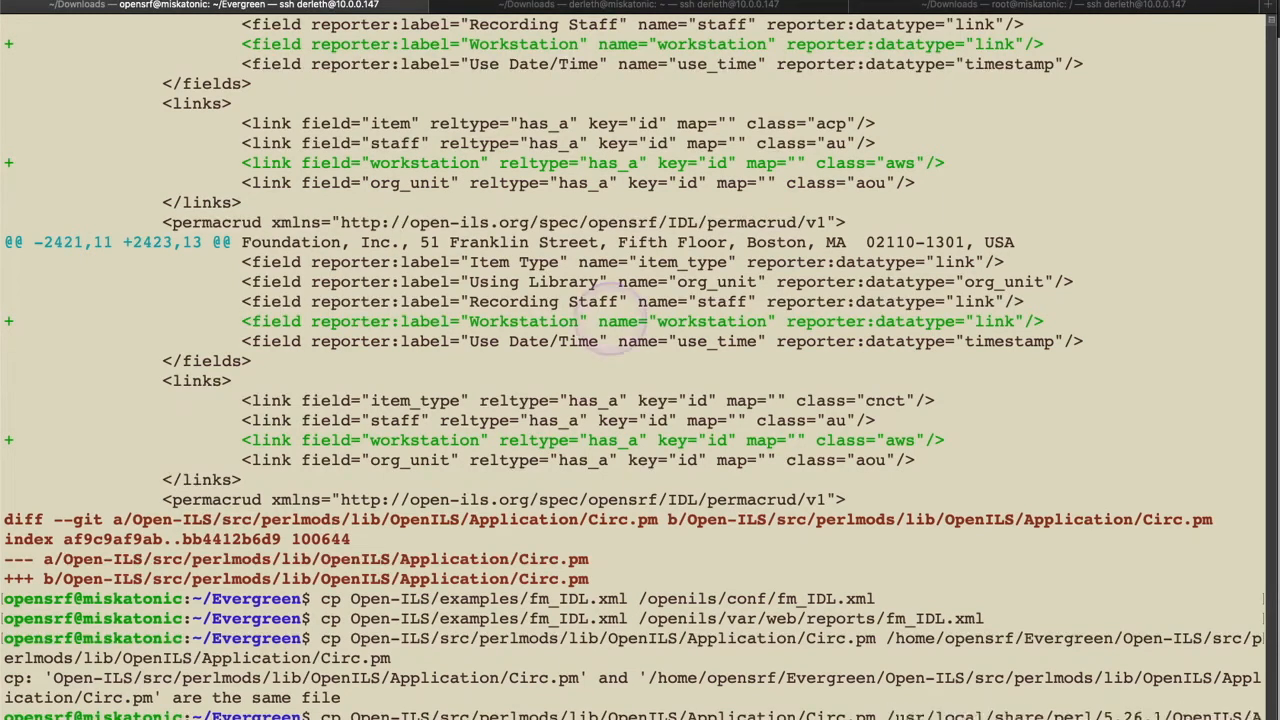
pyautogui.scroll(-3)
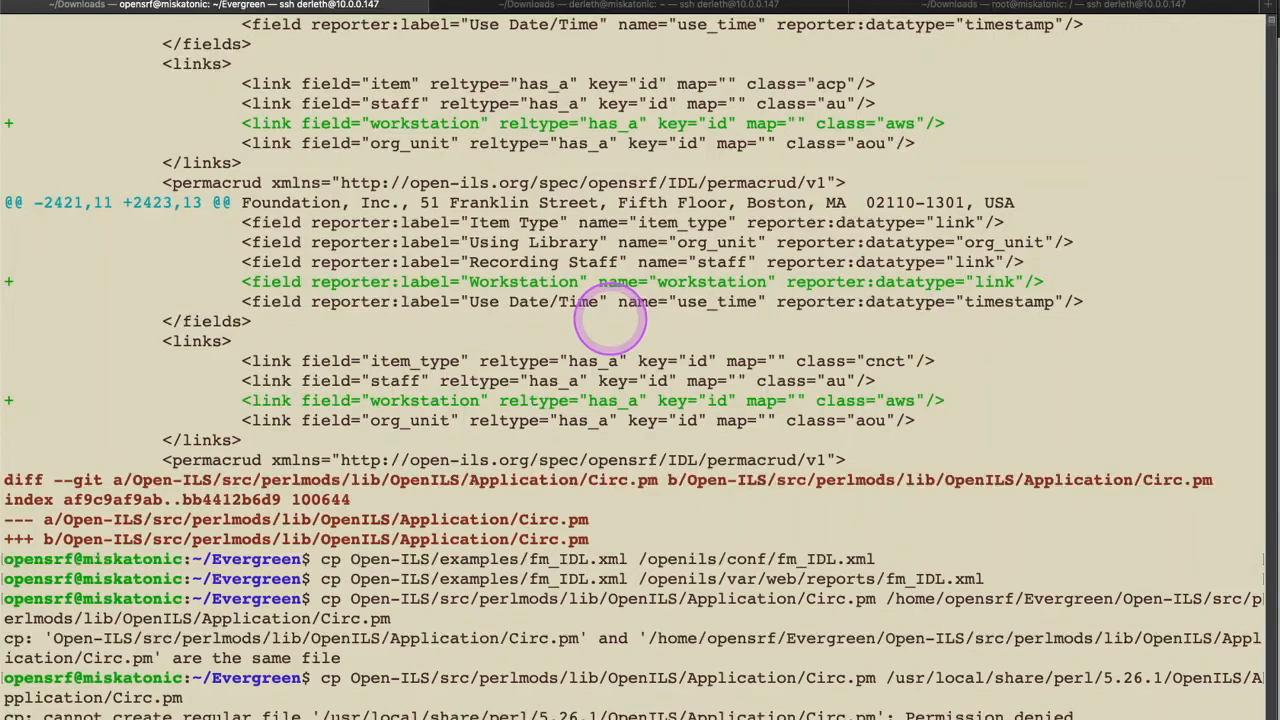
pyautogui.moveTo(636, 300)
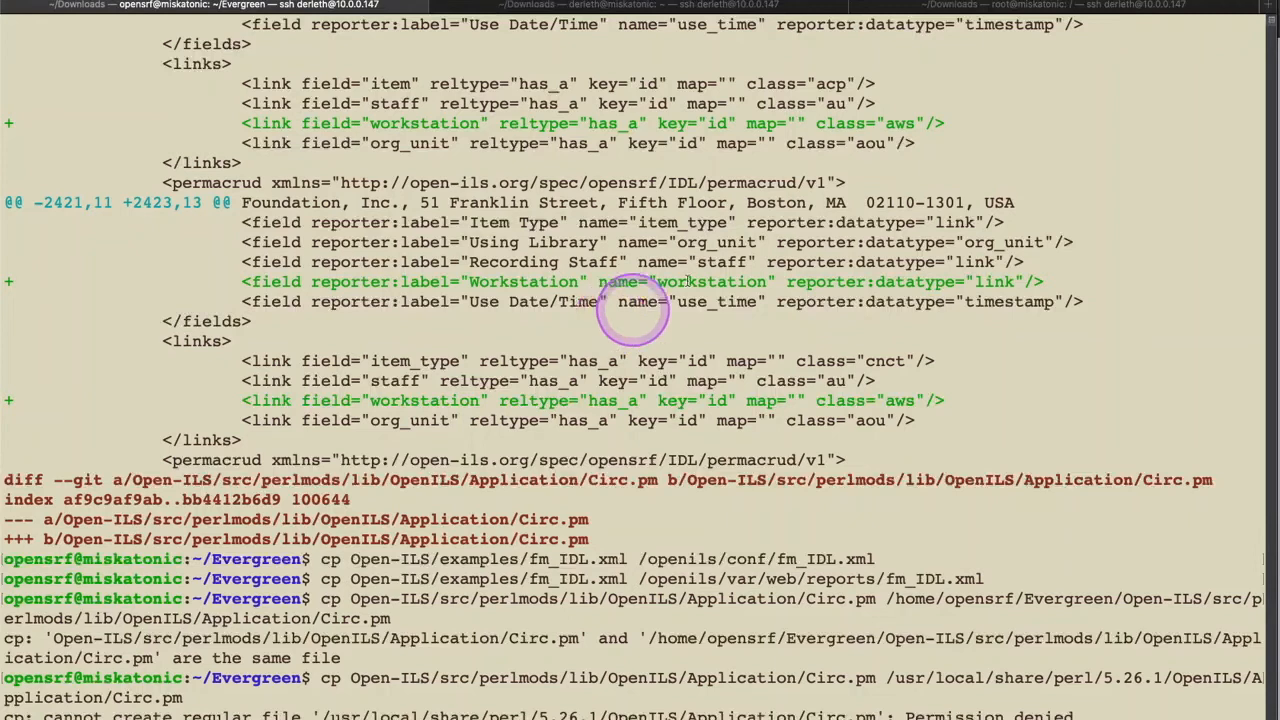
pyautogui.moveTo(920, 628)
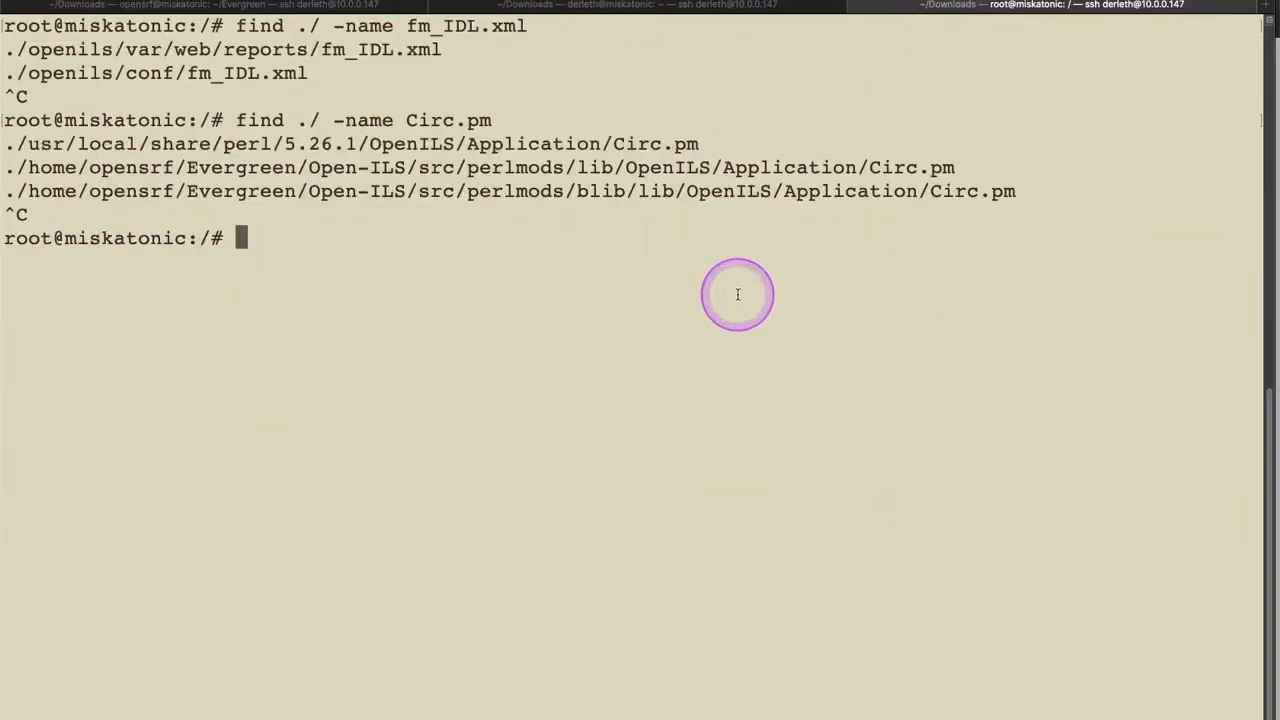
# - As root from /home/opensrf/Evergreen, copy the patched Circ.pm into /usr/local/share/perl/5.26.1/OpenILS/Application/
pyautogui.write('cp Open-ILS/src/perlmods/lib/OpenILS/Application/Circ.pm /usr/local/share/perl/5.26.1/OpenILS/Application/Circ.pm')
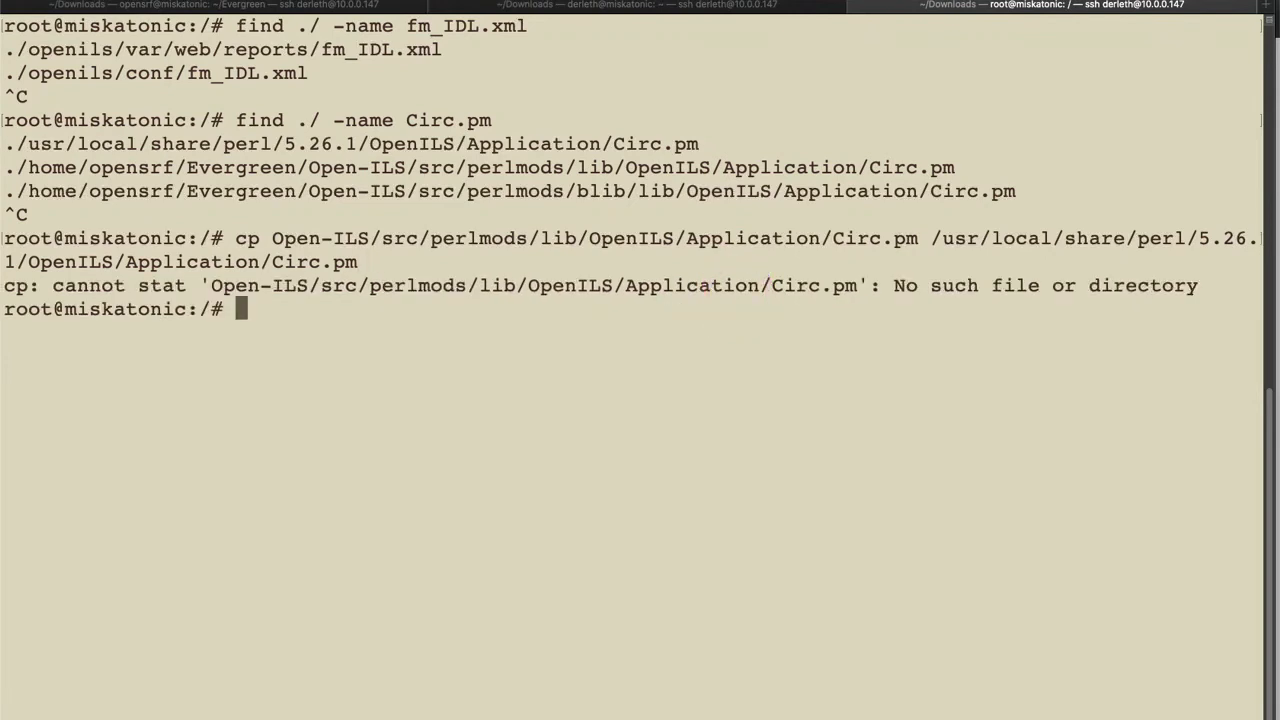
pyautogui.write('cd')
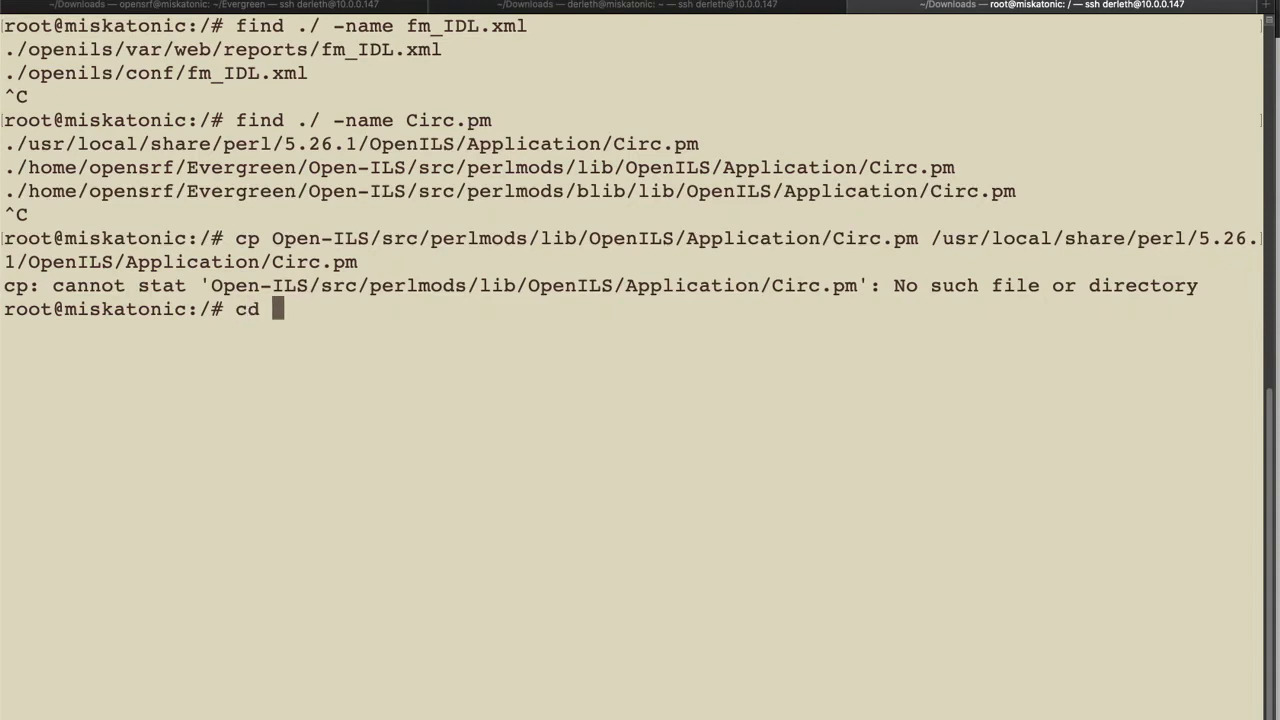
pyautogui.write('/')
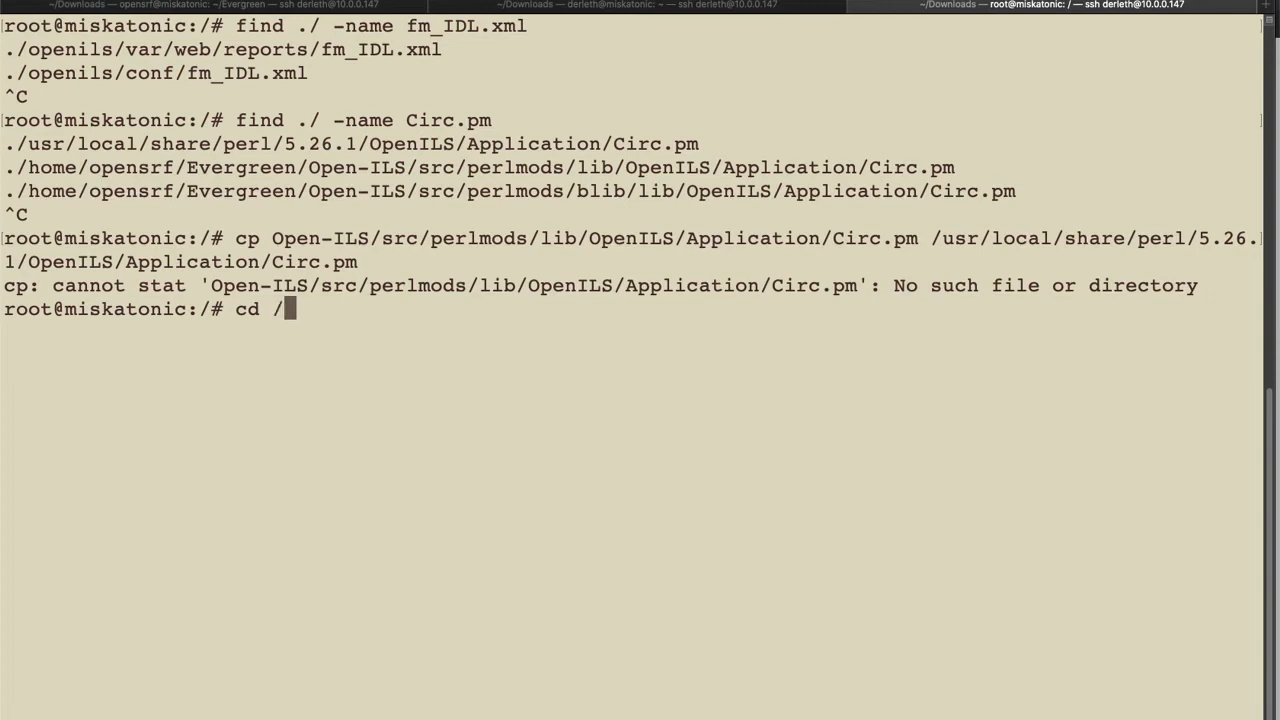
pyautogui.write('home/opensrf/Evergreen/')
pyautogui.write('c')
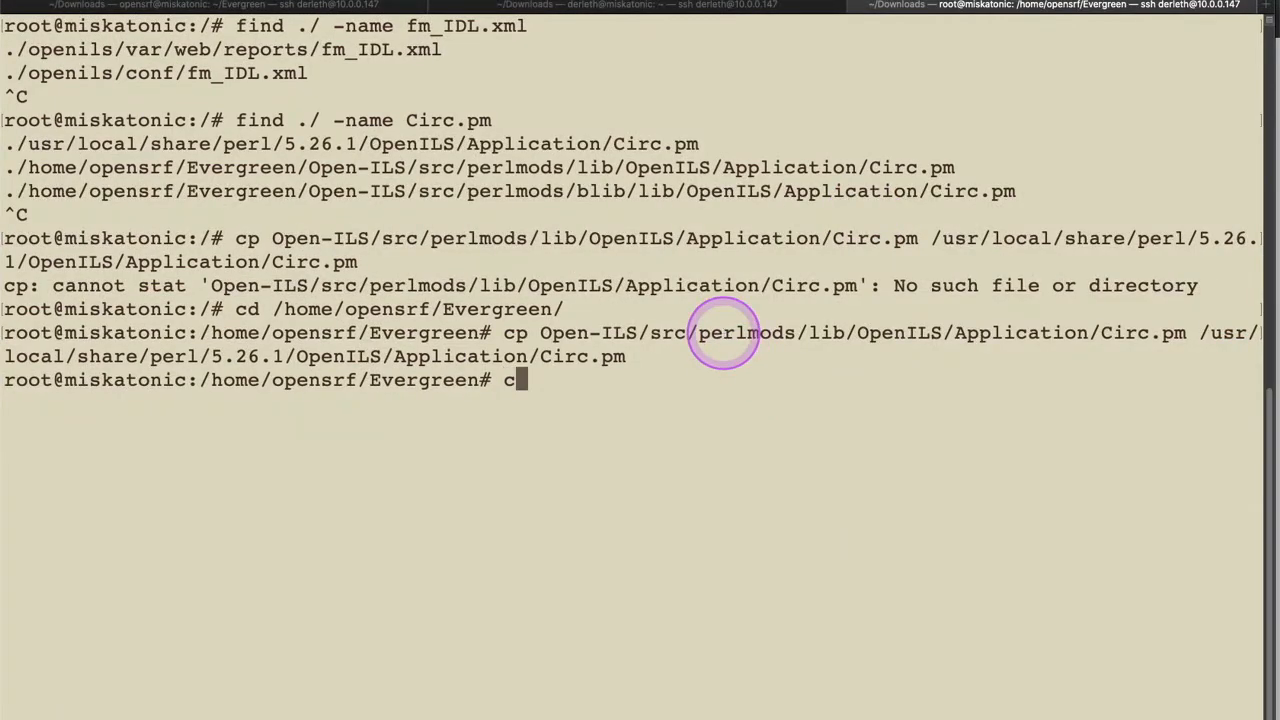
# - Copy Storage/CDBI.pm into /usr/local/share/perl/5.26.1/OpenILS/Application/Storage/
pyautogui.write('p Open-ILS/src/perlmods/lib/OpenILS/Application/Storage/CDBI.pm')
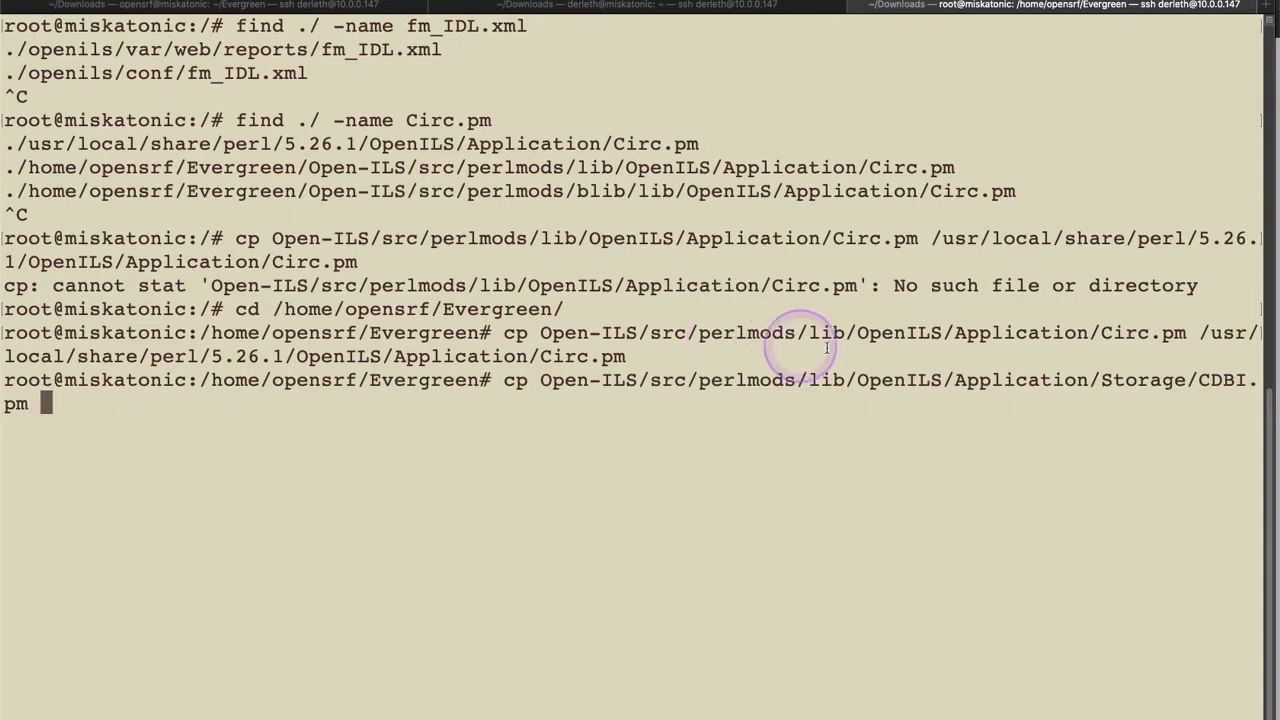
pyautogui.moveTo(666, 352)
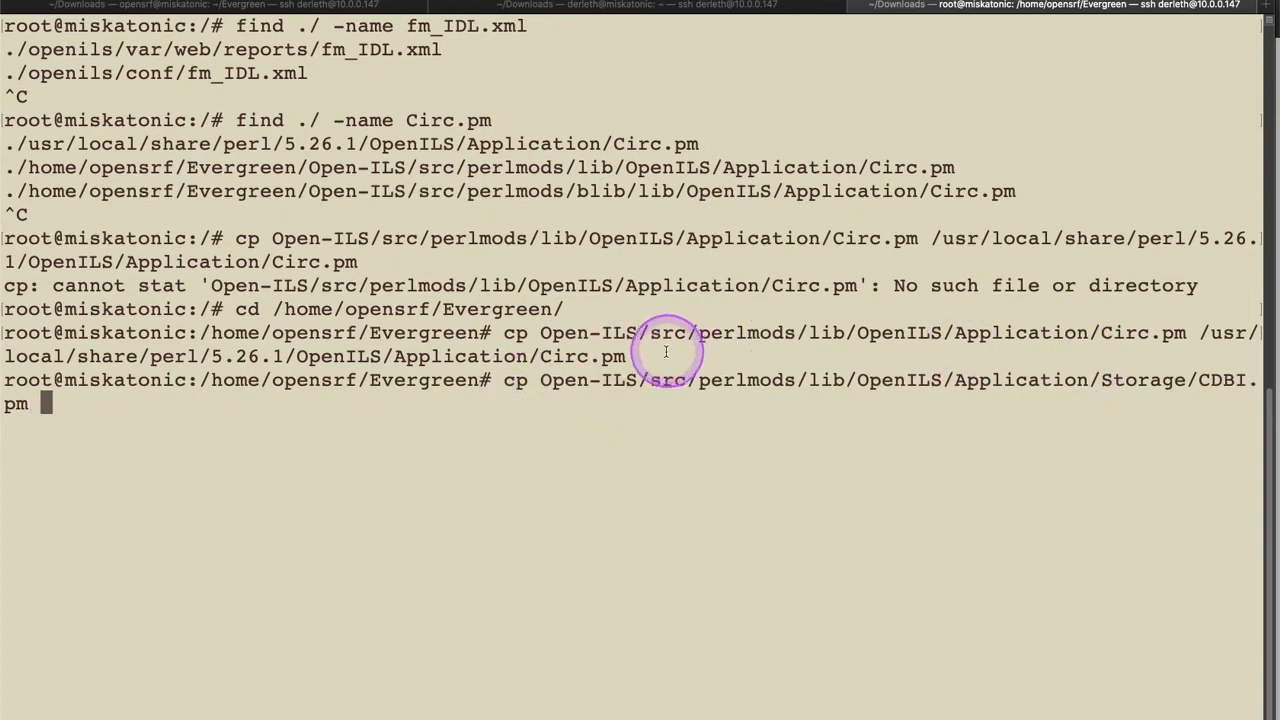
pyautogui.moveTo(632, 356)
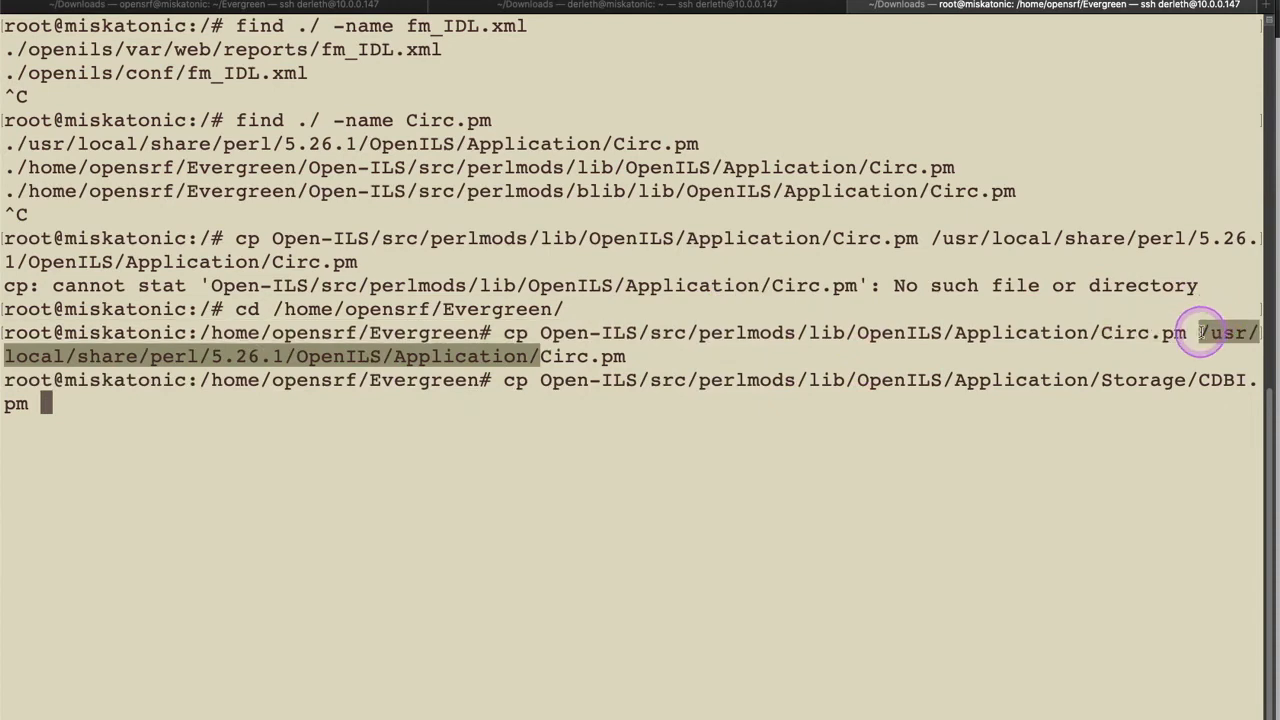
pyautogui.write('/usr/local/share/perl/5.26.1/OpenILS/Application/')
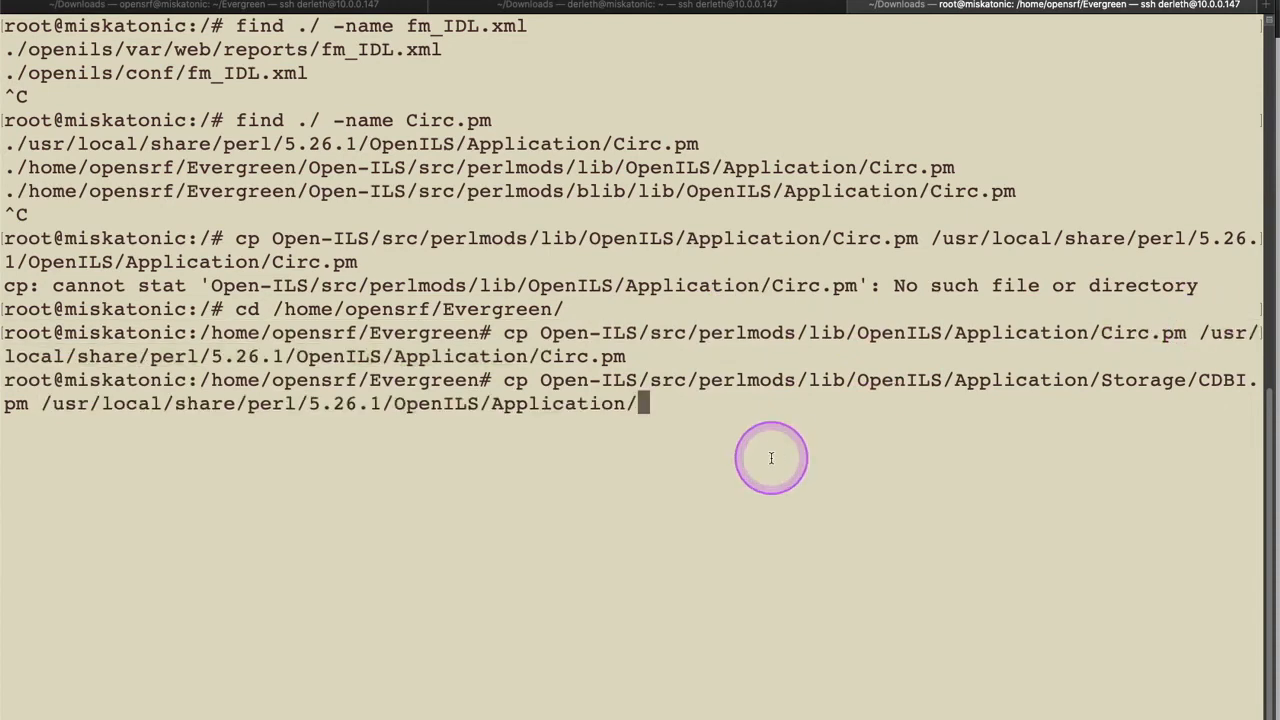
pyautogui.click(772, 458)
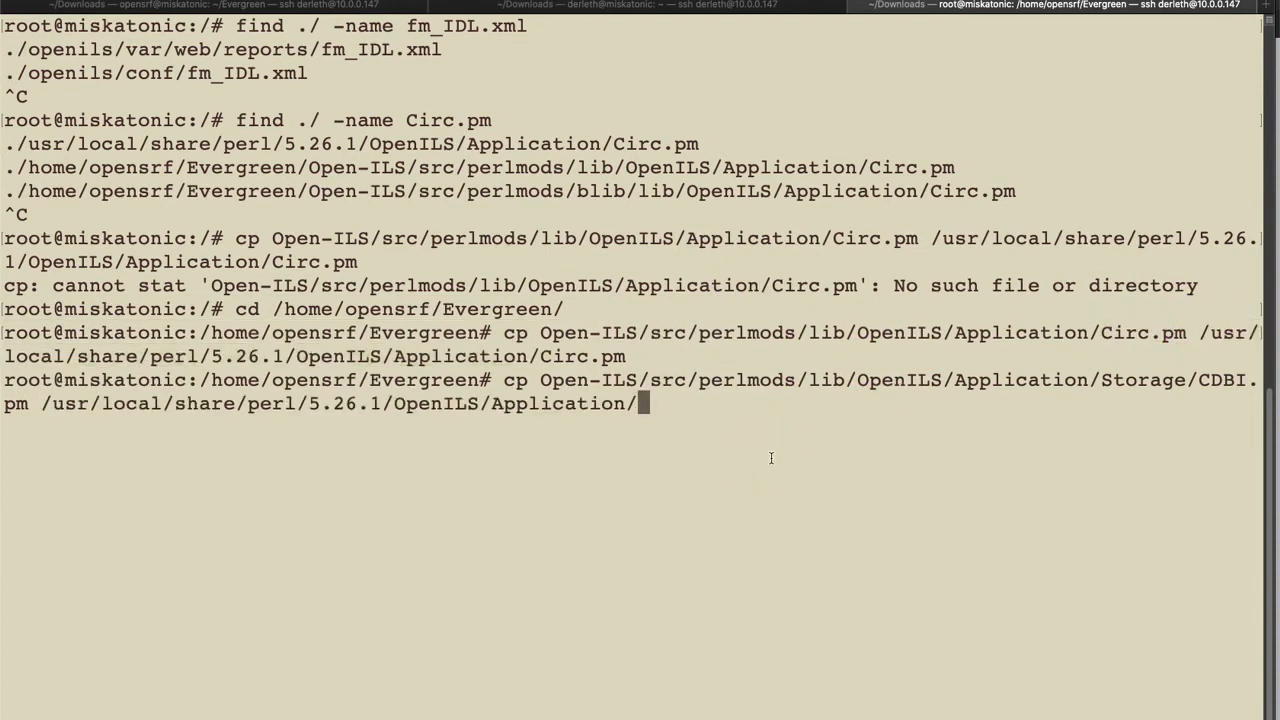
pyautogui.write('Stor')
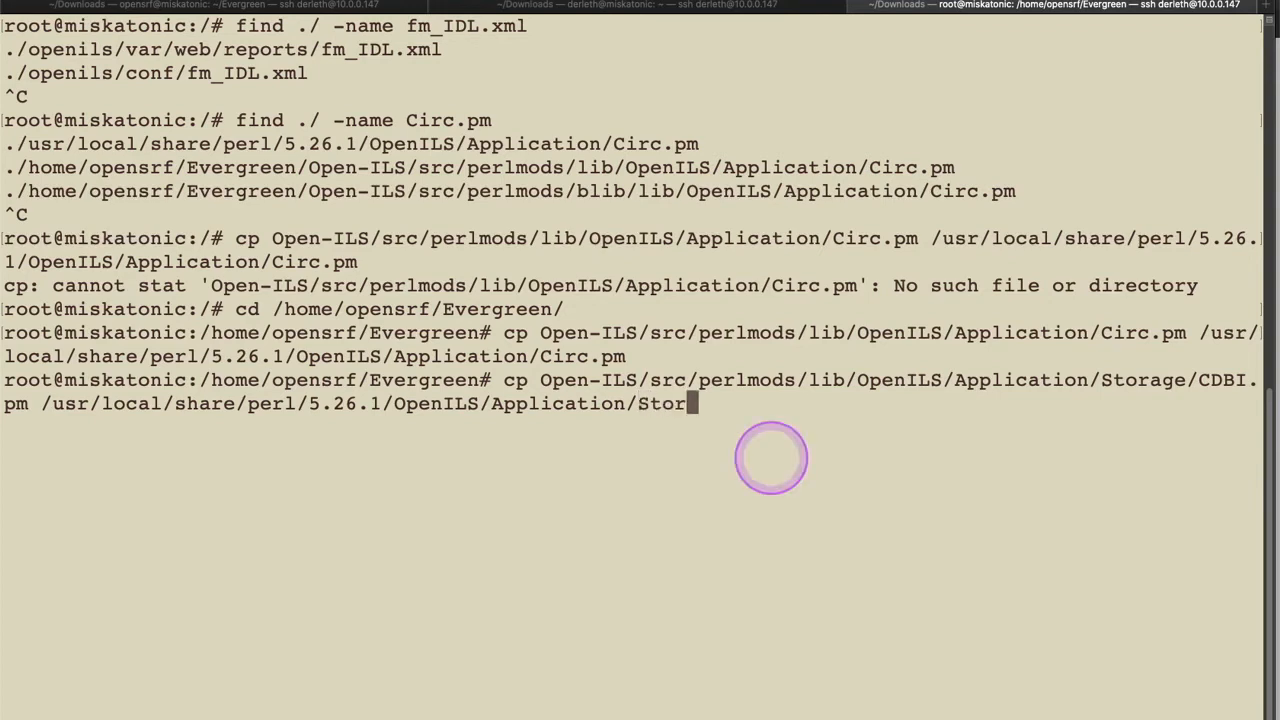
pyautogui.write('age/CDBI')
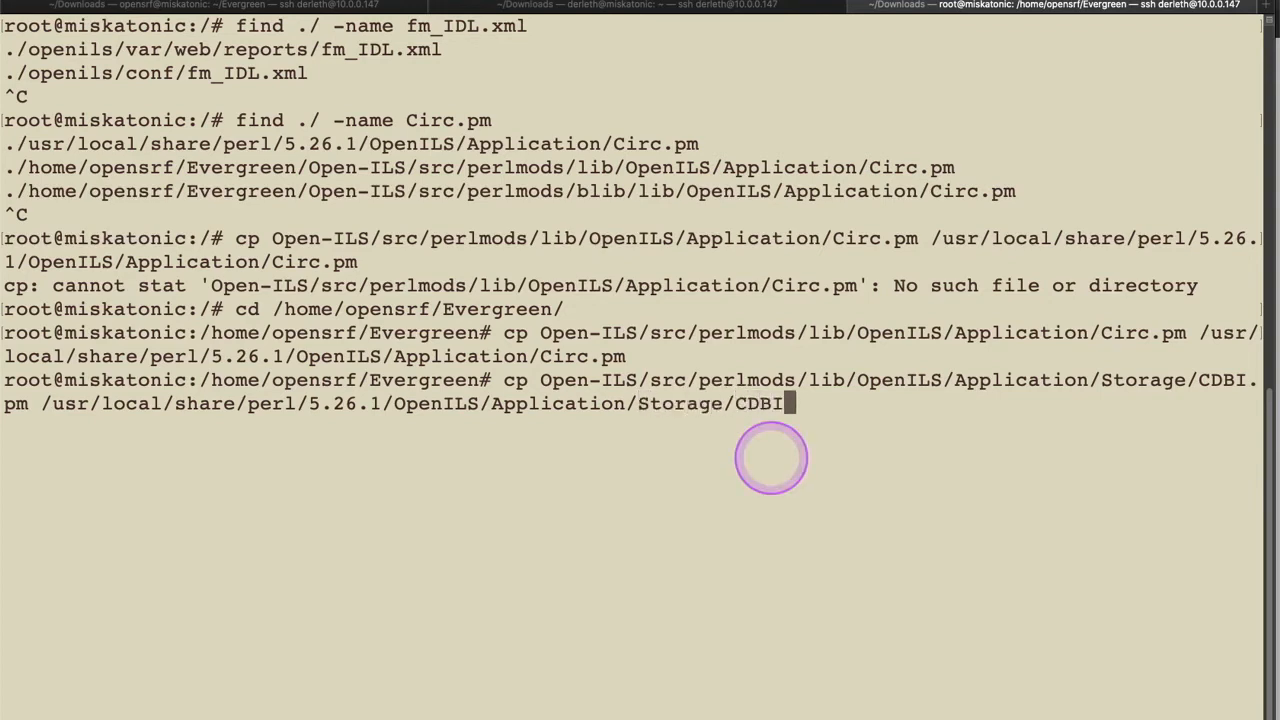
pyautogui.write('.pm')
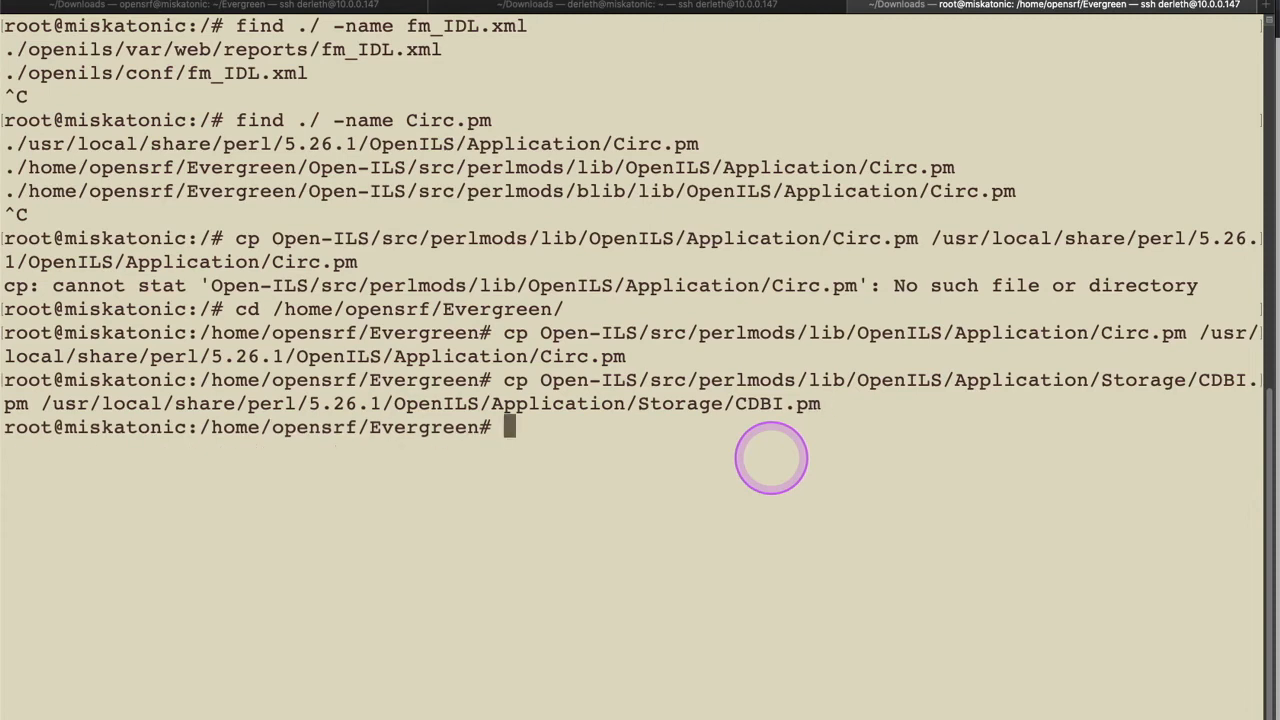
# - Run find / -name CDBI.pm to list every installed and source copy
pyautogui.write('find / -name')
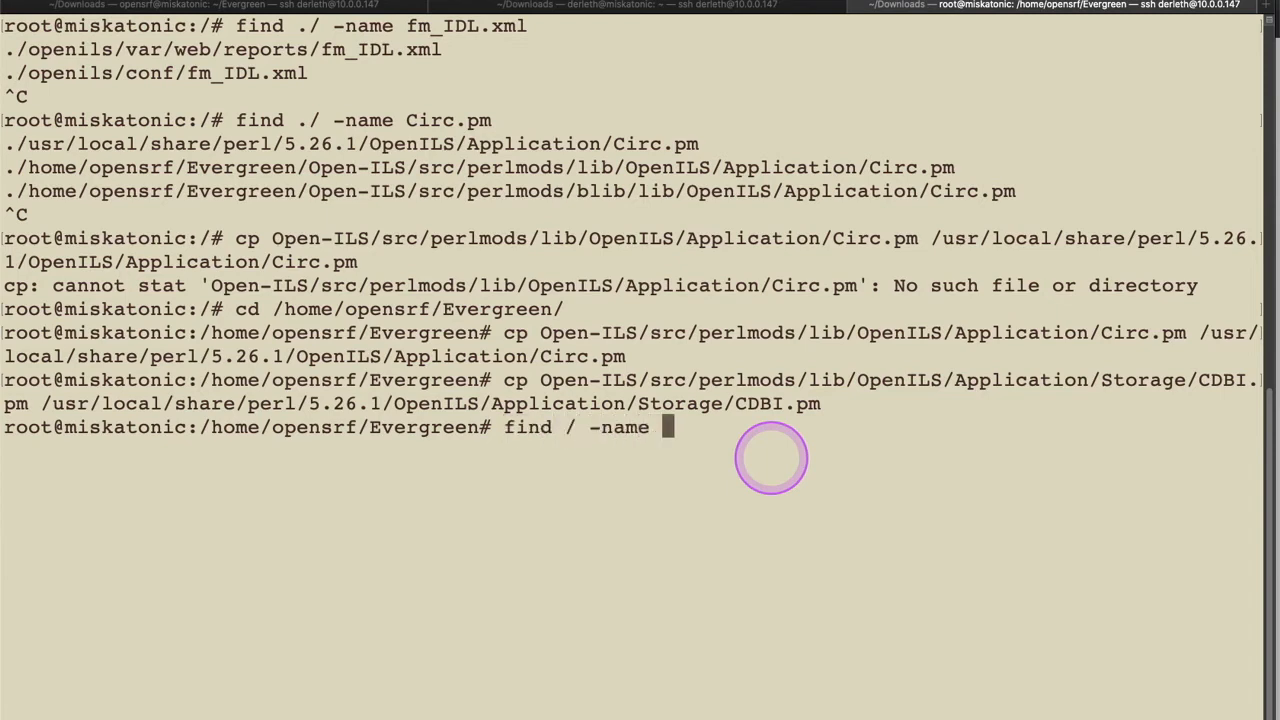
pyautogui.write('CB')
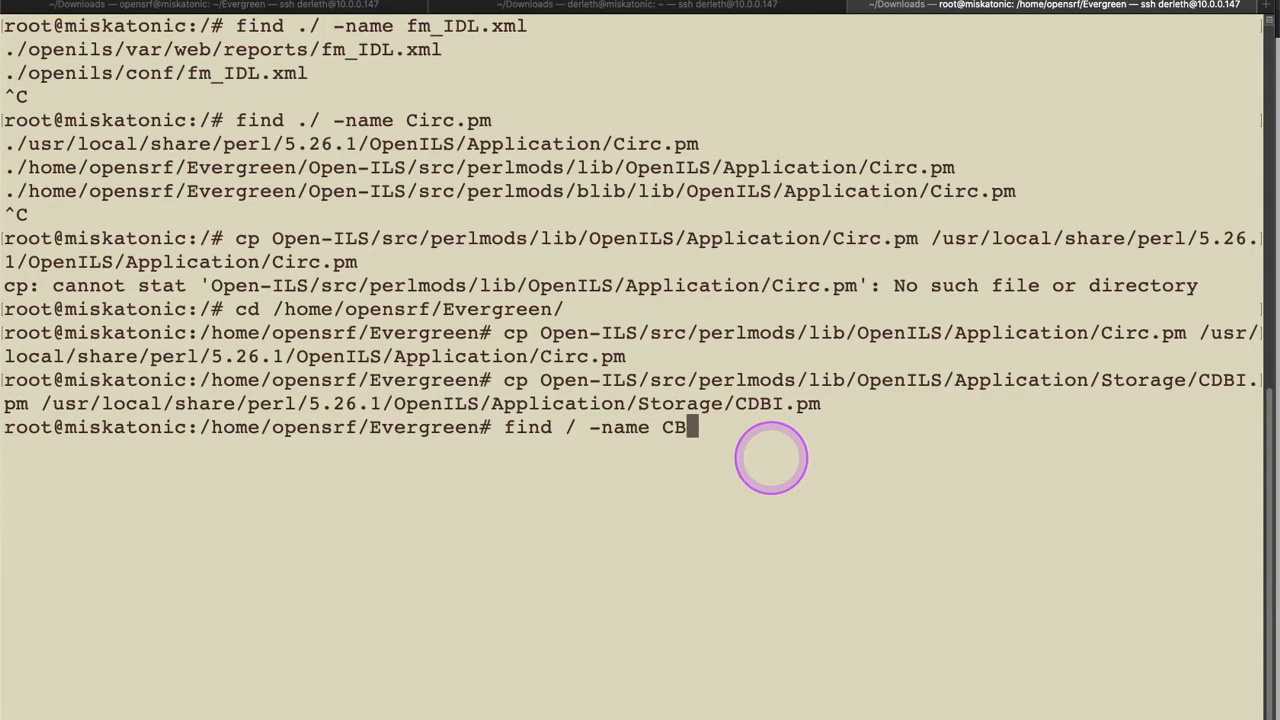
pyautogui.write('DBI.pm')
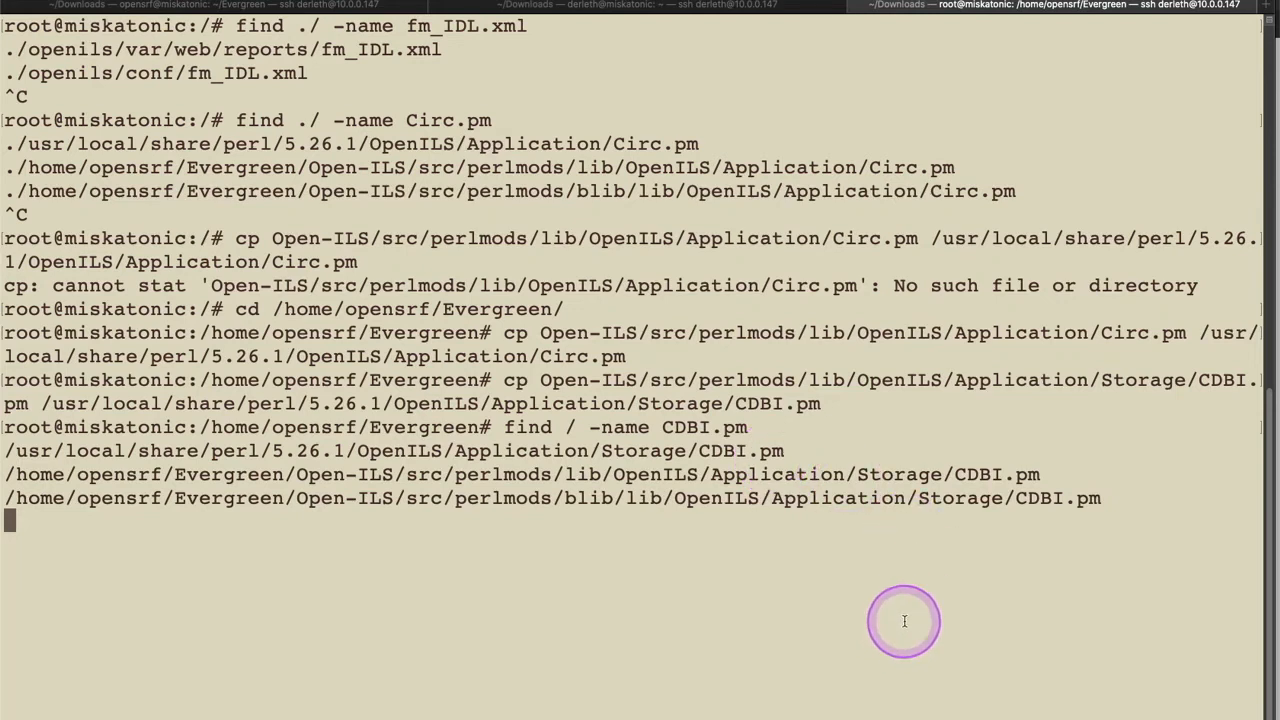
pyautogui.moveTo(464, 442)
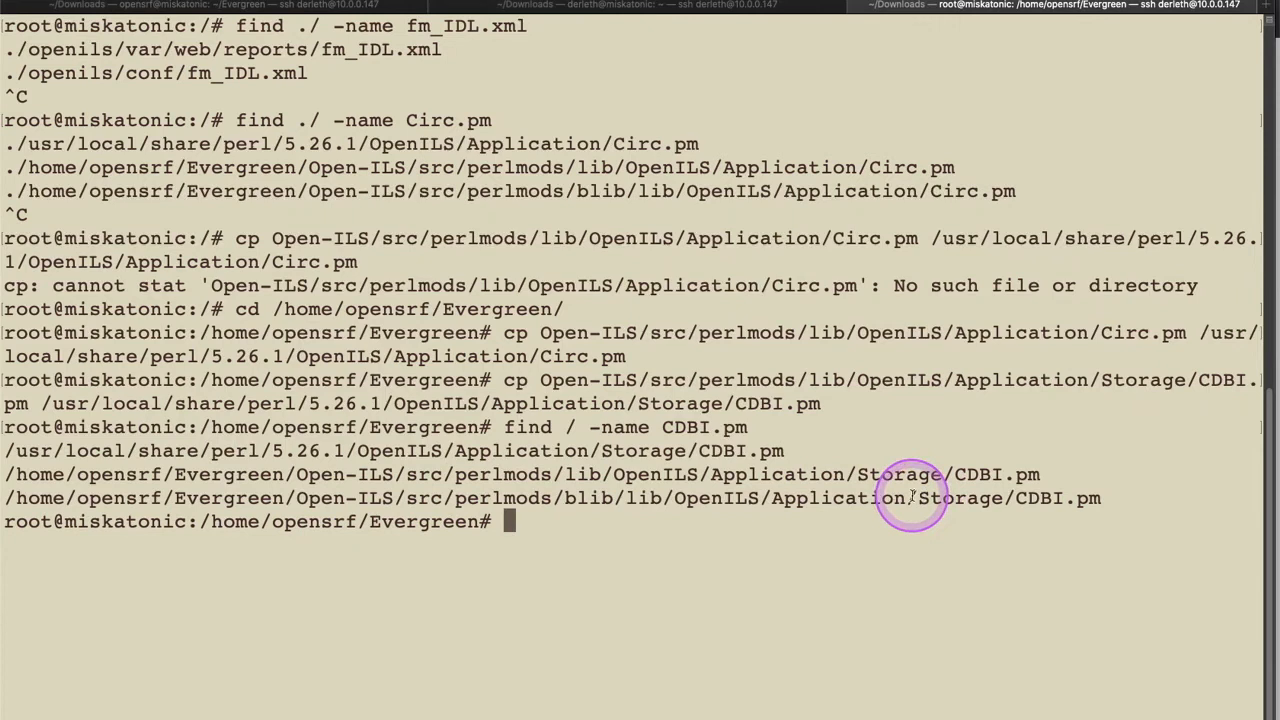
pyautogui.moveTo(896, 508)
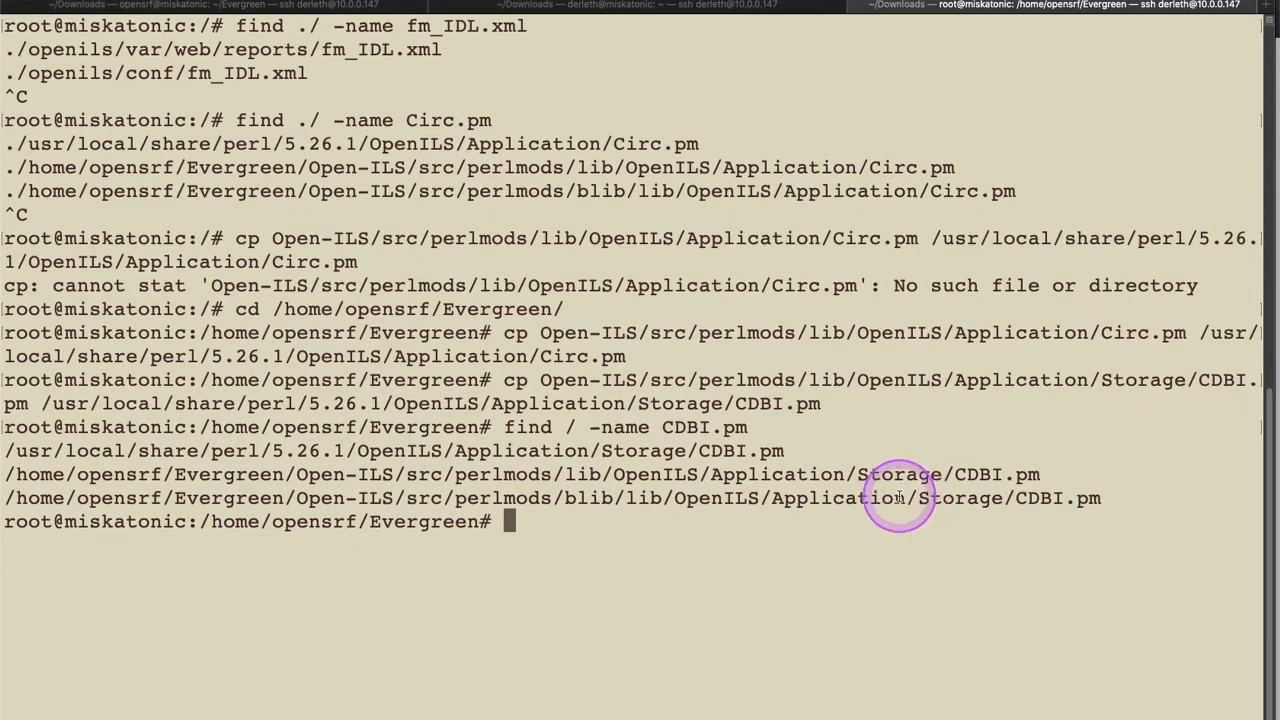
pyautogui.moveTo(764, 452)
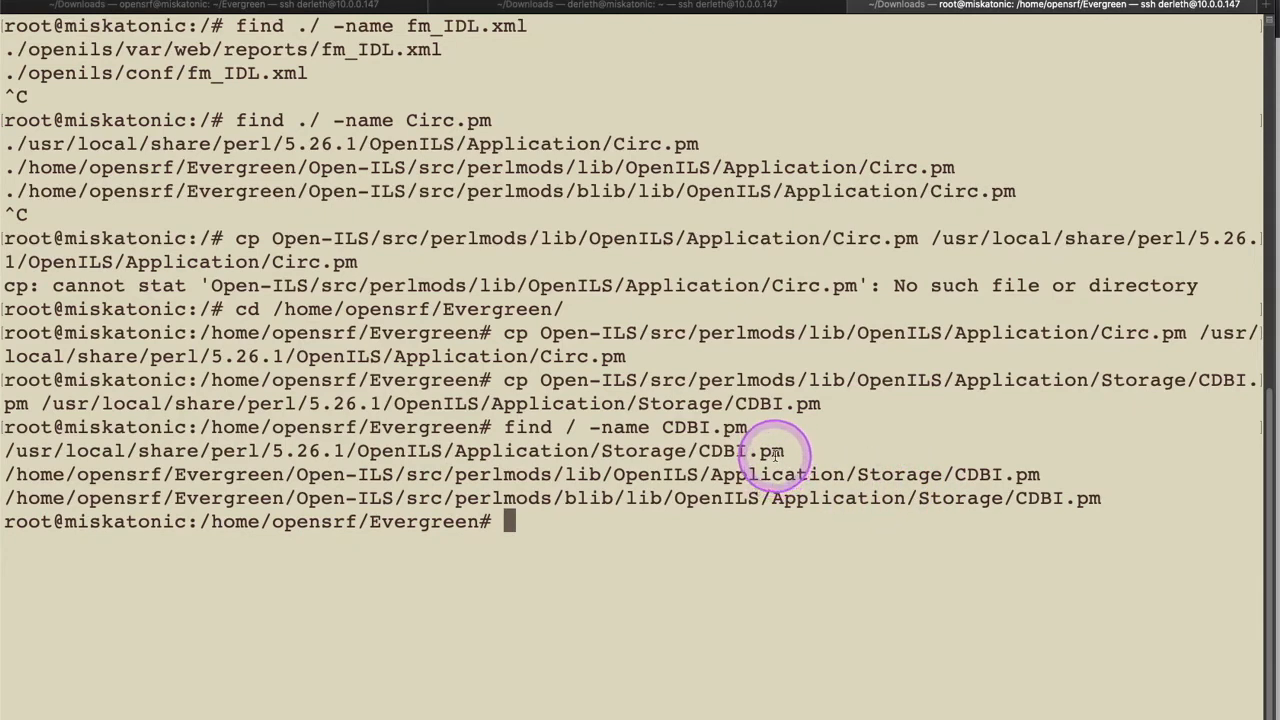
pyautogui.moveTo(744, 454)
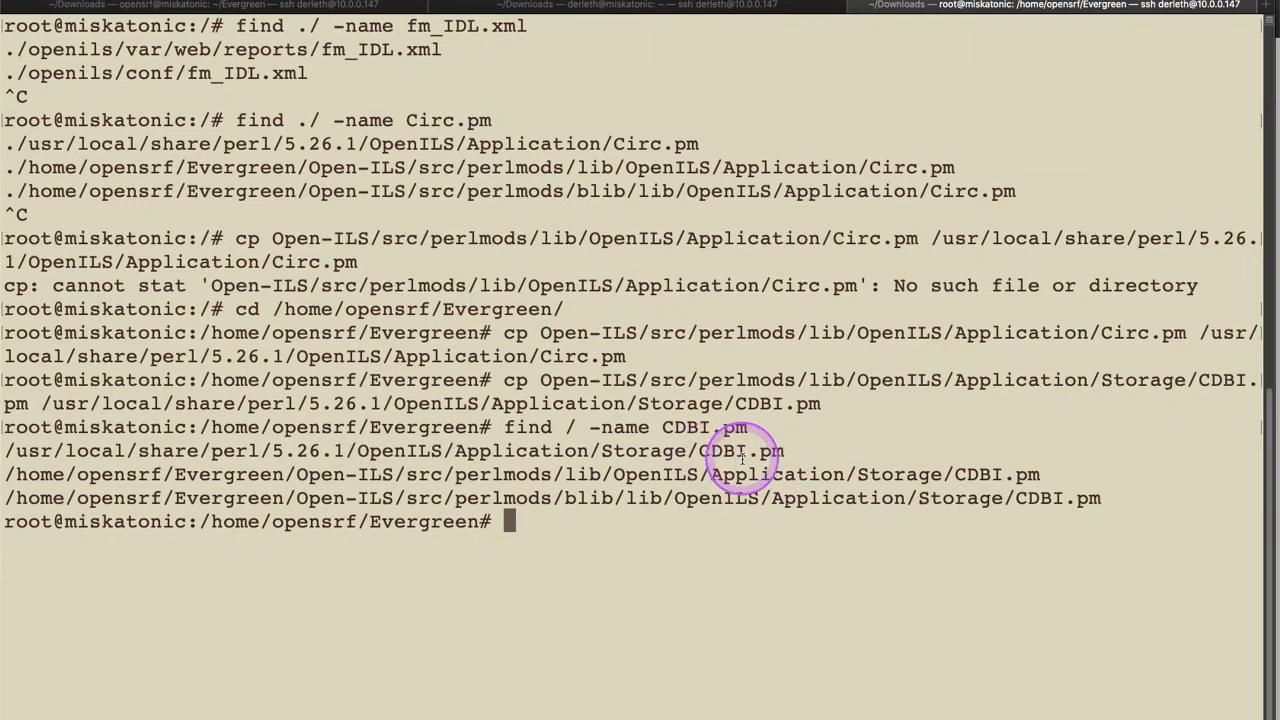
pyautogui.moveTo(396, 450)
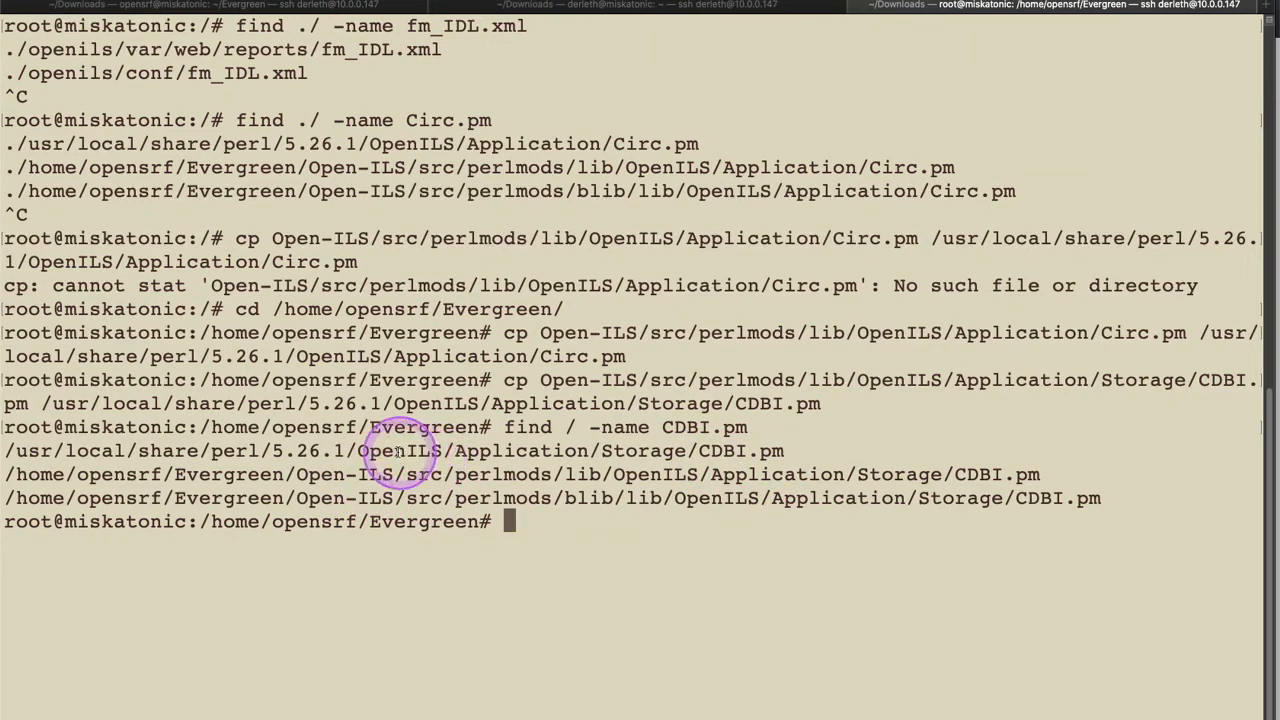
pyautogui.moveTo(1014, 364)
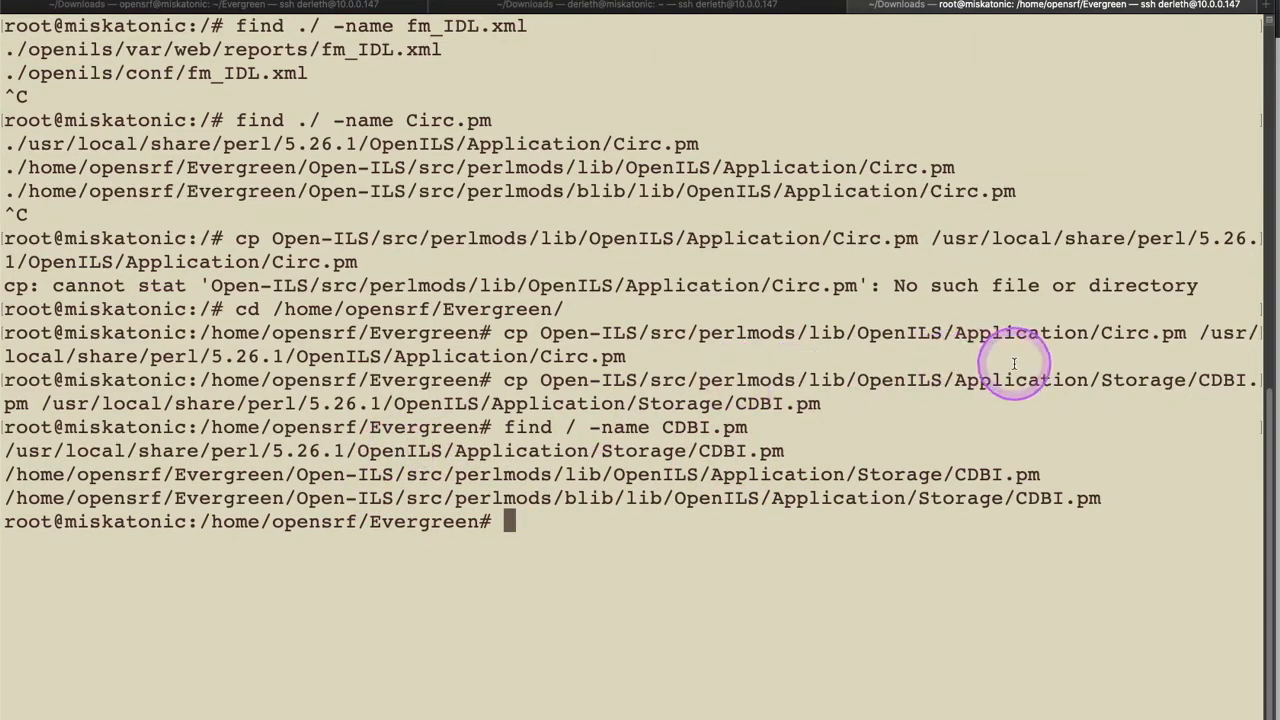
pyautogui.moveTo(540, 16)
pyautogui.write('find / -name action.pm')
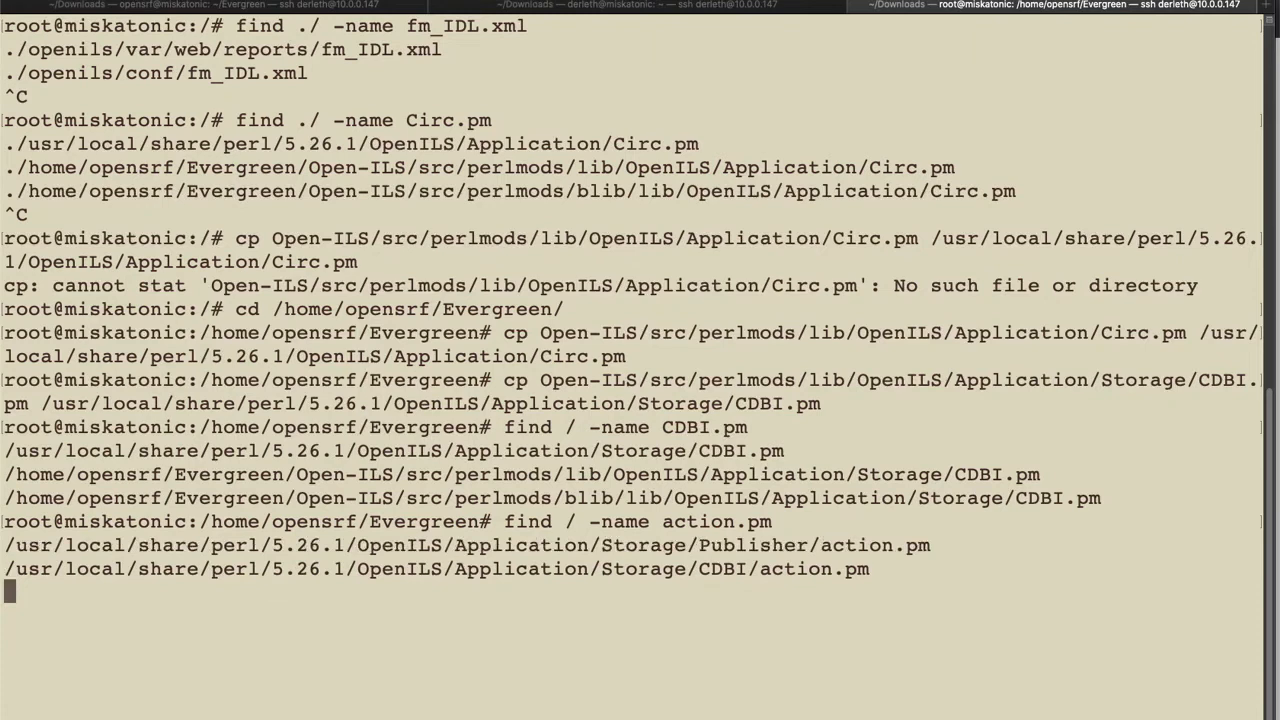
# - Run find / -name action.pm, then begin the cp command for the CDBI action.pm into the Perl library
pyautogui.press('Return')
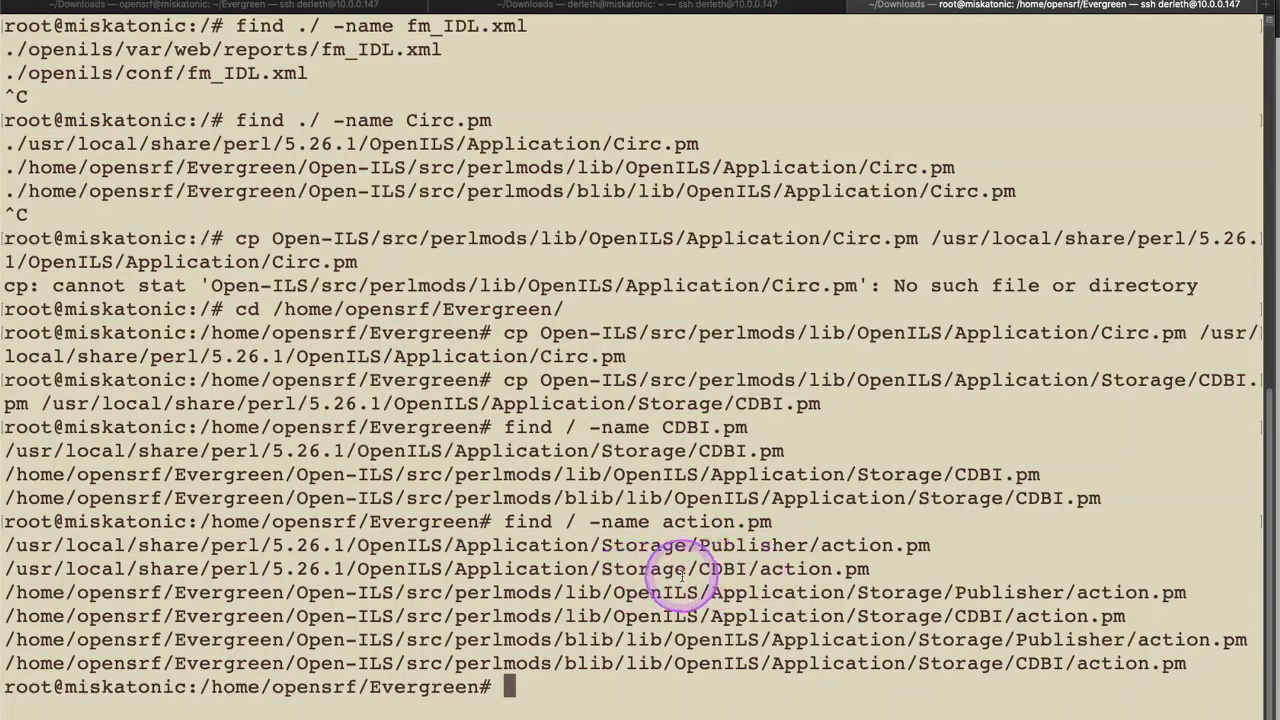
pyautogui.moveTo(818, 512)
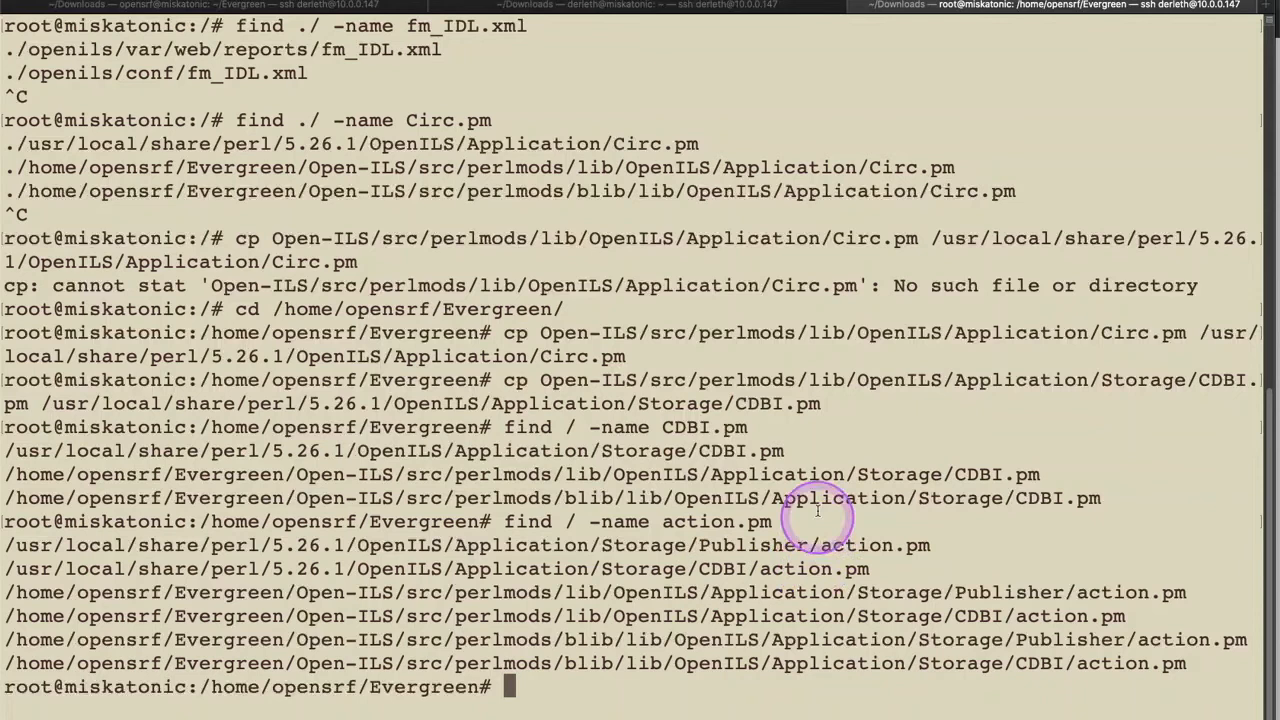
pyautogui.write('find / -name action.pm')
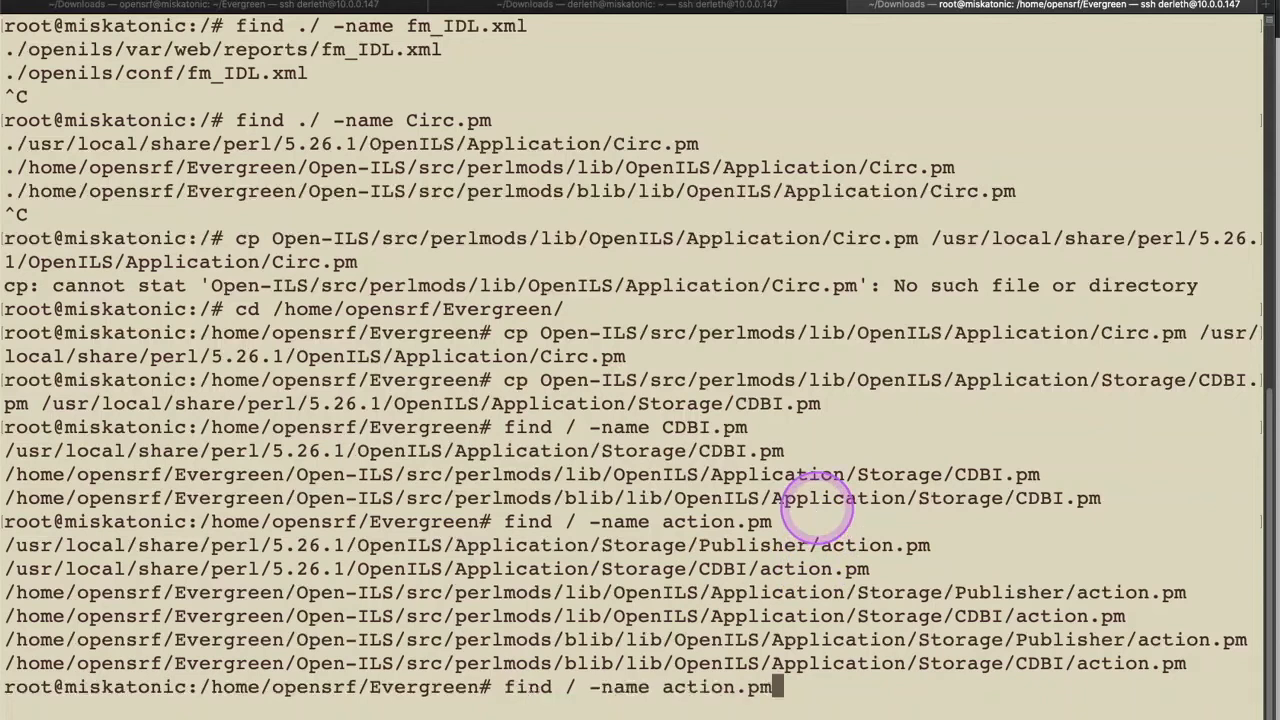
pyautogui.write('cp Open-ILS/src/perlmods/lib/OpenILS/Application/Storage/CDBI.pm /usr/local/share/perl/5.26.1/OpenILS/Application/Storage/CDBI.pm')
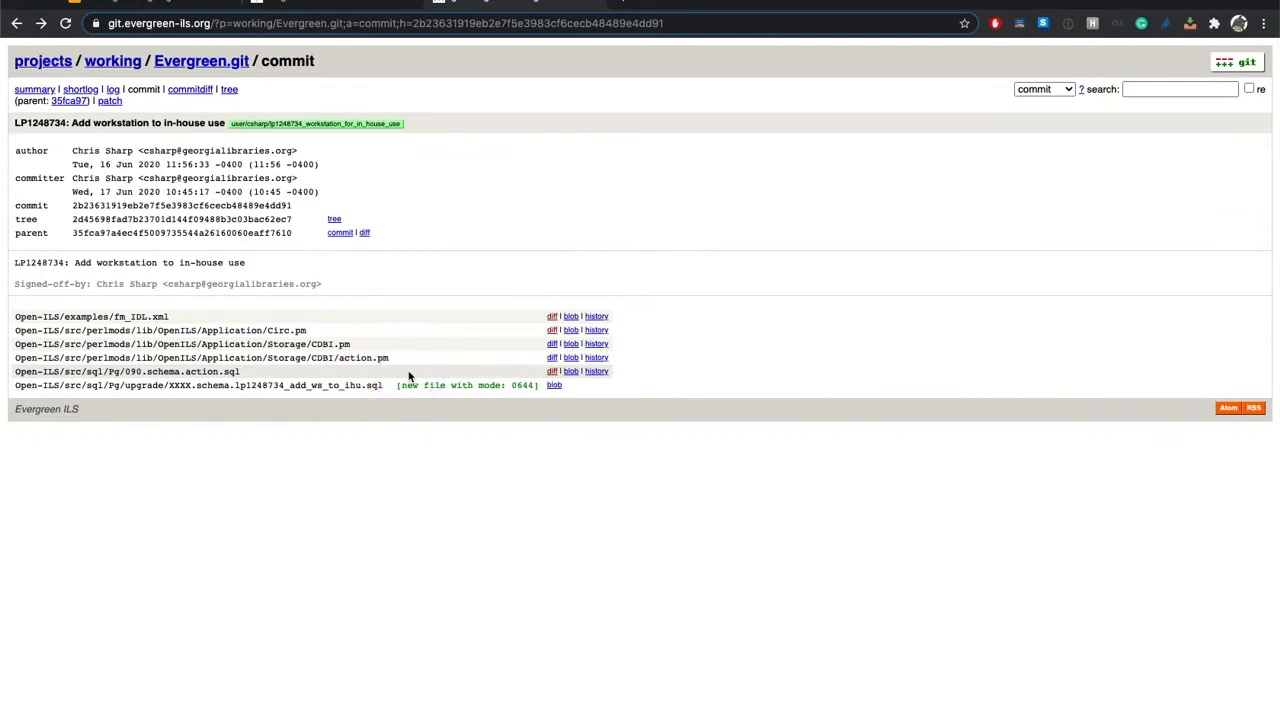
pyautogui.moveTo(408, 376)
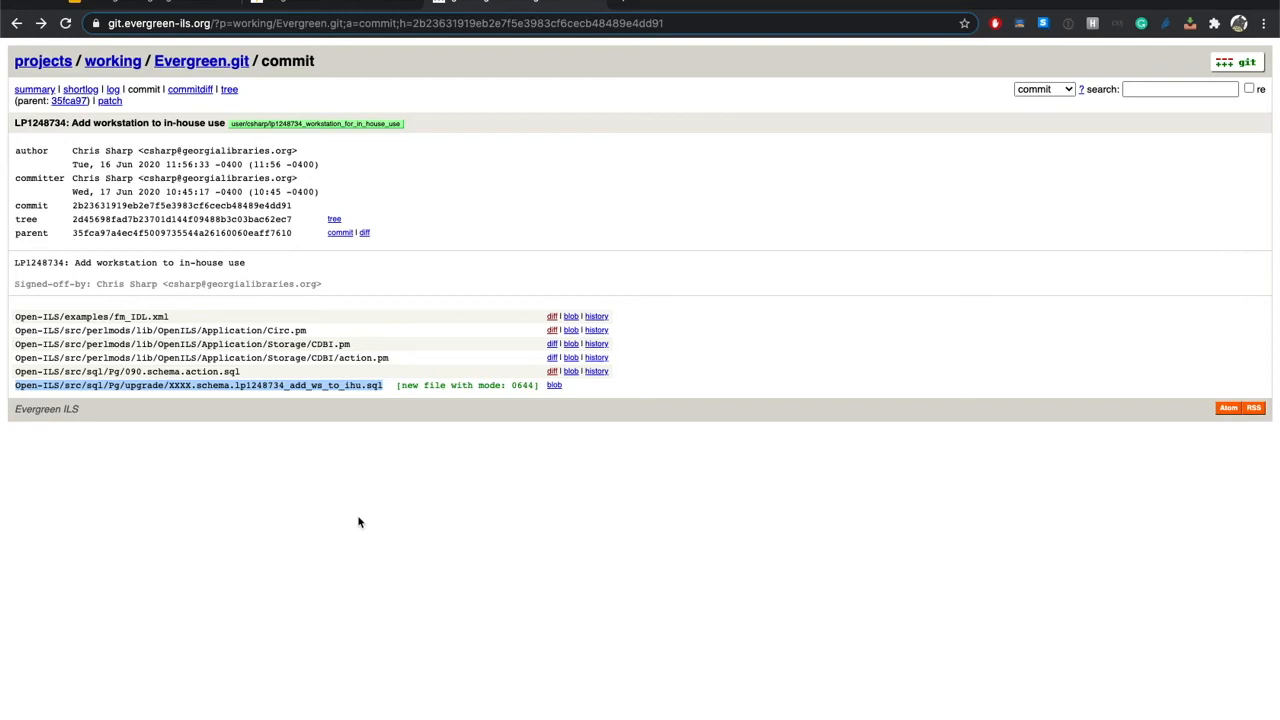
# - Select the new upgrade SQL script path in the gitweb commit's changed-file list
pyautogui.click(312, 516)
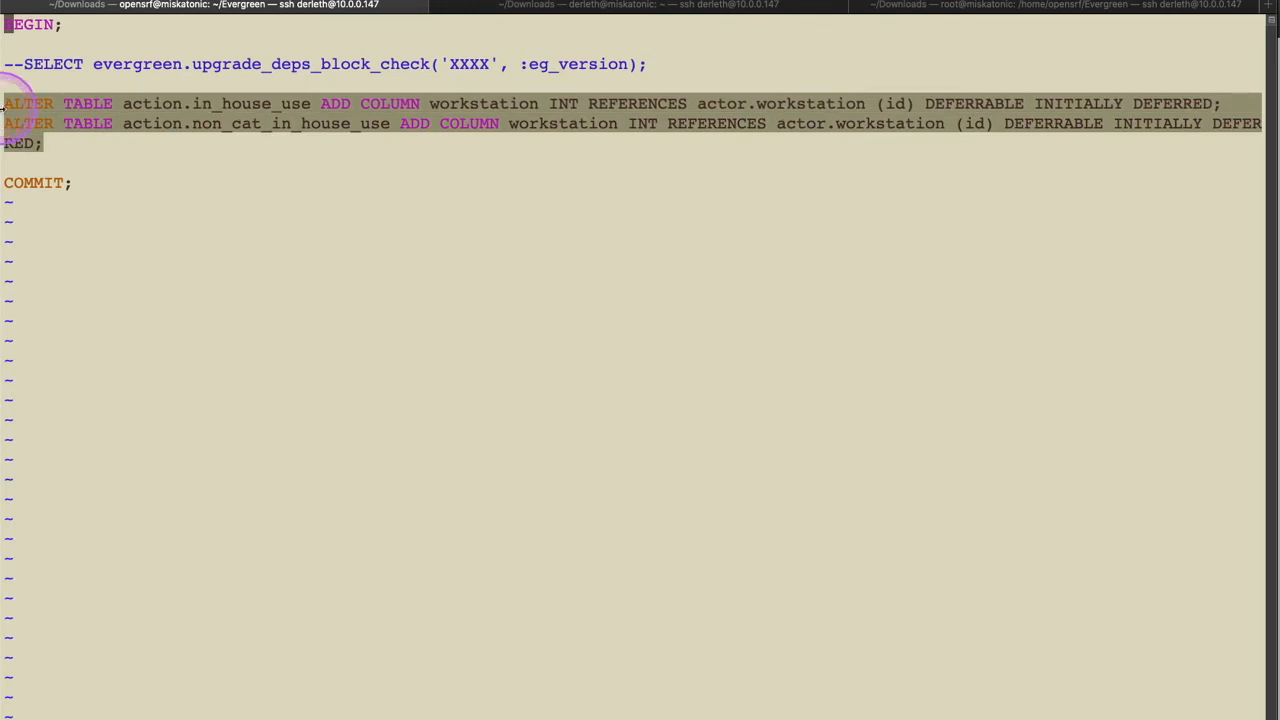
# - Quit the vim view of the upgrade SQL script and switch to the psql session tab showing action.in_house_use
pyautogui.click(456, 238)
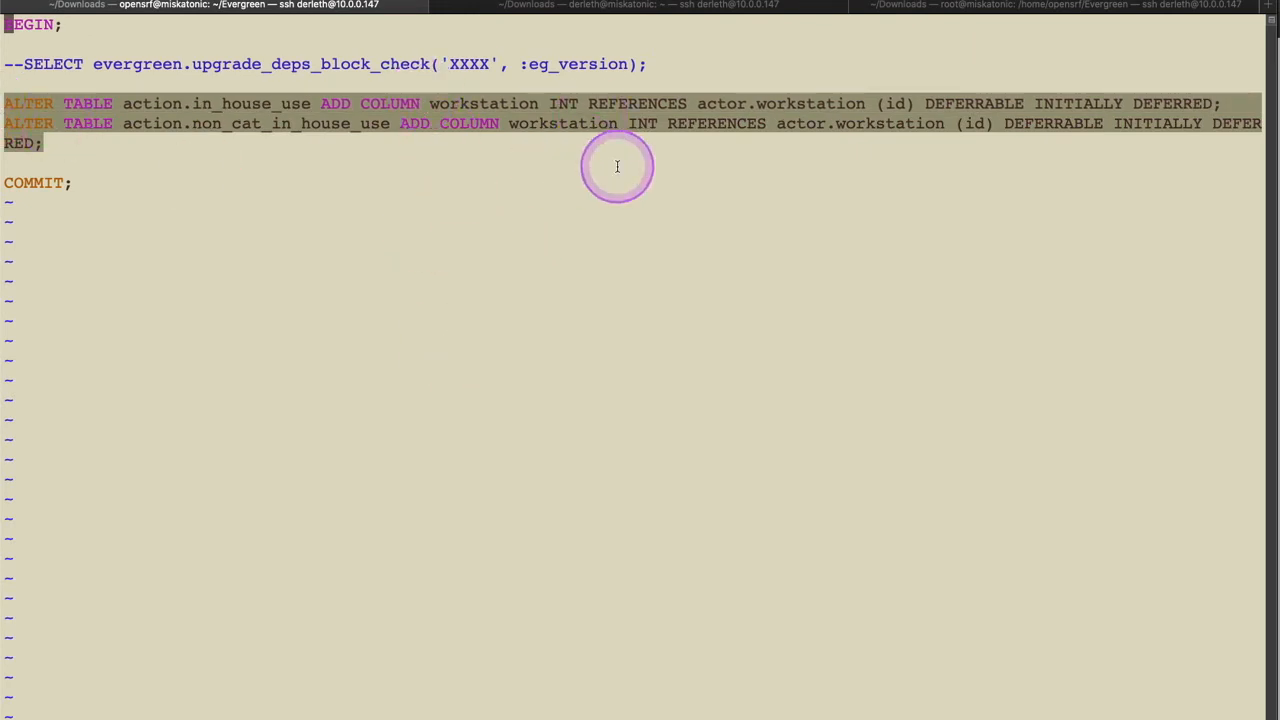
pyautogui.moveTo(592, 214)
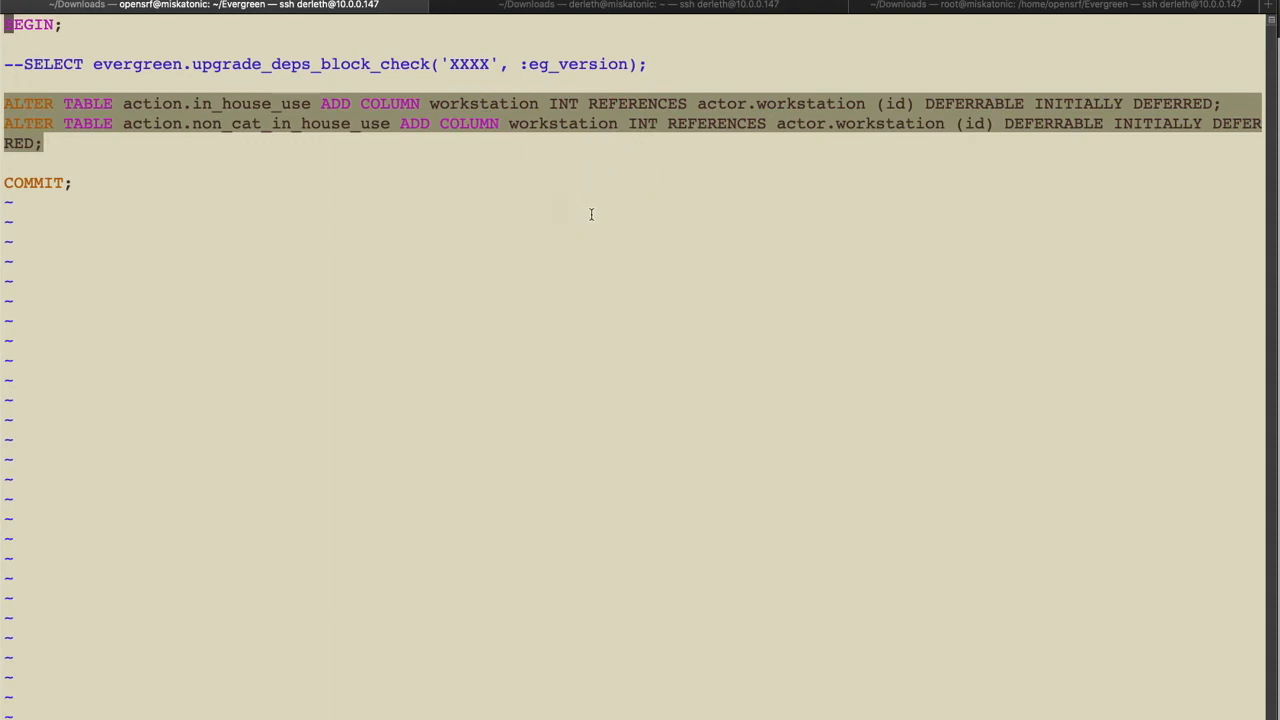
pyautogui.click(588, 8)
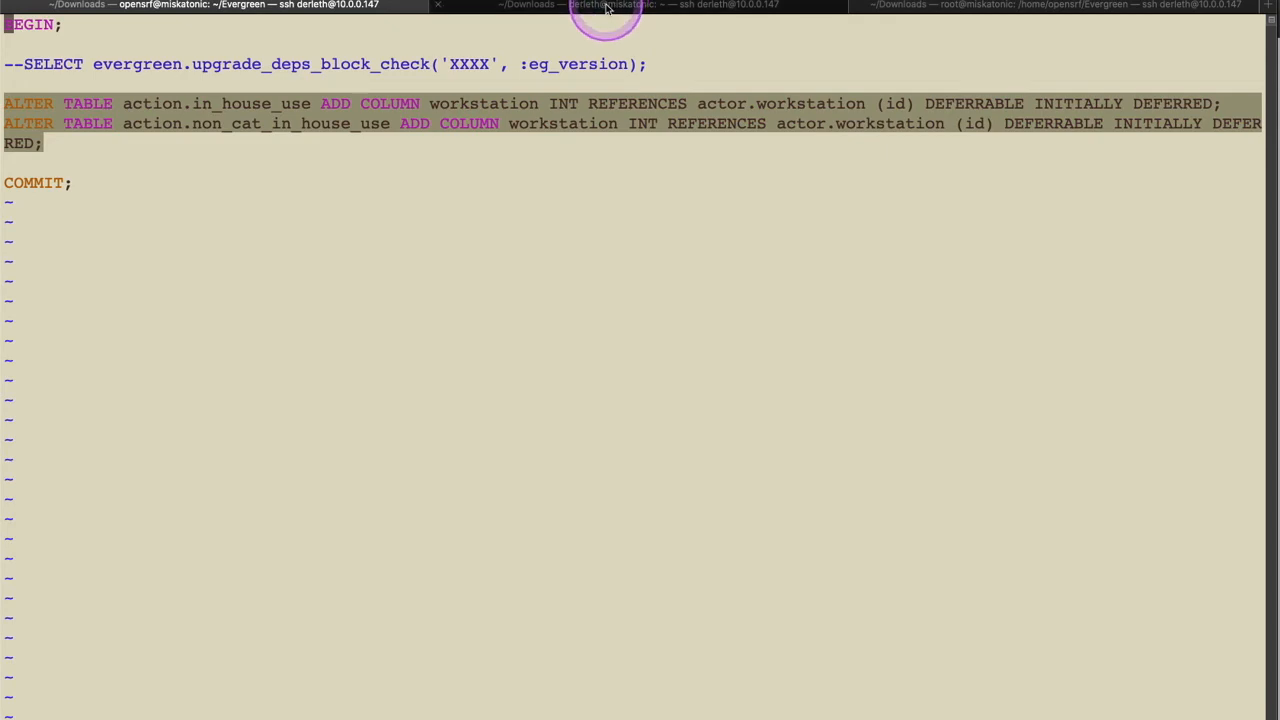
pyautogui.click(596, 4)
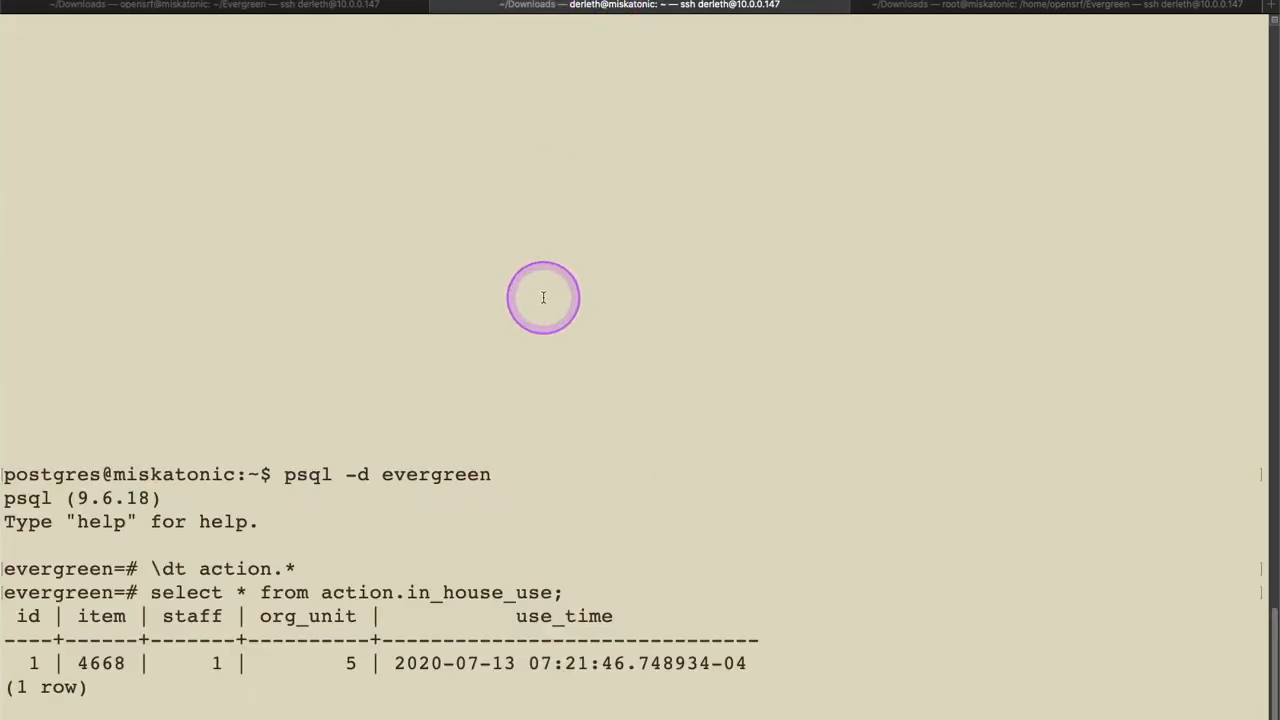
pyautogui.click(544, 296)
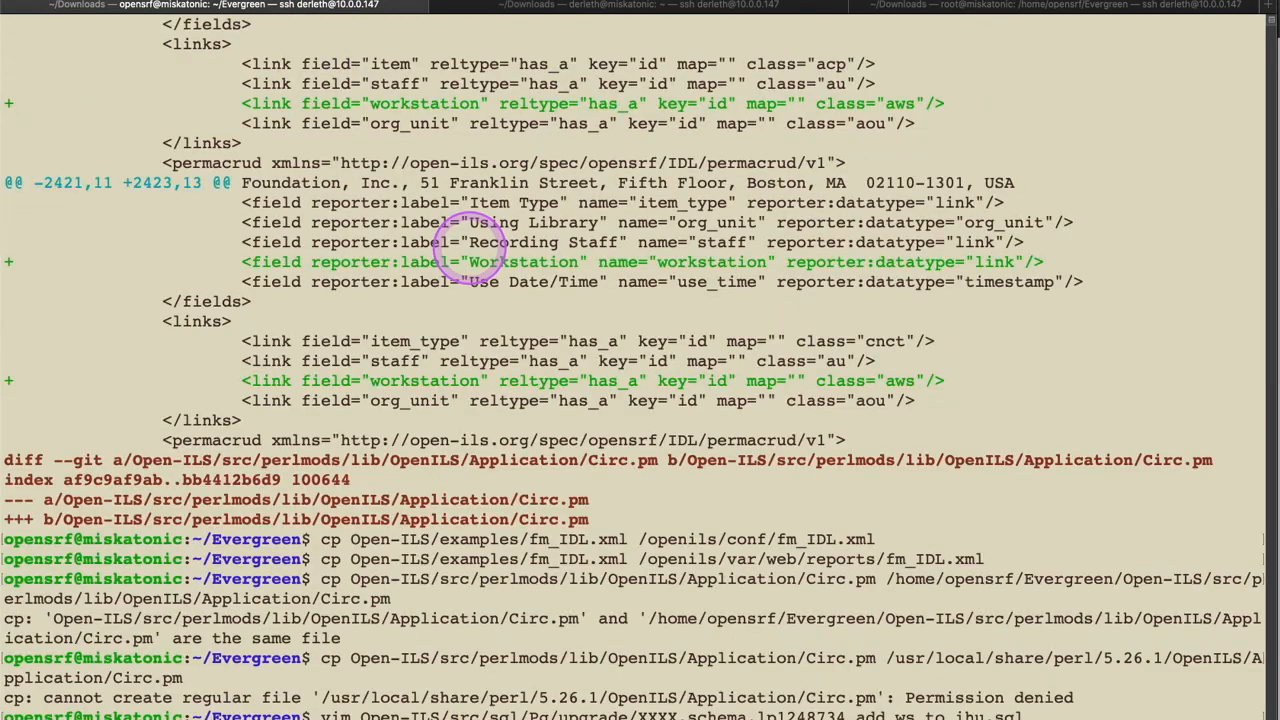
pyautogui.moveTo(476, 260)
pyautogui.write('ls')
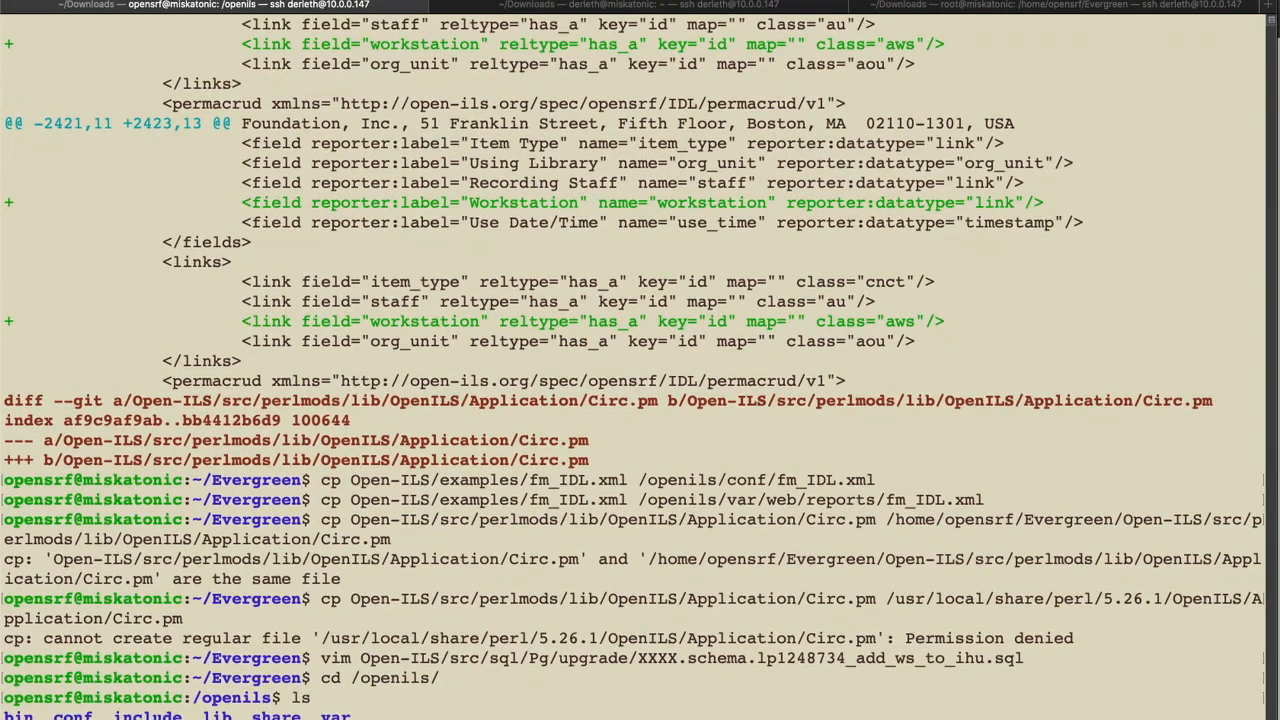
# - From /openils/bin run ./autogen.sh to rebuild the fieldmapper, OrgTree caches and locales until Done
pyautogui.scroll(-3)
pyautogui.write('./autogen.sh')
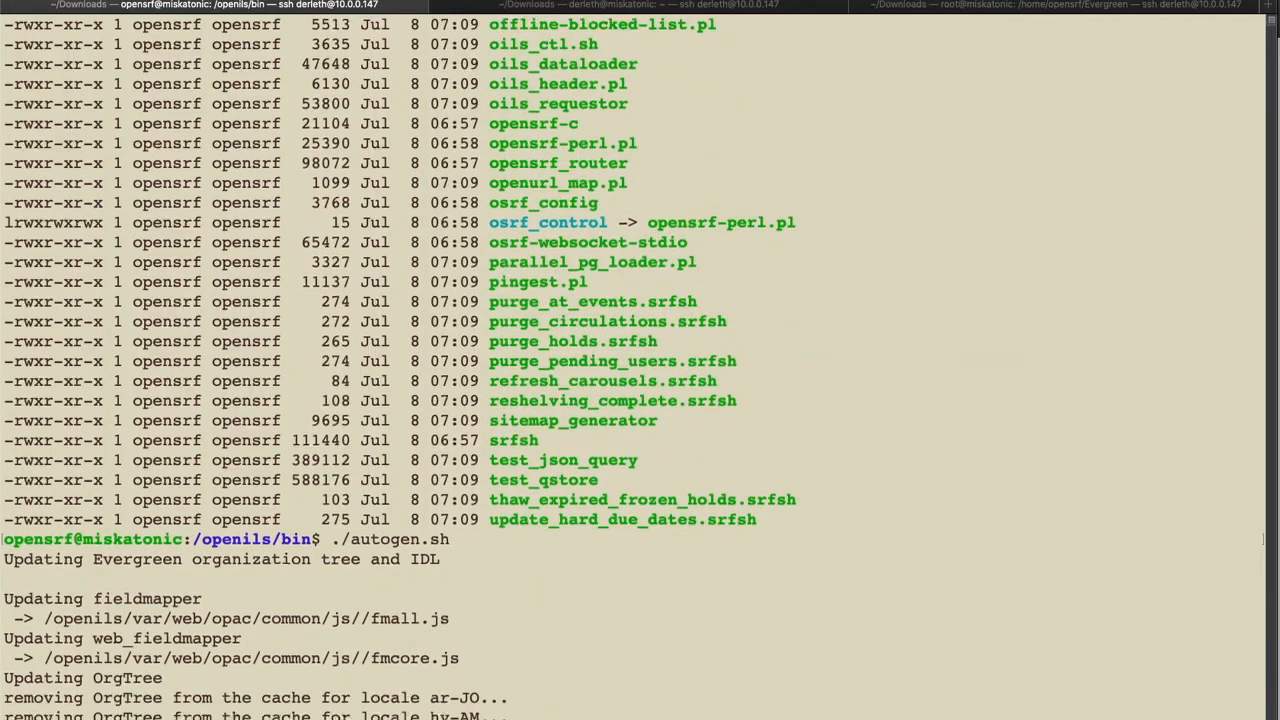
pyautogui.scroll(-3)
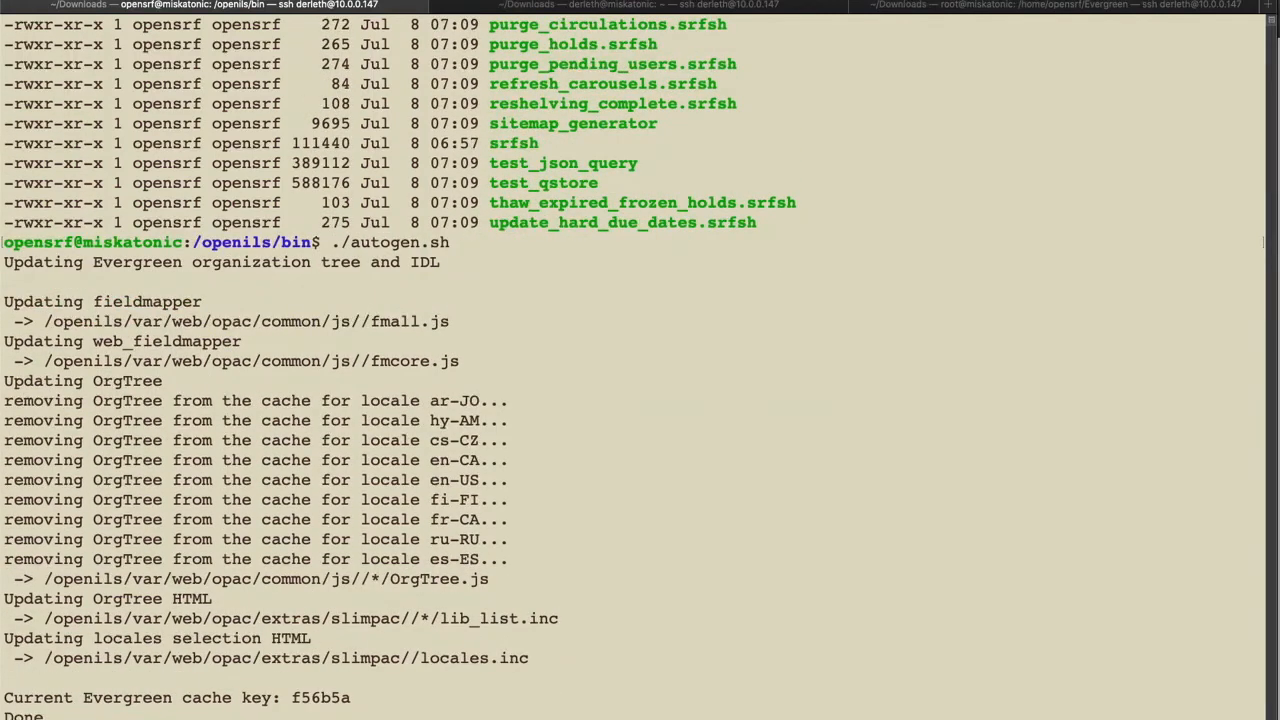
pyautogui.click(464, 248)
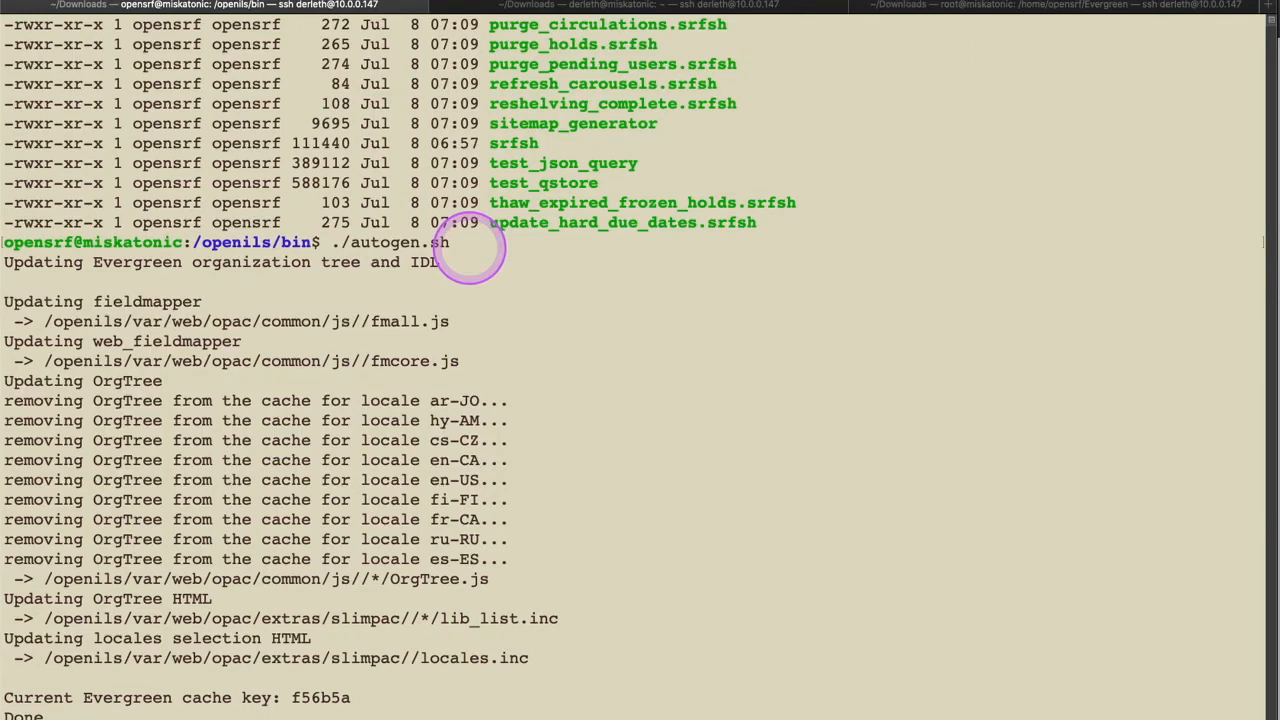
# - Run osrf_control --localhost --restart-all and watch every OpenSRF service restart
pyautogui.write('osrf_control --localhost --restart-all')
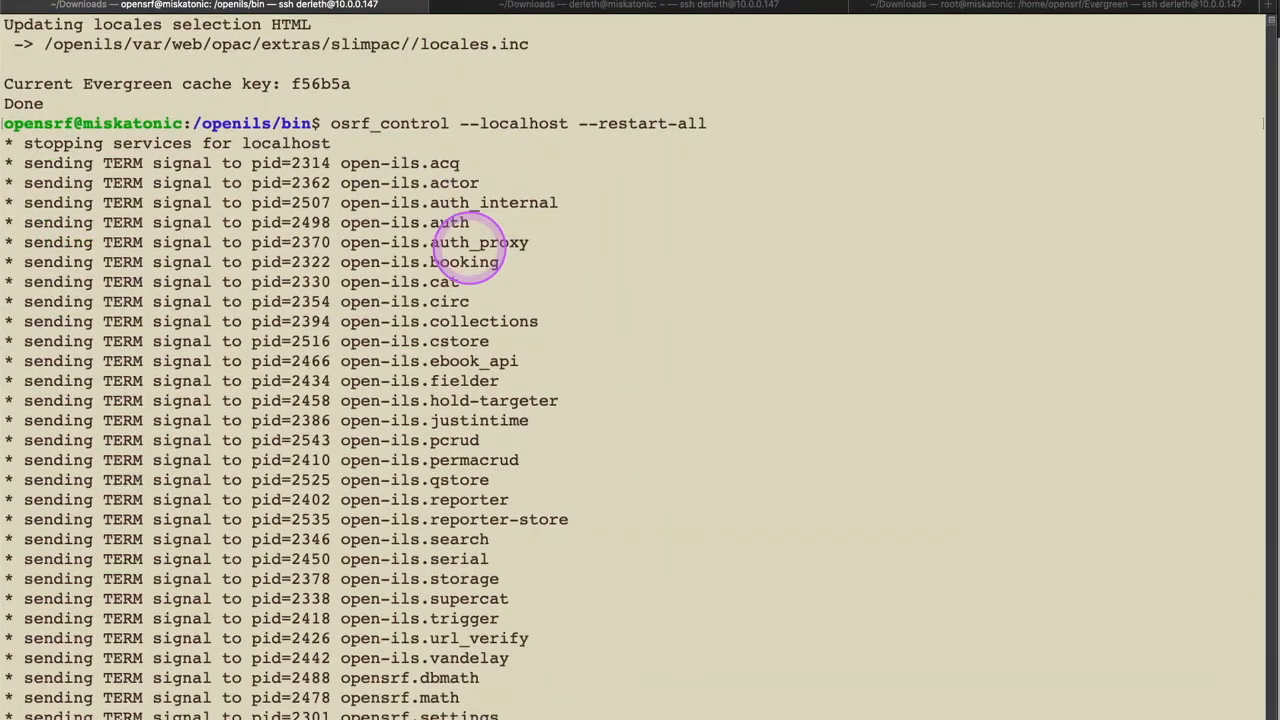
pyautogui.scroll(-3)
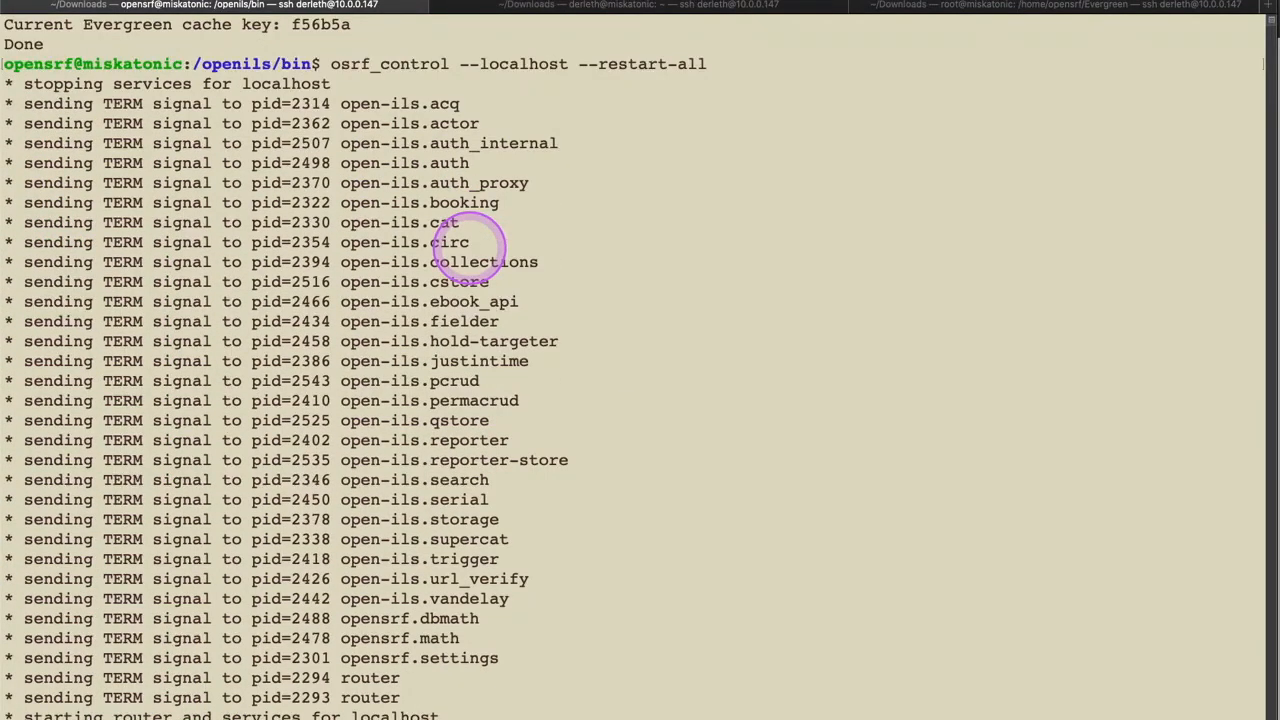
pyautogui.scroll(-3)
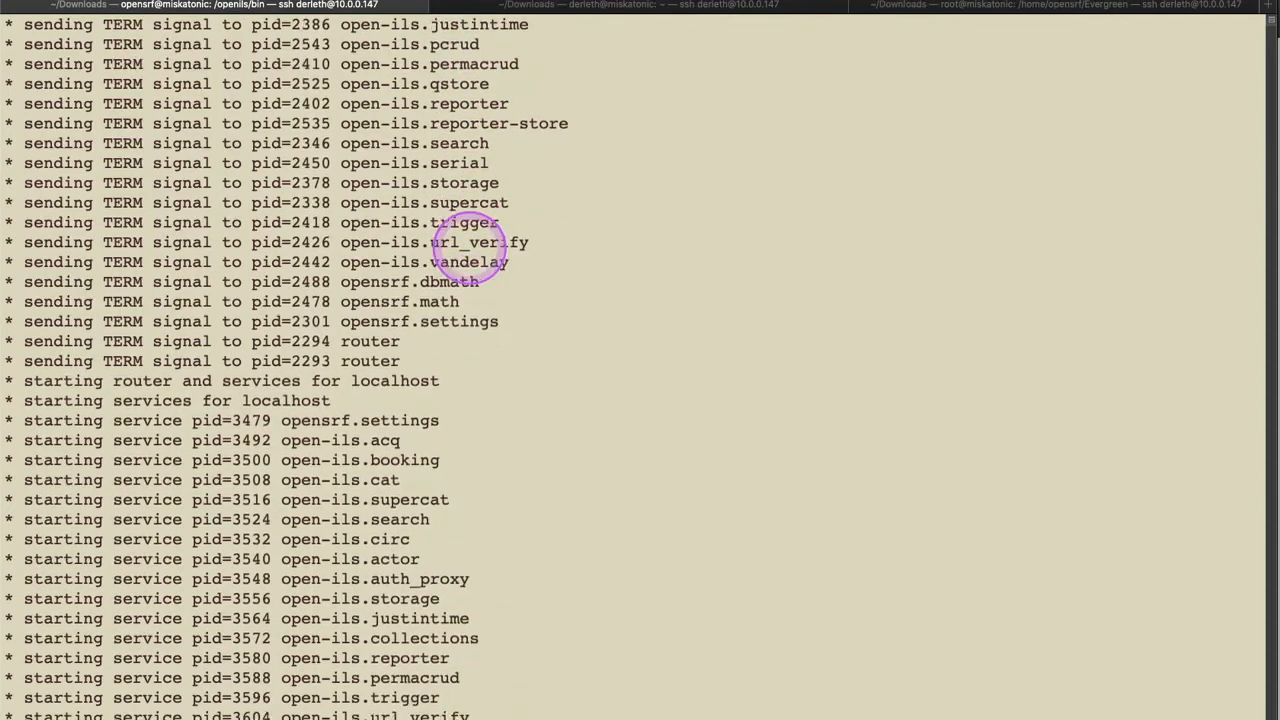
pyautogui.scroll(-3)
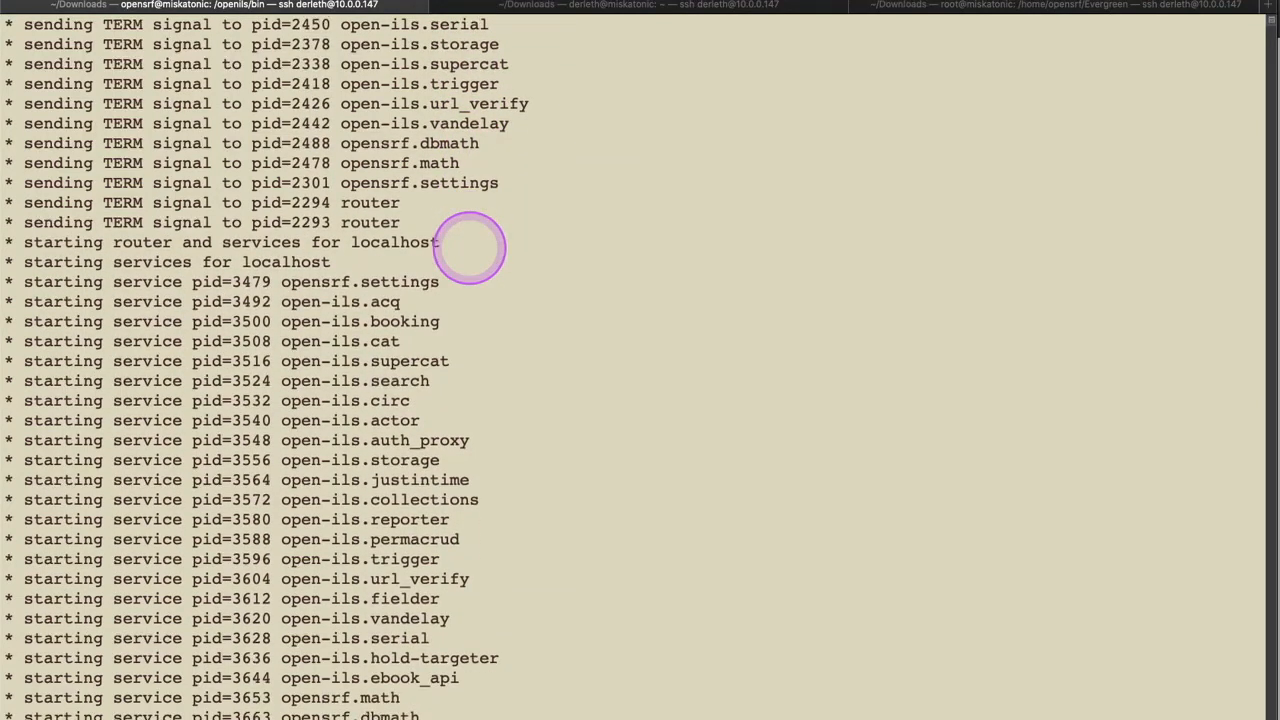
pyautogui.scroll(-3)
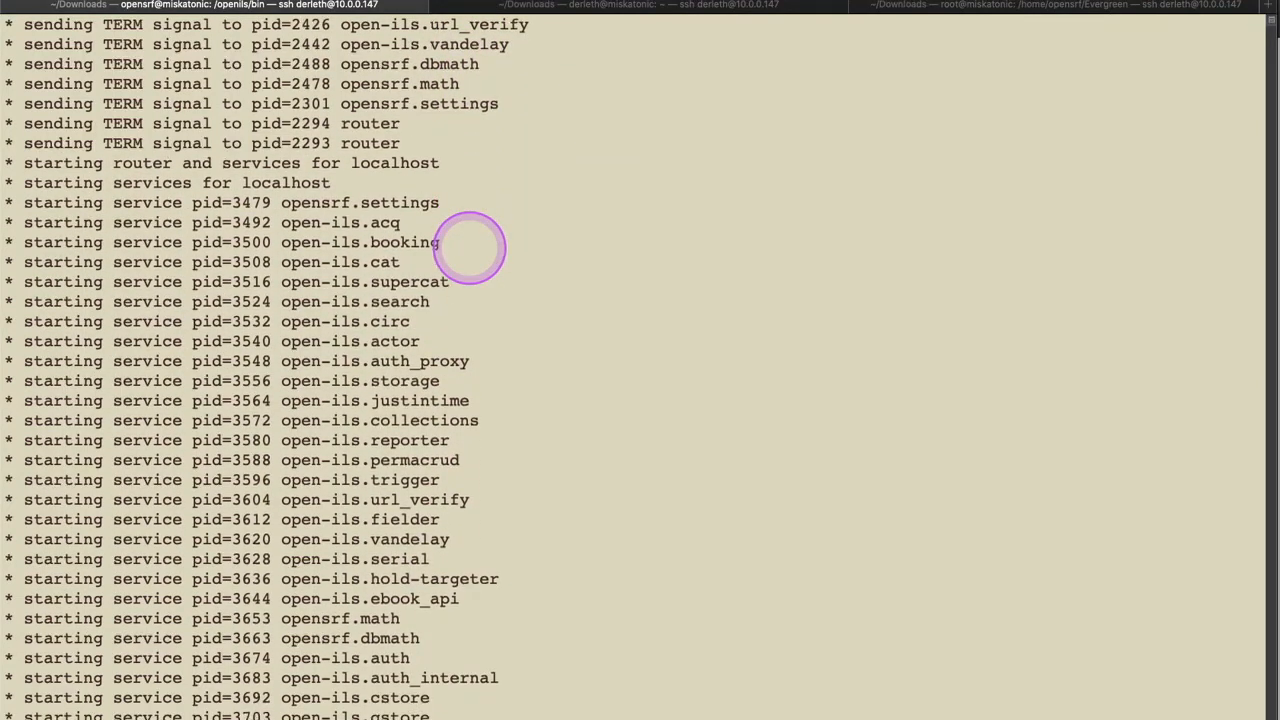
pyautogui.scroll(-3)
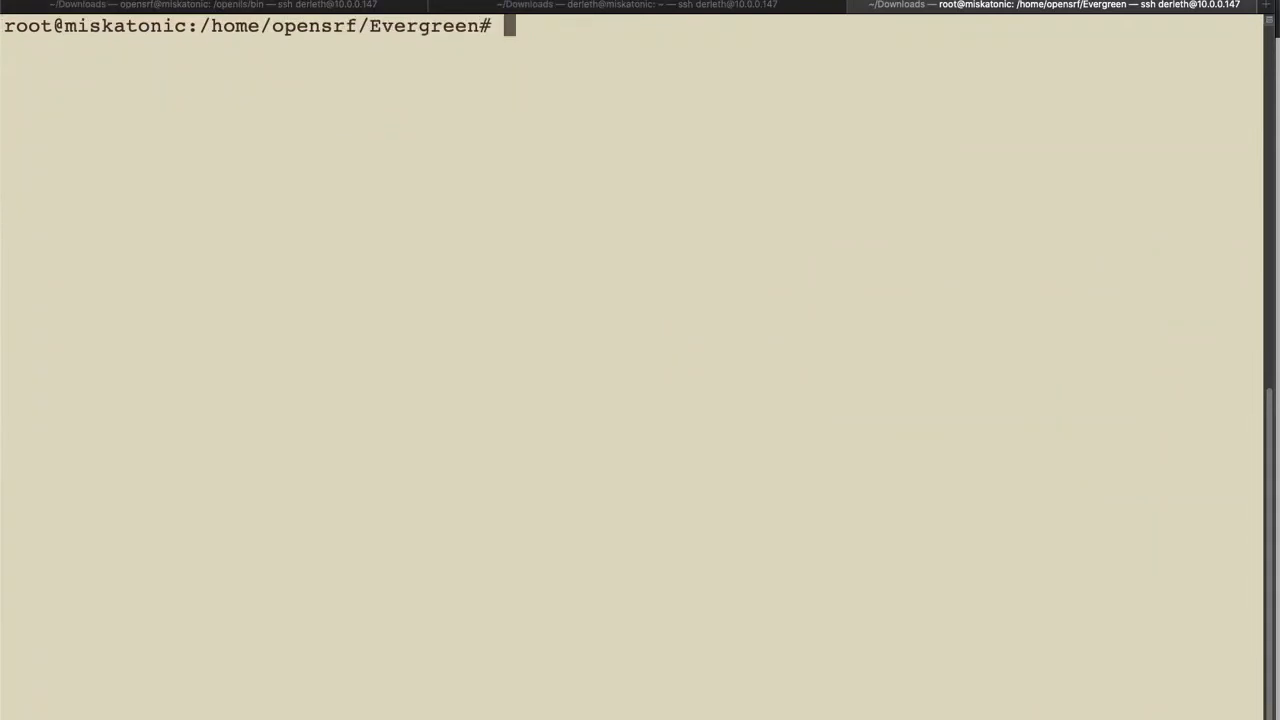
# - Restart Apache2 via /etc/init.d/apache2 and make a first systemctl restart attempt on the websocketd osrf service
pyautogui.write('/et')
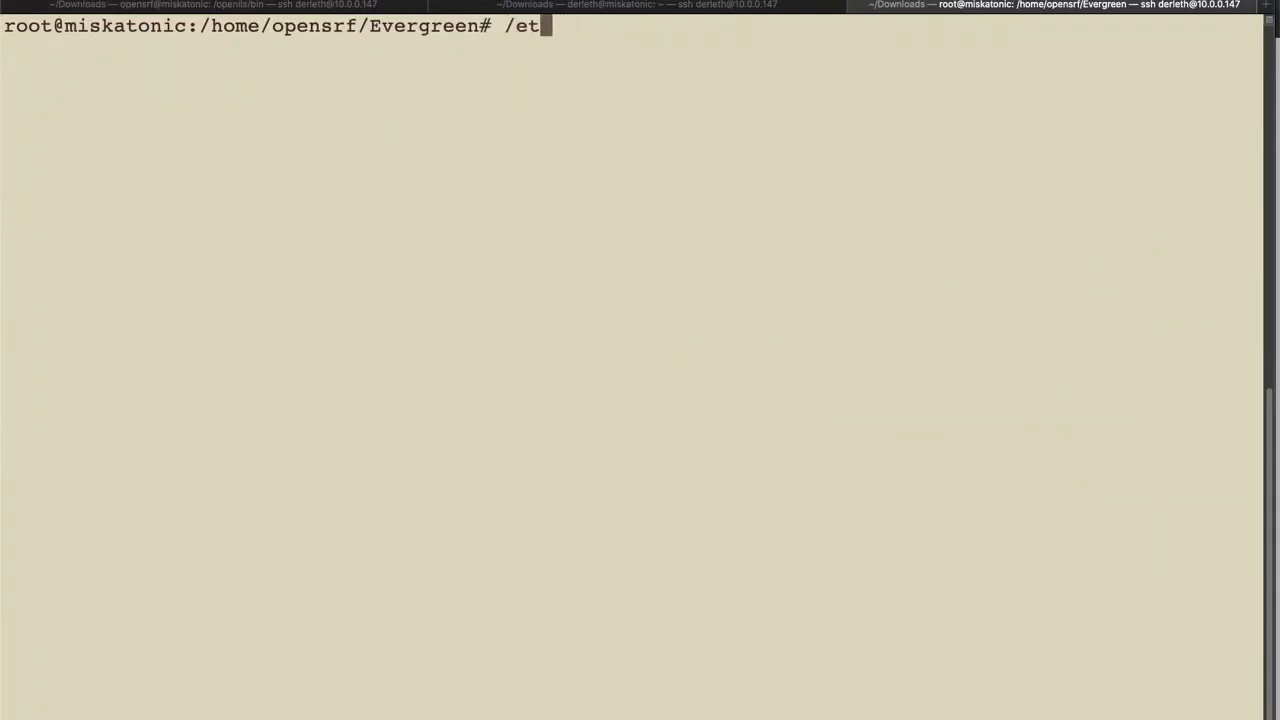
pyautogui.write('c/init.d')
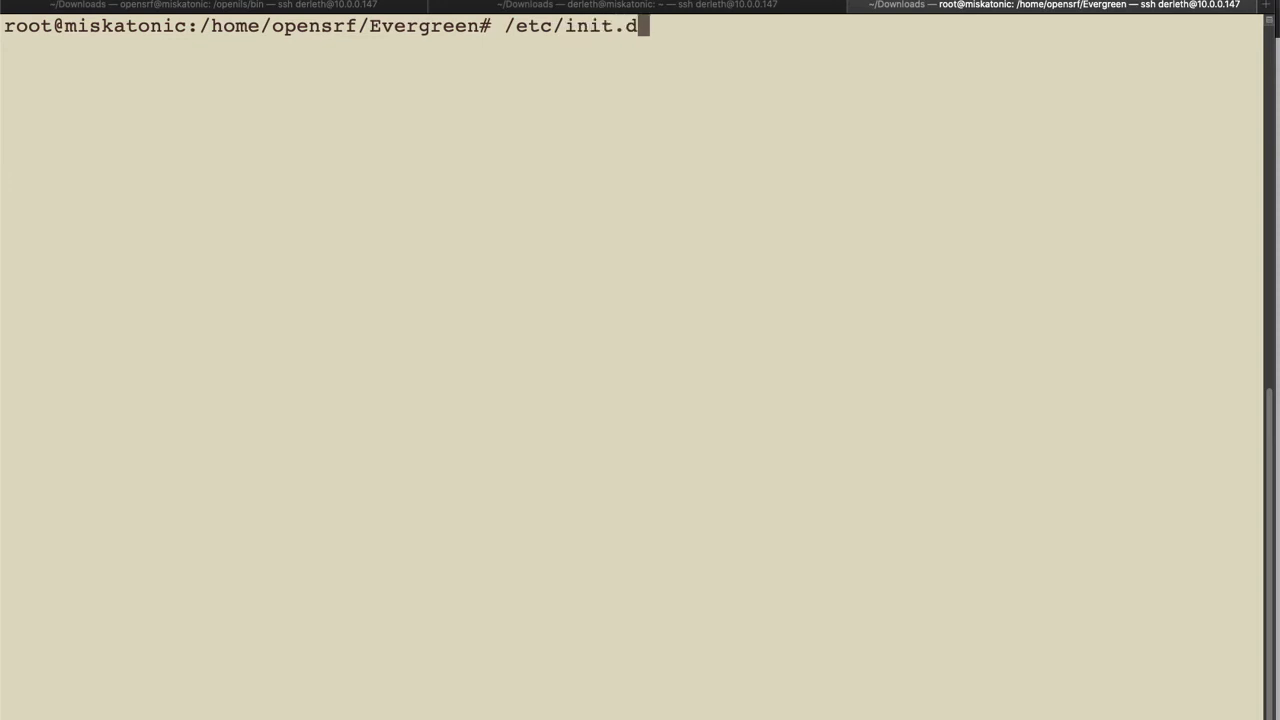
pyautogui.write('/apache2 restart')
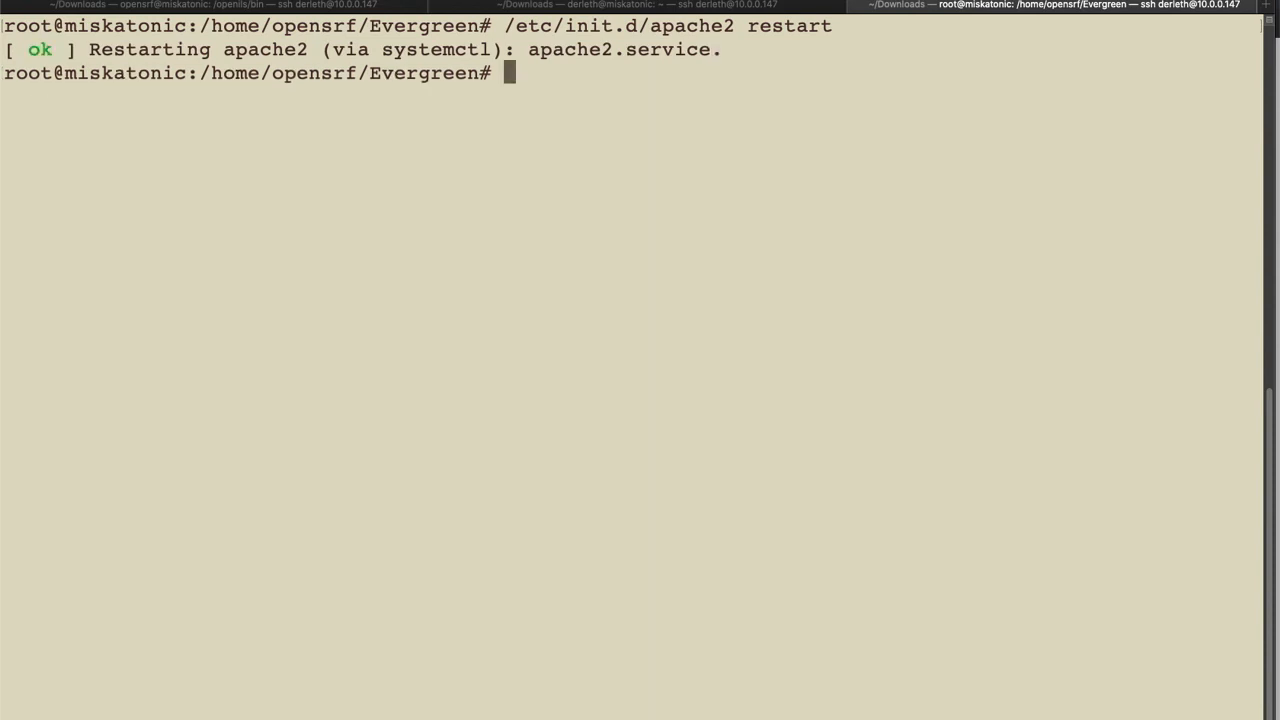
pyautogui.write('o')
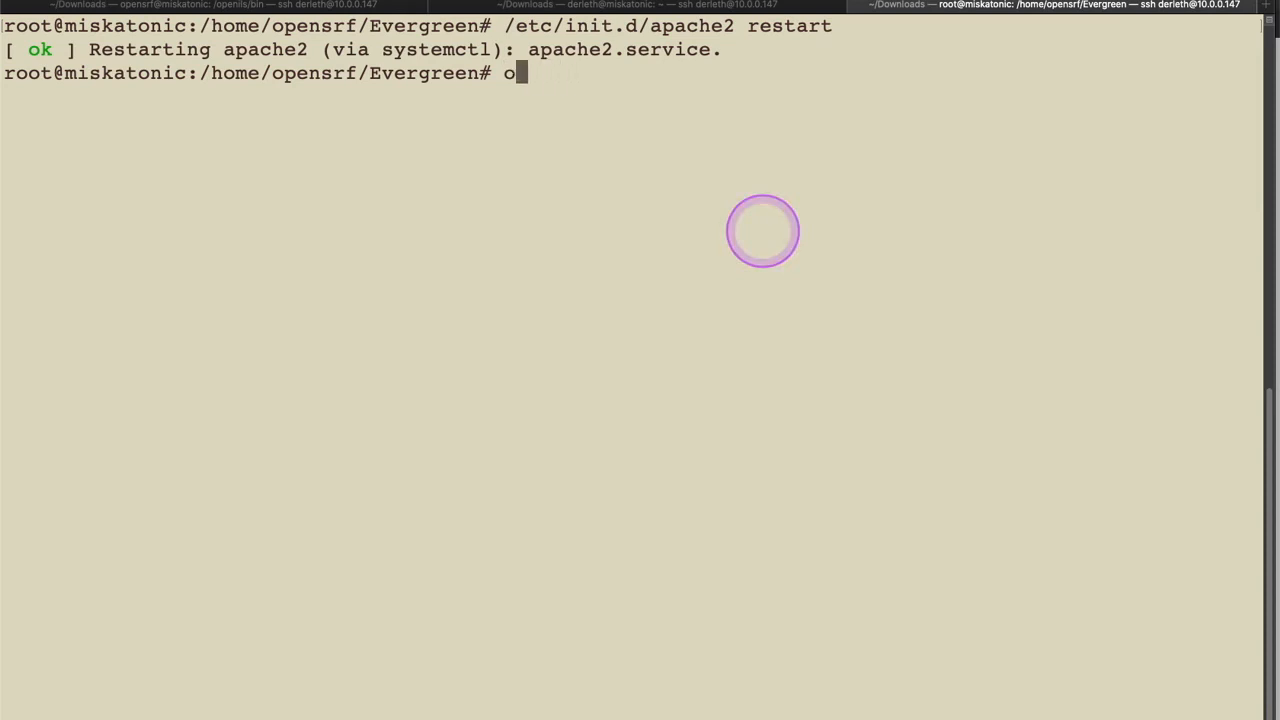
pyautogui.write('system')
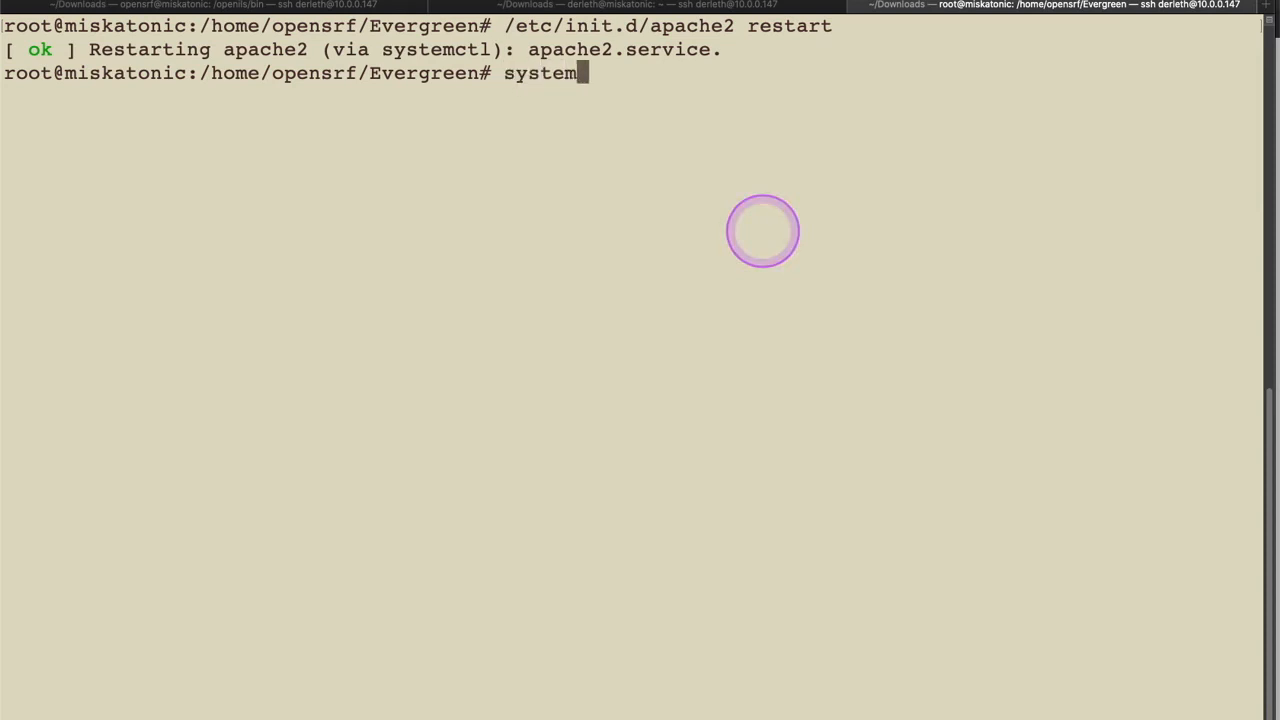
pyautogui.write('ctl')
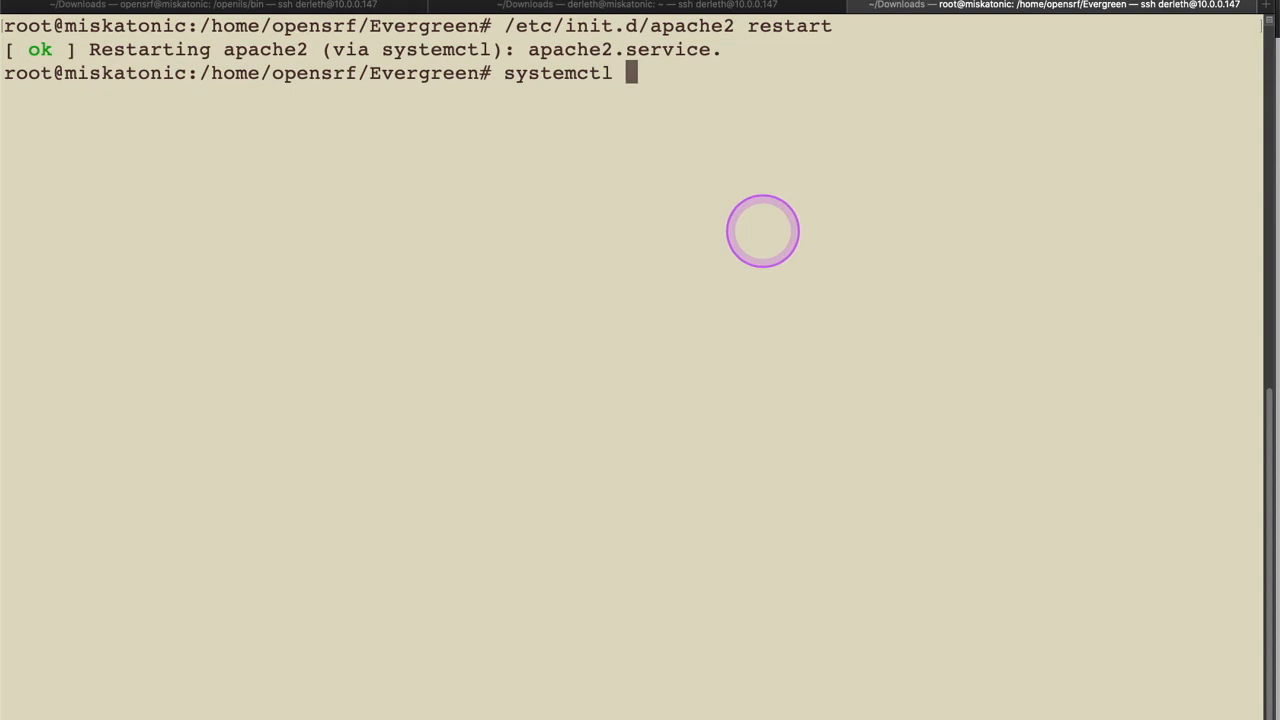
pyautogui.write('osrf')
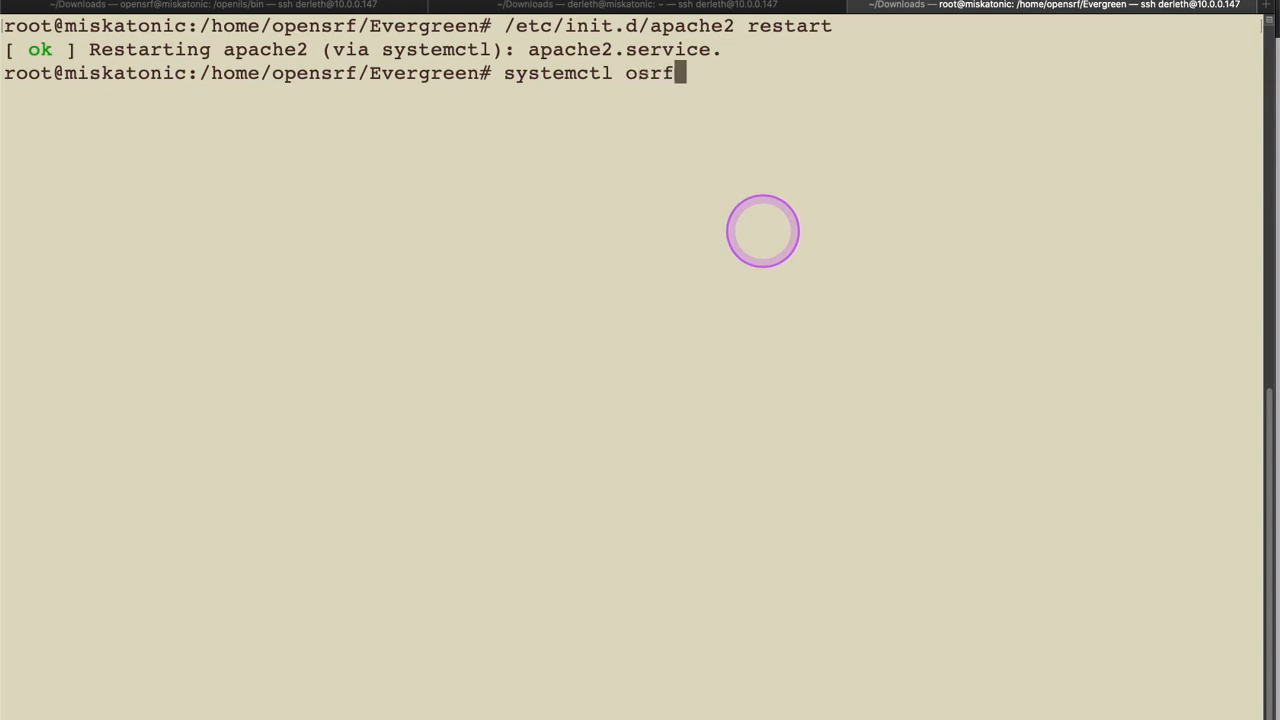
pyautogui.write('_')
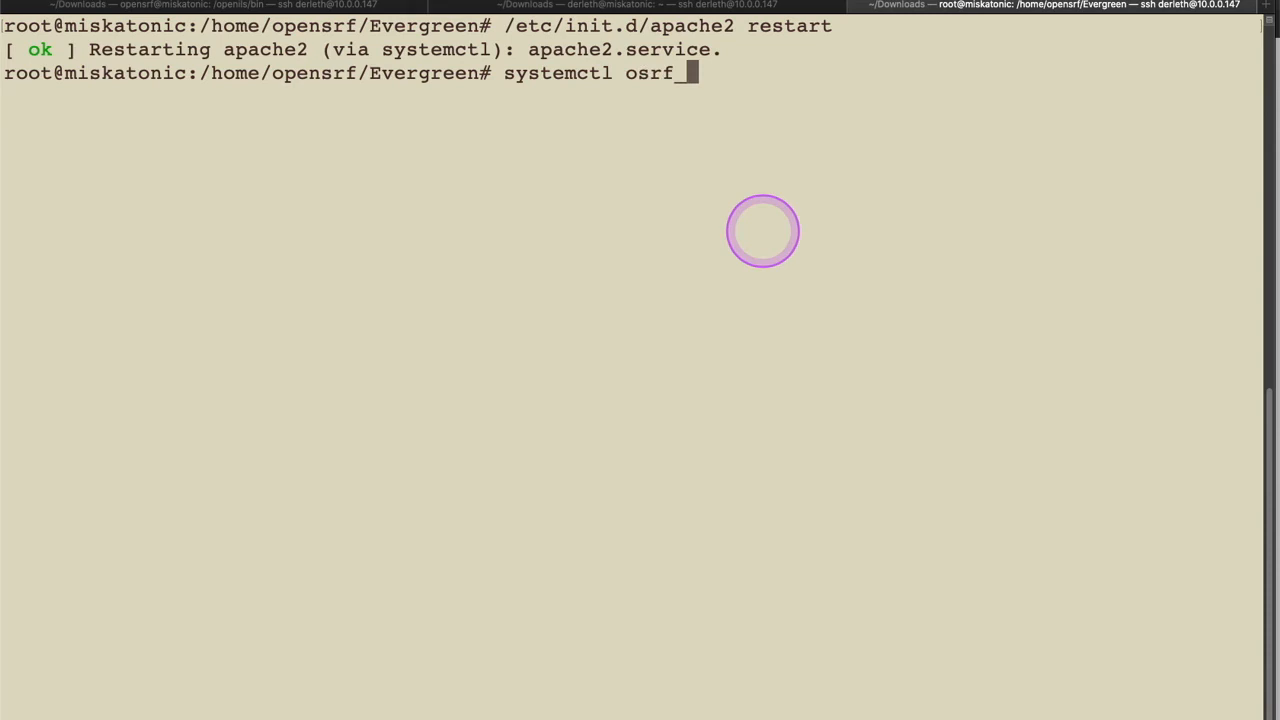
pyautogui.press('BackSpace')
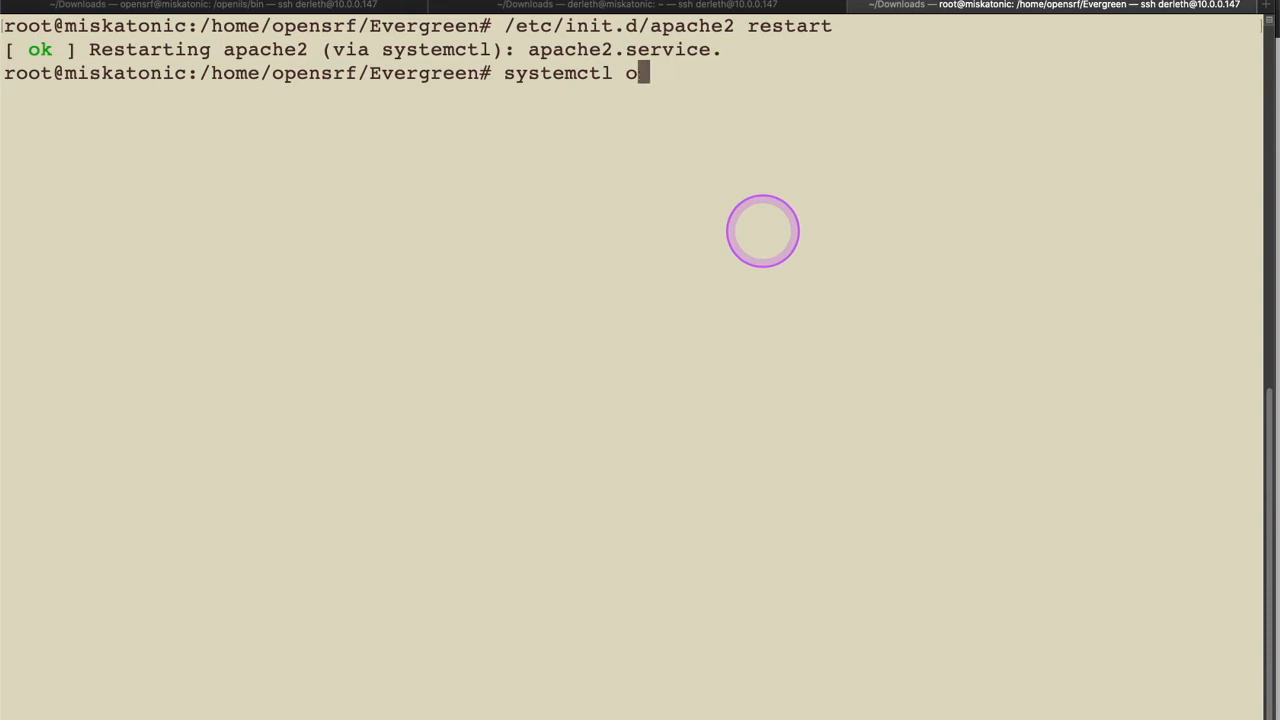
pyautogui.write('websocket')
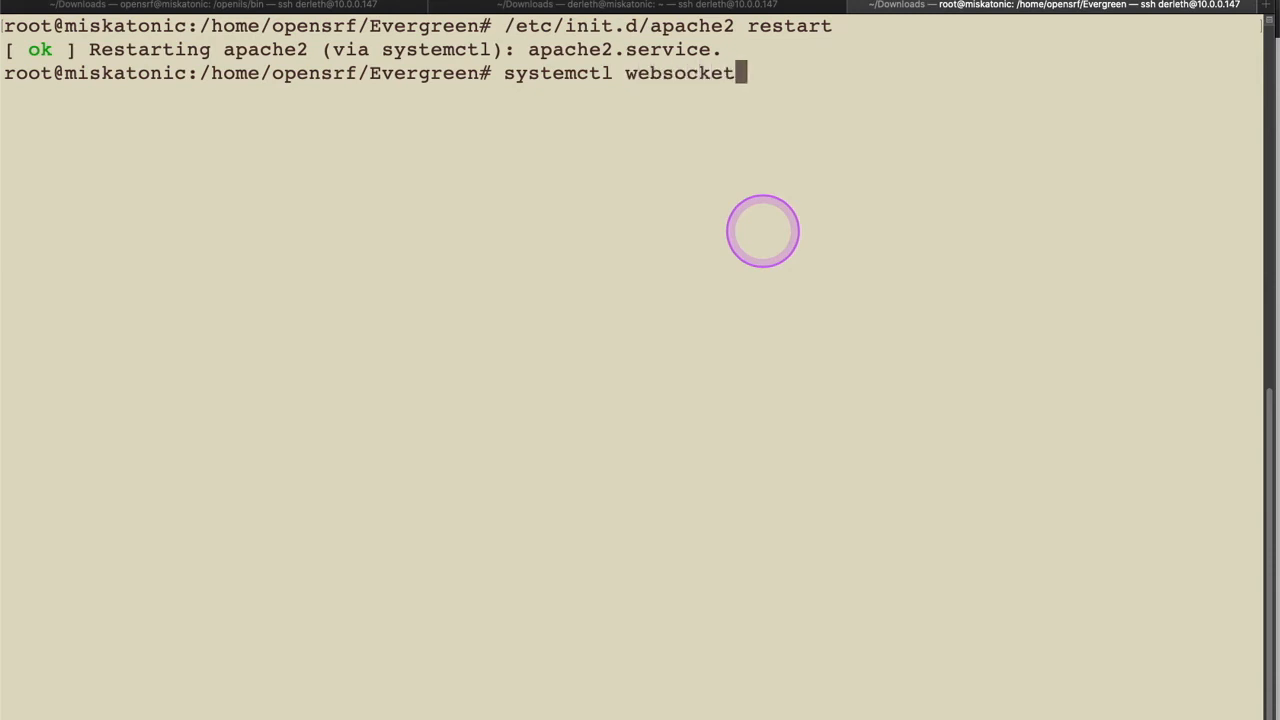
pyautogui.write('d')
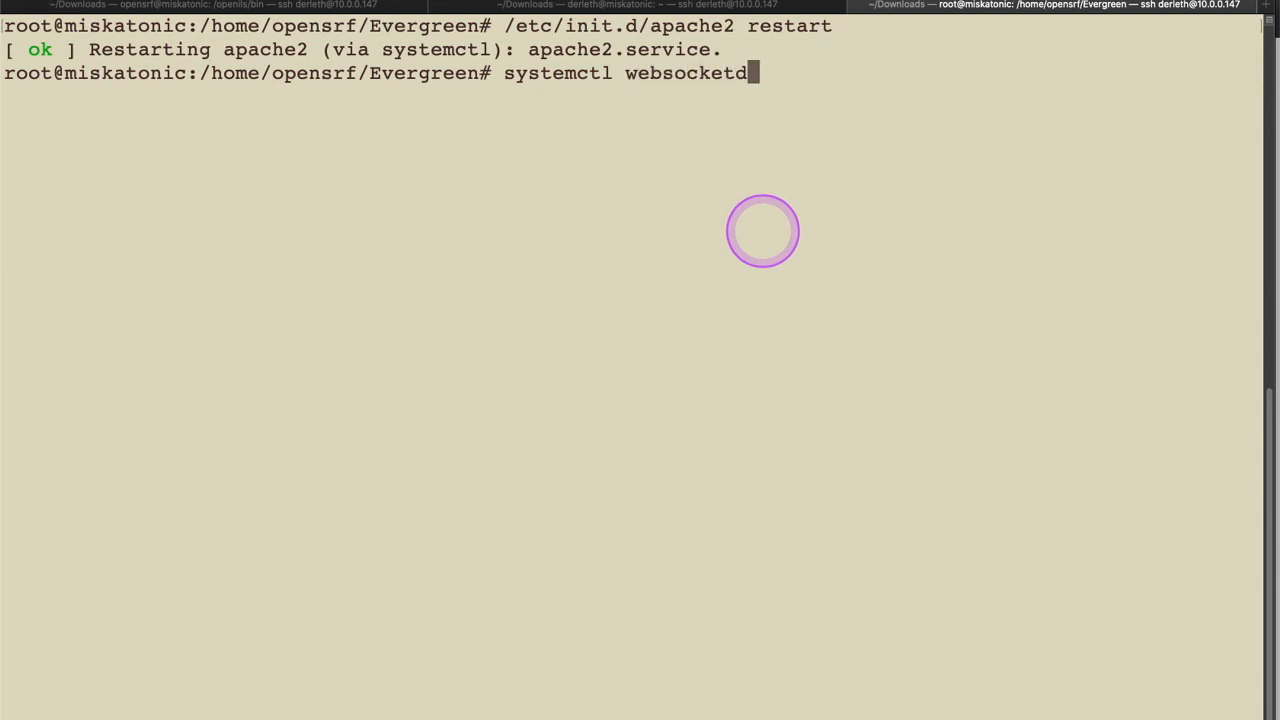
pyautogui.write('_osrf')
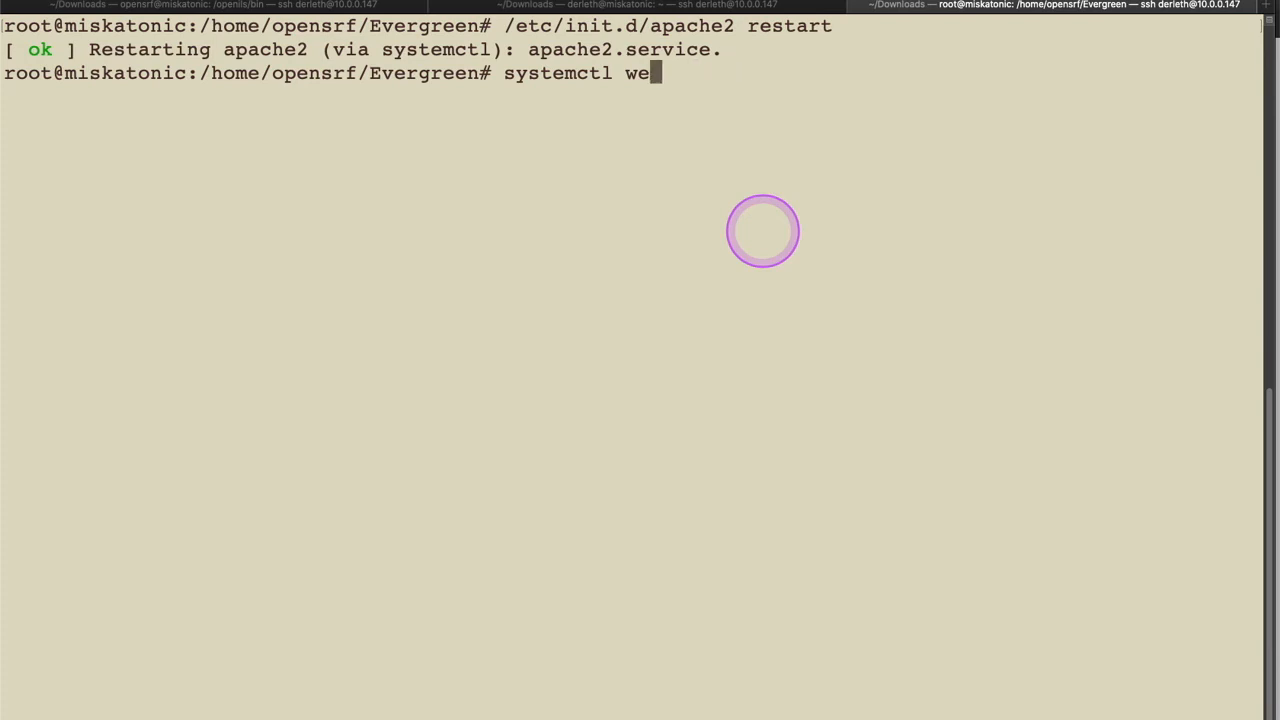
pyautogui.write('restart w')
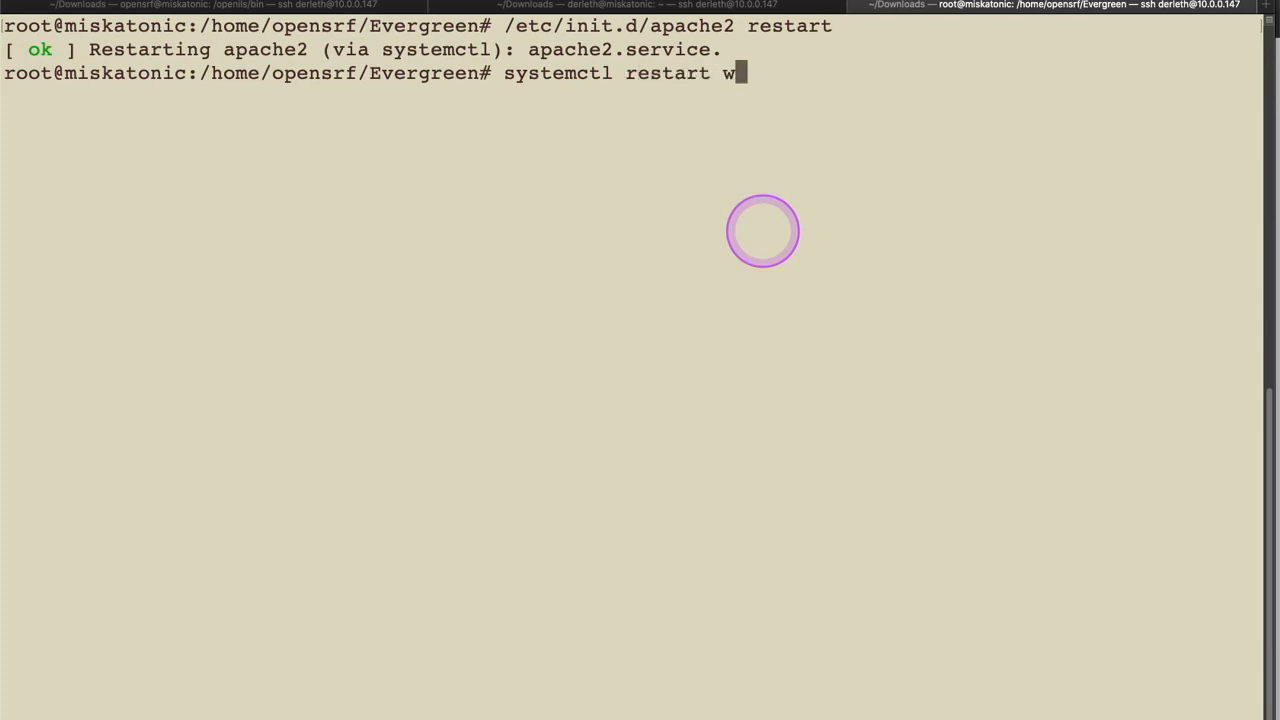
pyautogui.write('ebsocketd_osrf')
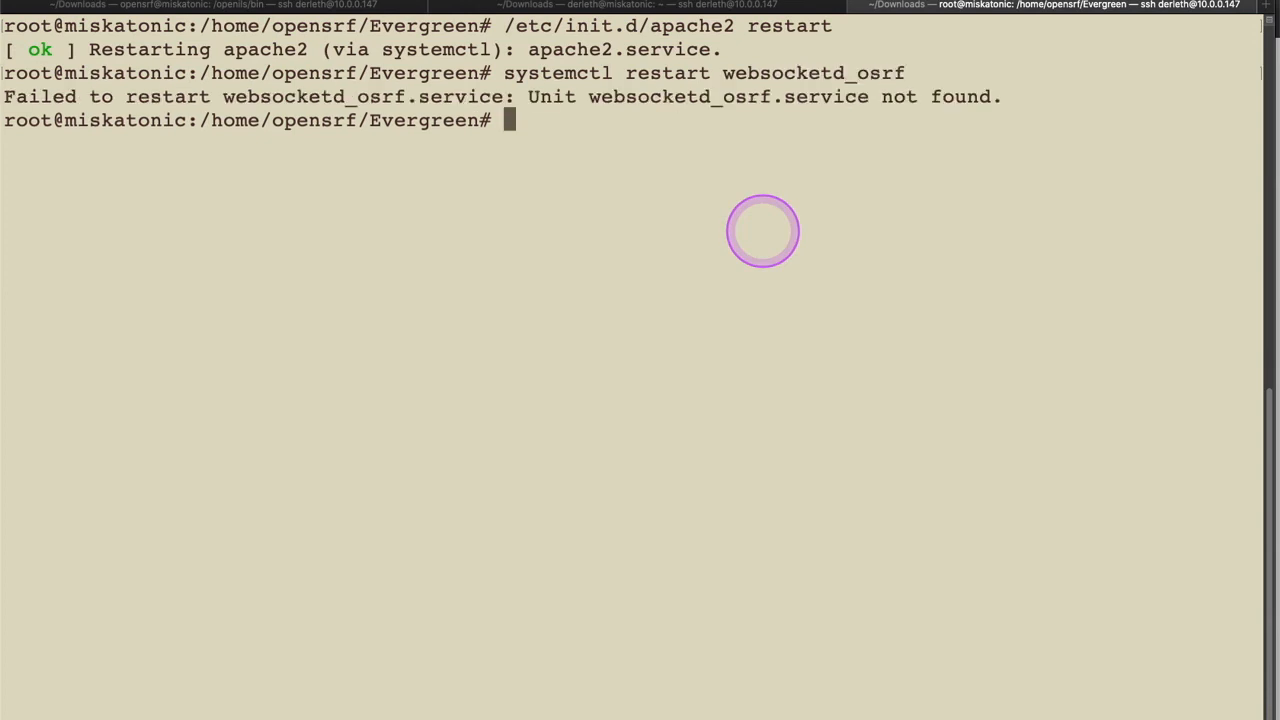
# - Check startup.sh in /home for the exact name, then run systemctl restart websocketd-osrf
pyautogui.write('cat st')
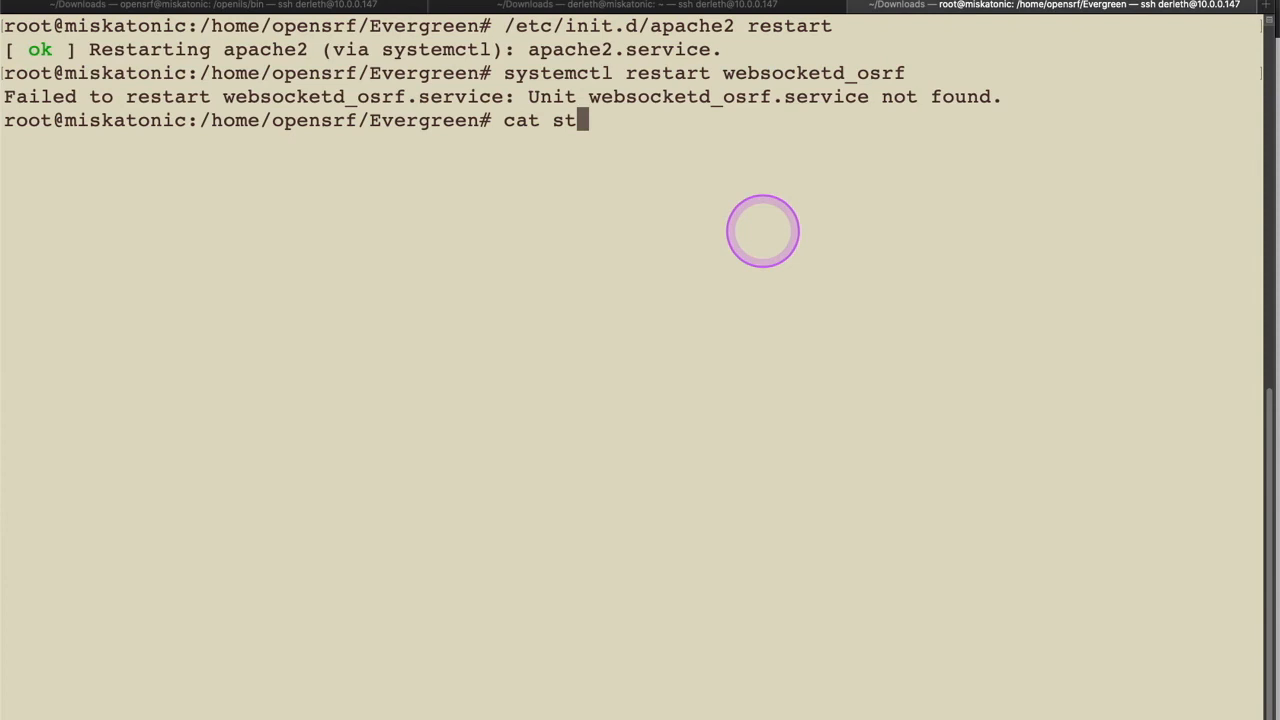
pyautogui.write('artup')
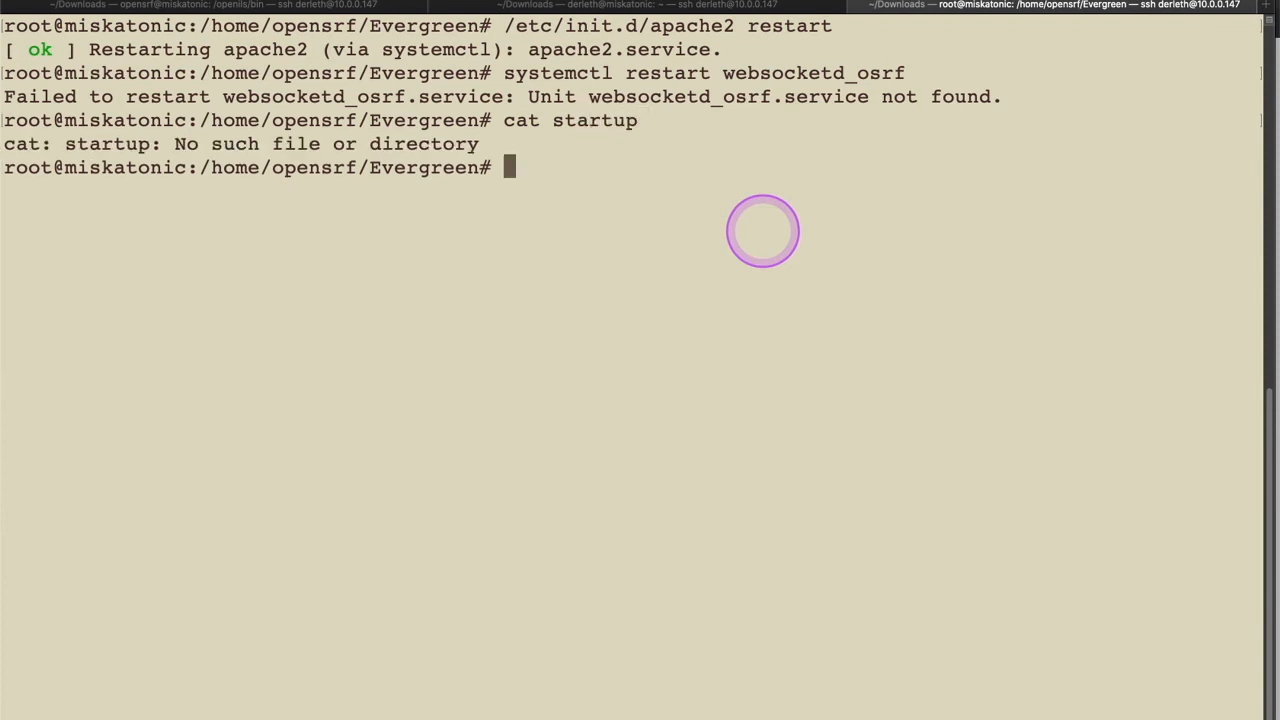
pyautogui.write('cd /home/derleth')
pyautogui.write('cat startup.sh')
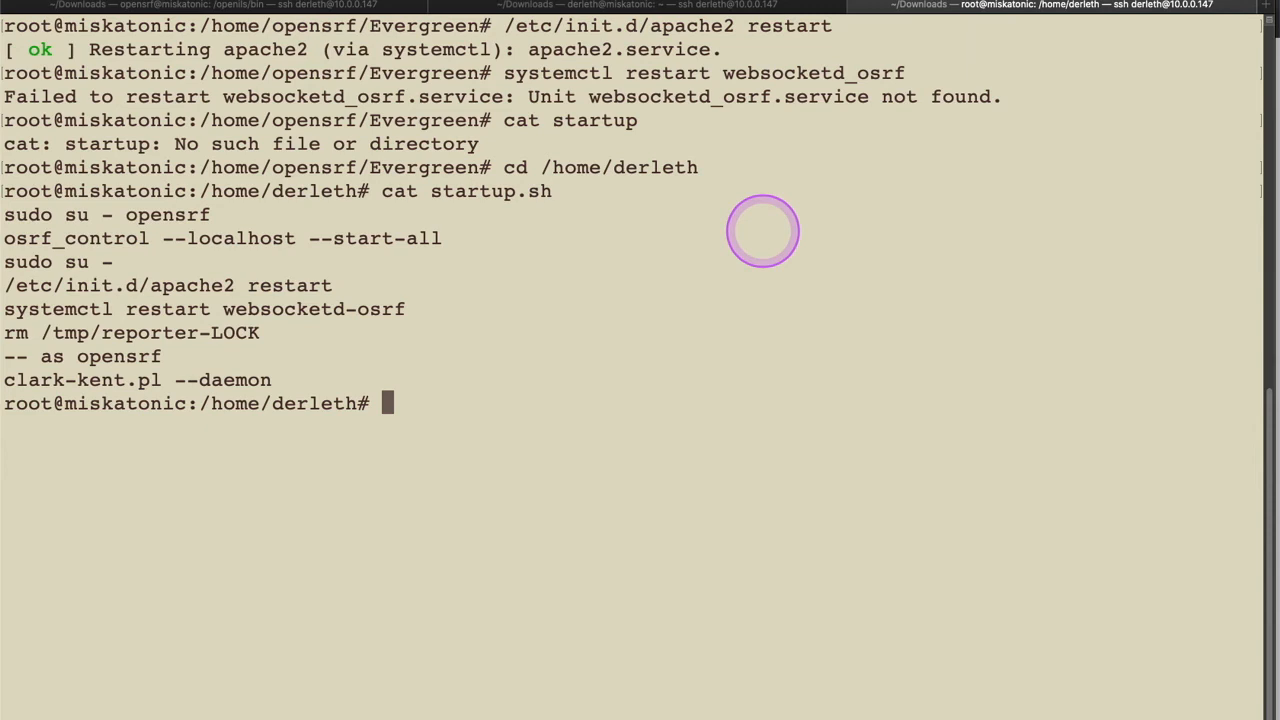
pyautogui.write('s')
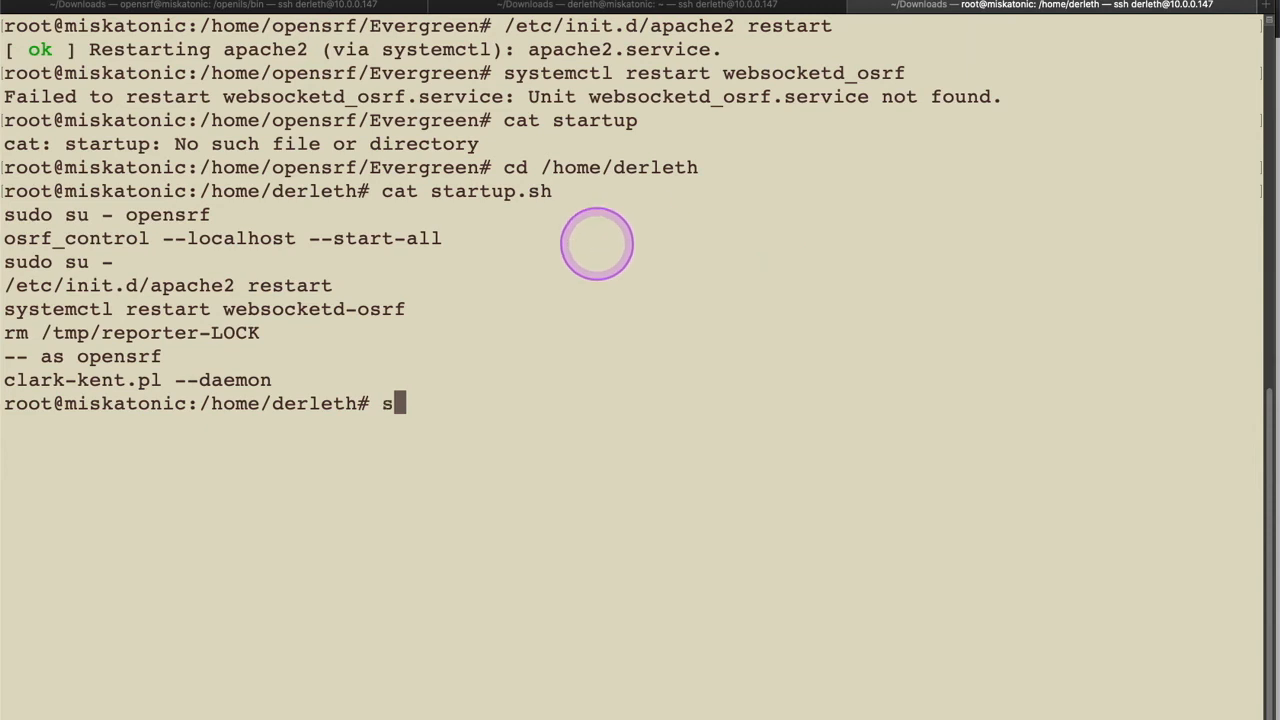
pyautogui.write('ystemctl restart websoc')
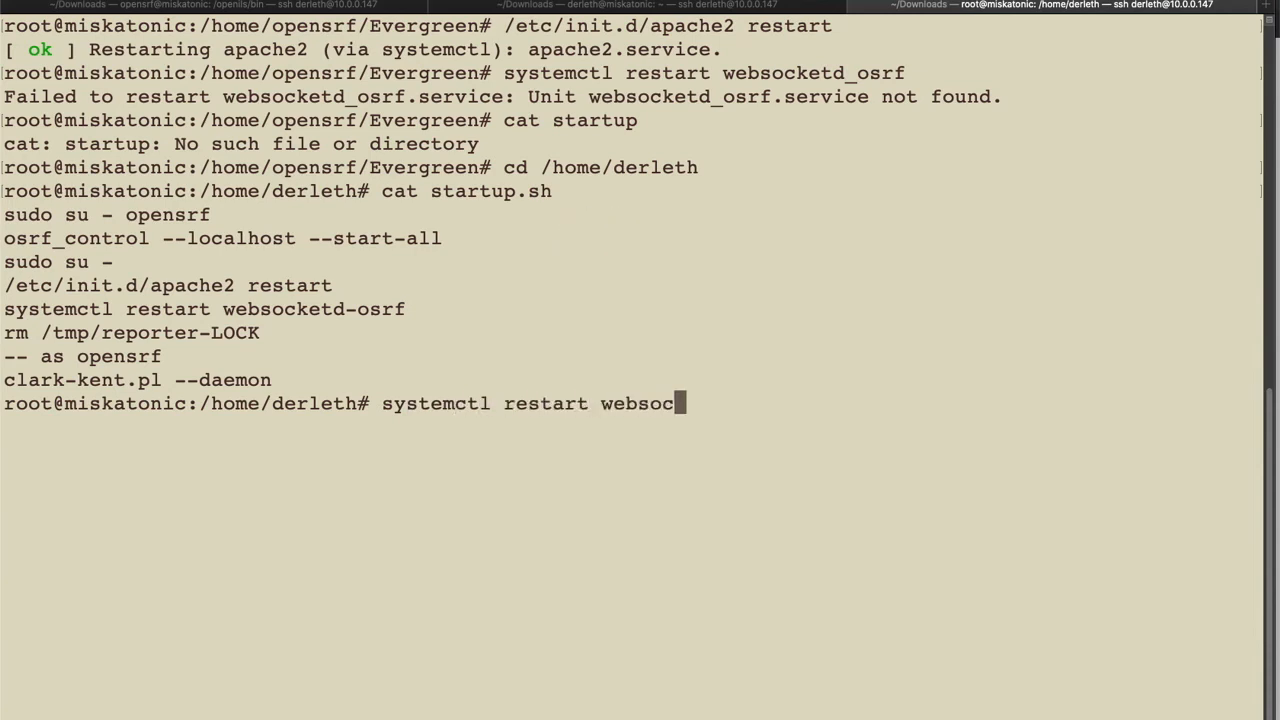
pyautogui.write('ketd-osrf')
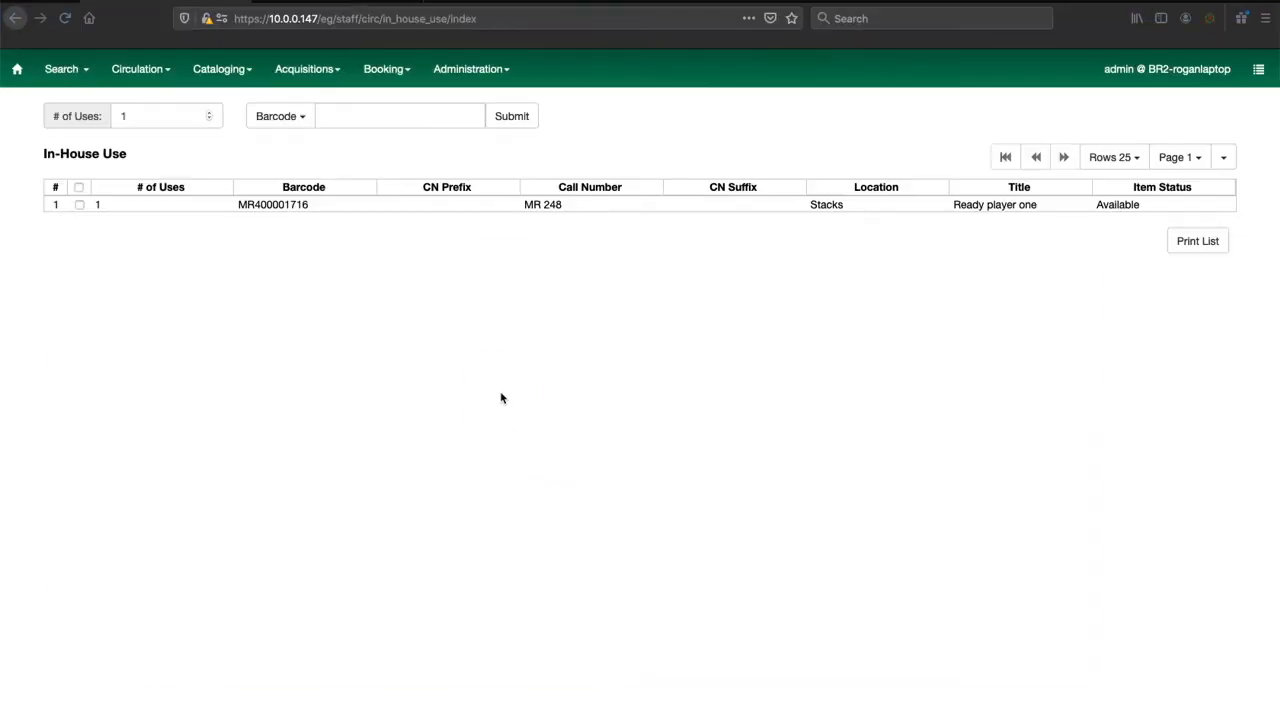
# - Record an in-house use for copy MR410001716 taken from the Ready player one catalog record
pyautogui.click(360, 116)
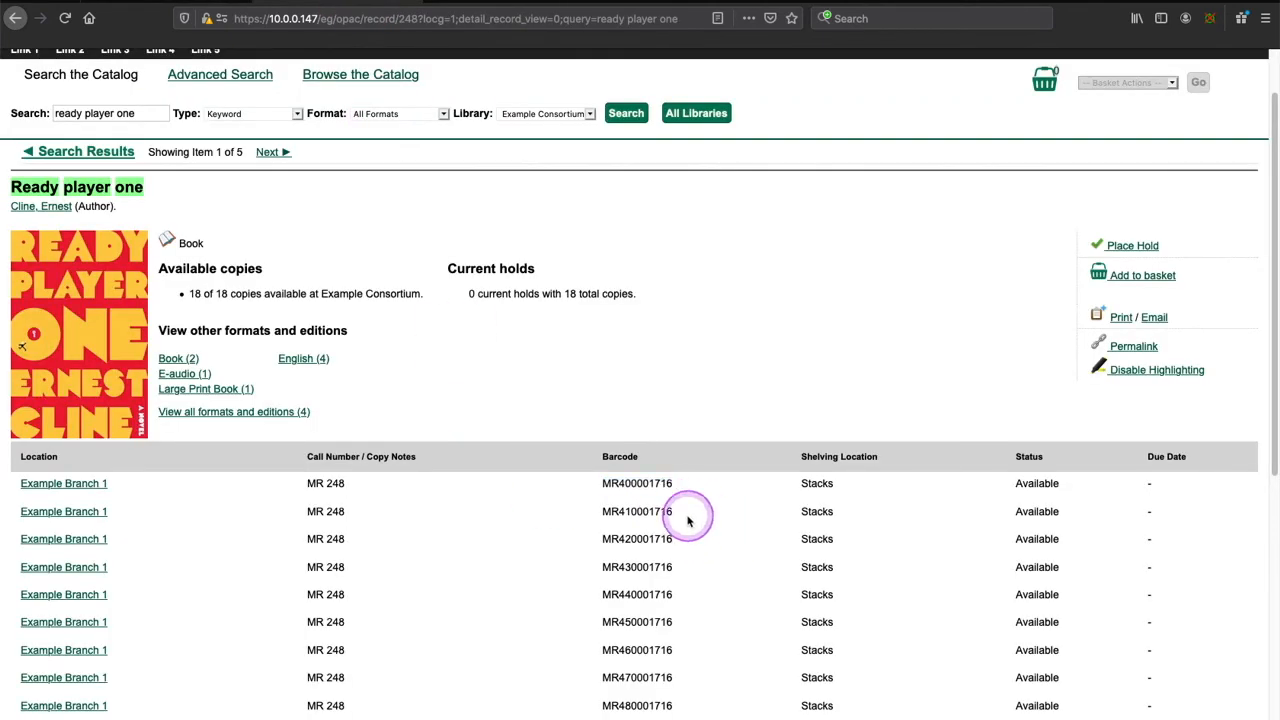
pyautogui.doubleClick(636, 512)
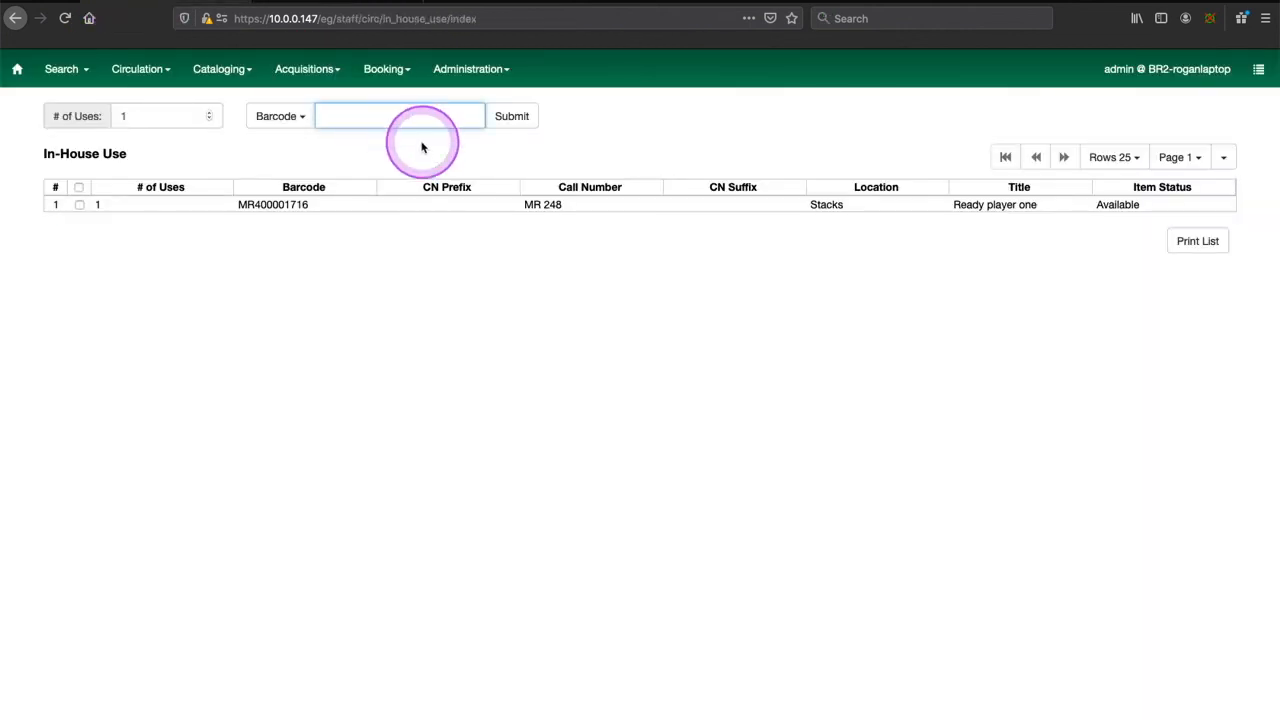
pyautogui.write('MR410001716')
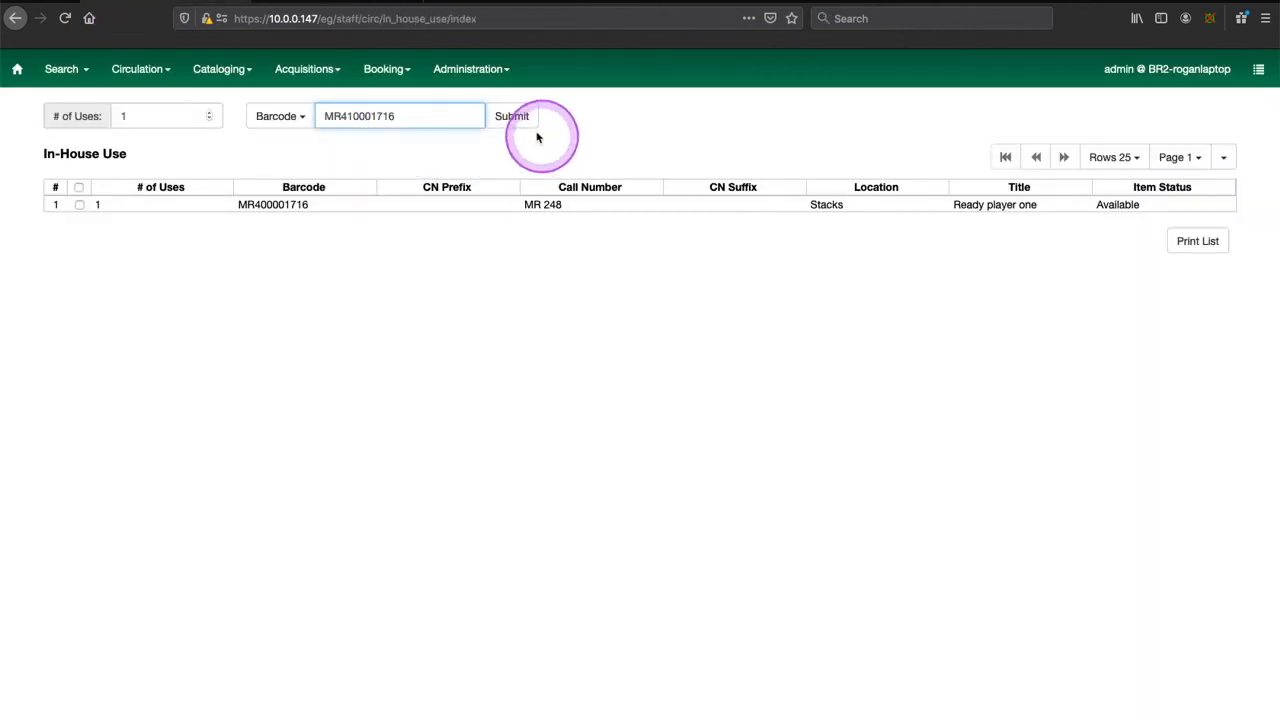
pyautogui.click(512, 114)
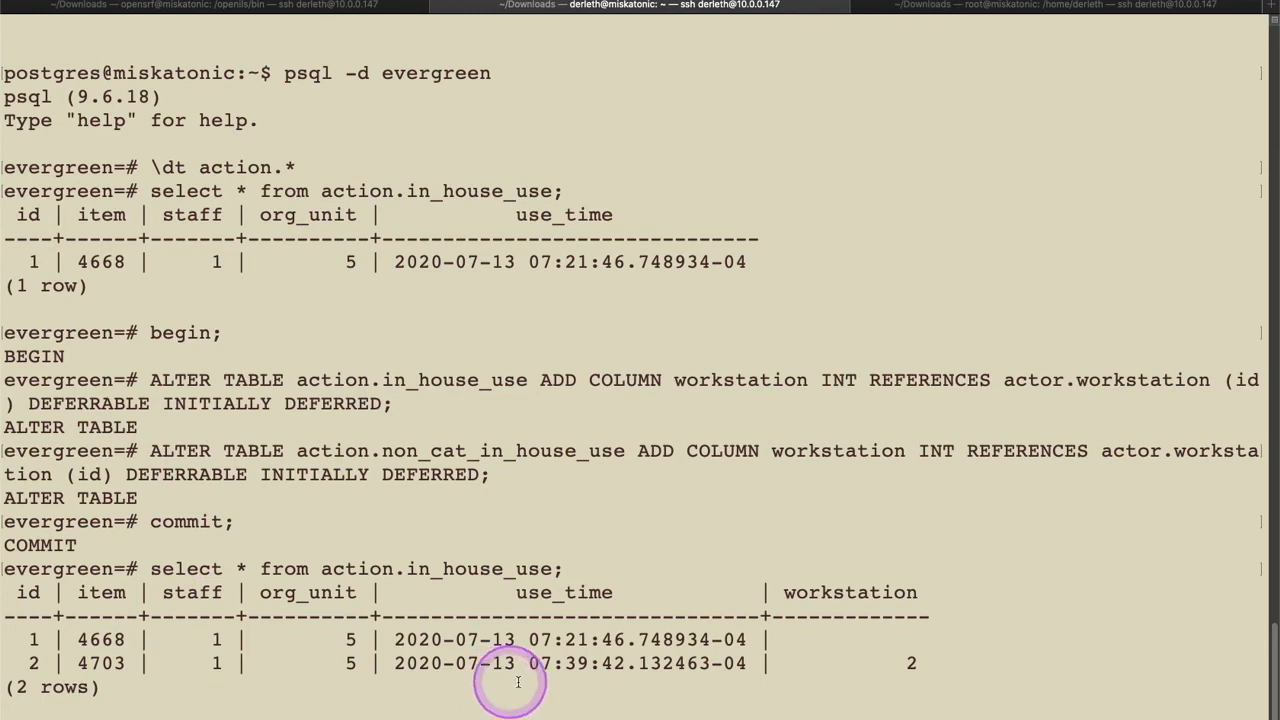
pyautogui.moveTo(888, 514)
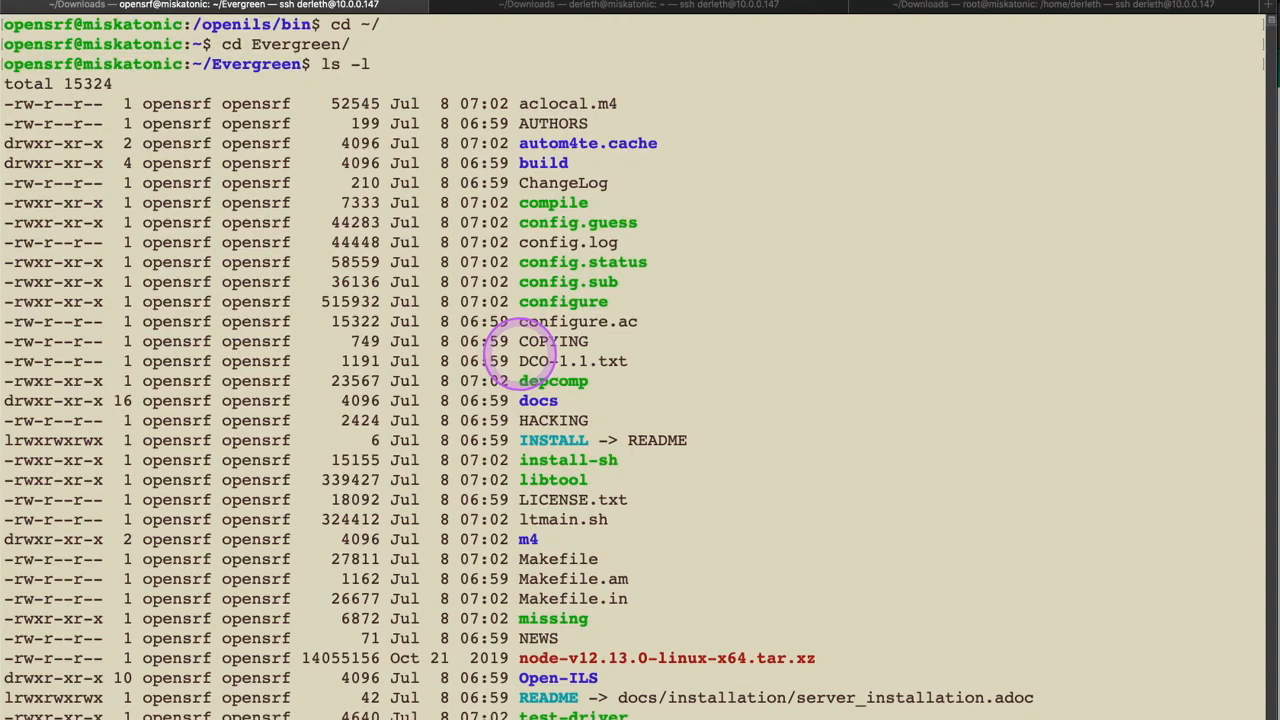
# - Commit "works great for me" with --signoff and push branch lp1248734_in_house_use to the working repo
pyautogui.write('git status')
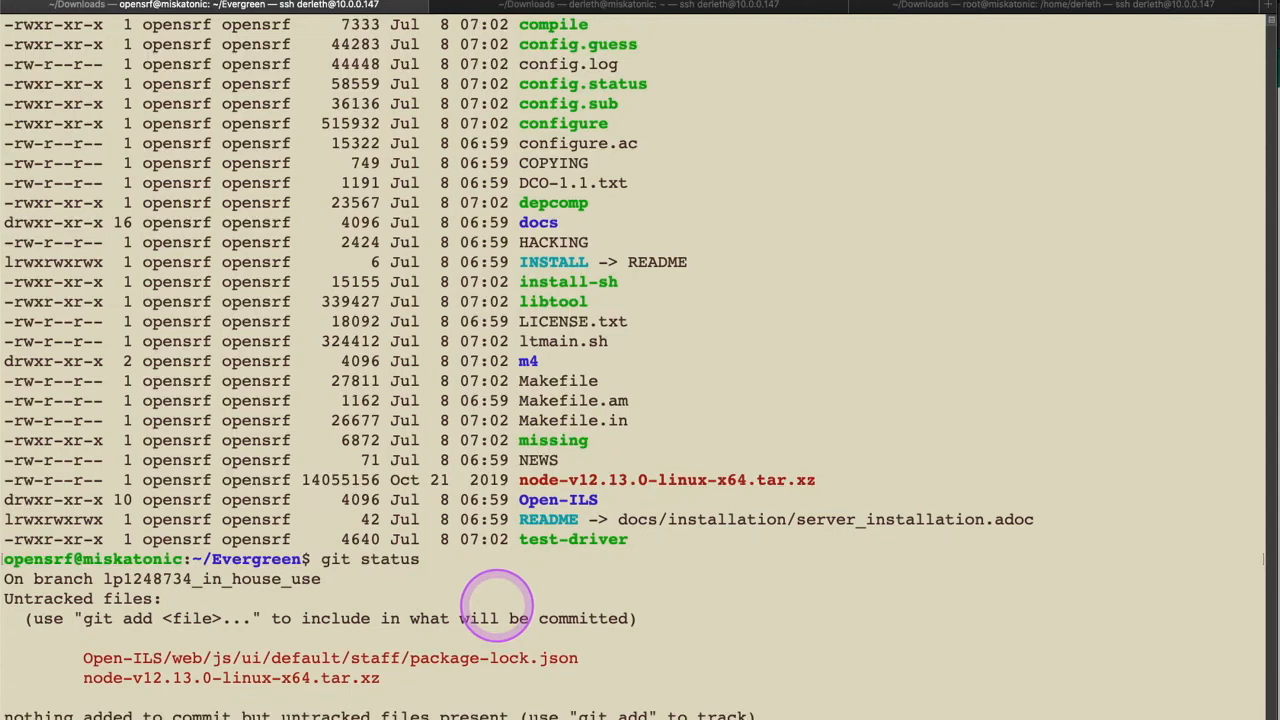
pyautogui.write('git commit -am "works great for me" --signoff')
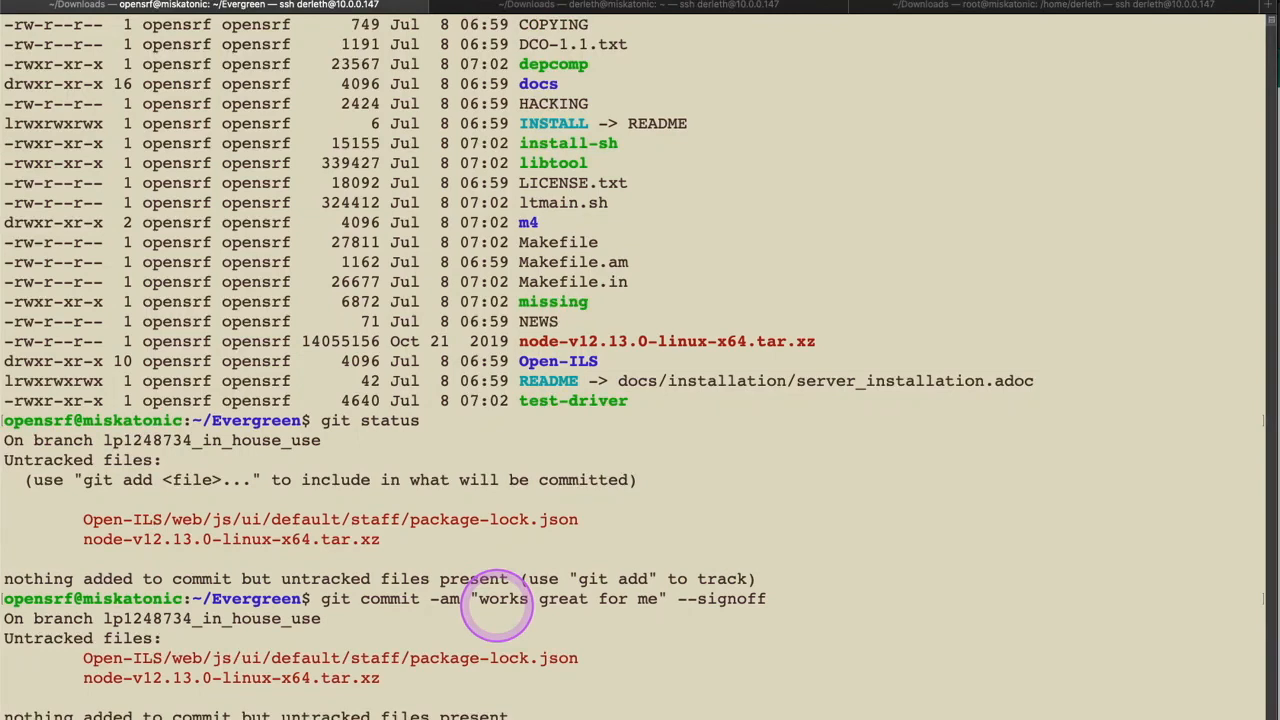
pyautogui.moveTo(500, 704)
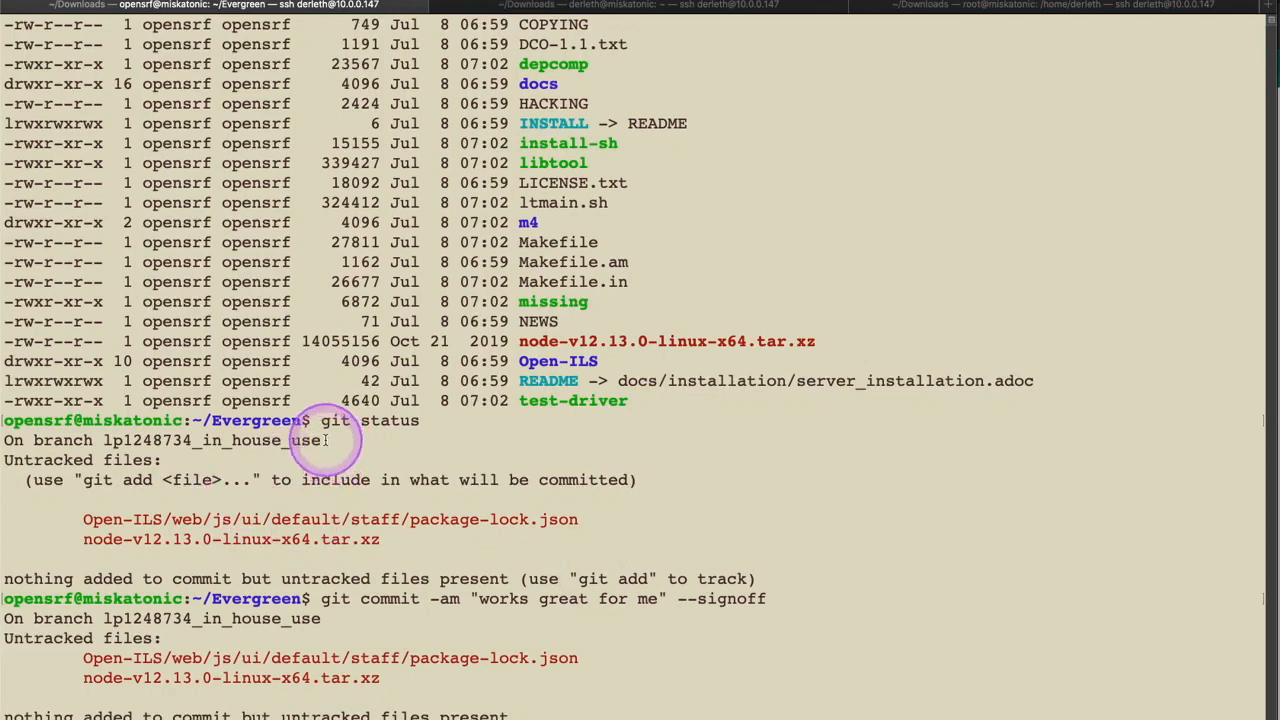
pyautogui.doubleClick(200, 440)
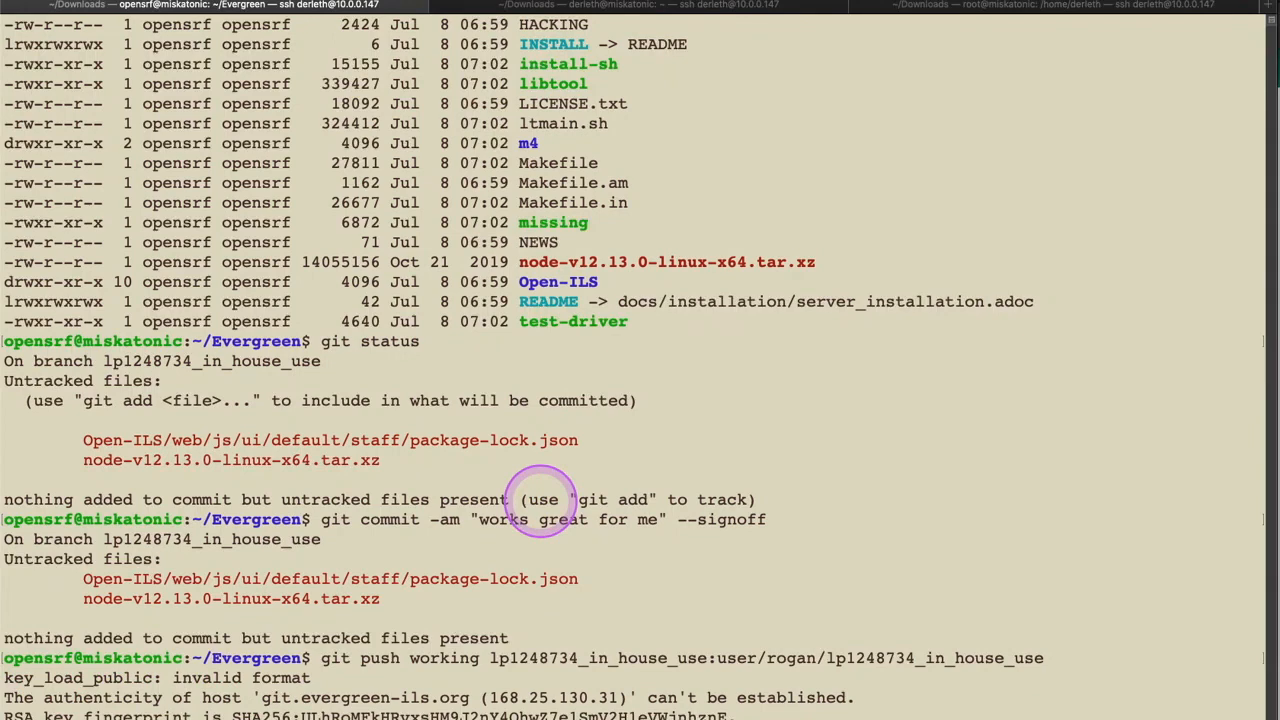
pyautogui.scroll(-3)
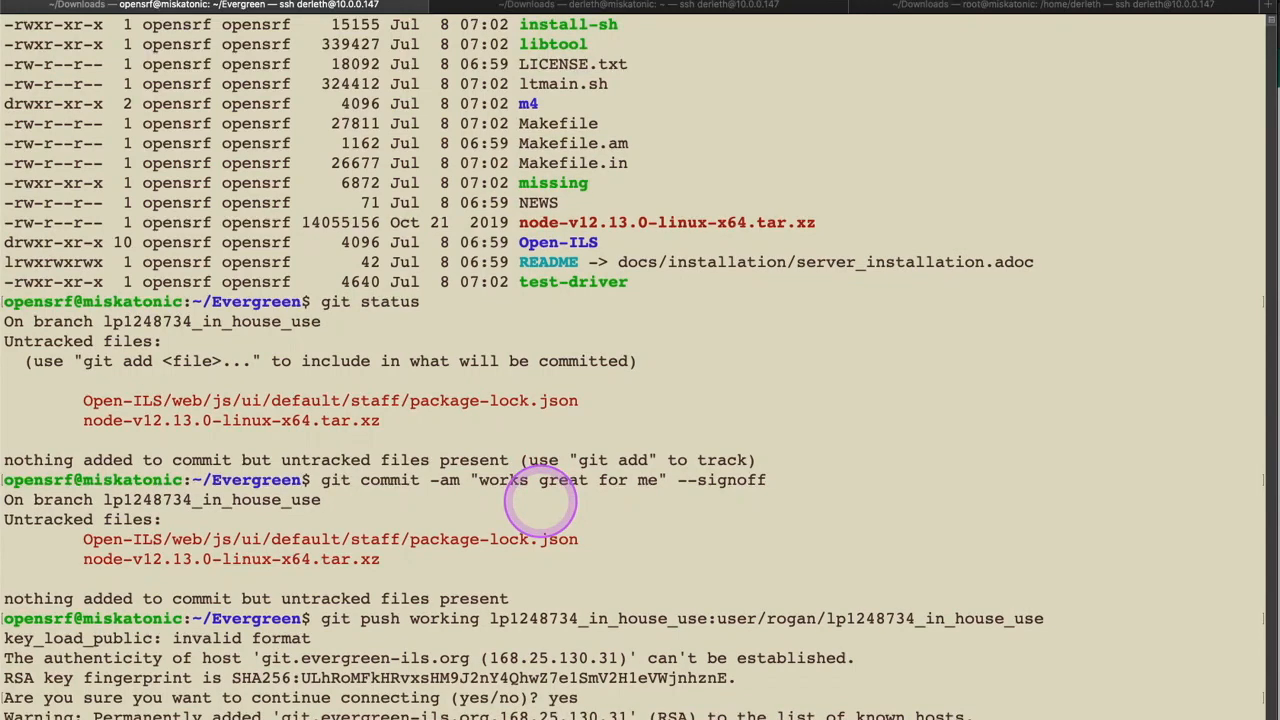
pyautogui.scroll(-3)
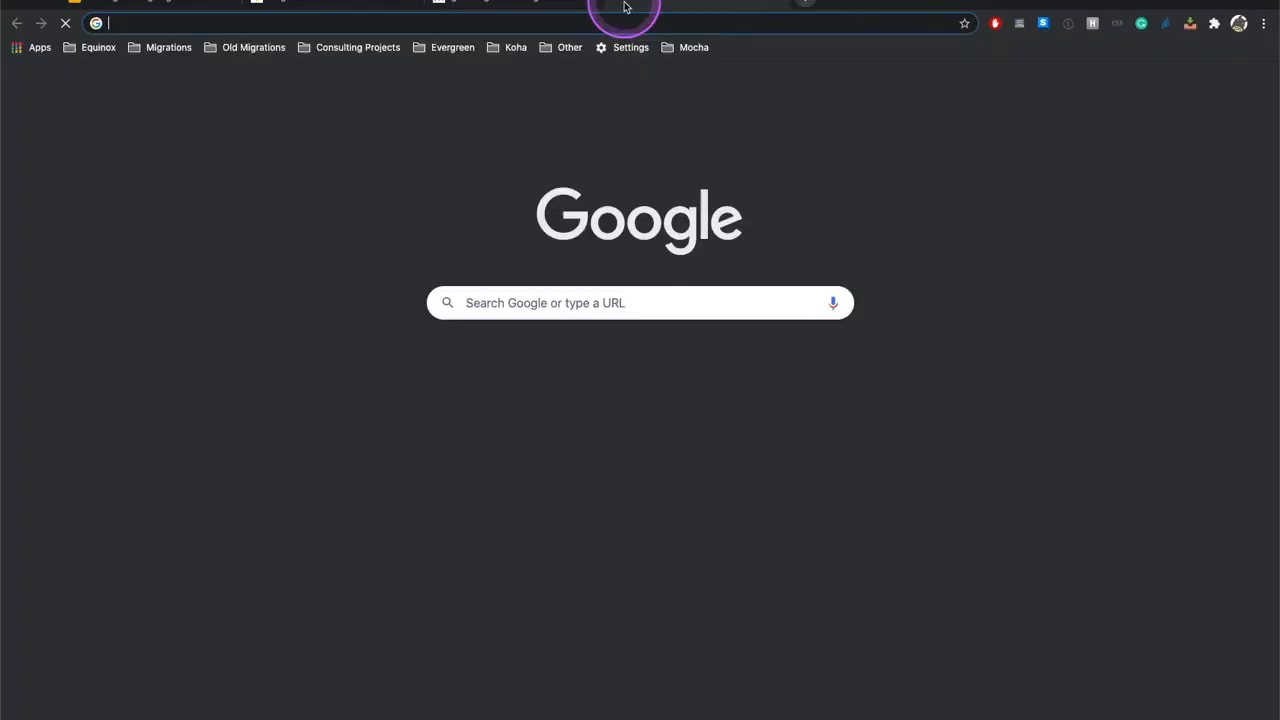
# - Find git.evergreen-ils.org via Google, list all projects and open working/Evergreen.git
pyautogui.write('git evergreen ils')
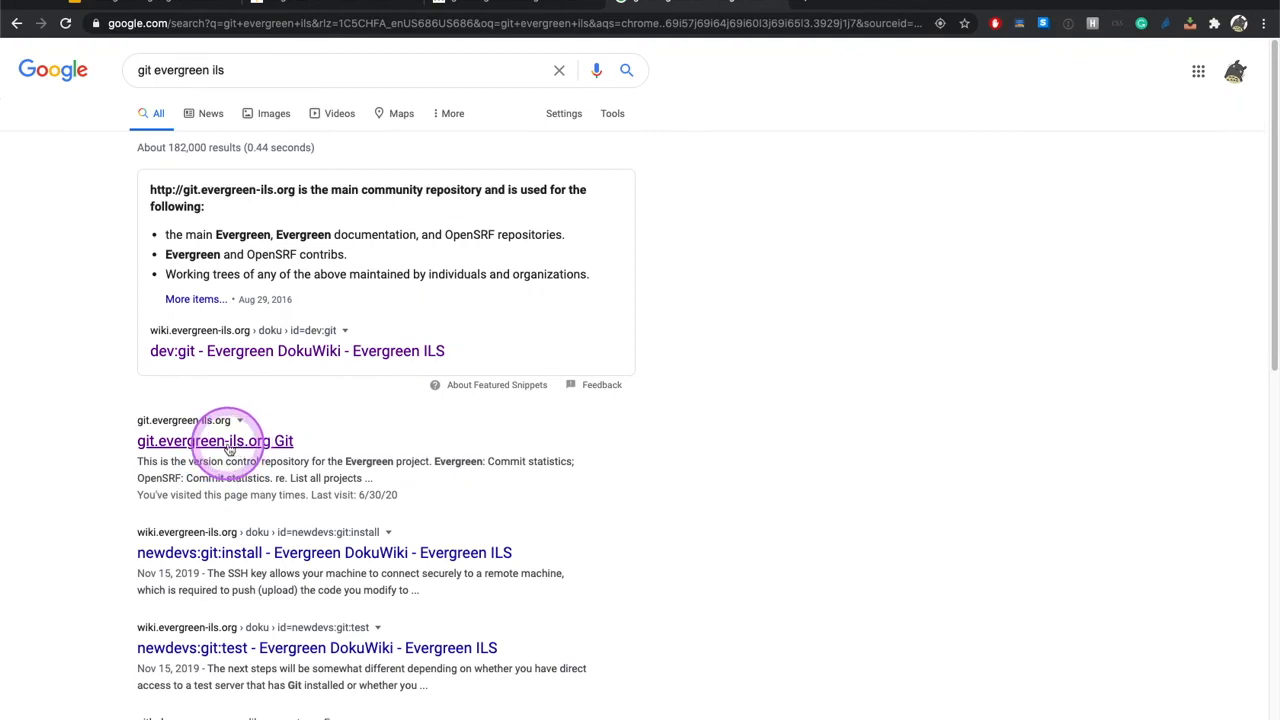
pyautogui.click(212, 440)
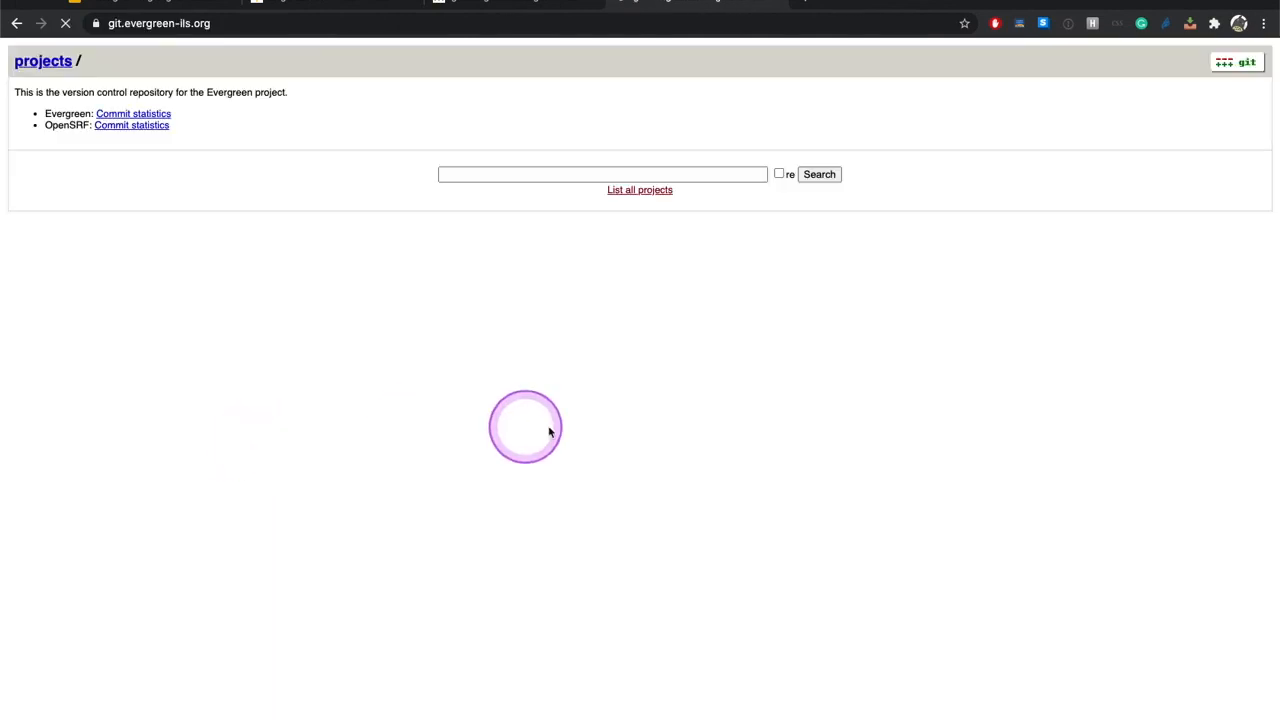
pyautogui.click(636, 188)
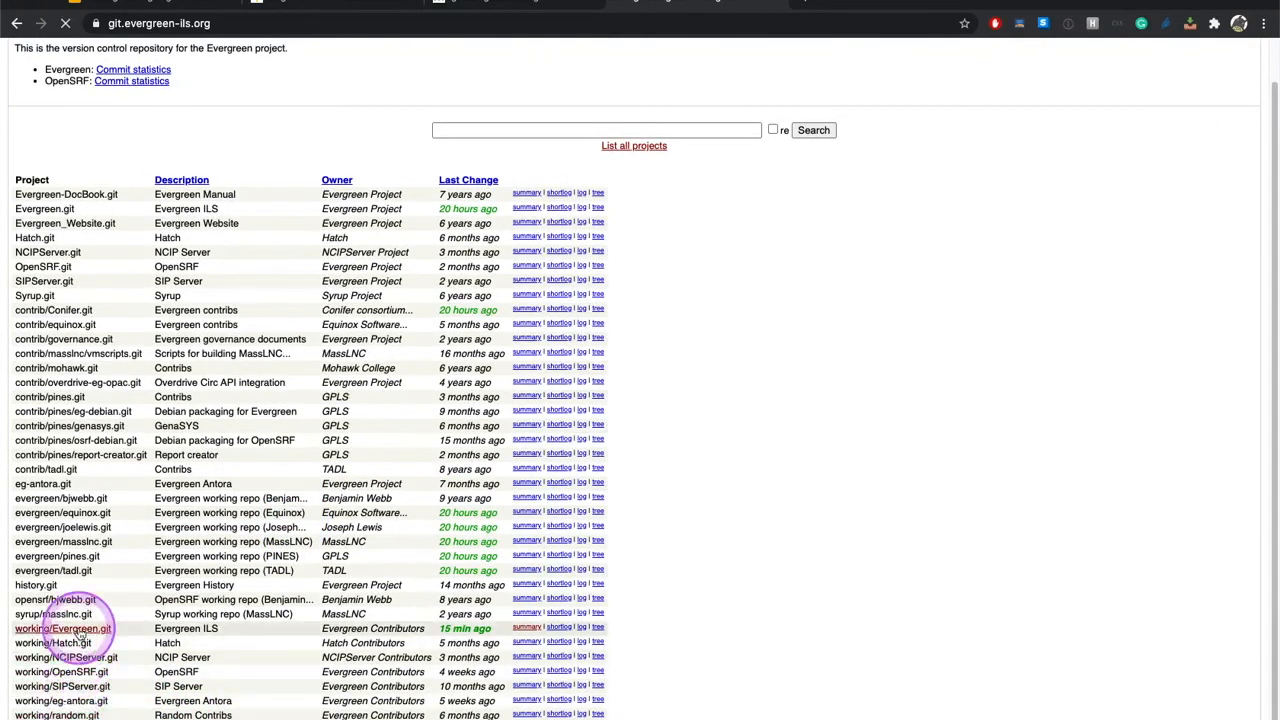
pyautogui.click(60, 628)
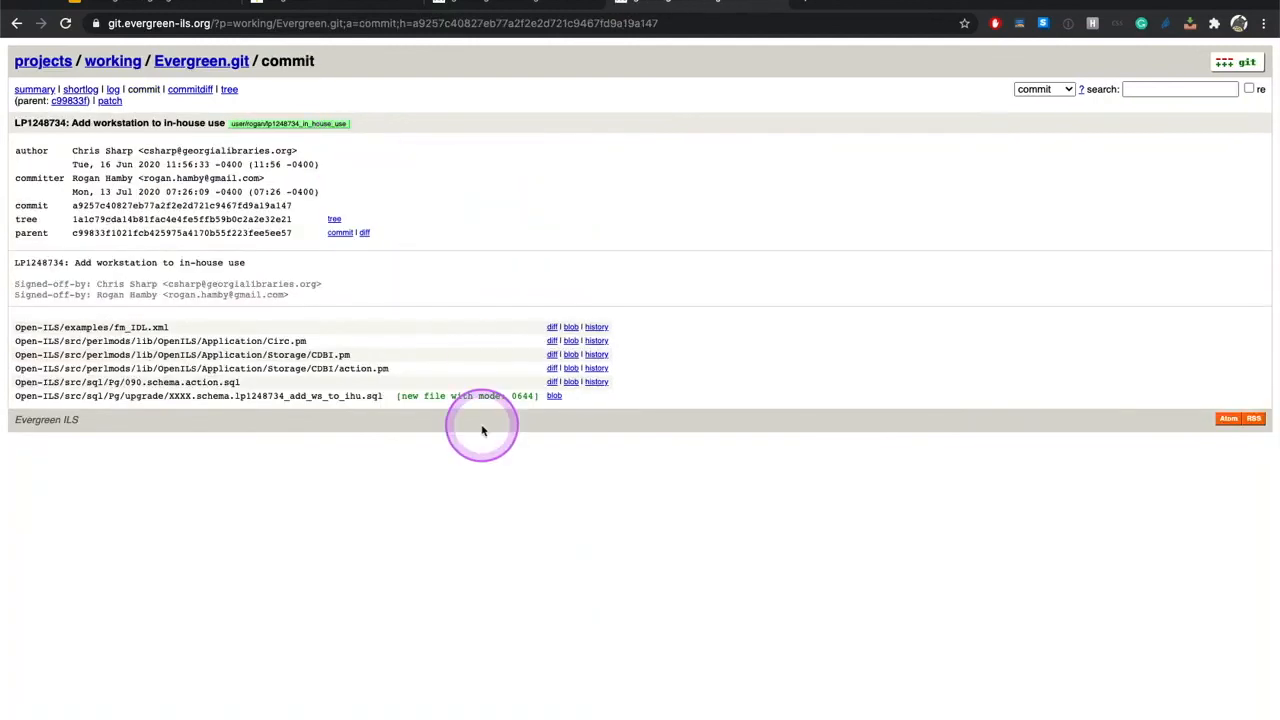
pyautogui.moveTo(68, 294)
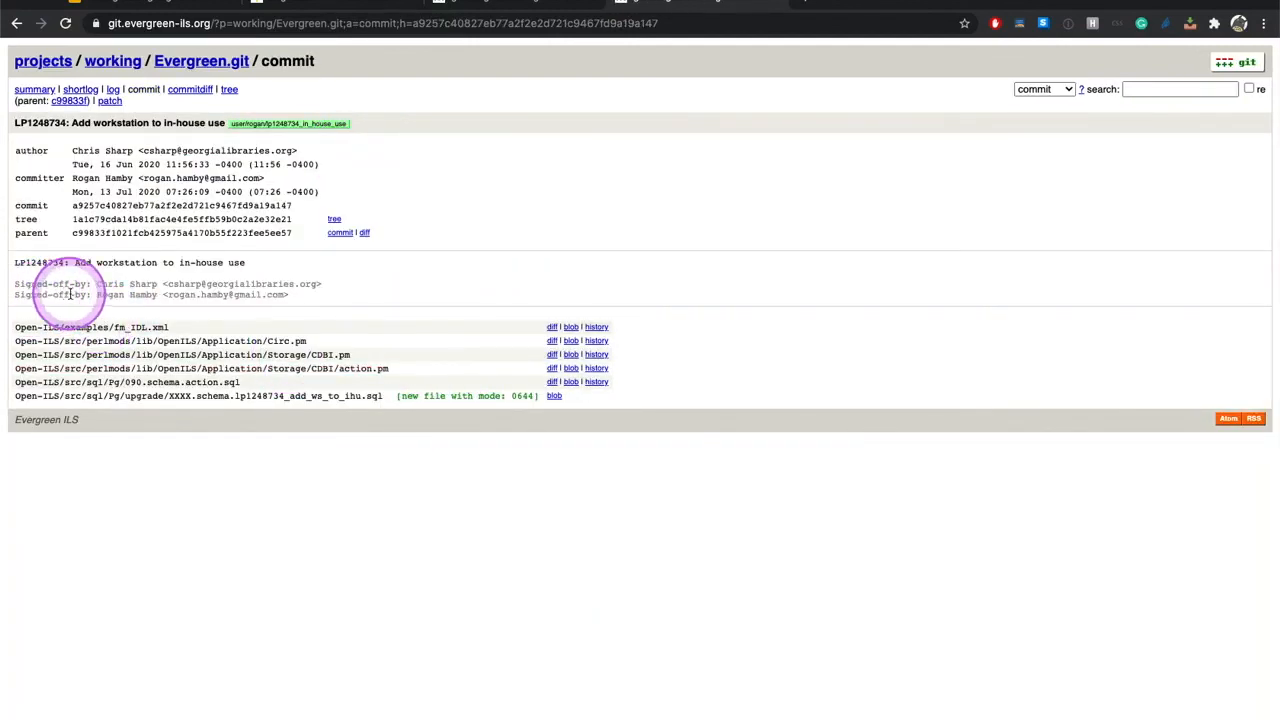
pyautogui.moveTo(292, 302)
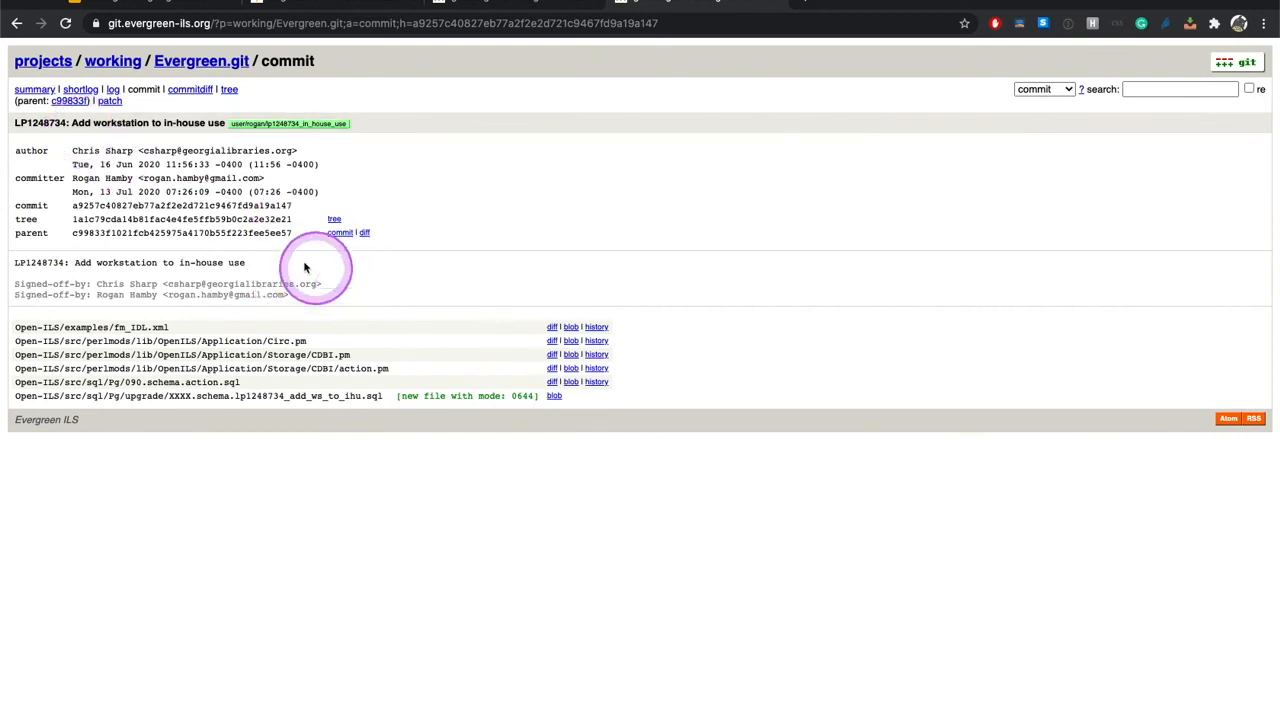
pyautogui.moveTo(376, 244)
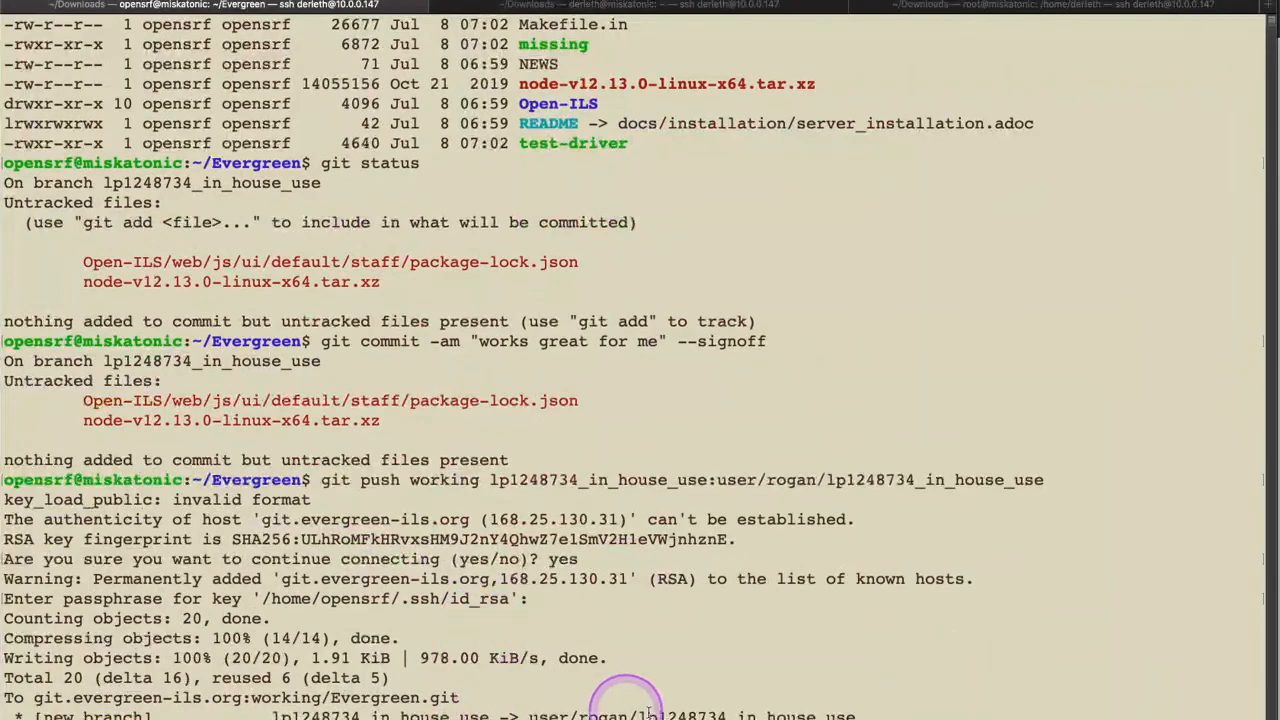
# - Select the pushed remote branch path in the git push output to copy it
pyautogui.moveTo(524, 716); pyautogui.dragTo(858, 716)
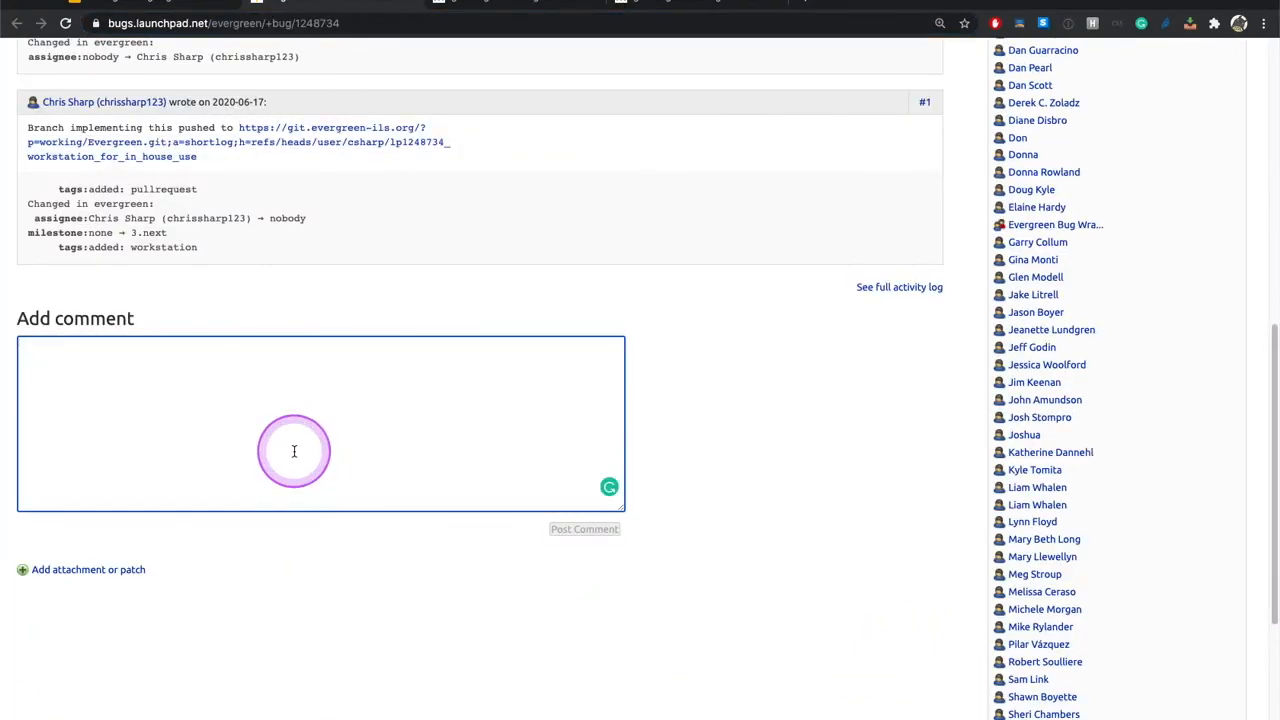
# - Post a bug comment saying it worked great and giving the branch the signoff was pushed to
pyautogui.write('Worked great for me, thanks Chris.')
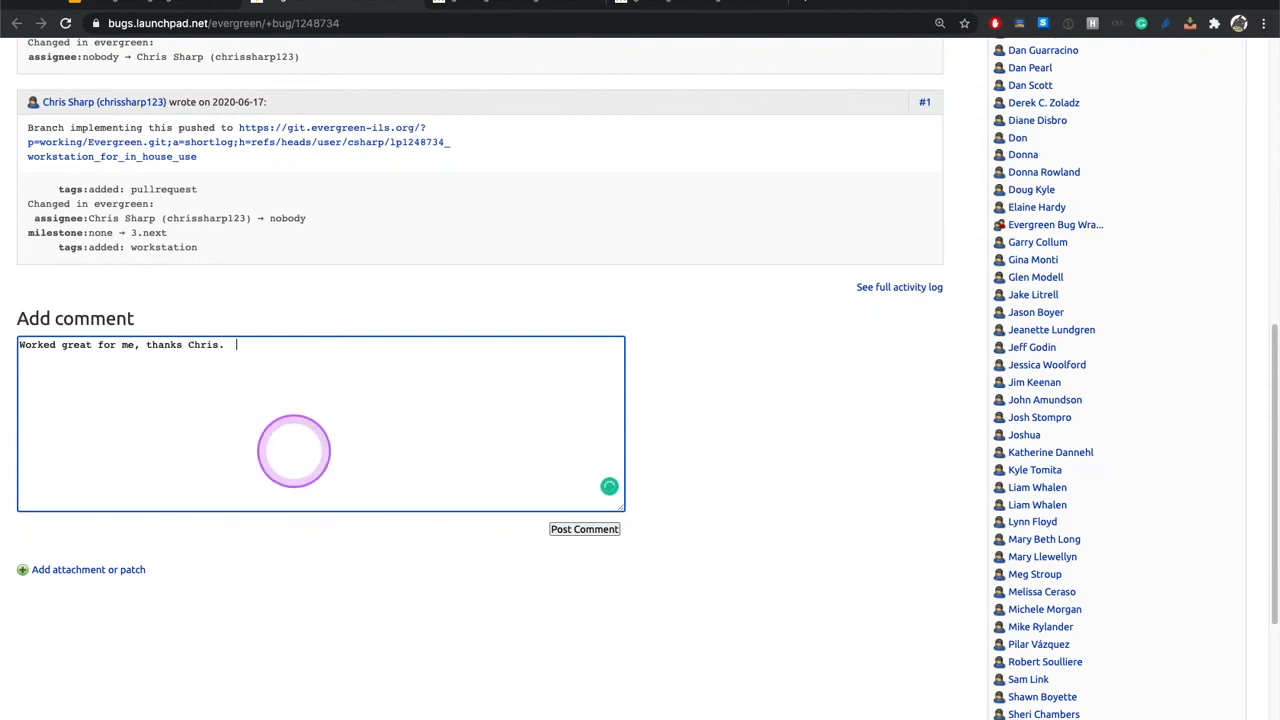
pyautogui.write('Signoff pushed to: user/rogan/lp1248734_in_house_use')
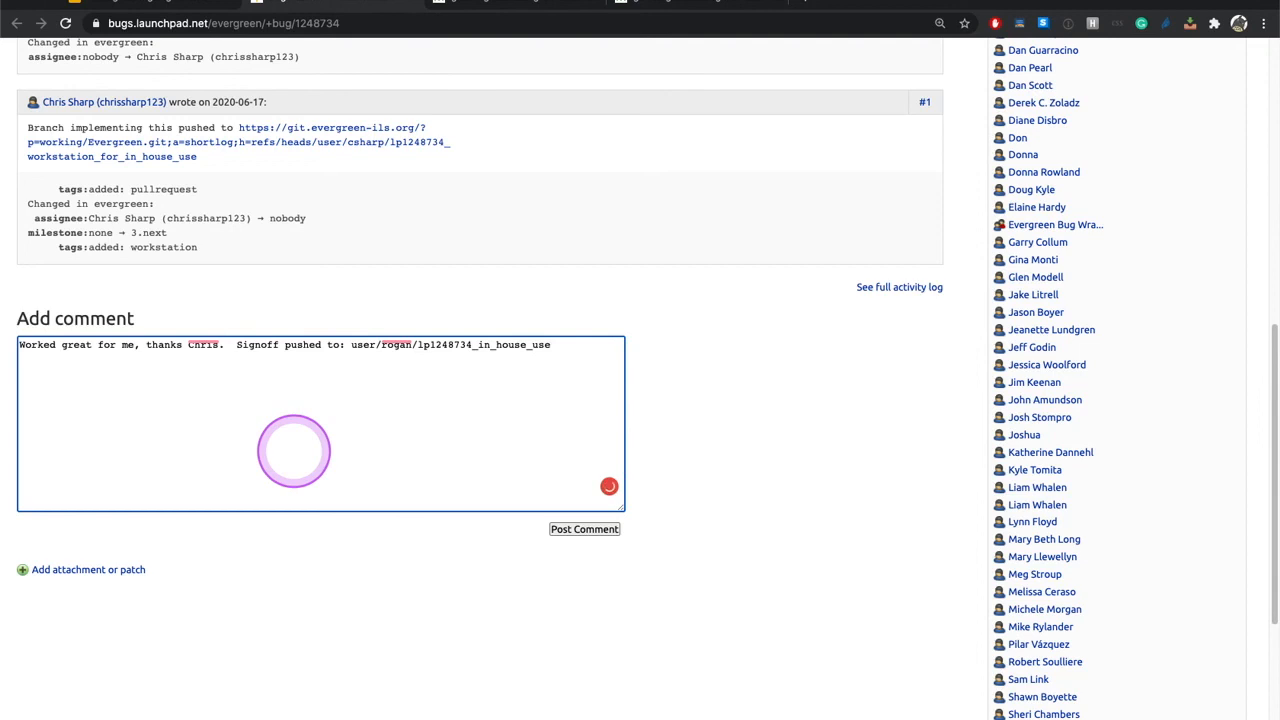
pyautogui.click(584, 528)
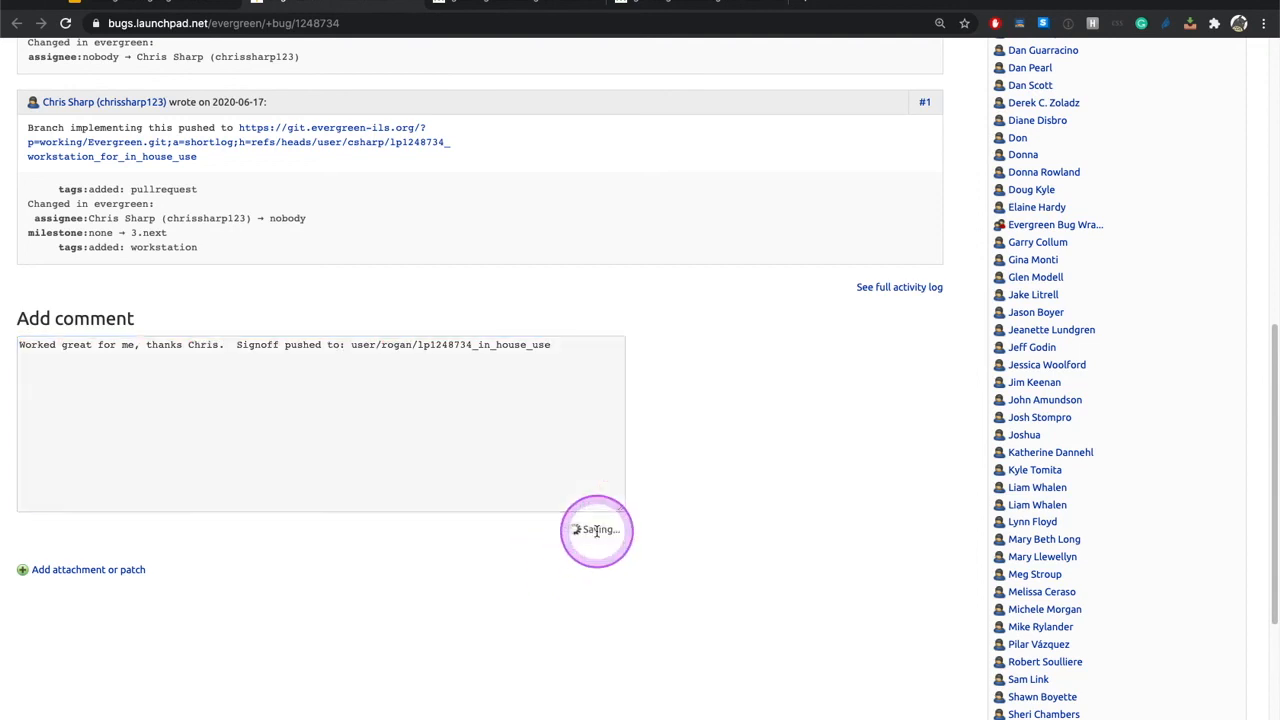
pyautogui.moveTo(544, 290)
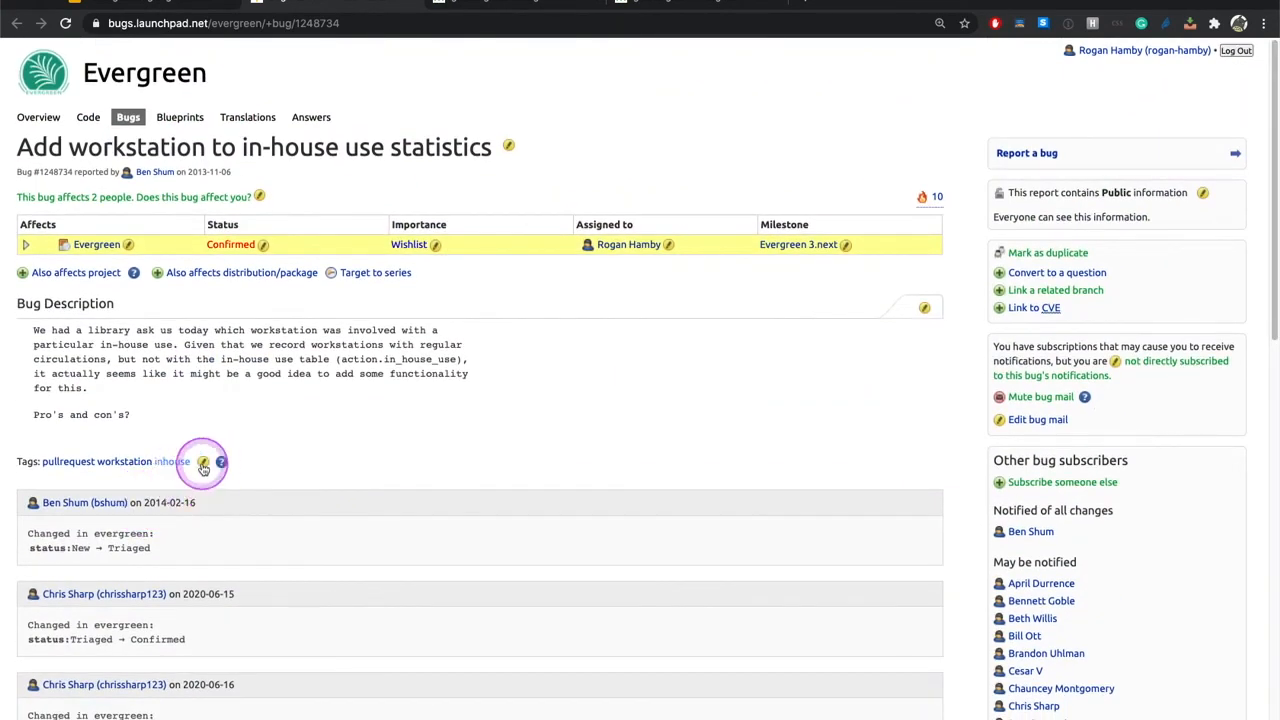
# - Tag the bug 'signedoff' and remove its assignee so it is Unassigned
pyautogui.click(200, 462)
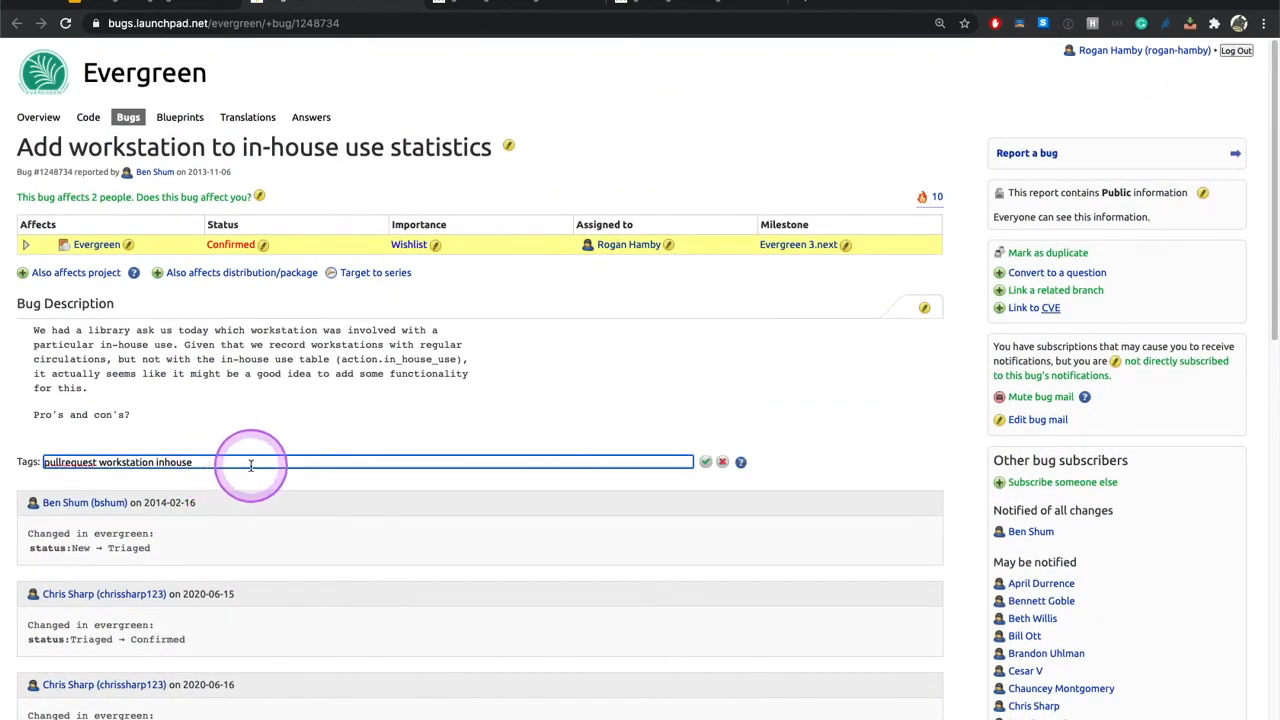
pyautogui.write('signedoff')
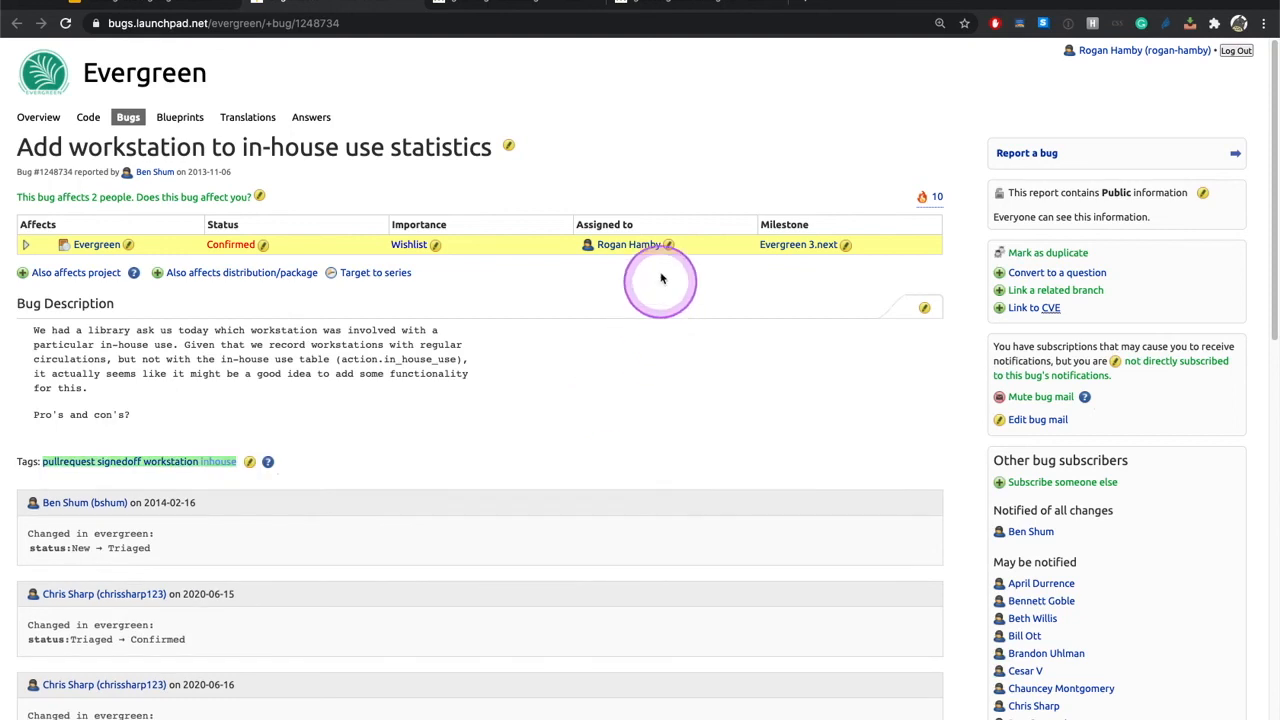
pyautogui.click(666, 244)
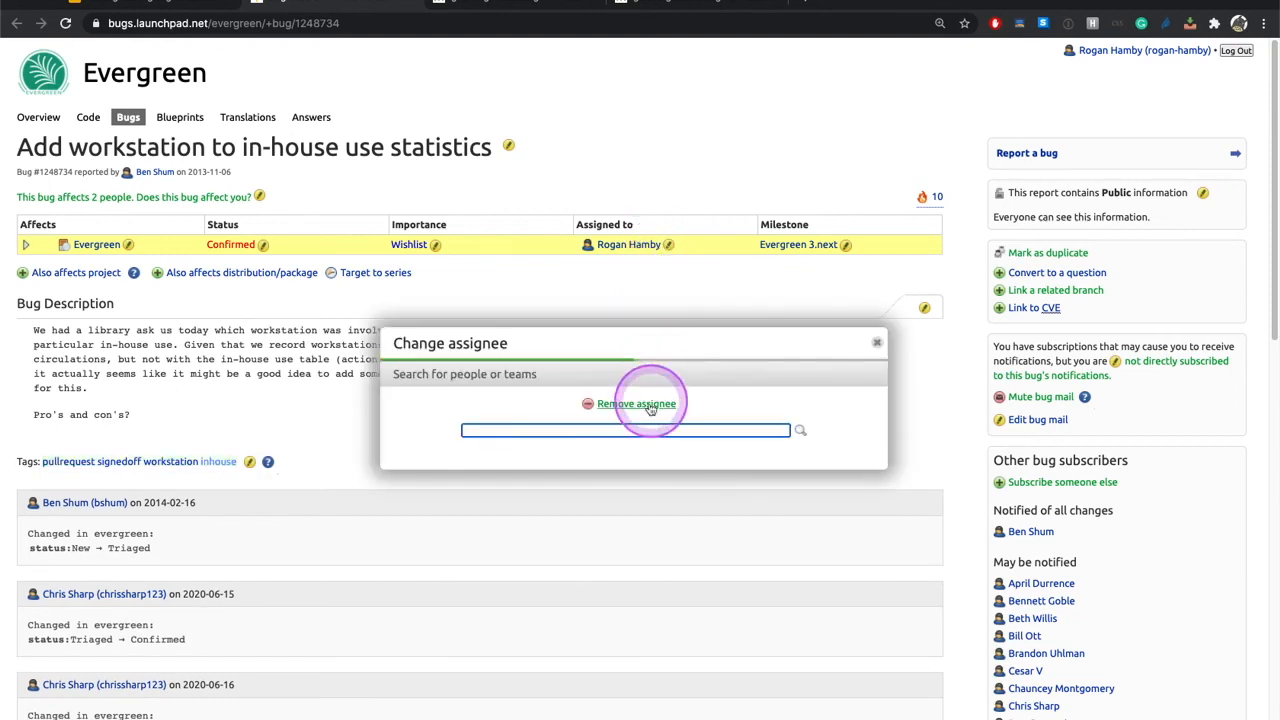
pyautogui.click(636, 404)
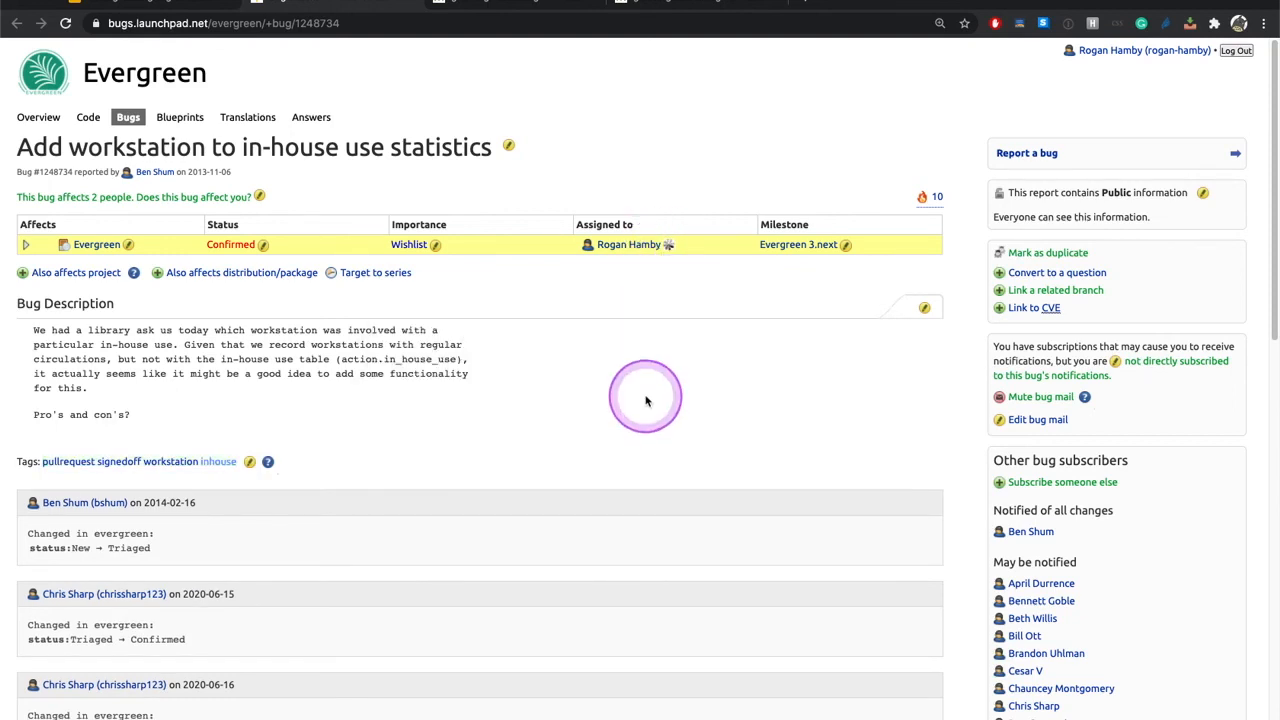
pyautogui.click(644, 244)
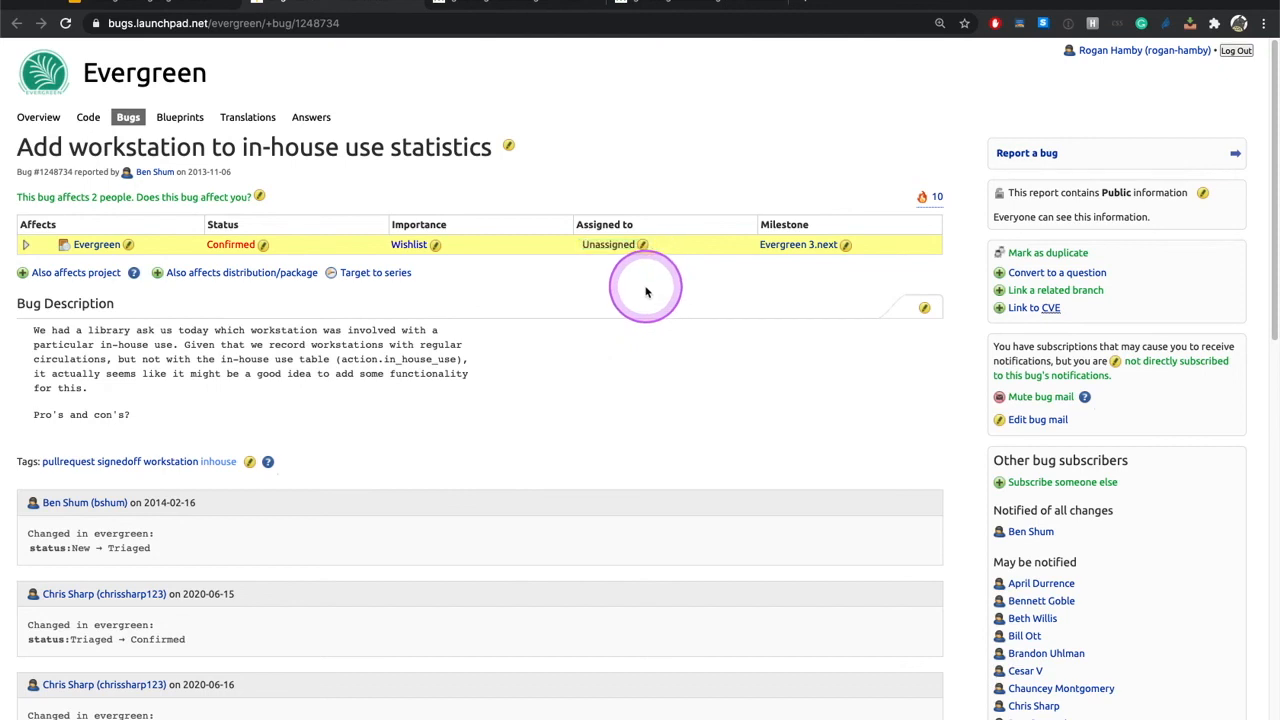